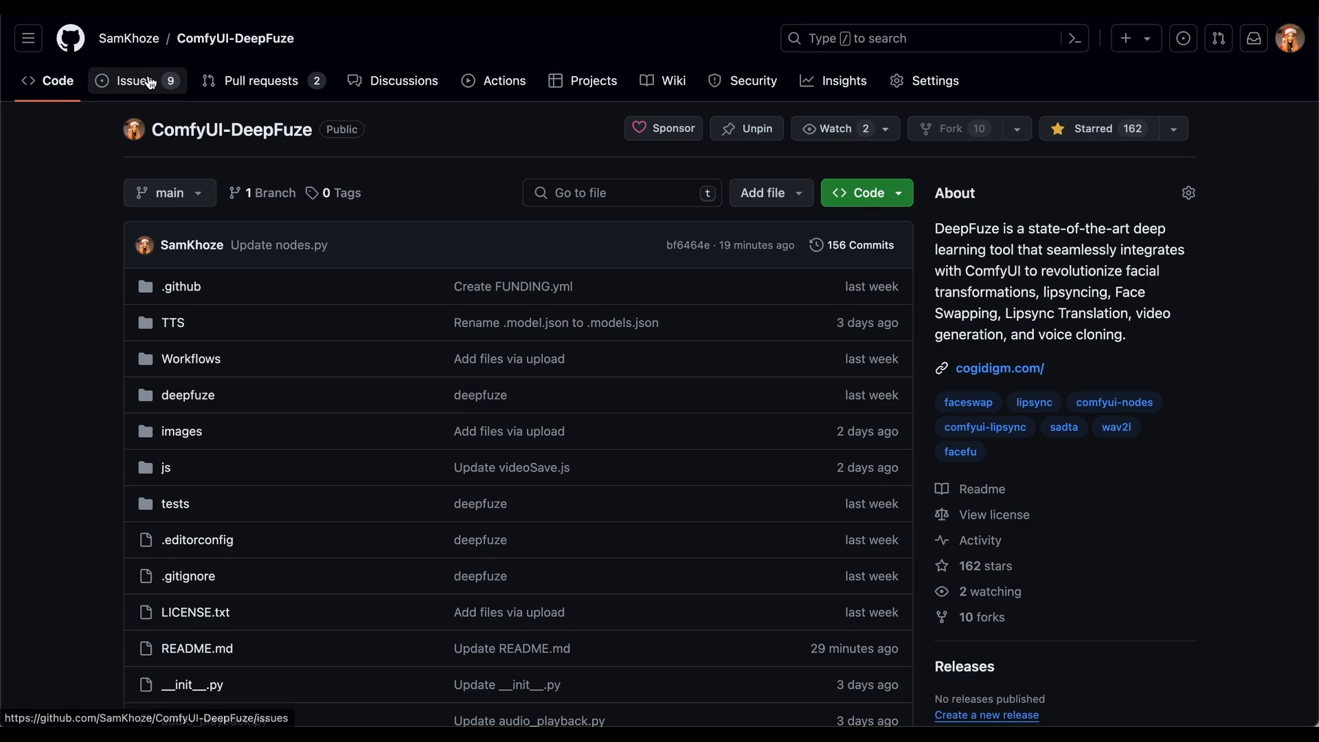
Step: Check the repository's Issues list, then return to the code view and scroll the file listing
left_click(136, 80)
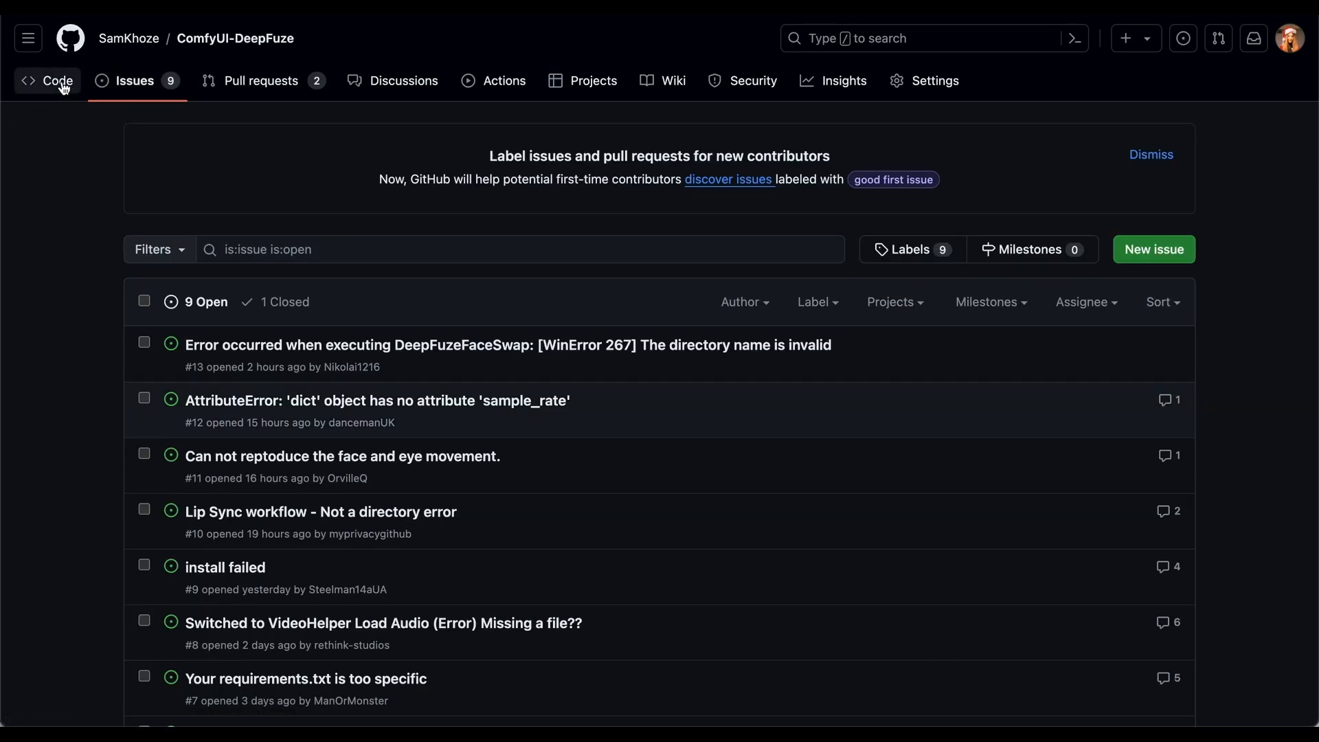
left_click(57, 81)
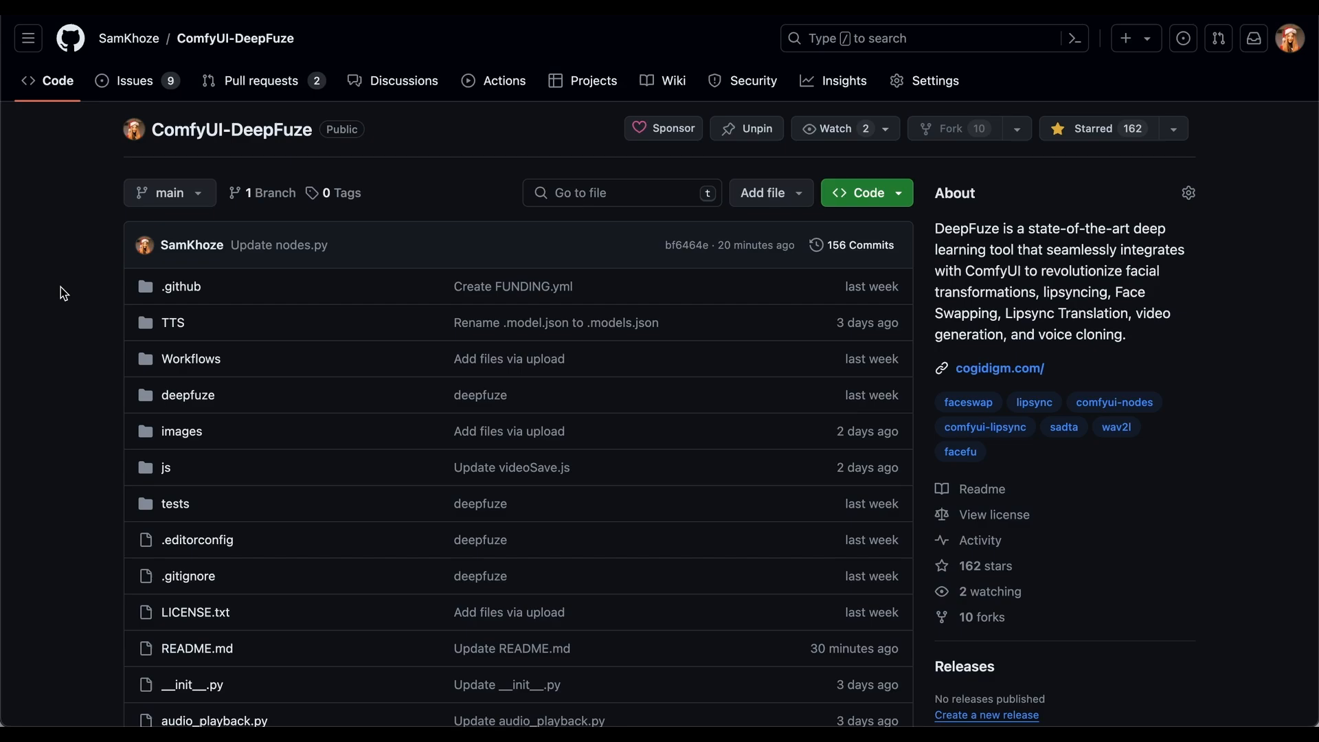
scroll("down", 3)
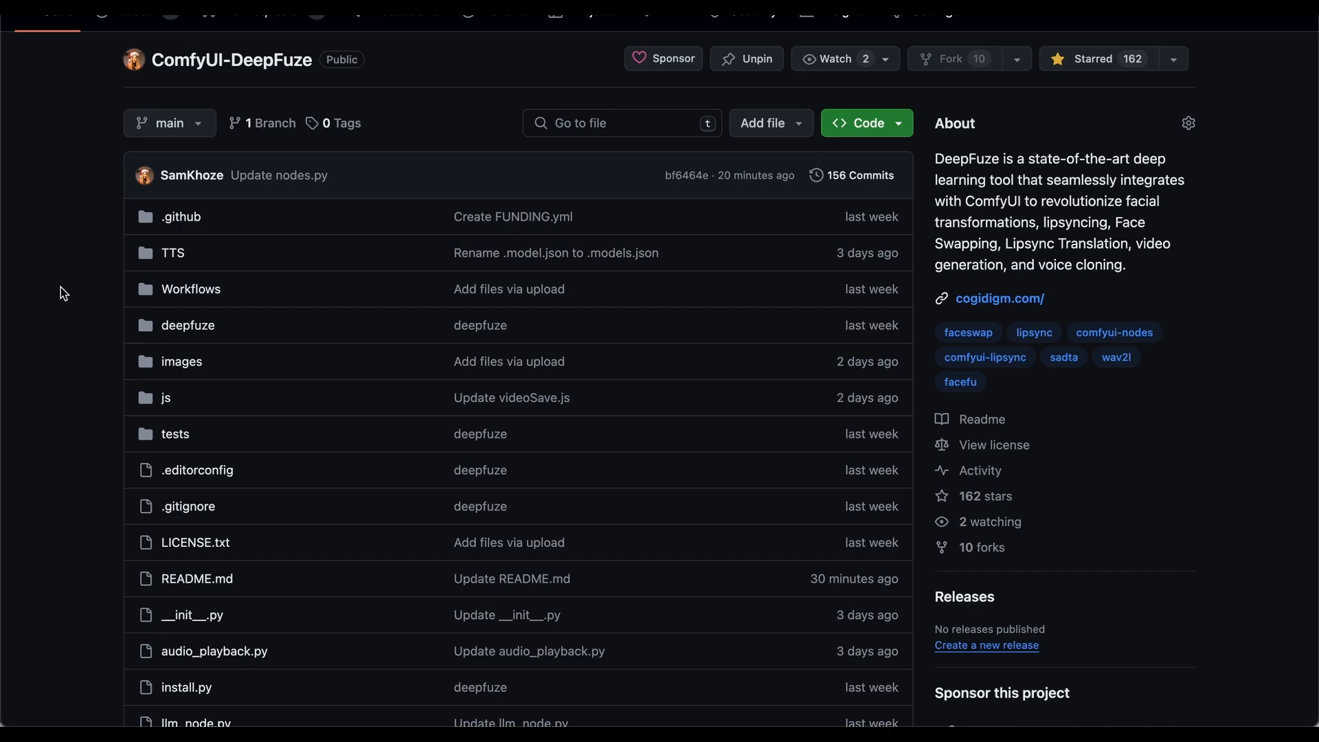
mouse_move(191, 280)
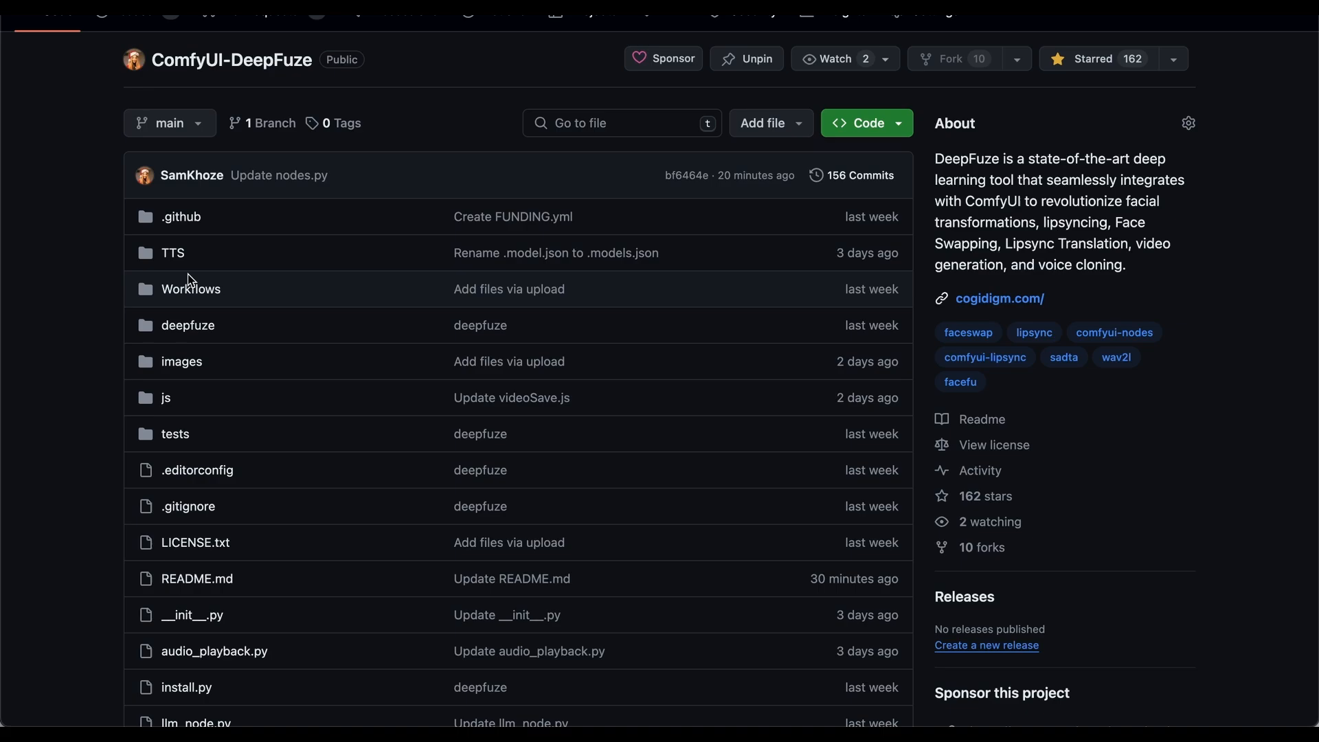
Step: Browse the TTS and deepfuze folders, returning to the repository's main page after each
left_click(174, 253)
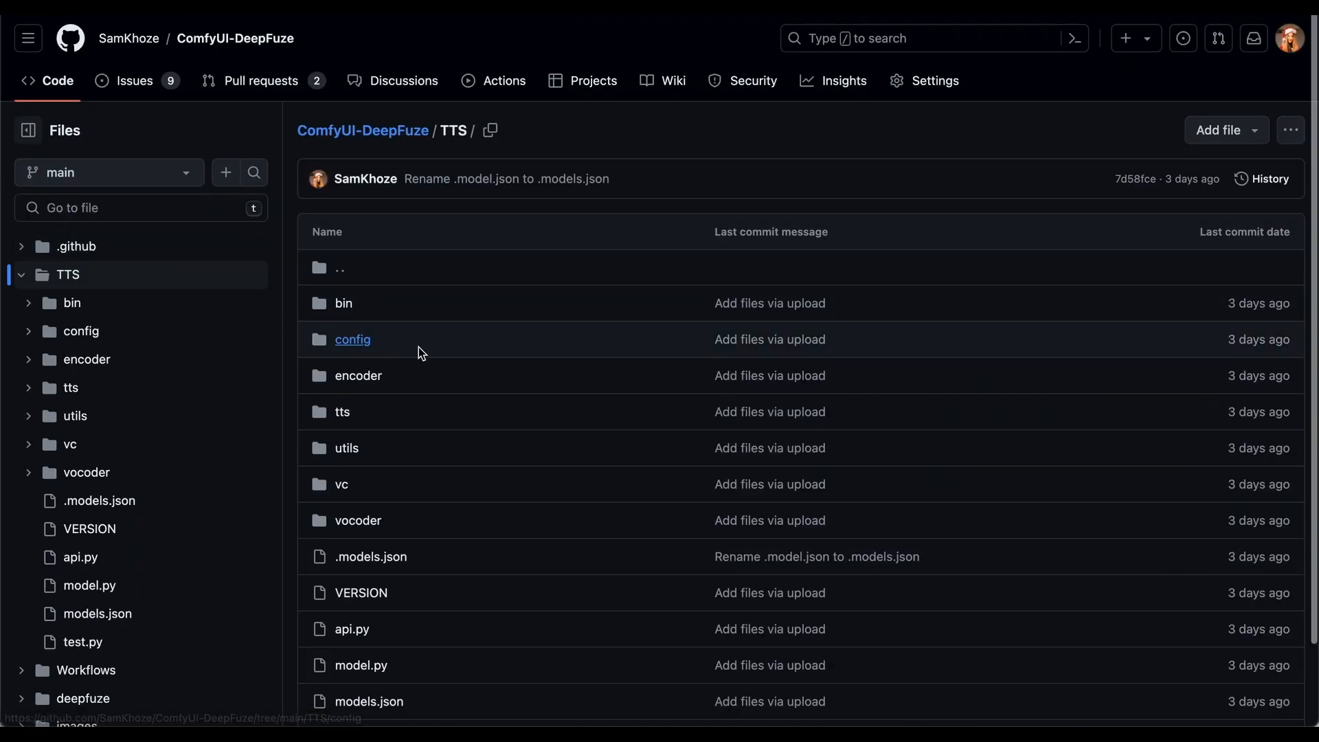
scroll("down", 3)
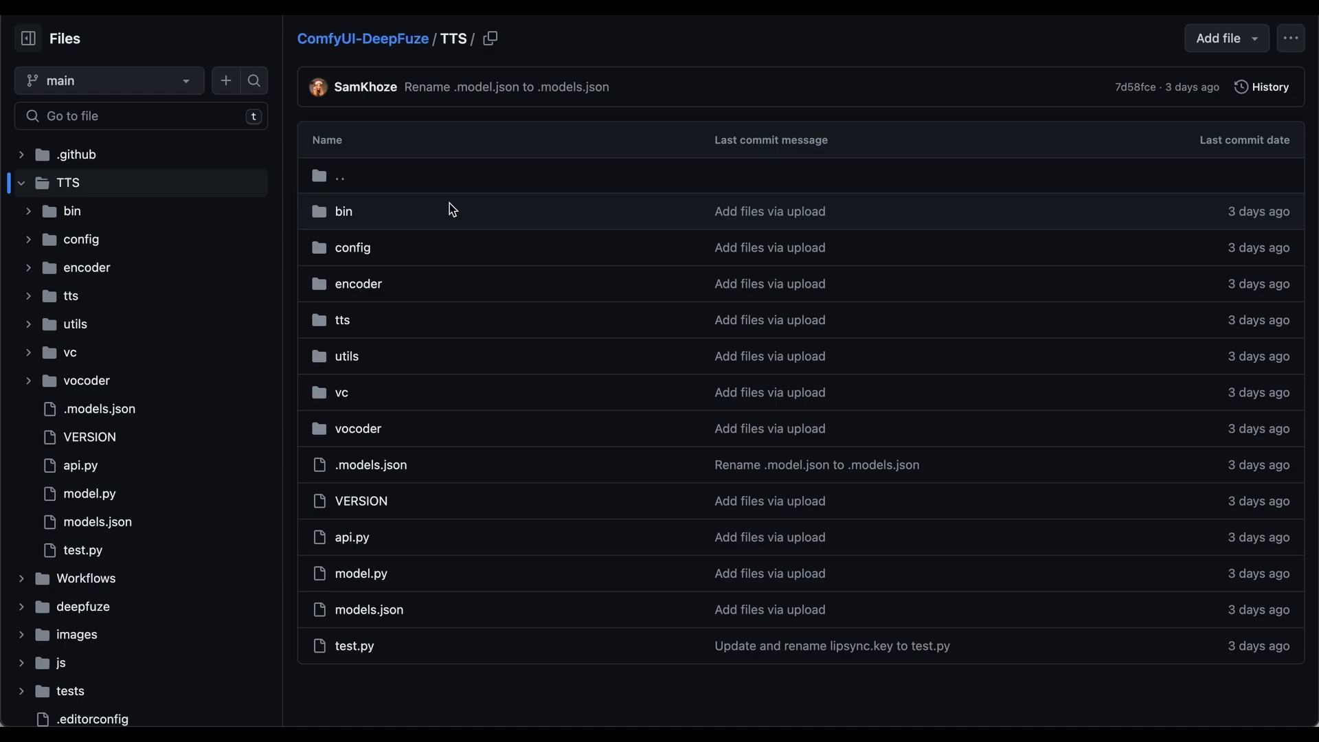
mouse_move(276, 62)
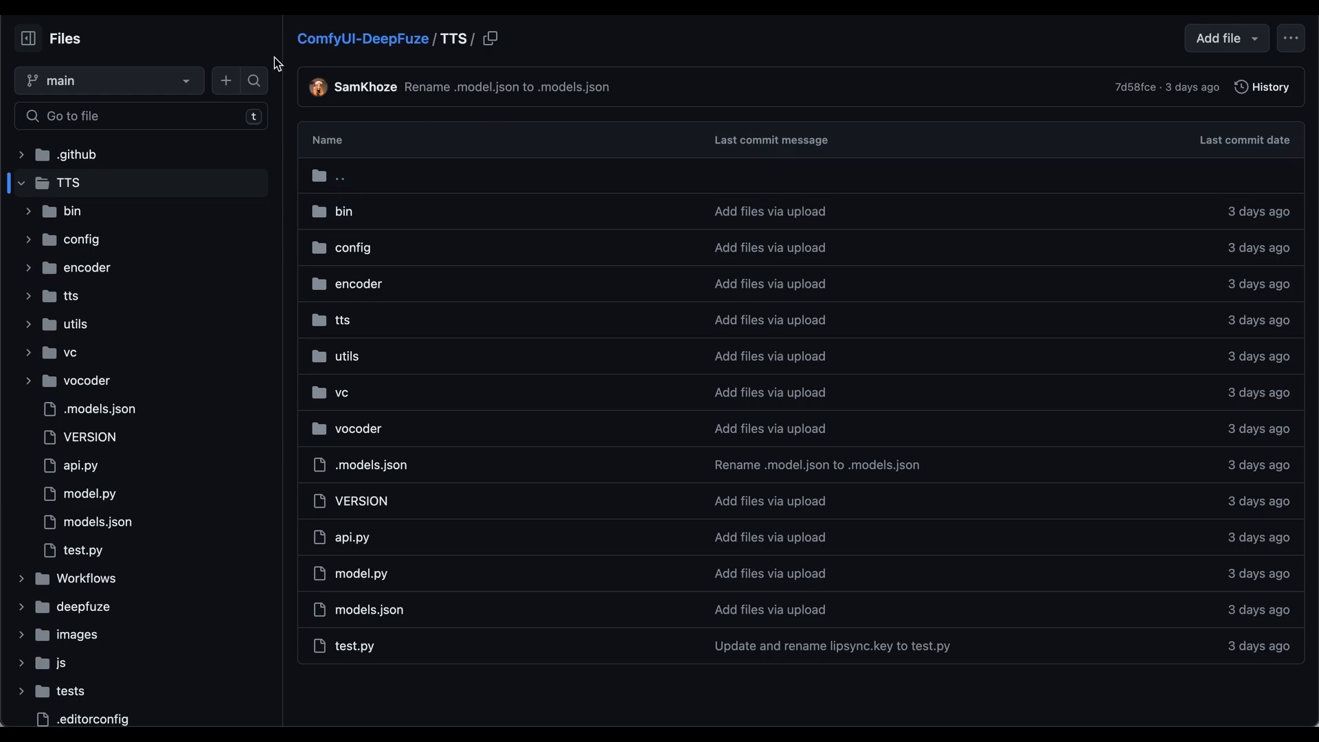
left_click(367, 39)
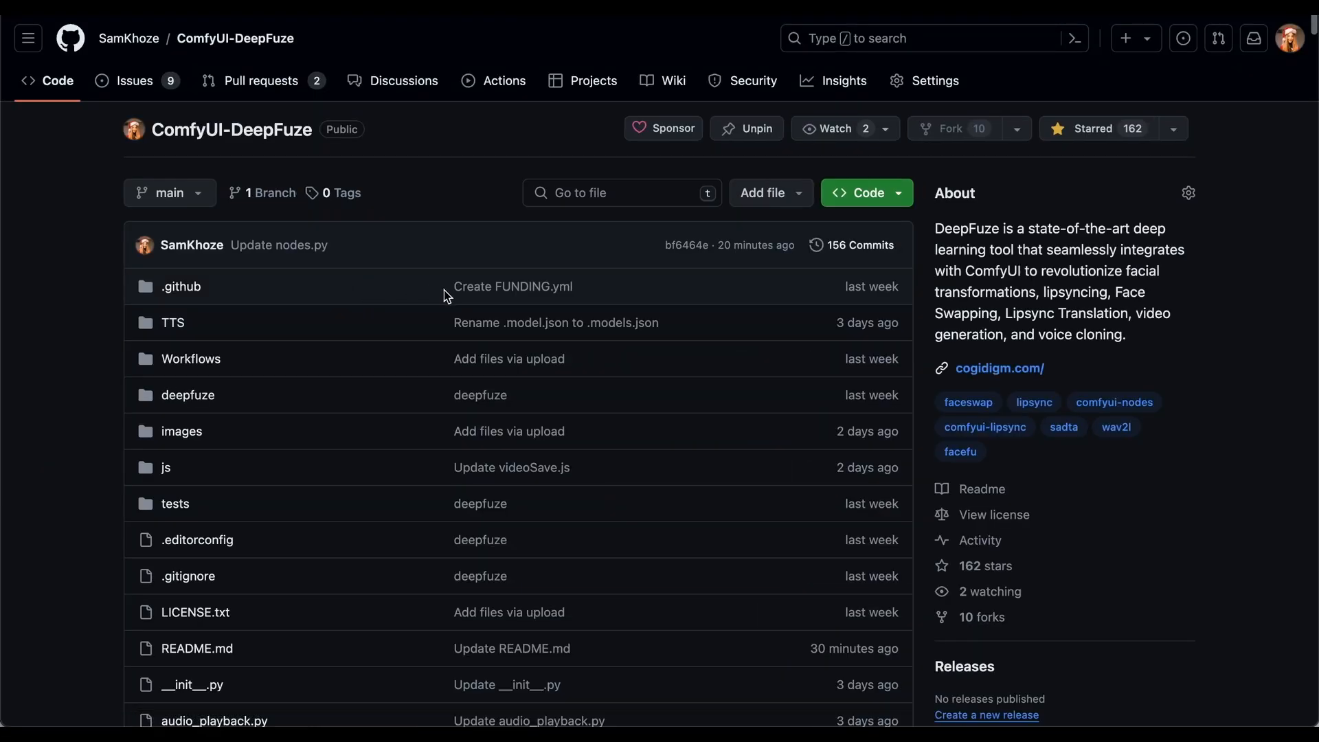
left_click(188, 395)
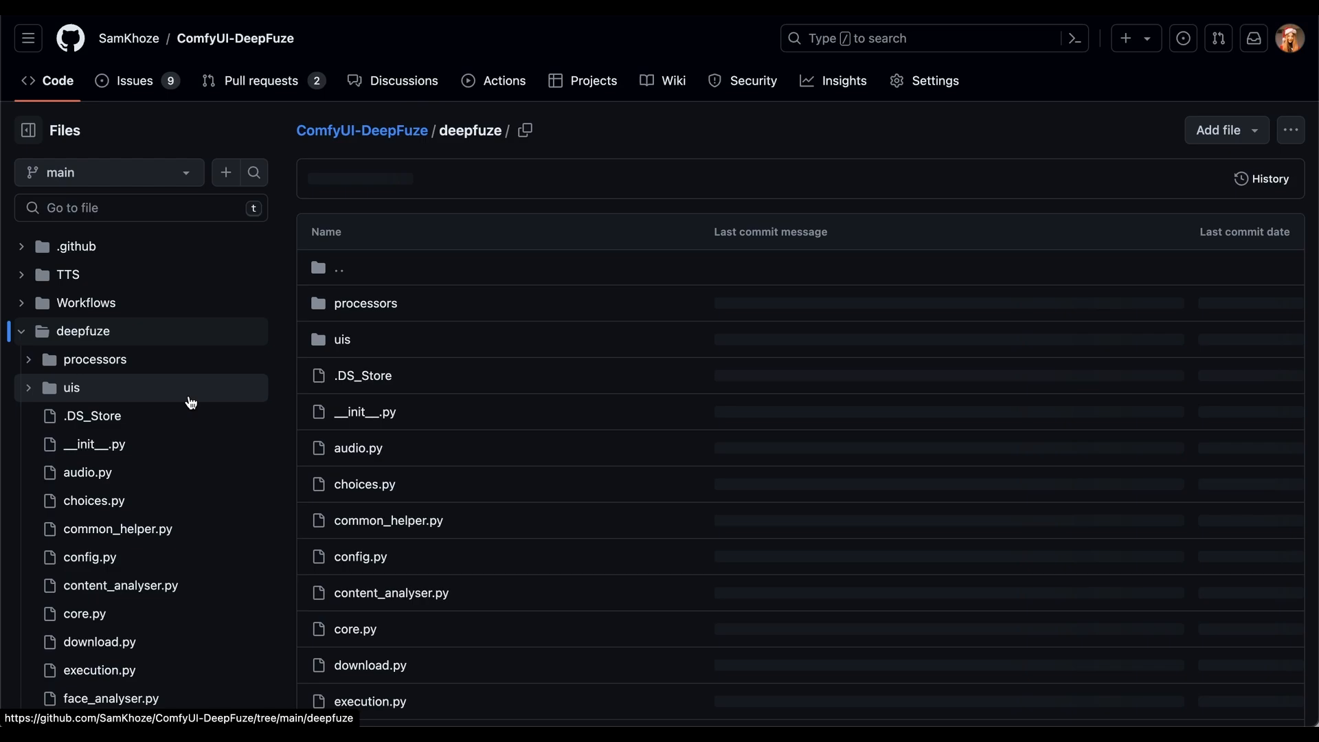
scroll("down", 3)
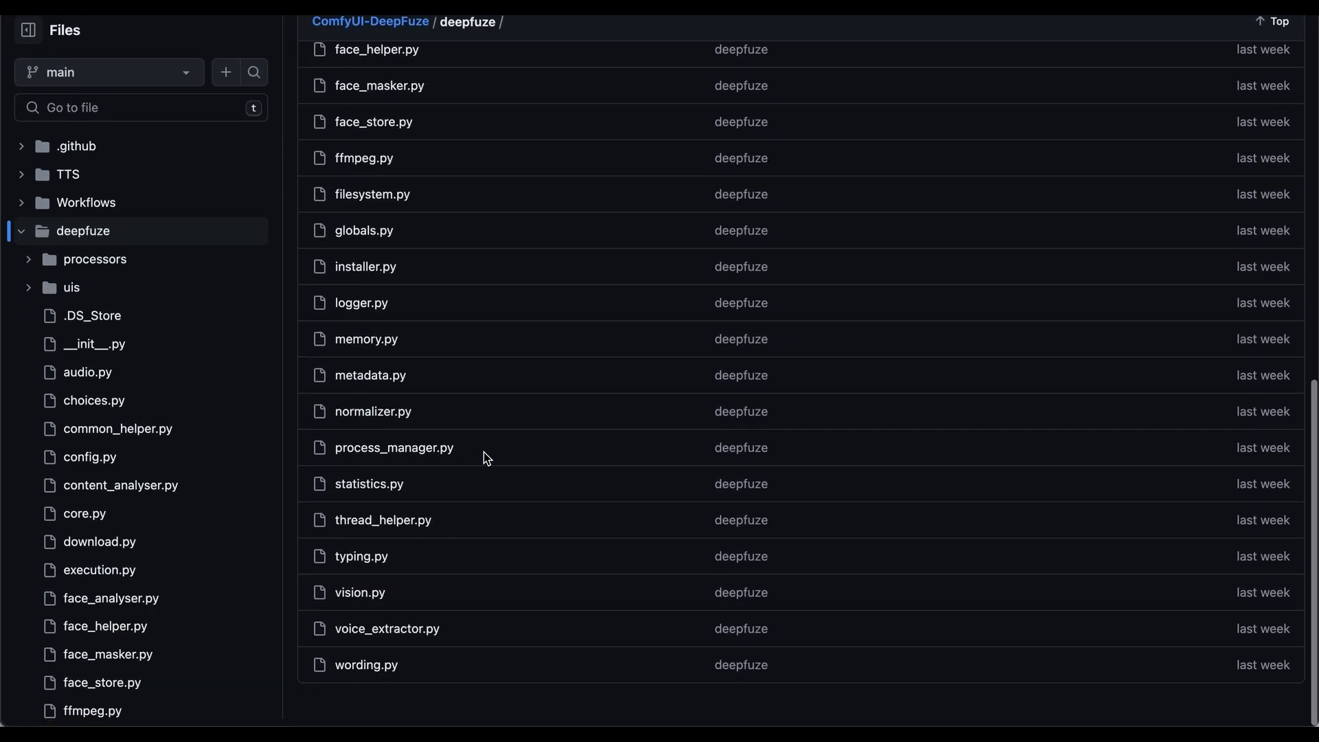
left_click(375, 21)
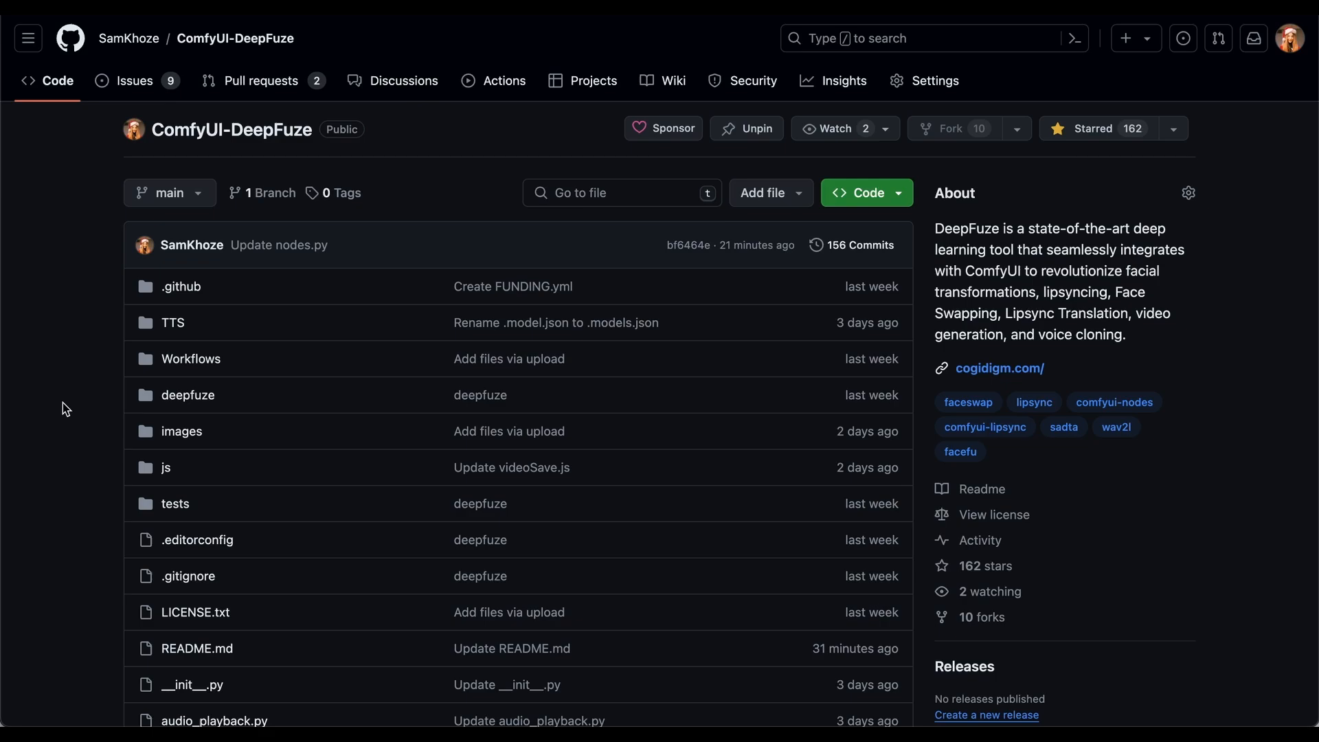
Step: Scroll the README past Repository Structure and the usage example to Acknowledgements
scroll("down", 3)
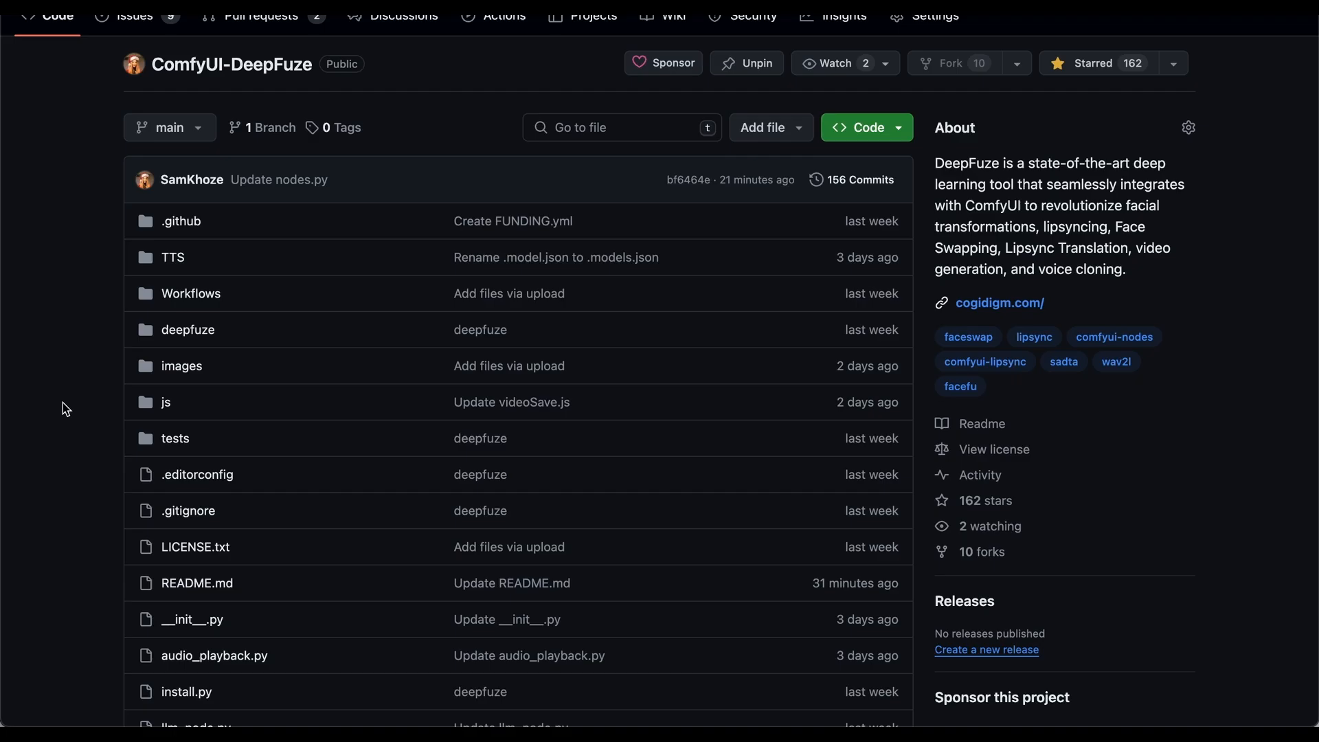
scroll("down", 3)
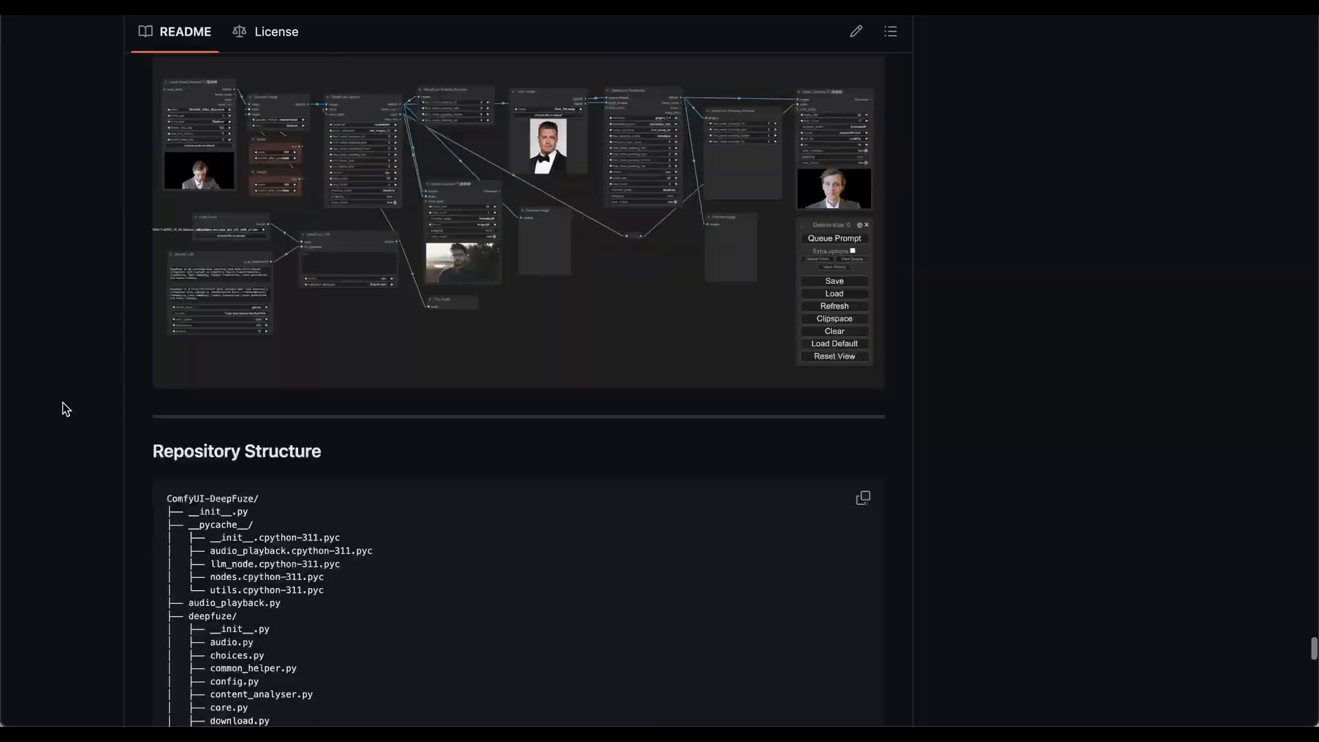
scroll("down", 3)
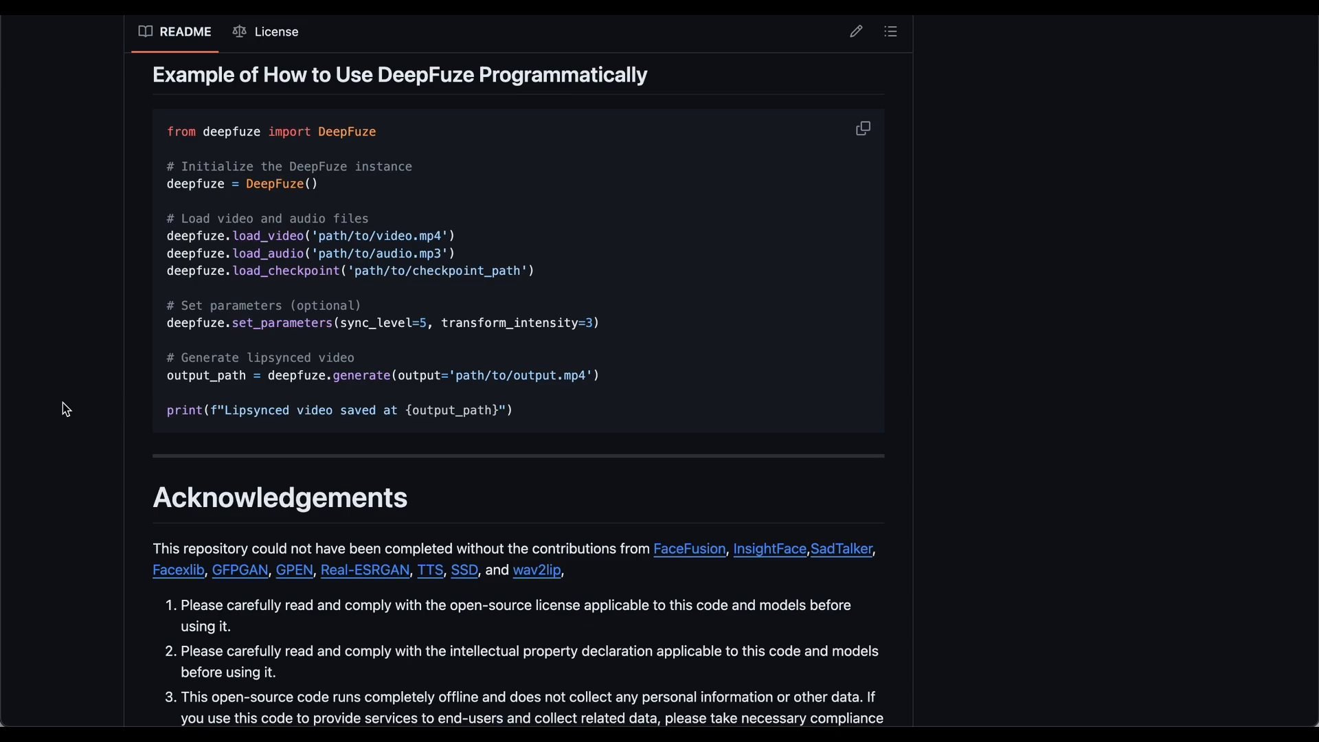
mouse_move(841, 554)
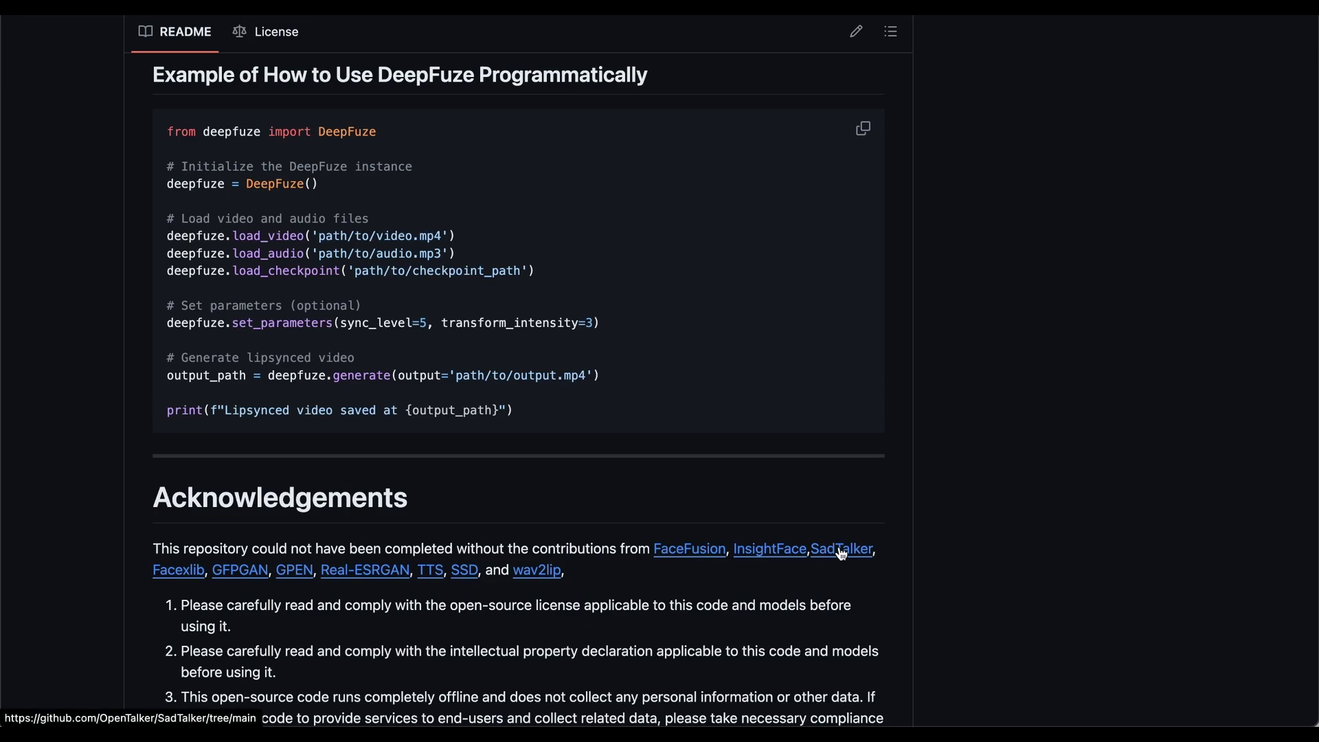
left_click(841, 549)
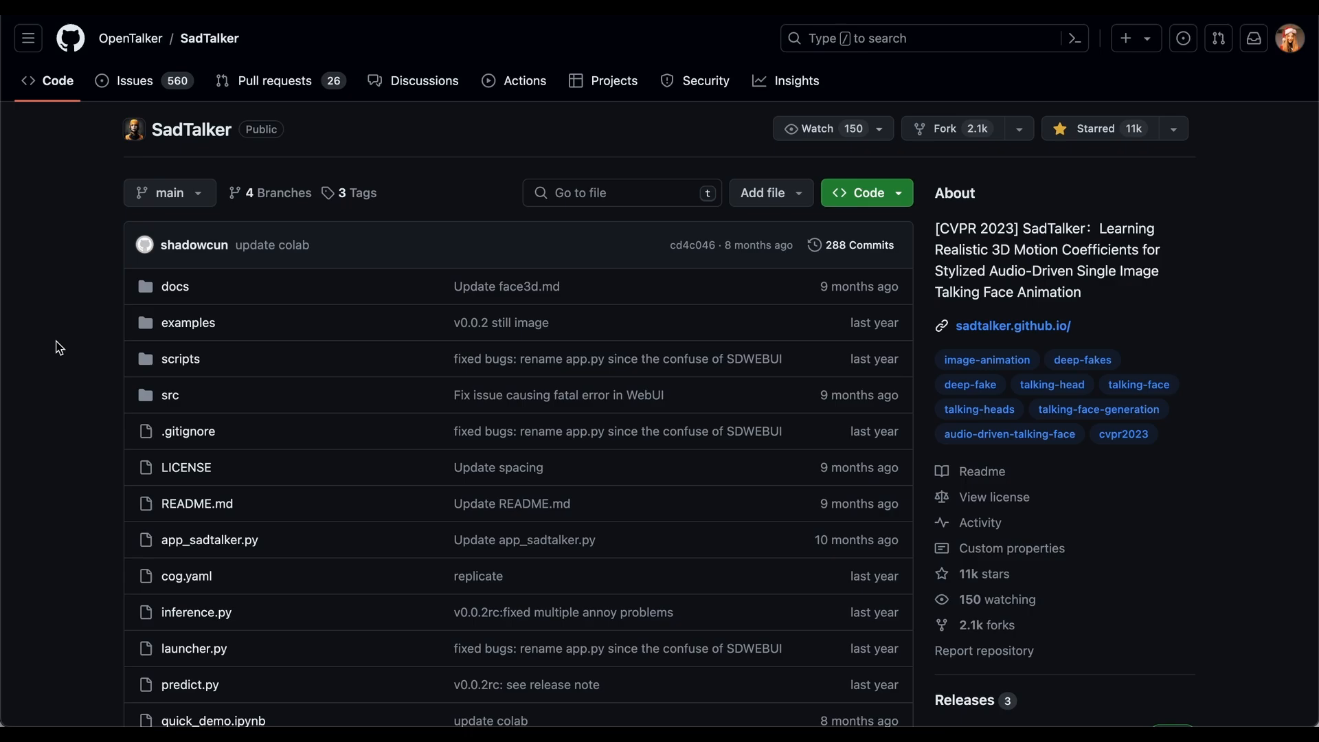
scroll("down", 3)
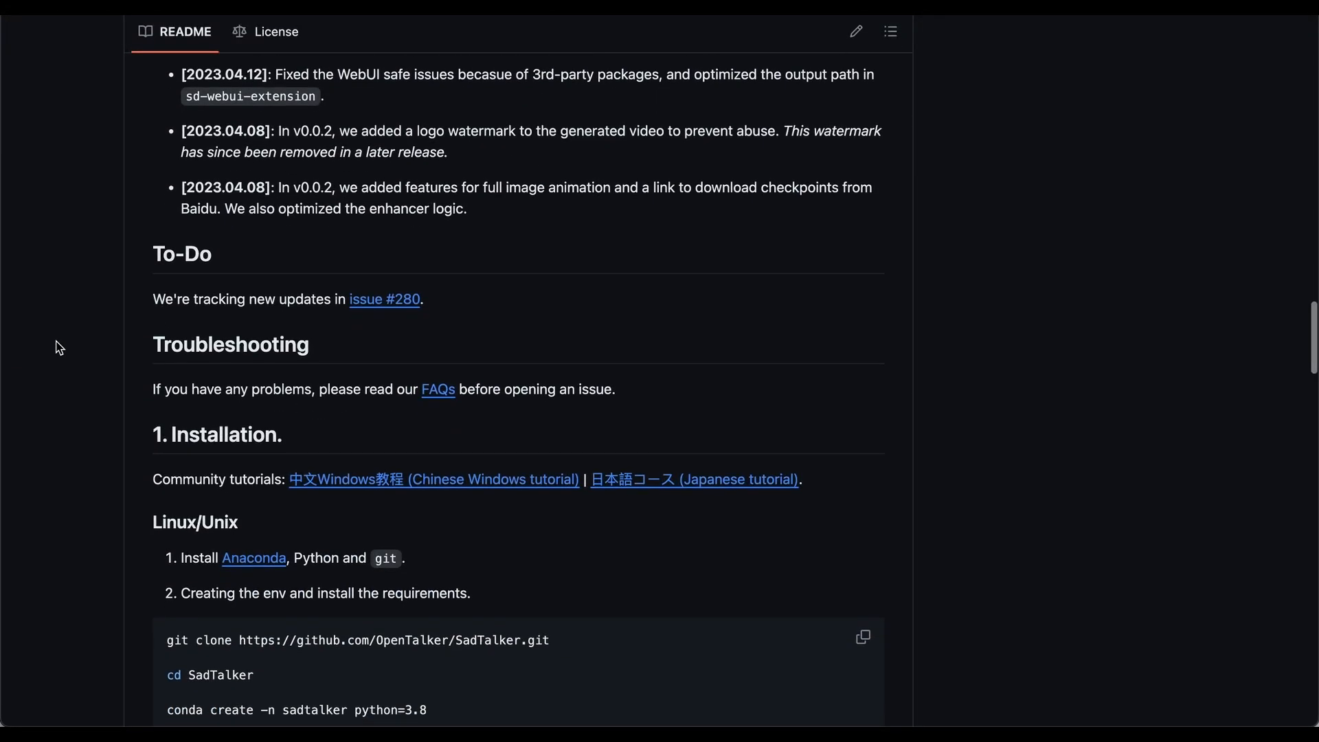
scroll("down", 3)
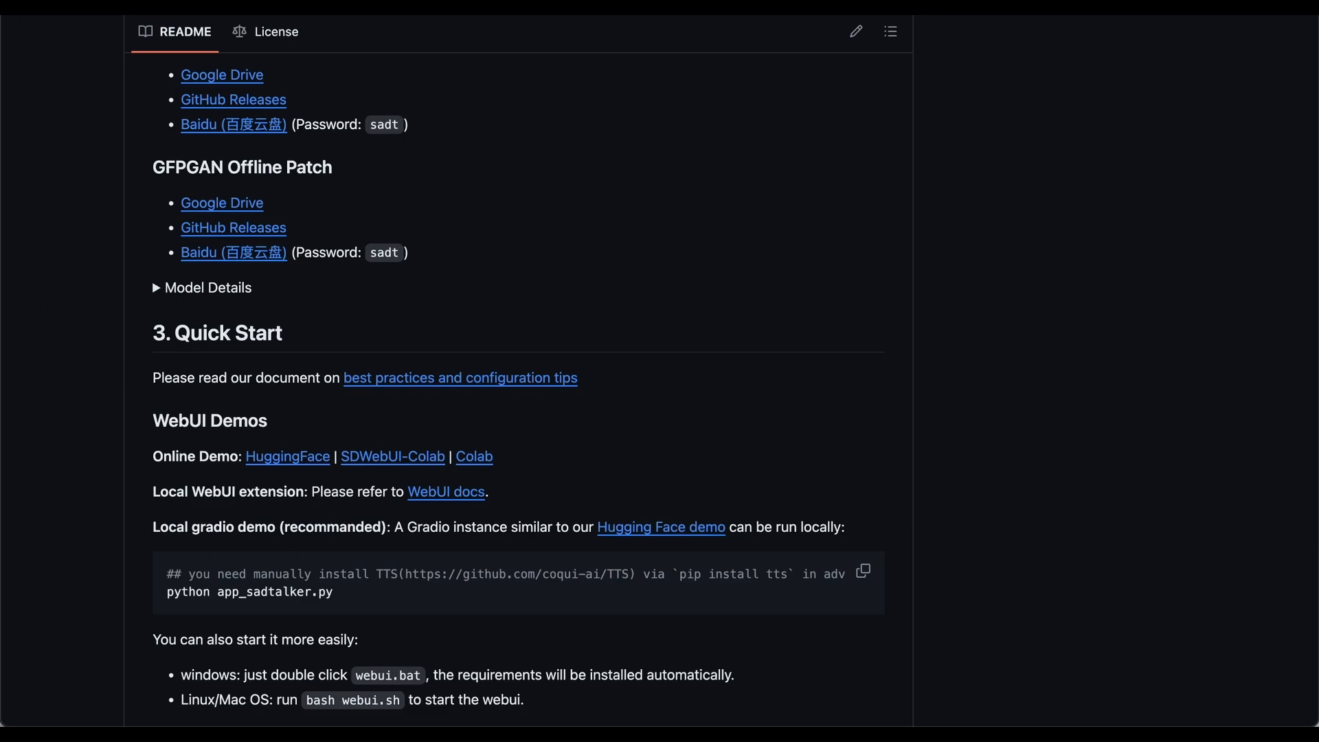
scroll("down", 3)
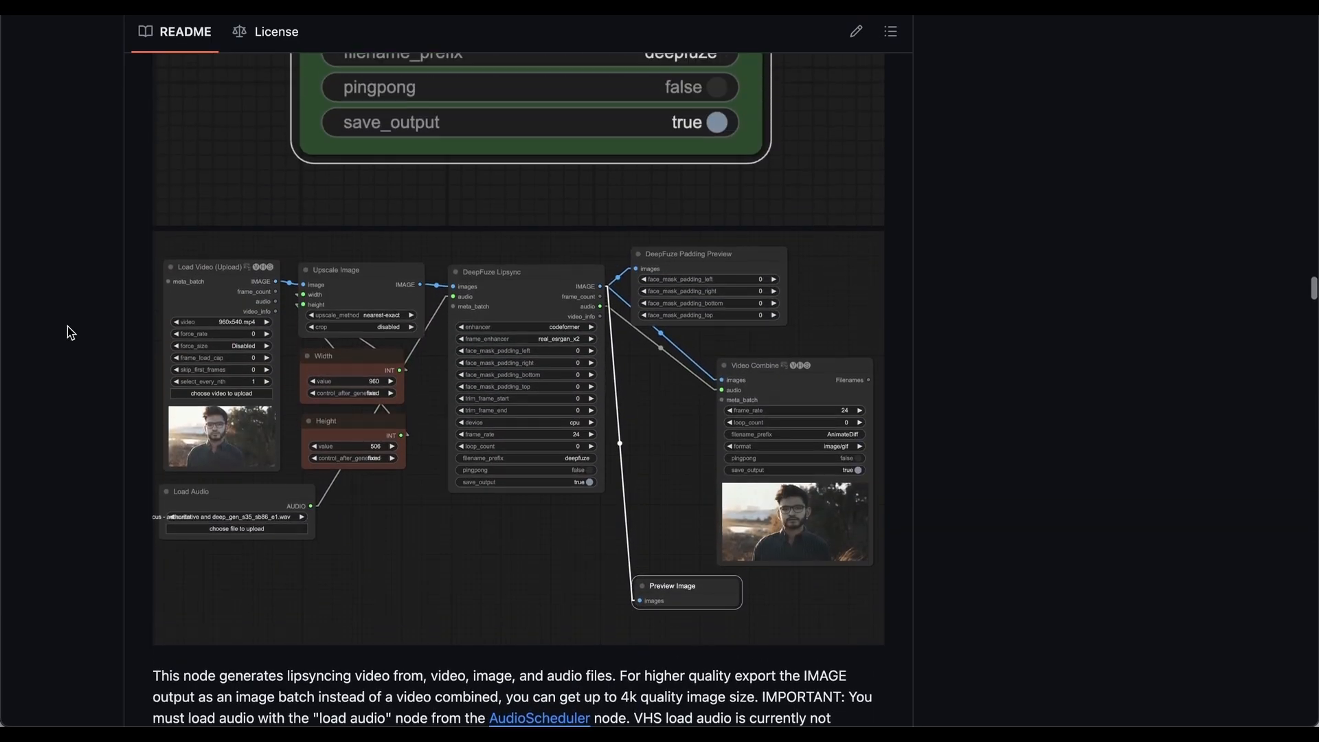
Step: Scroll the README past the ComfyUI restart step to the CUDA Installation section
scroll("down", 3)
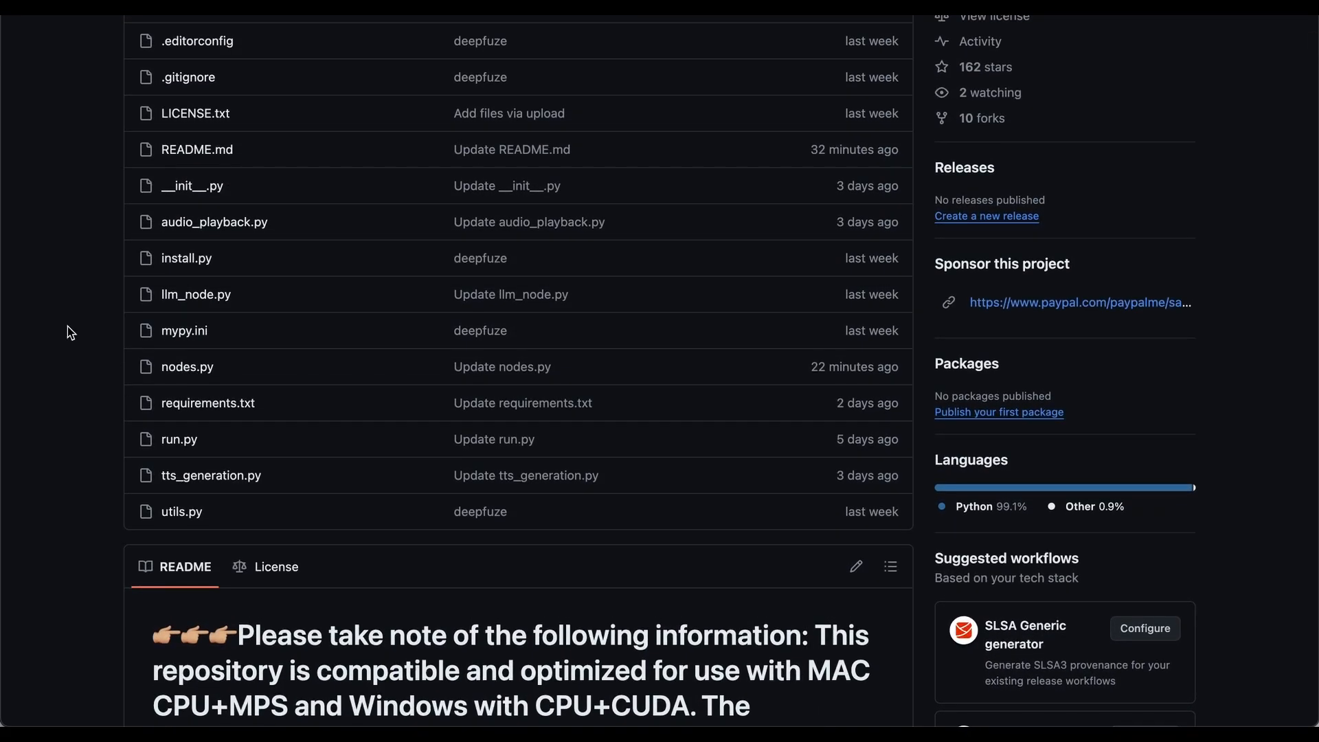
scroll("down", 3)
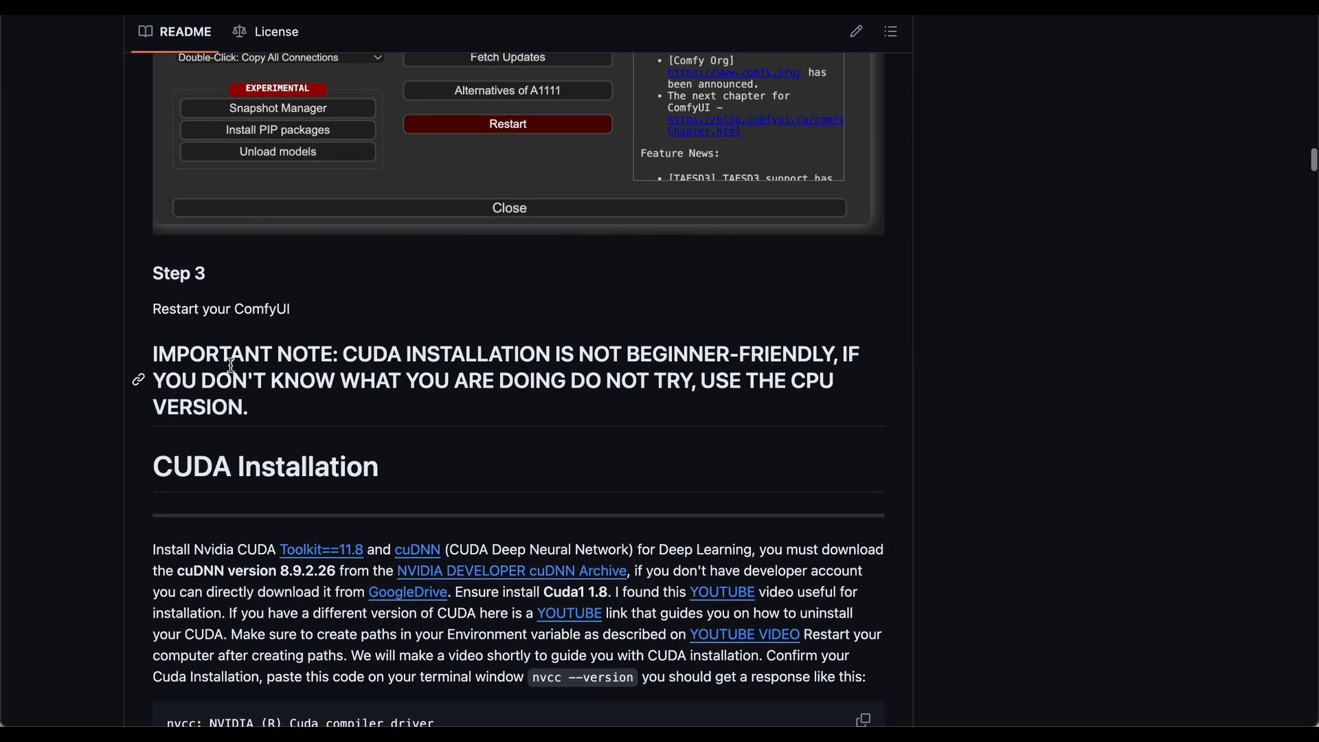
Step: Scroll through the Mac installation steps until the Windows Installation heading and Step 1 show
scroll("down", 3)
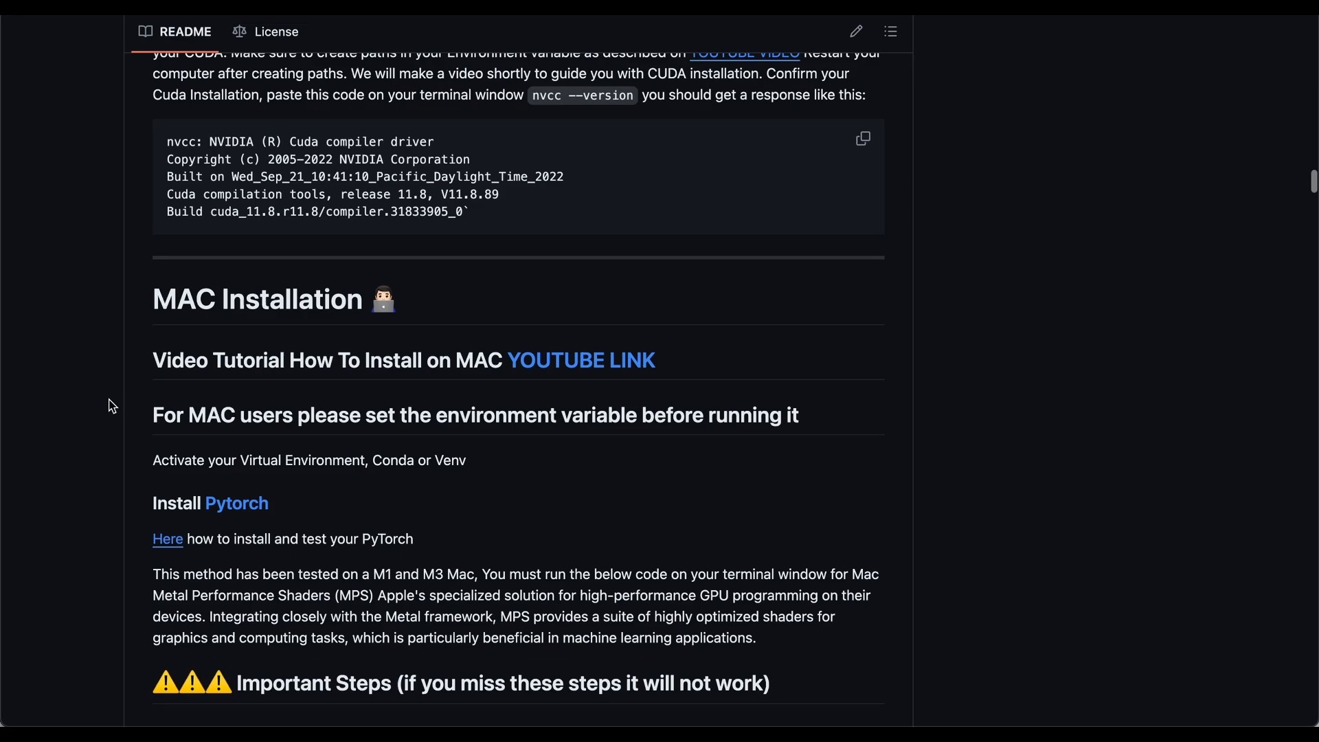
mouse_move(98, 525)
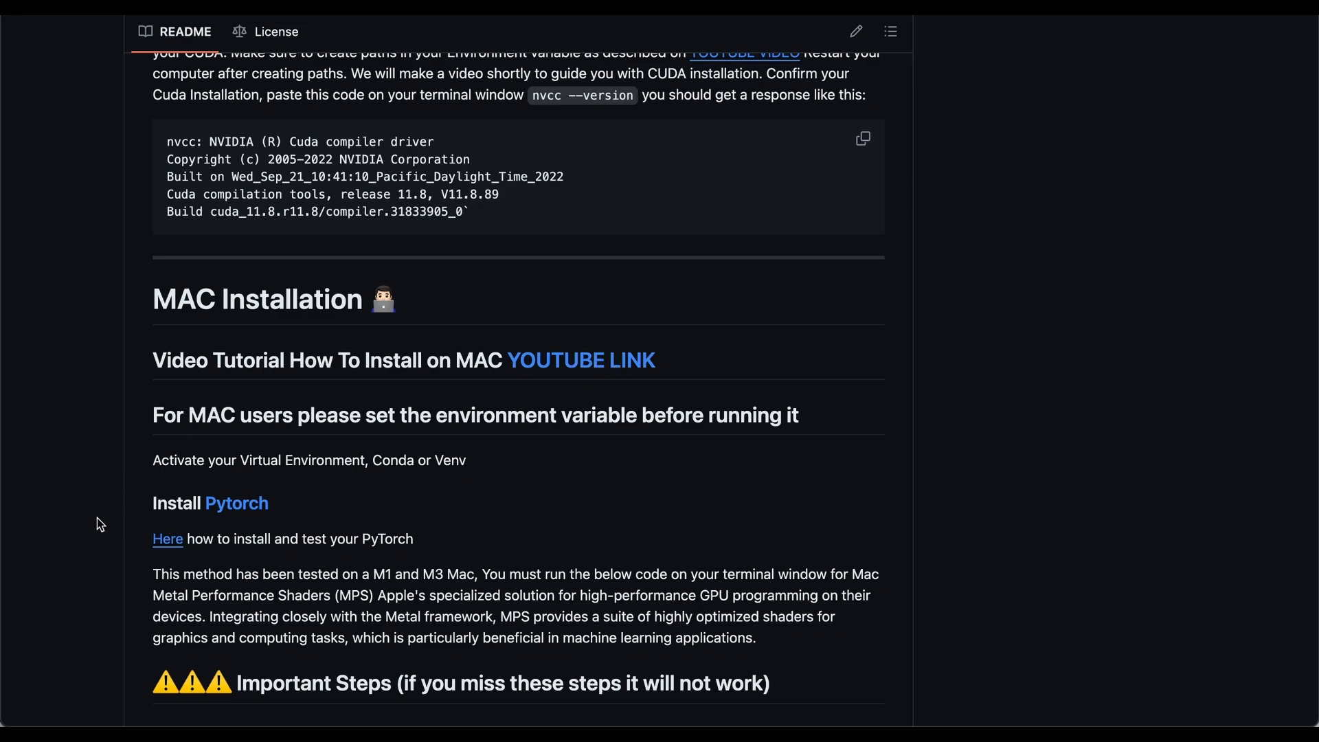
scroll("down", 3)
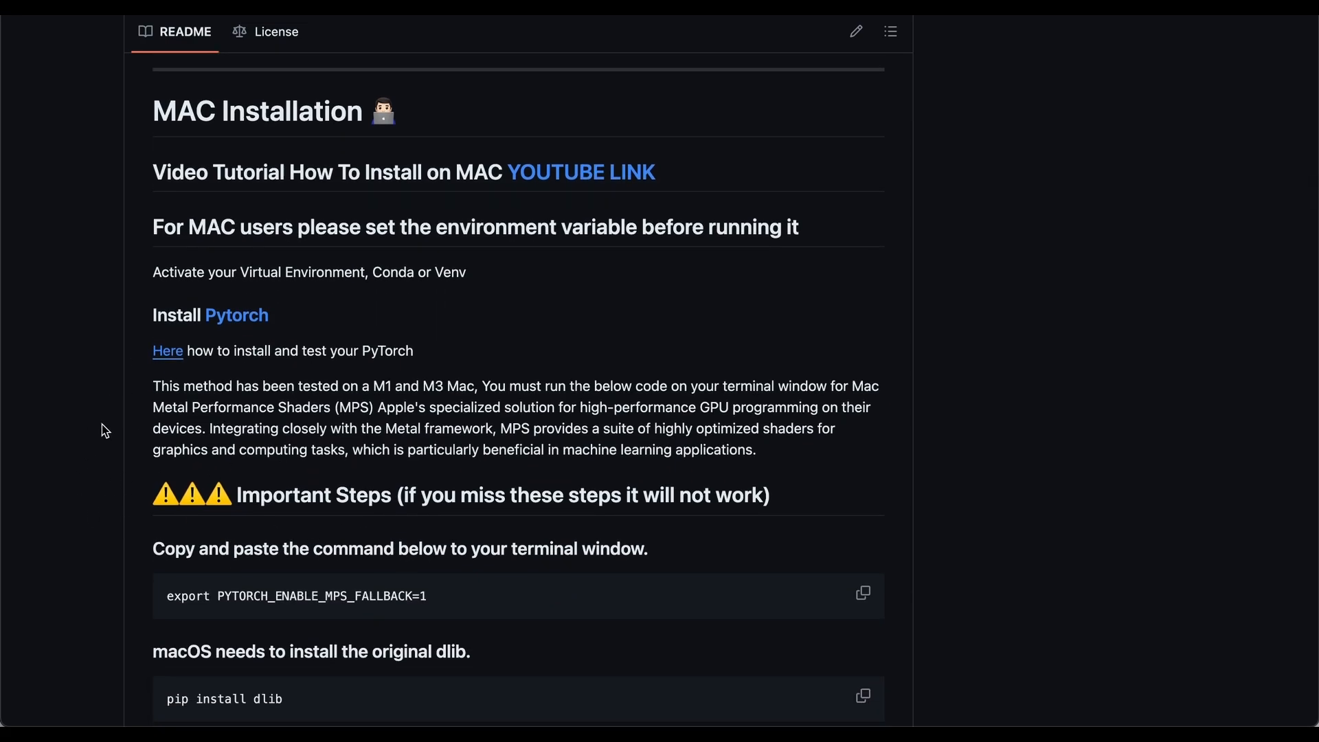
mouse_move(308, 594)
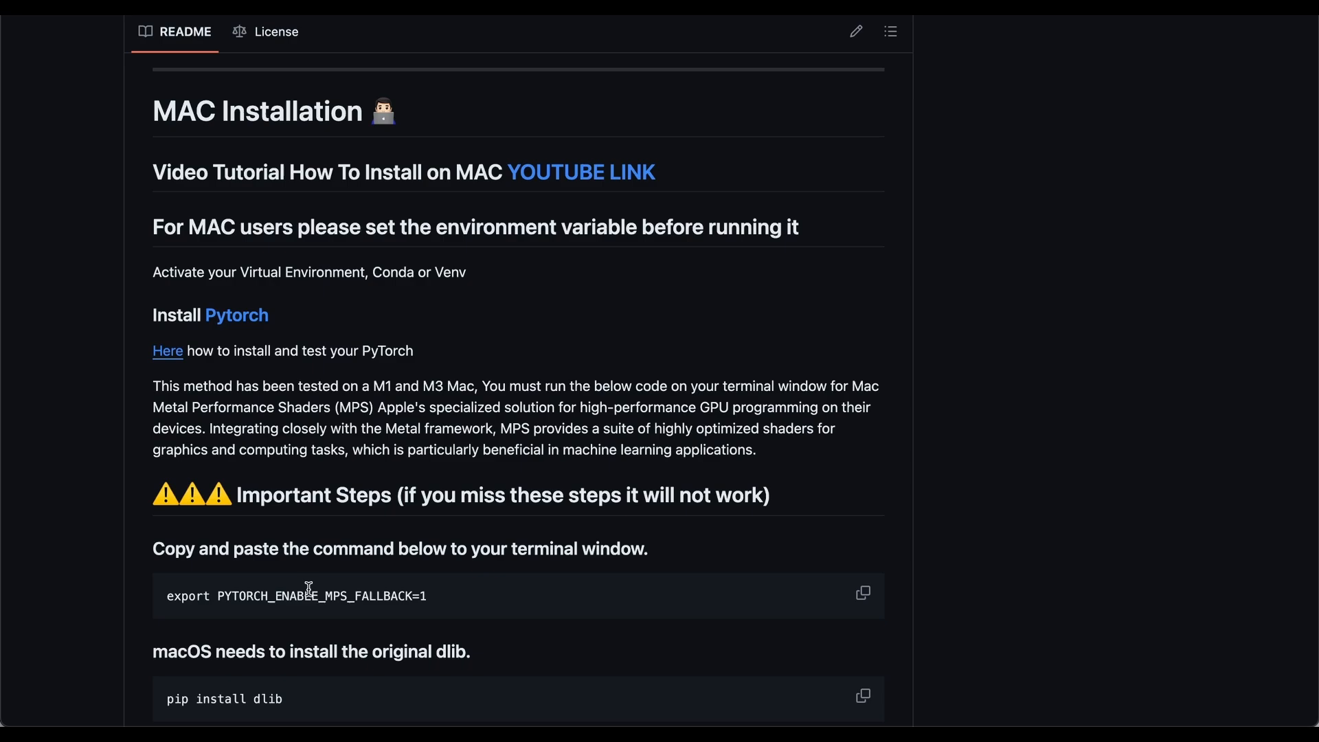
scroll("down", 3)
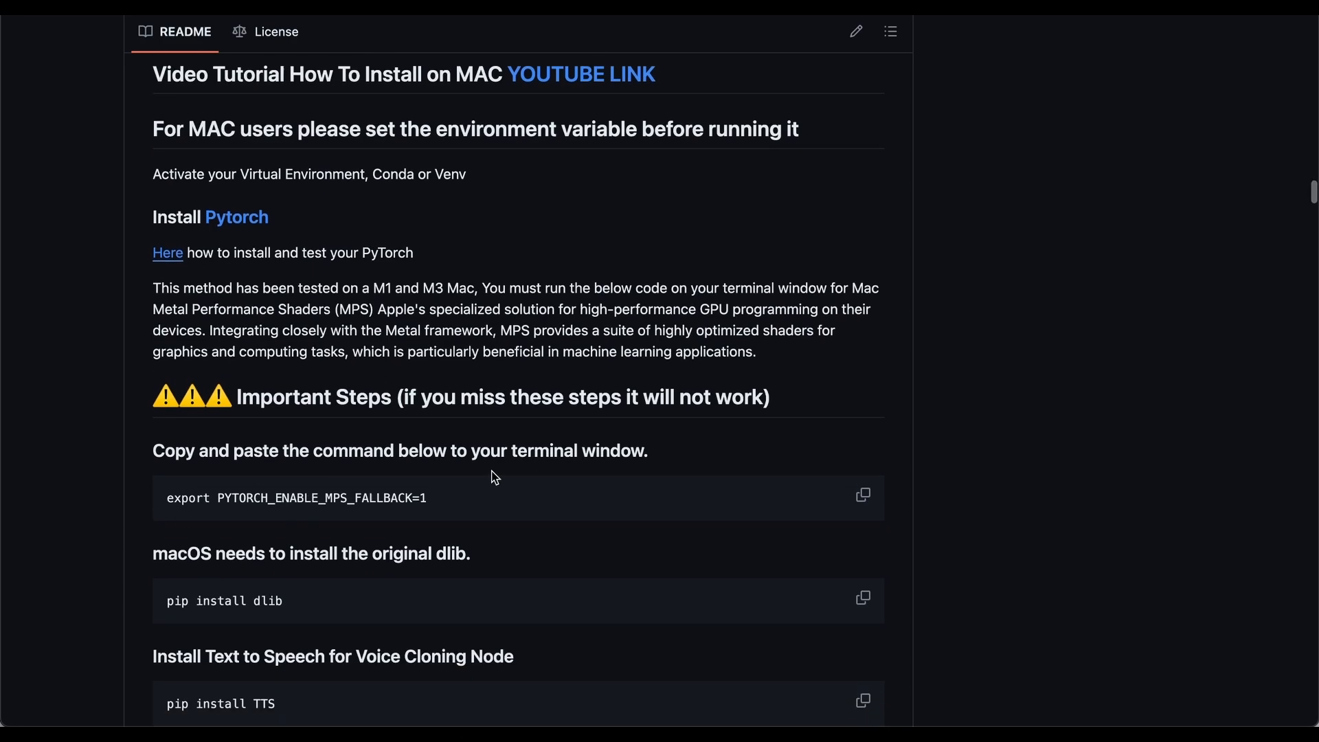
mouse_move(38, 506)
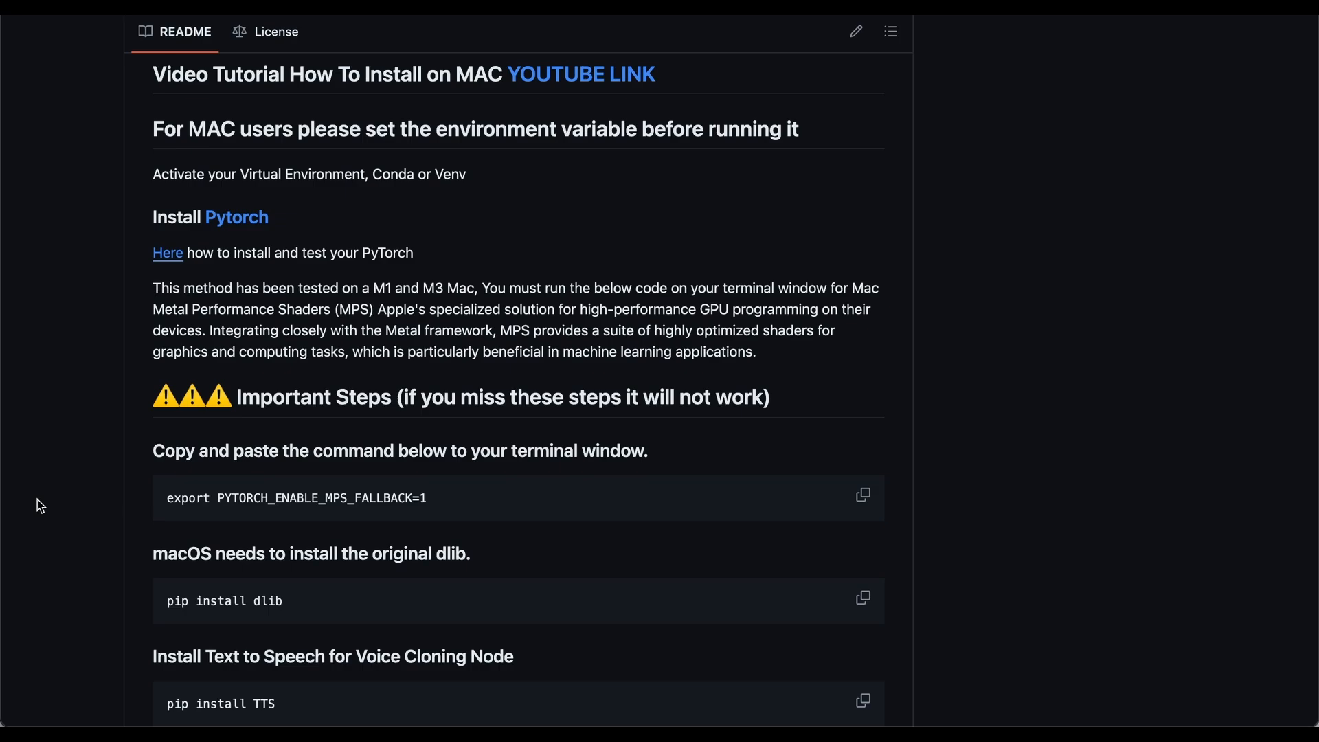
mouse_move(72, 523)
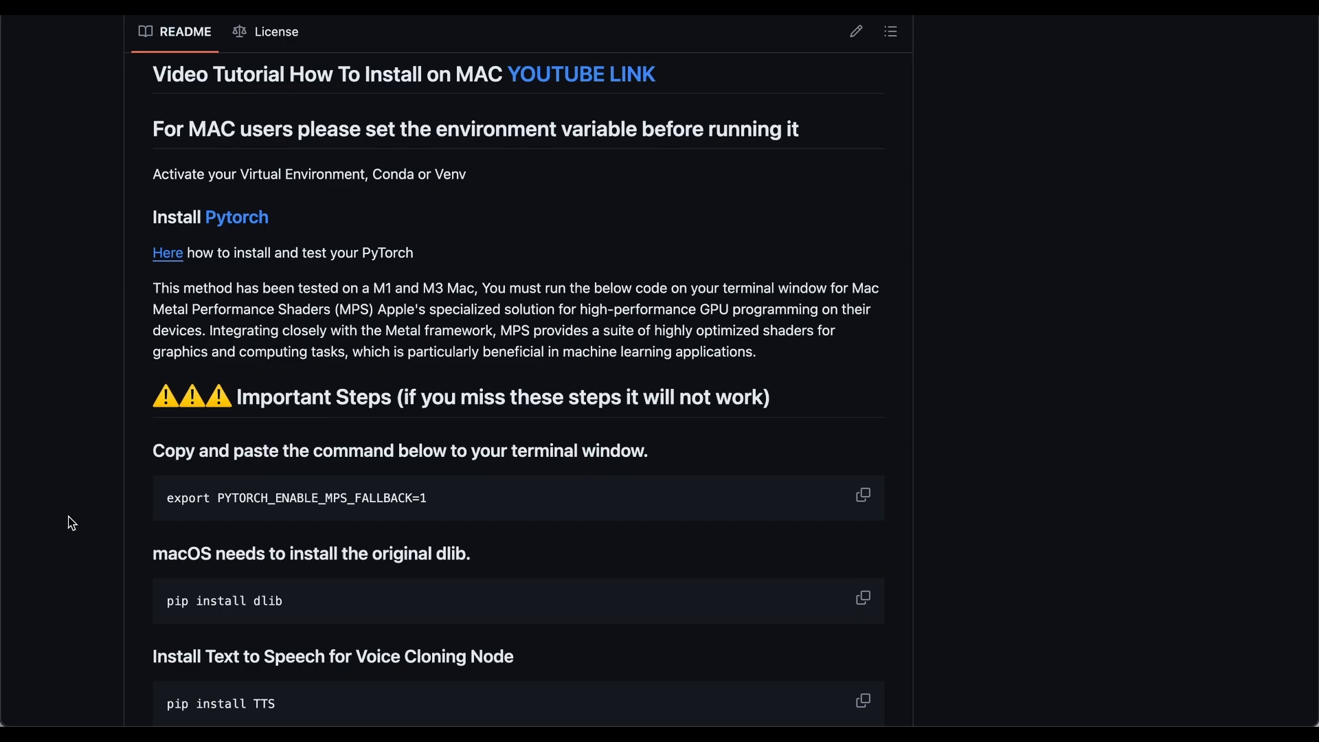
scroll("down", 3)
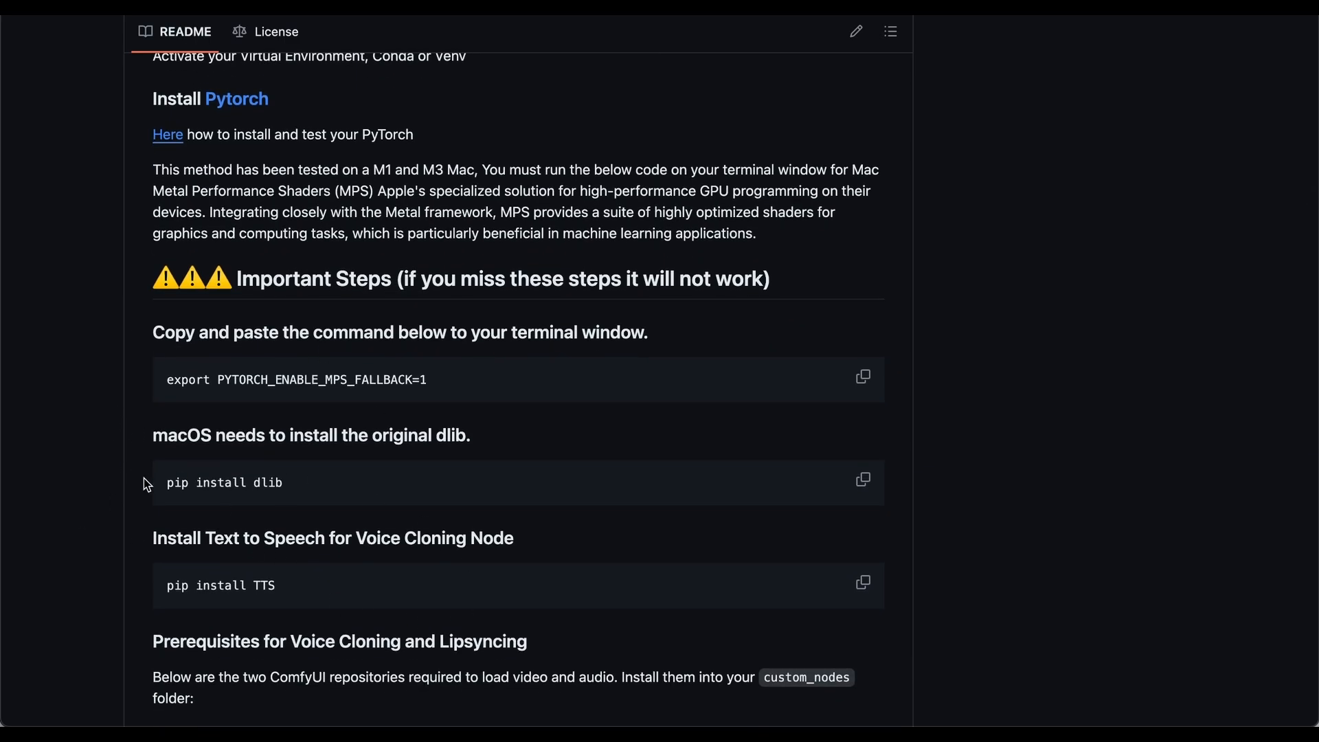
scroll("up", 3)
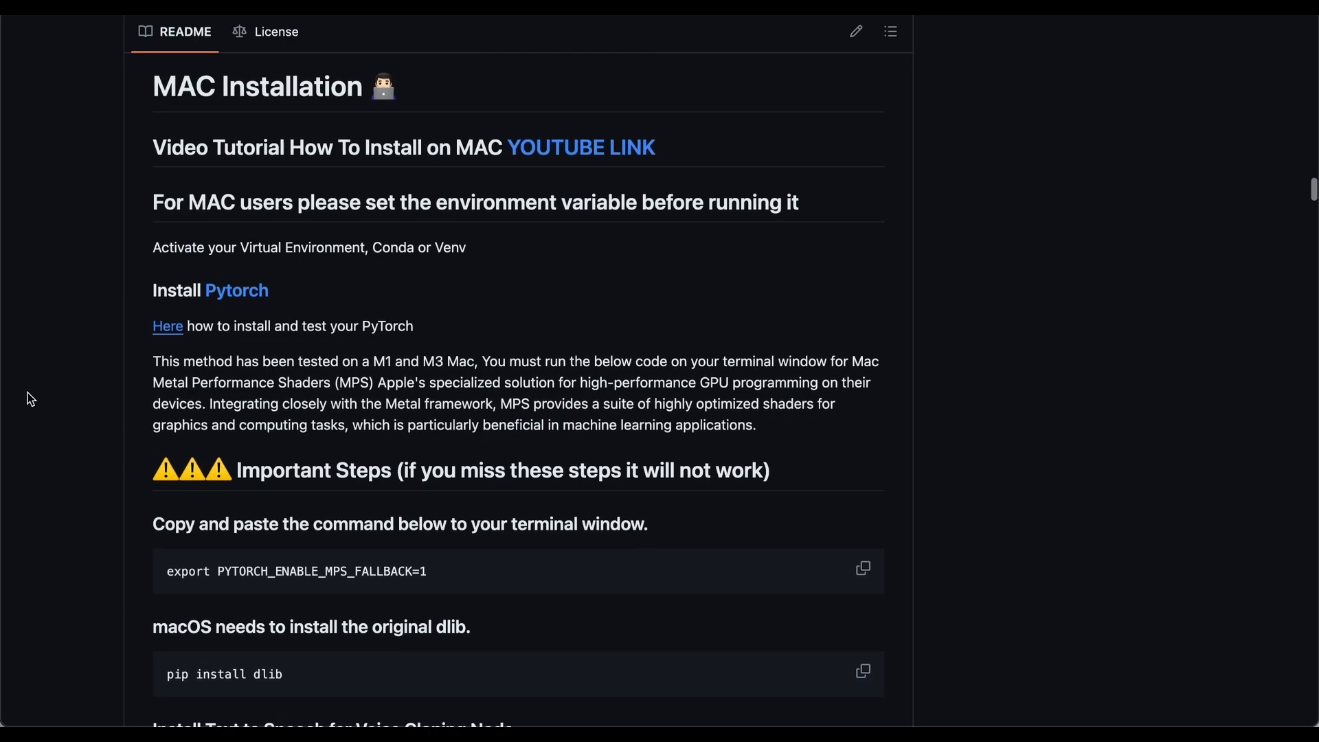
scroll("down", 3)
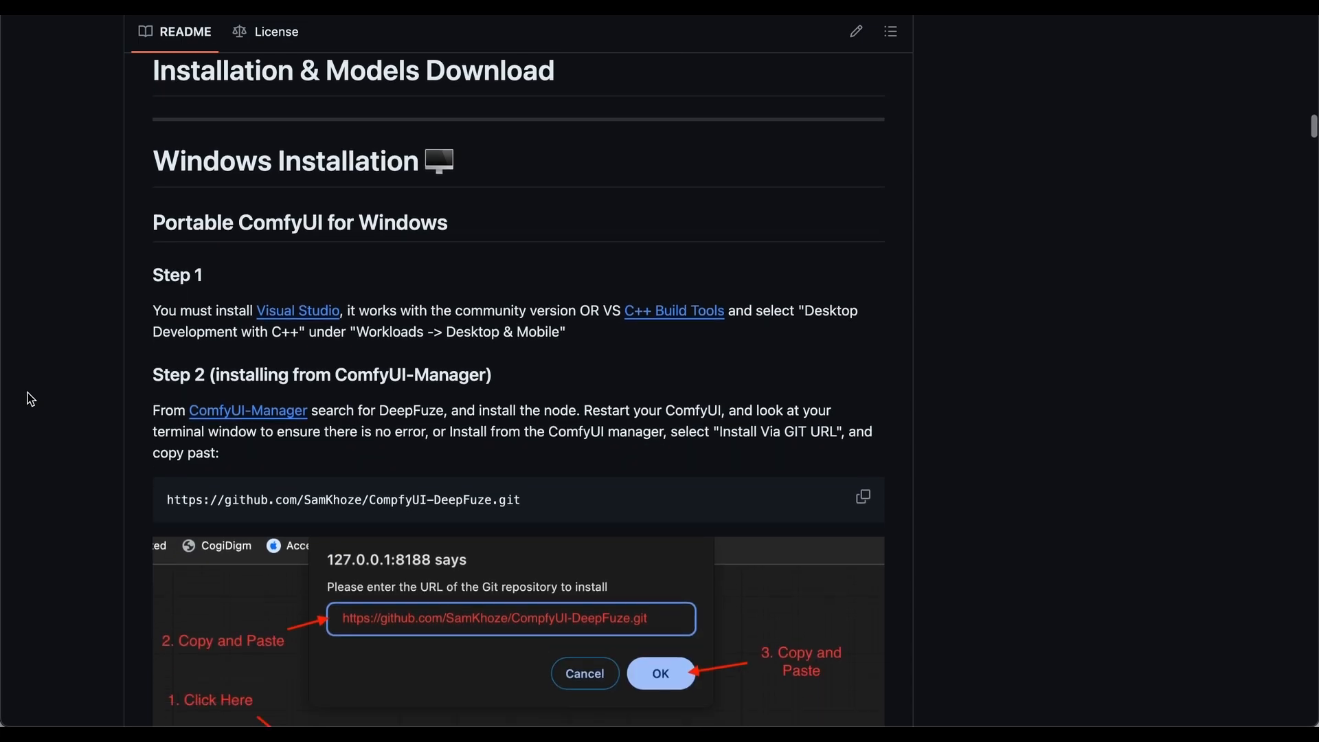
scroll("down", 3)
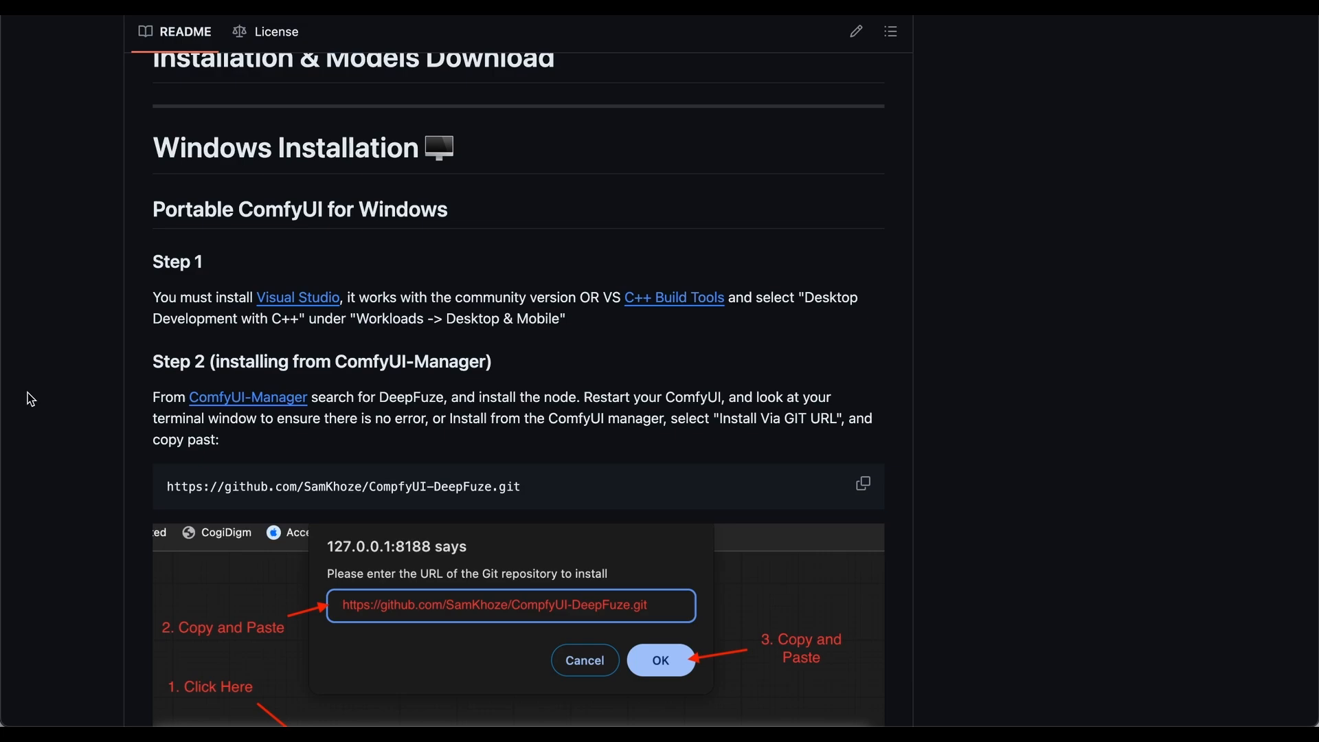
scroll("down", 3)
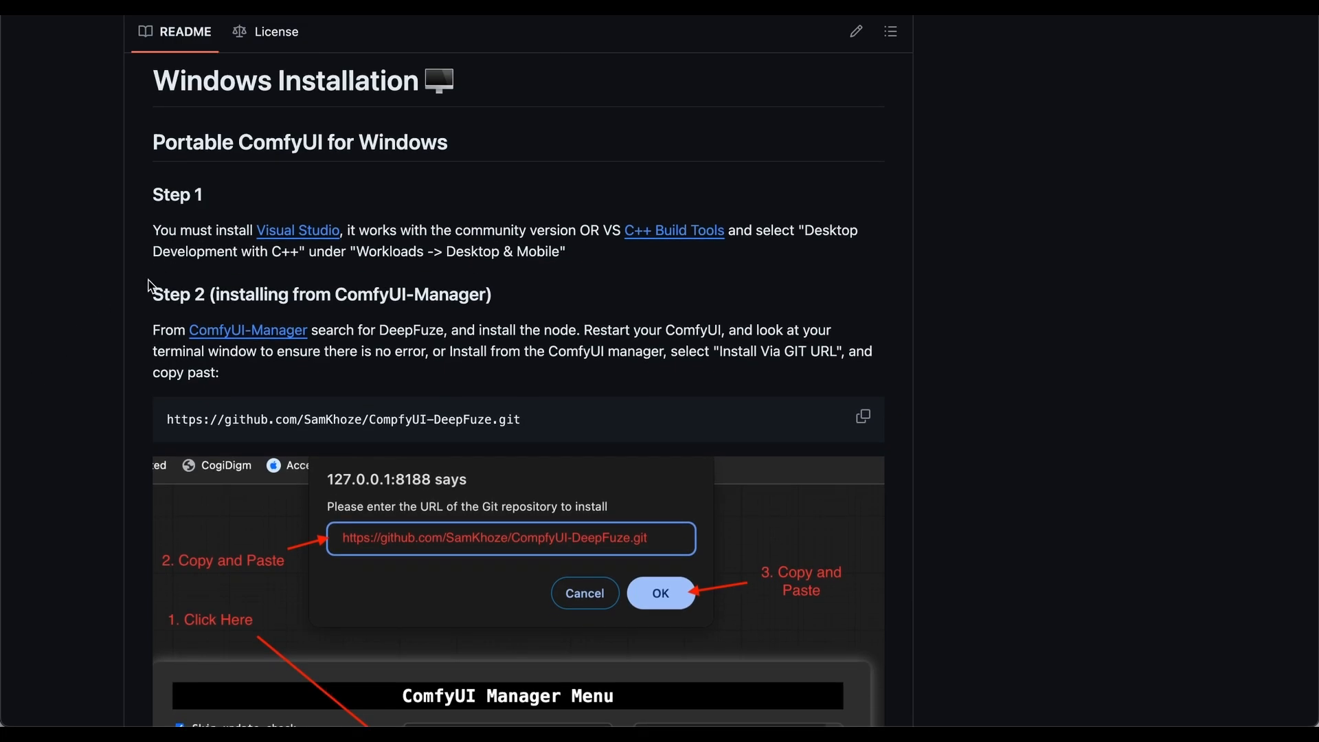
mouse_move(15, 192)
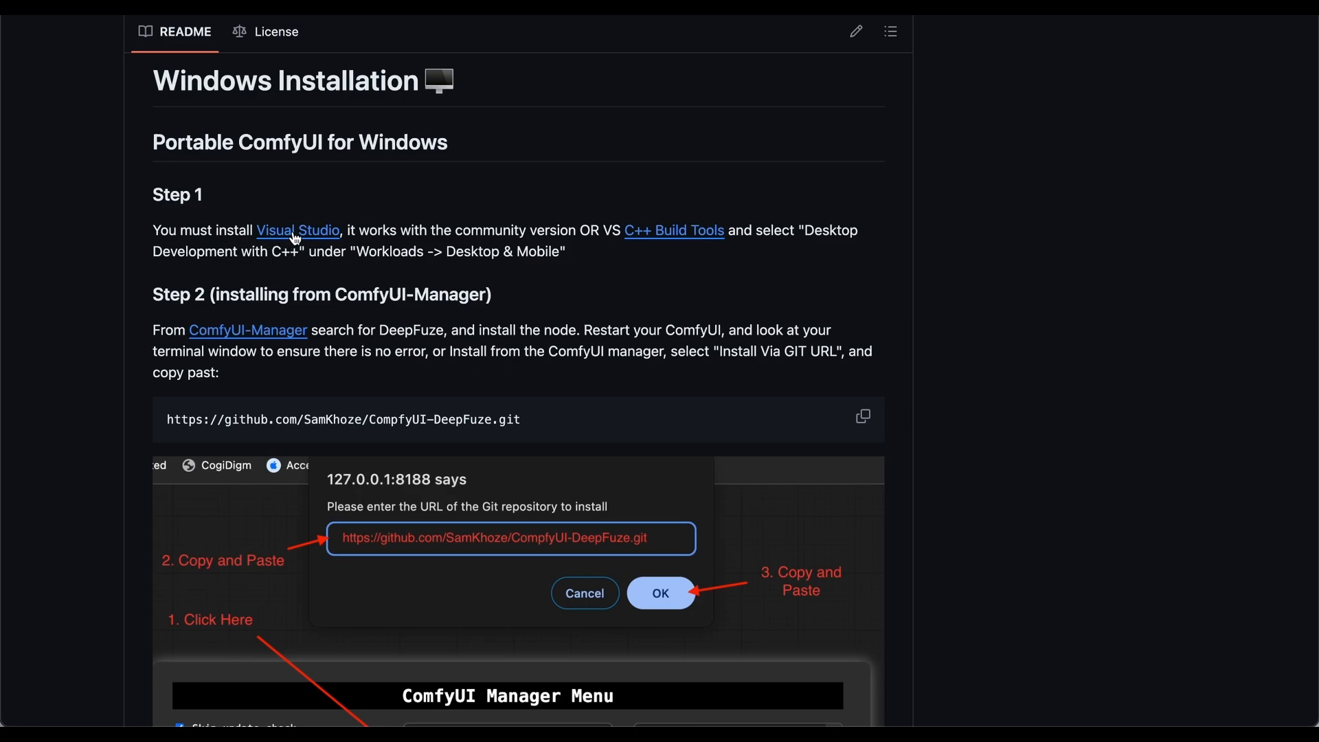
mouse_move(301, 237)
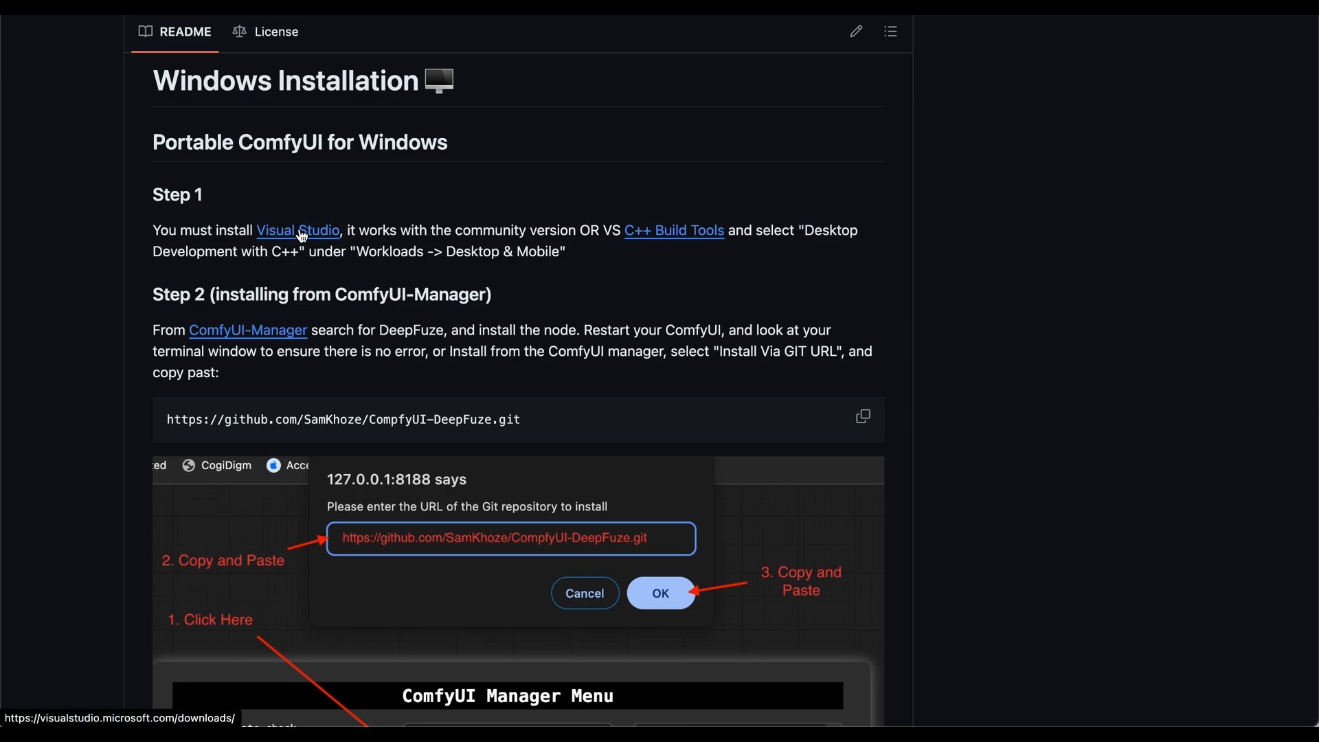
mouse_move(334, 254)
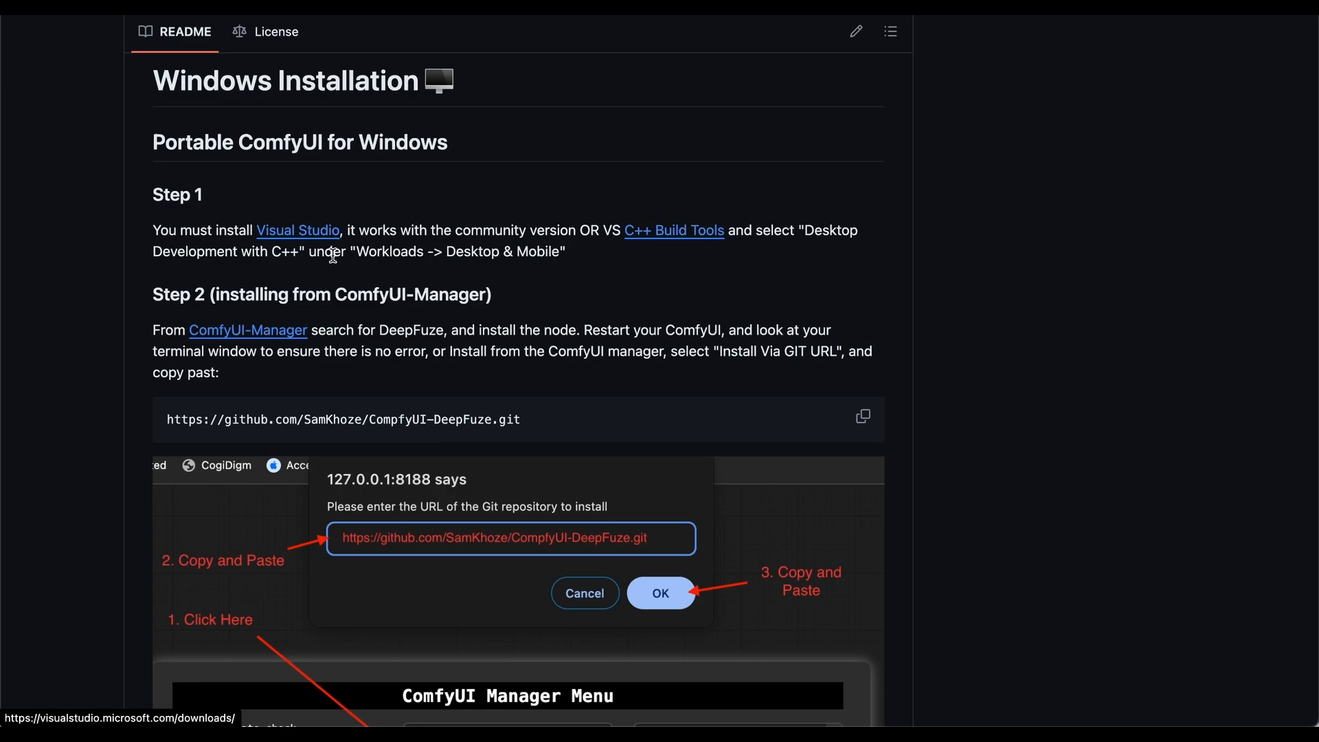
mouse_move(557, 296)
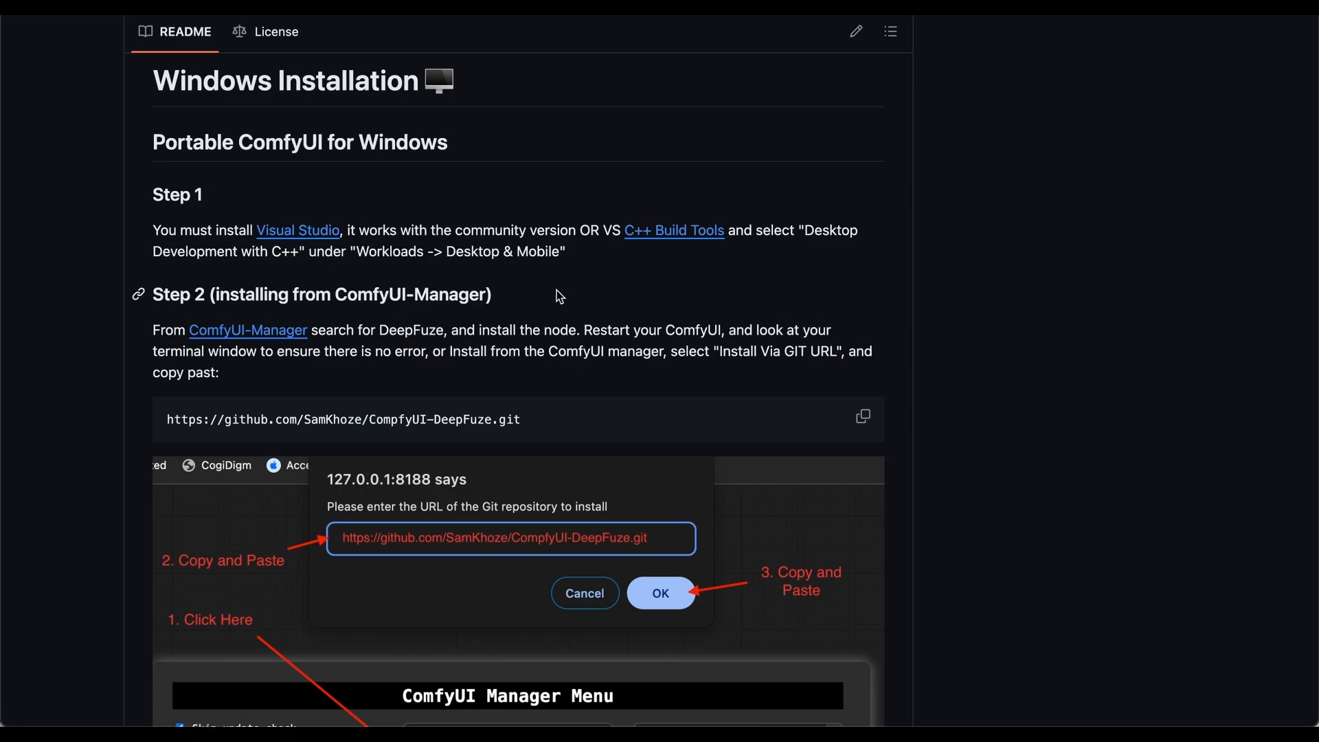
mouse_move(666, 269)
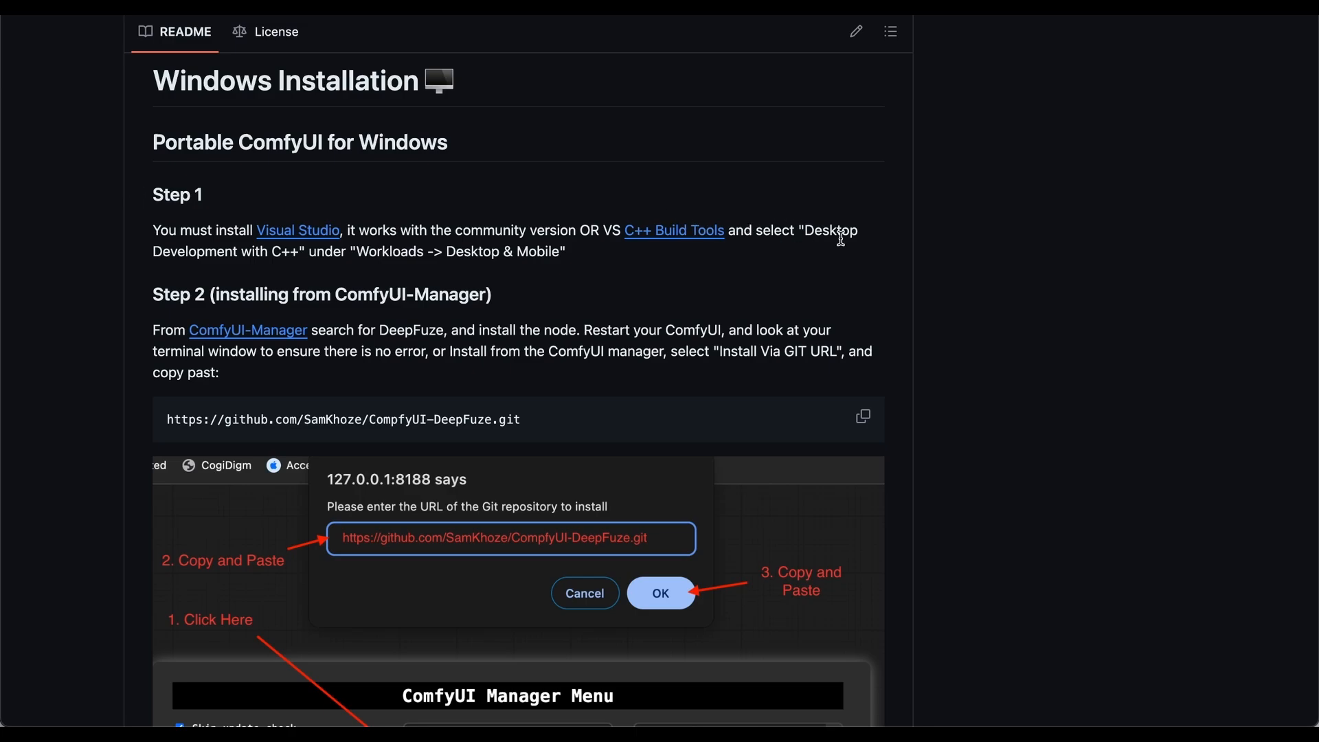
mouse_move(466, 223)
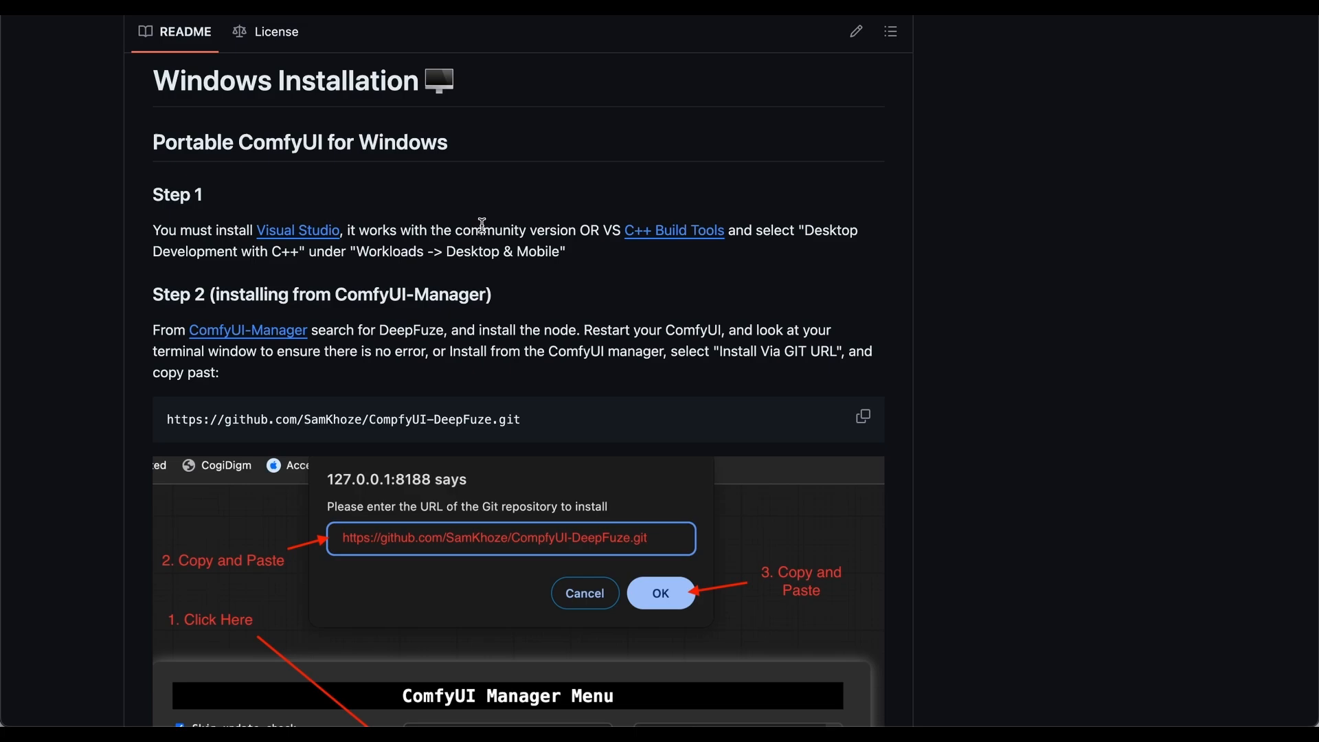
mouse_move(600, 280)
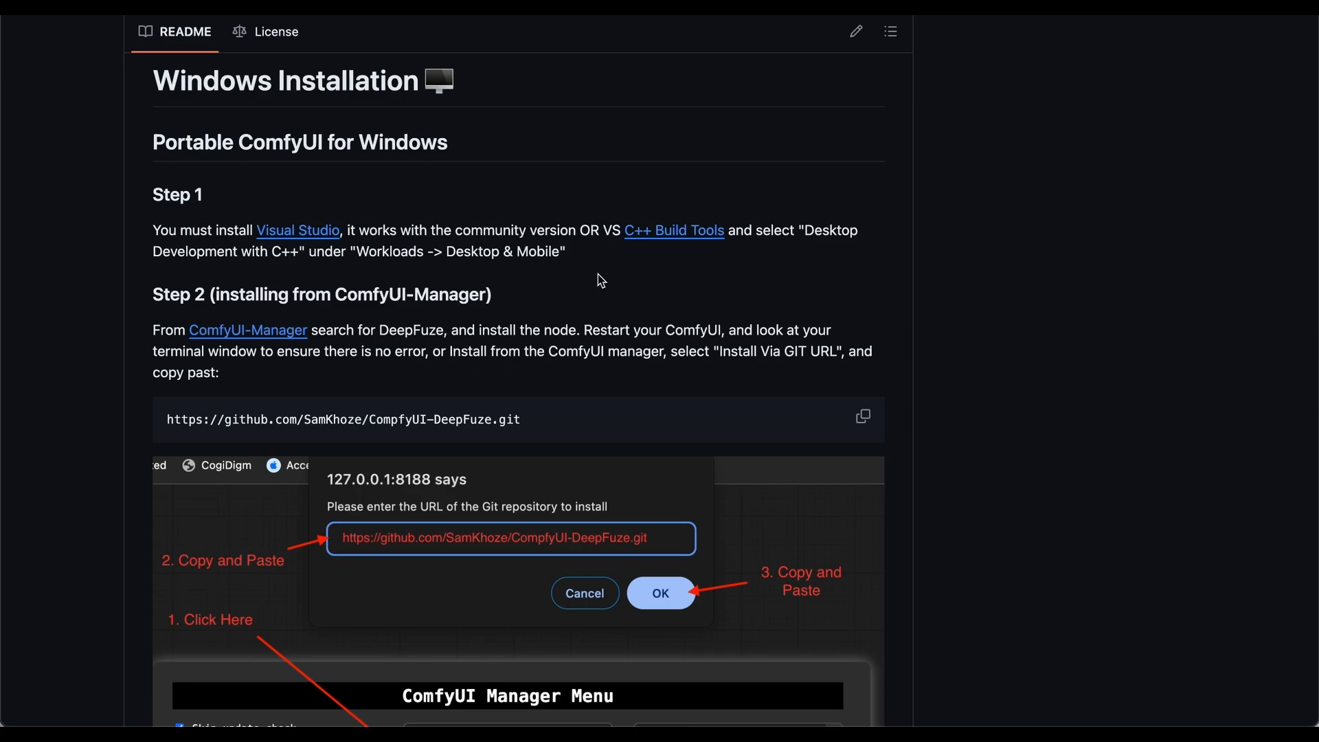
Step: Scroll past the Step 2 ComfyUI Manager screenshot to Step 3 and the IMPORTANT NOTE heading
scroll("down", 3)
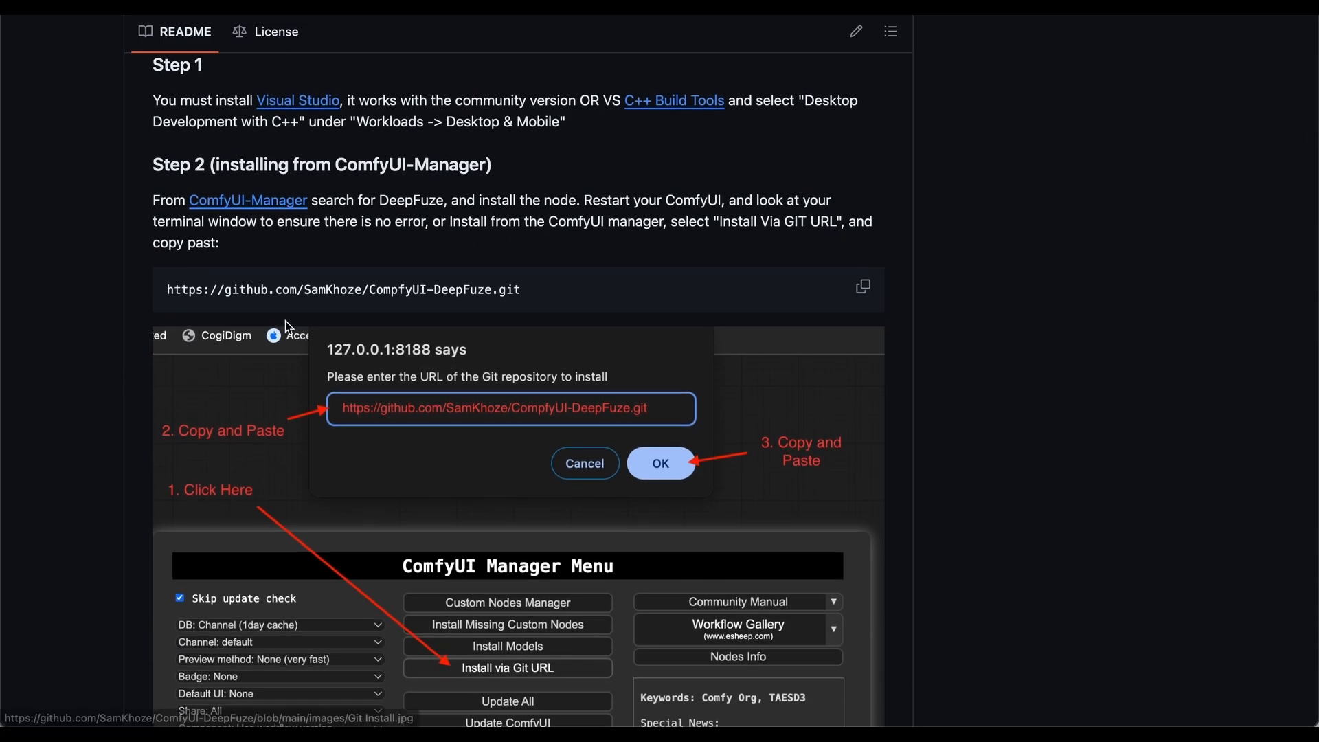
mouse_move(501, 197)
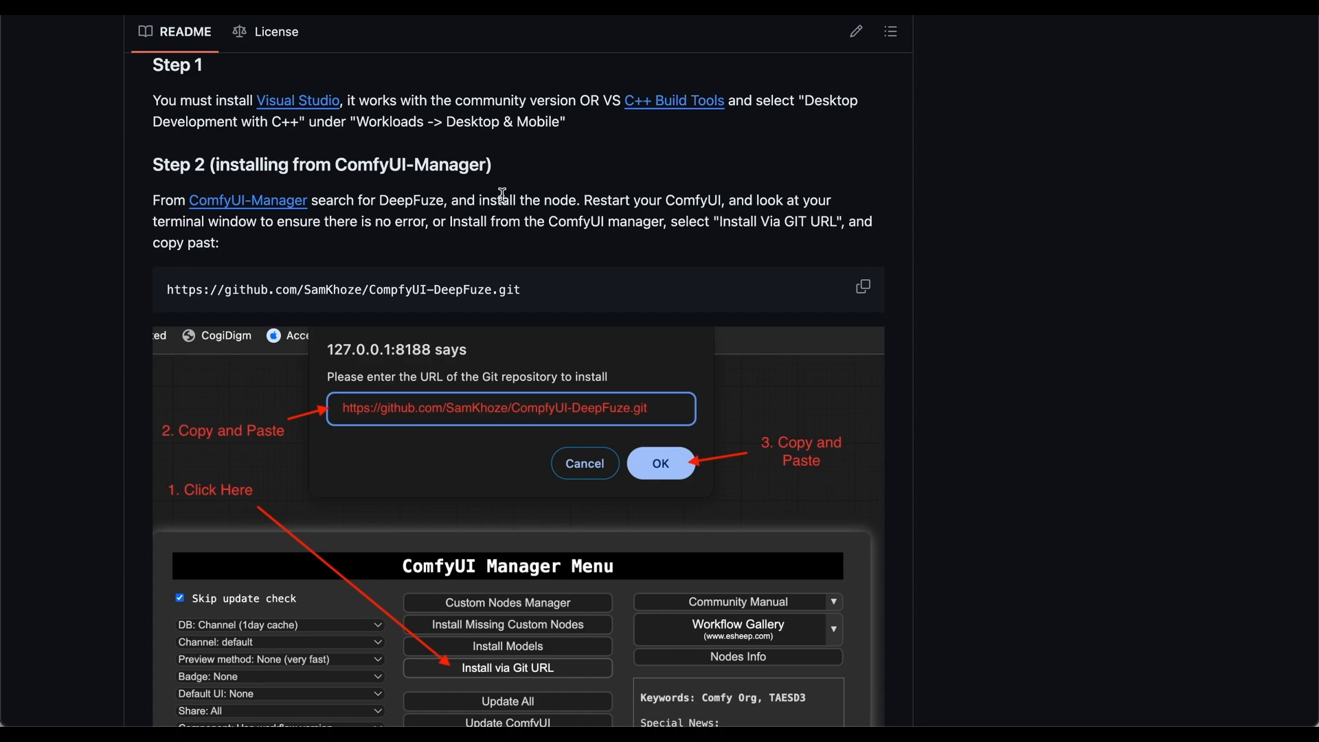
mouse_move(183, 389)
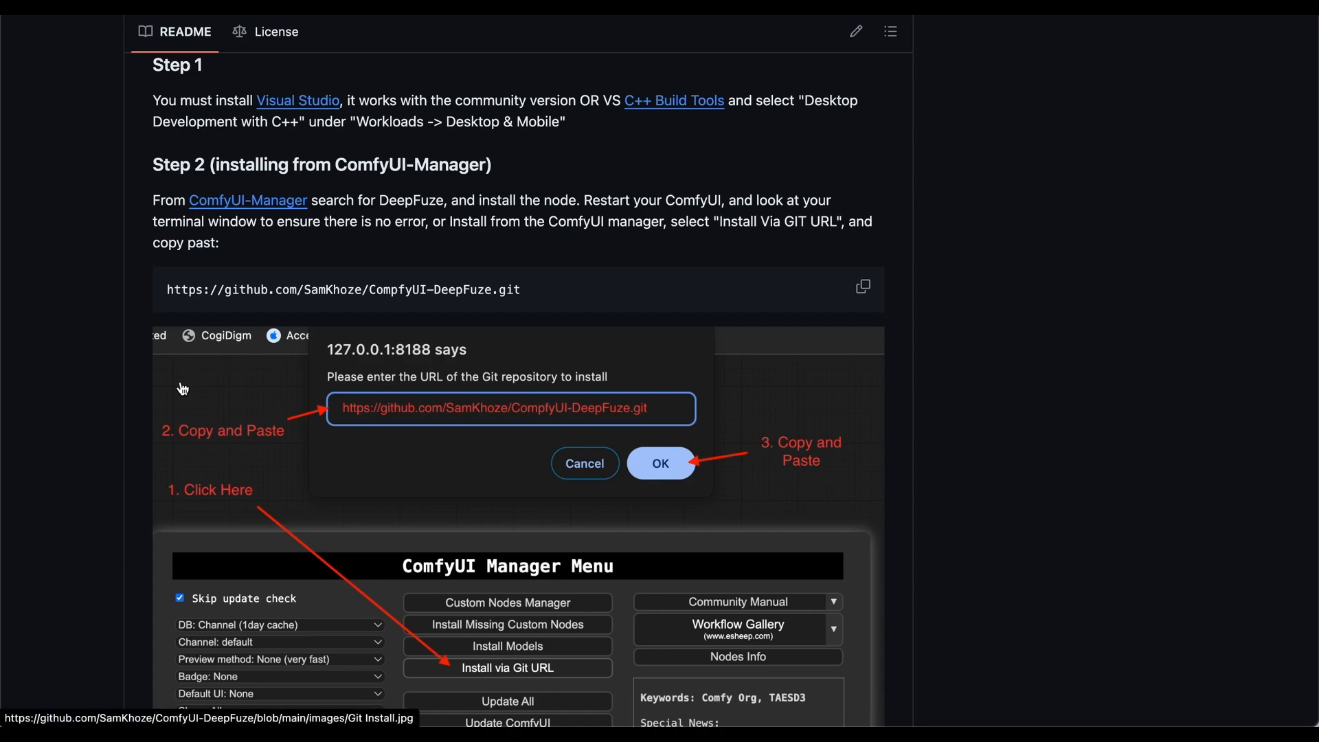
scroll("down", 3)
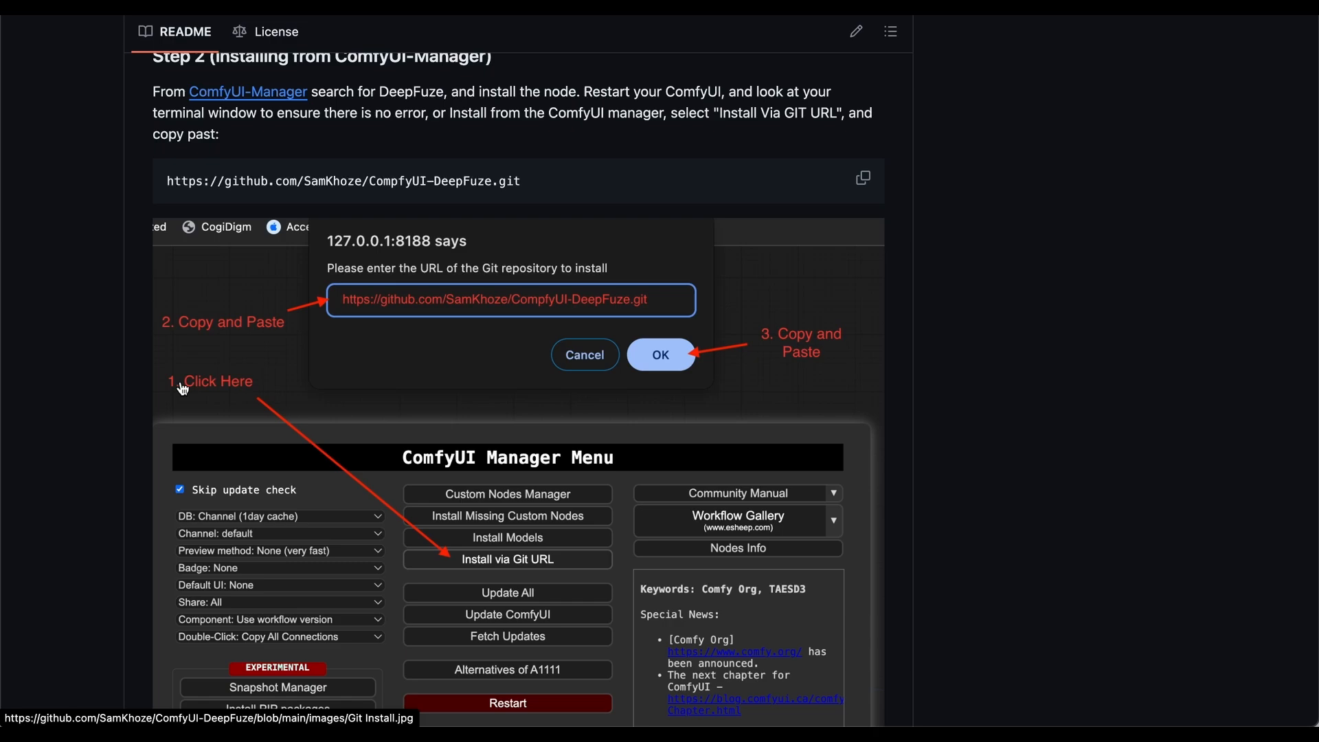
mouse_move(106, 239)
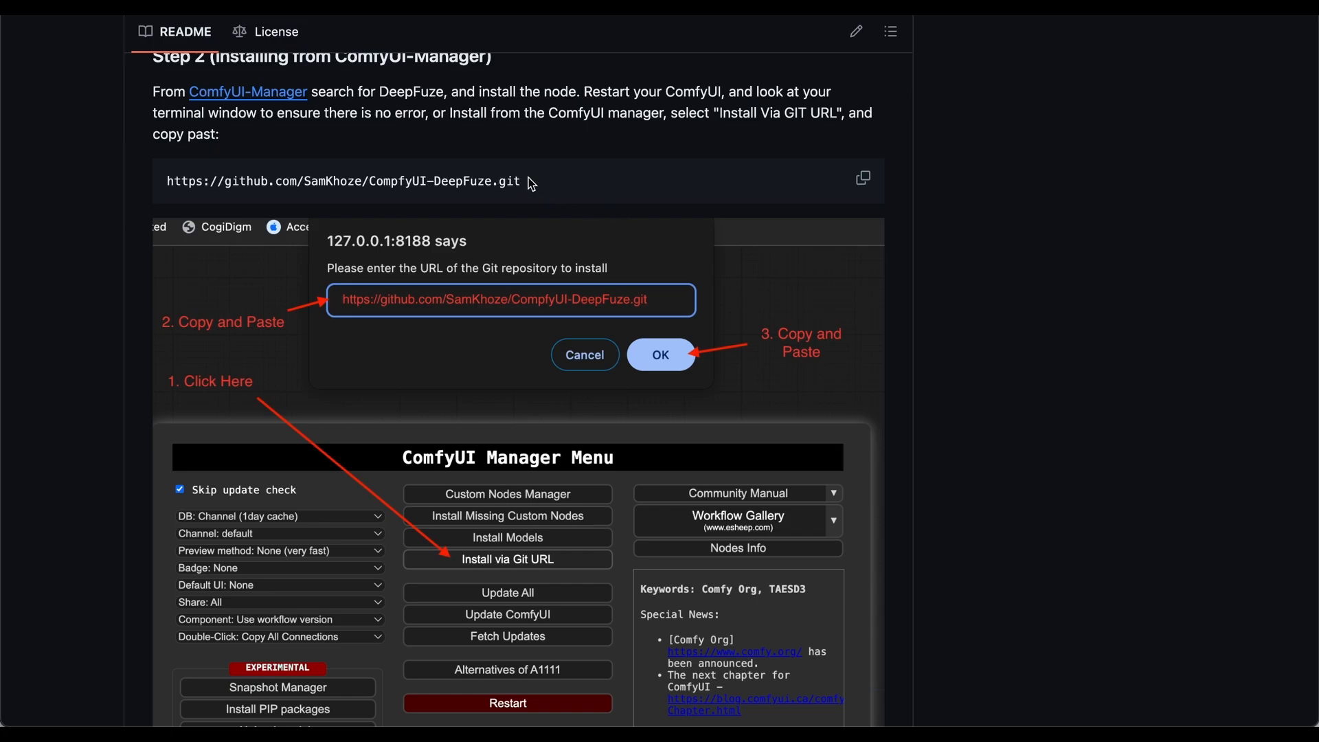
mouse_move(222, 182)
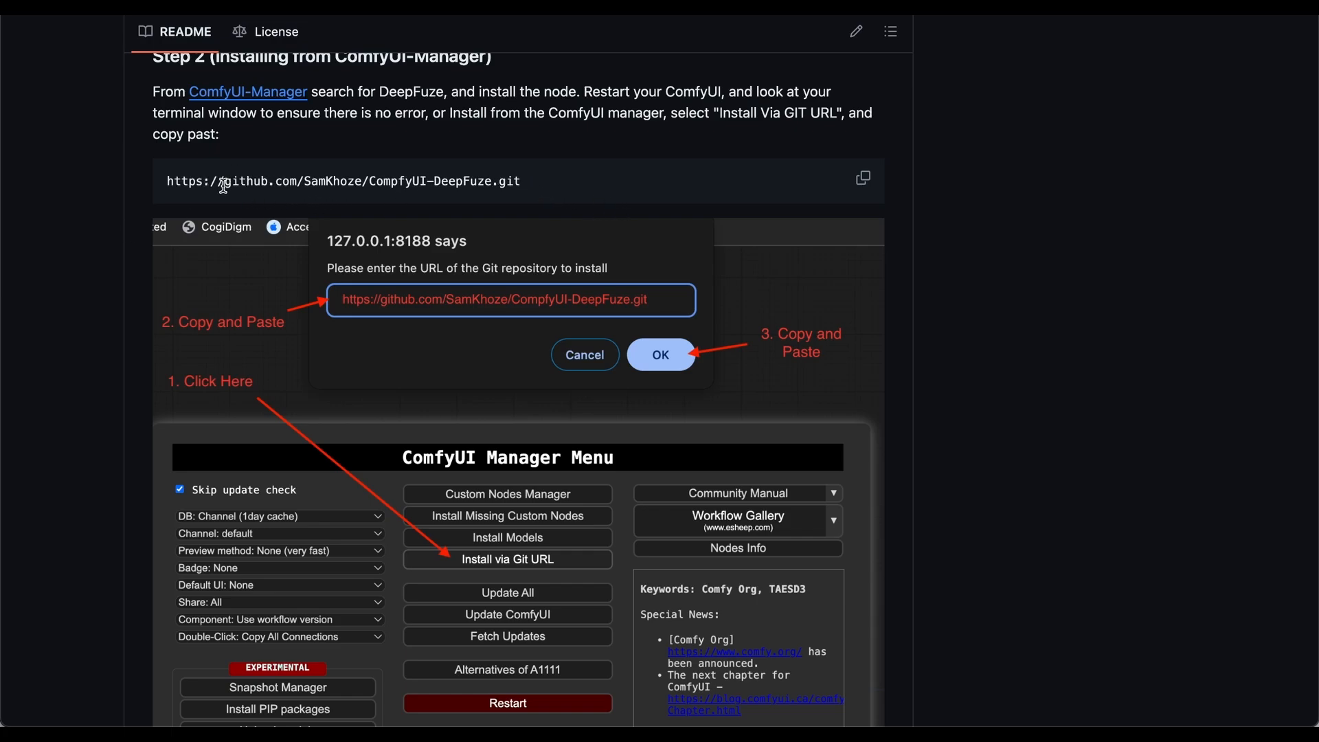
mouse_move(525, 582)
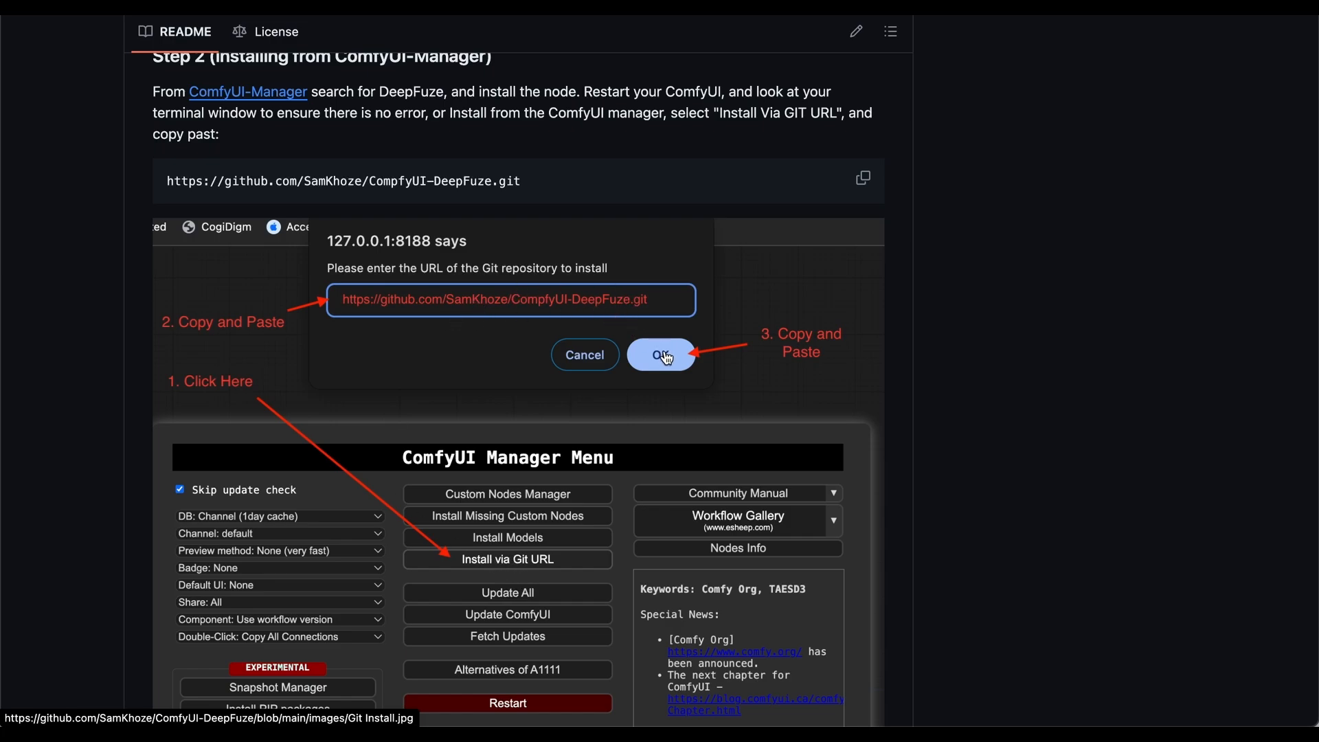
scroll("down", 3)
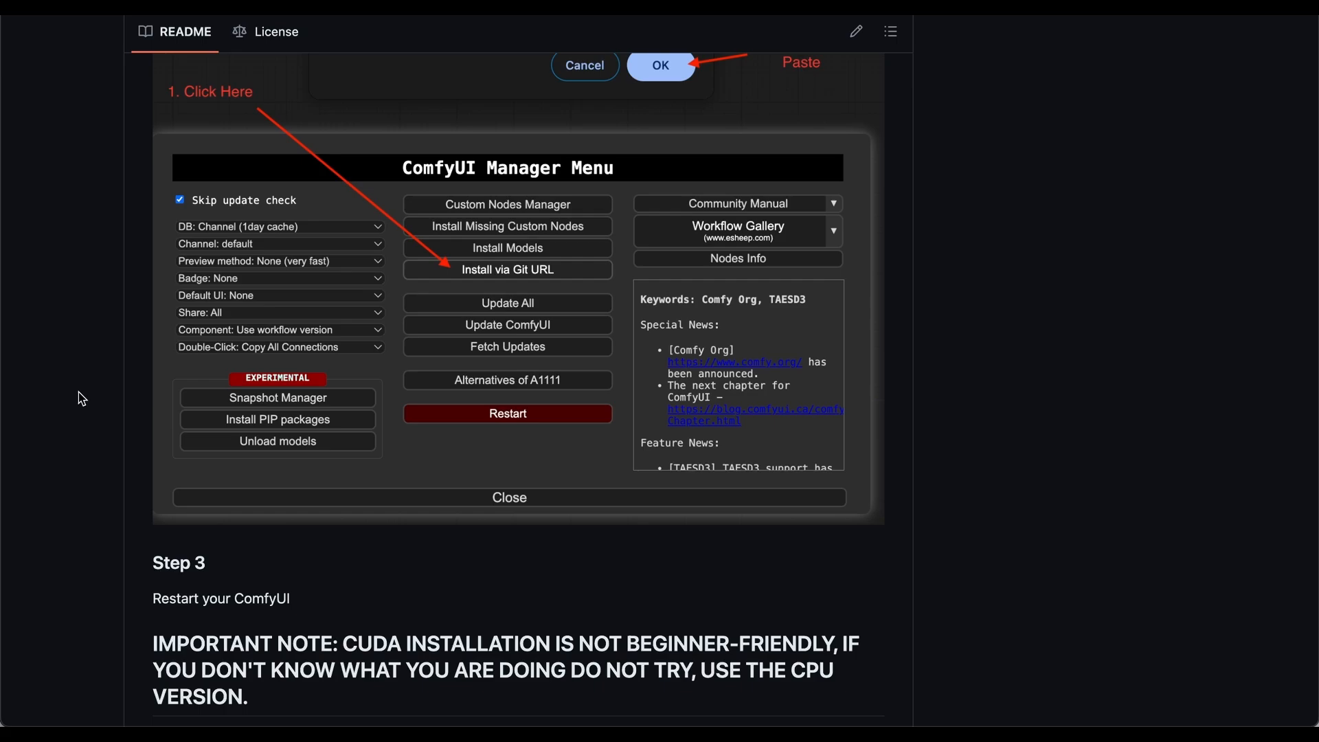
Step: Scroll to CUDA Installation and bring up the context menu on the Toolkit==11.8 link
scroll("down", 3)
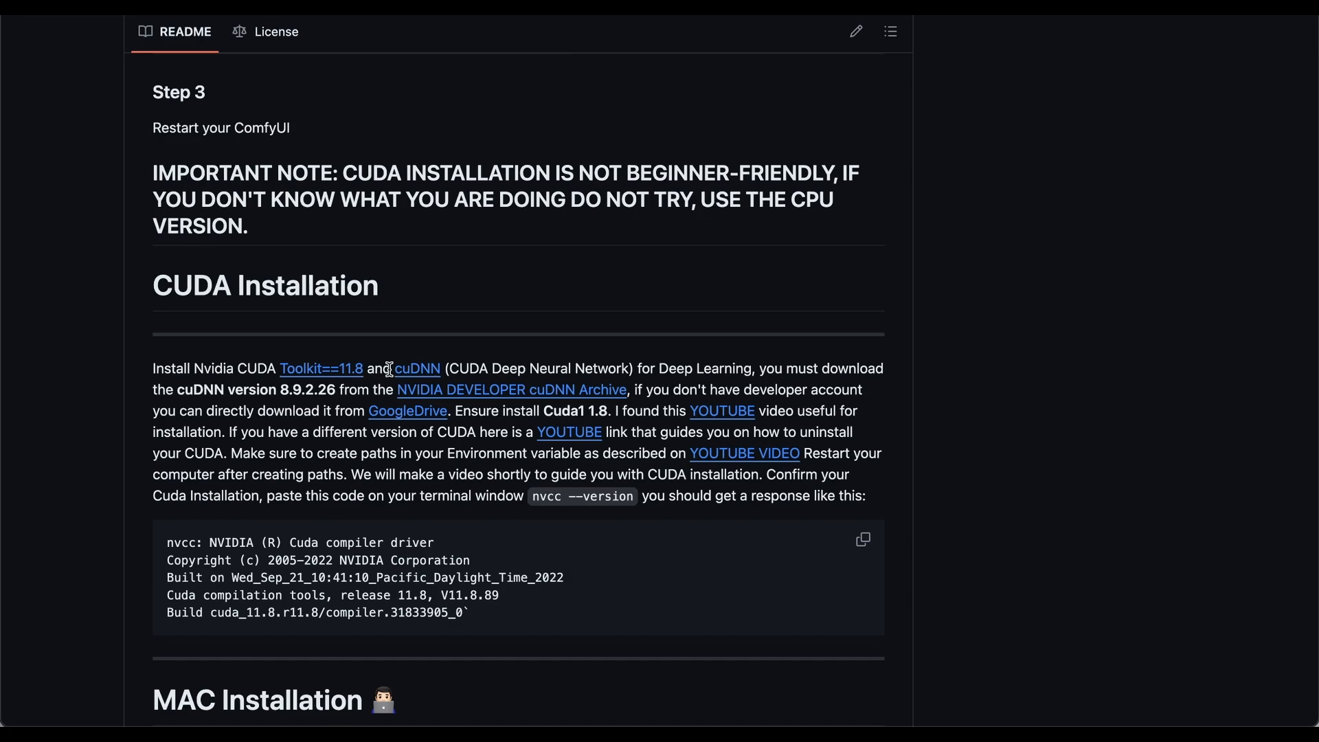
mouse_move(418, 360)
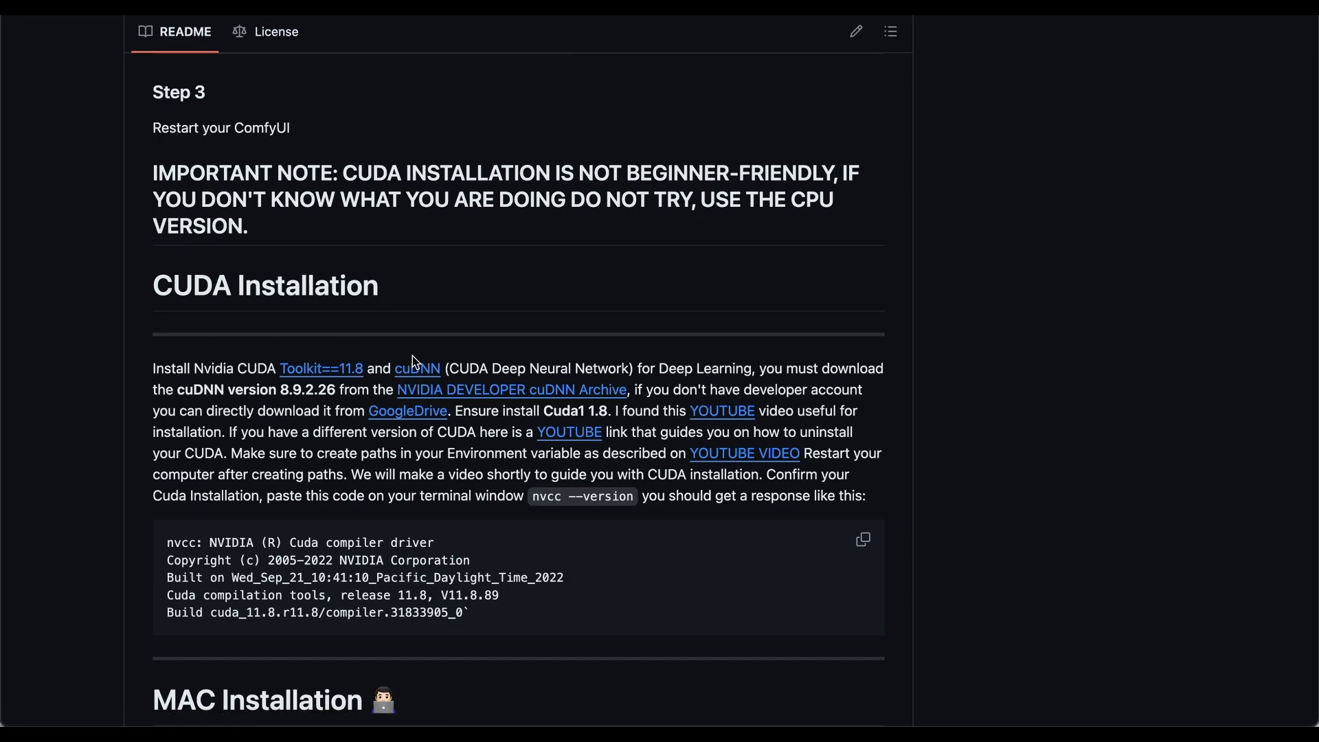
mouse_move(141, 388)
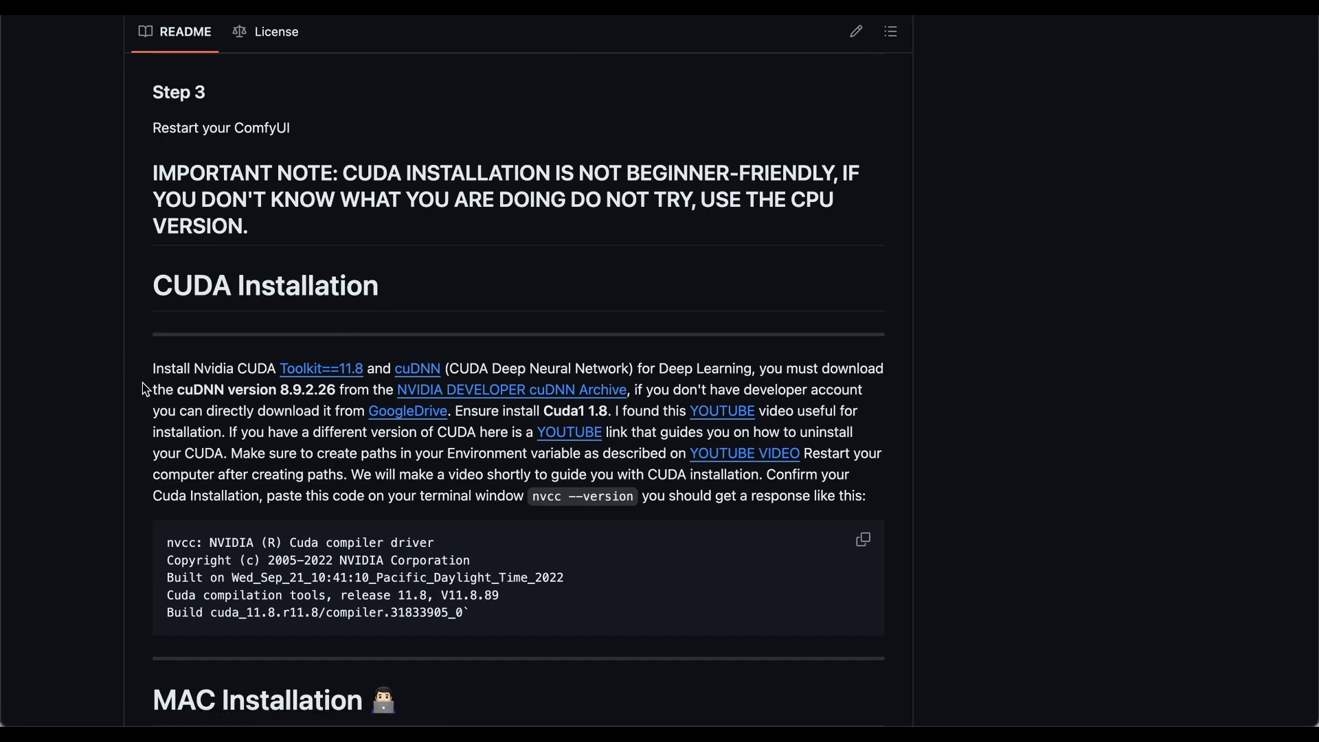
mouse_move(102, 393)
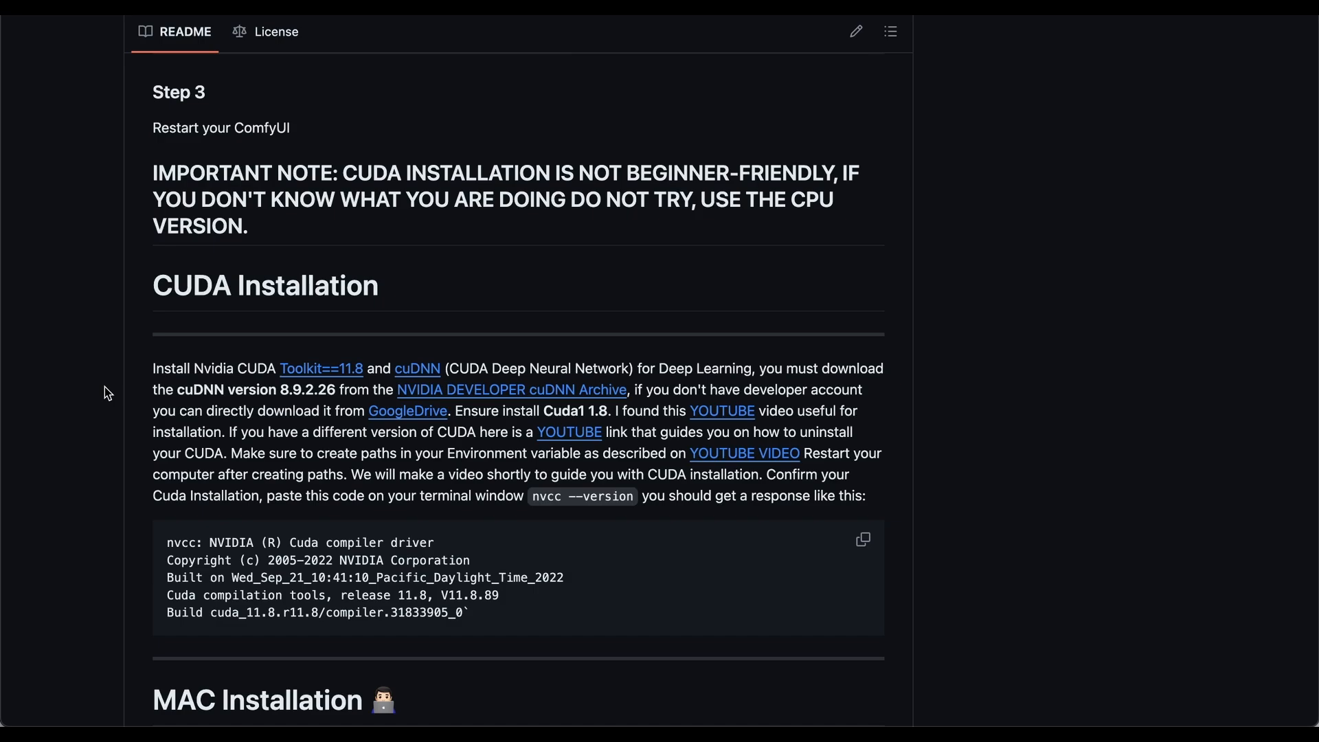
mouse_move(292, 369)
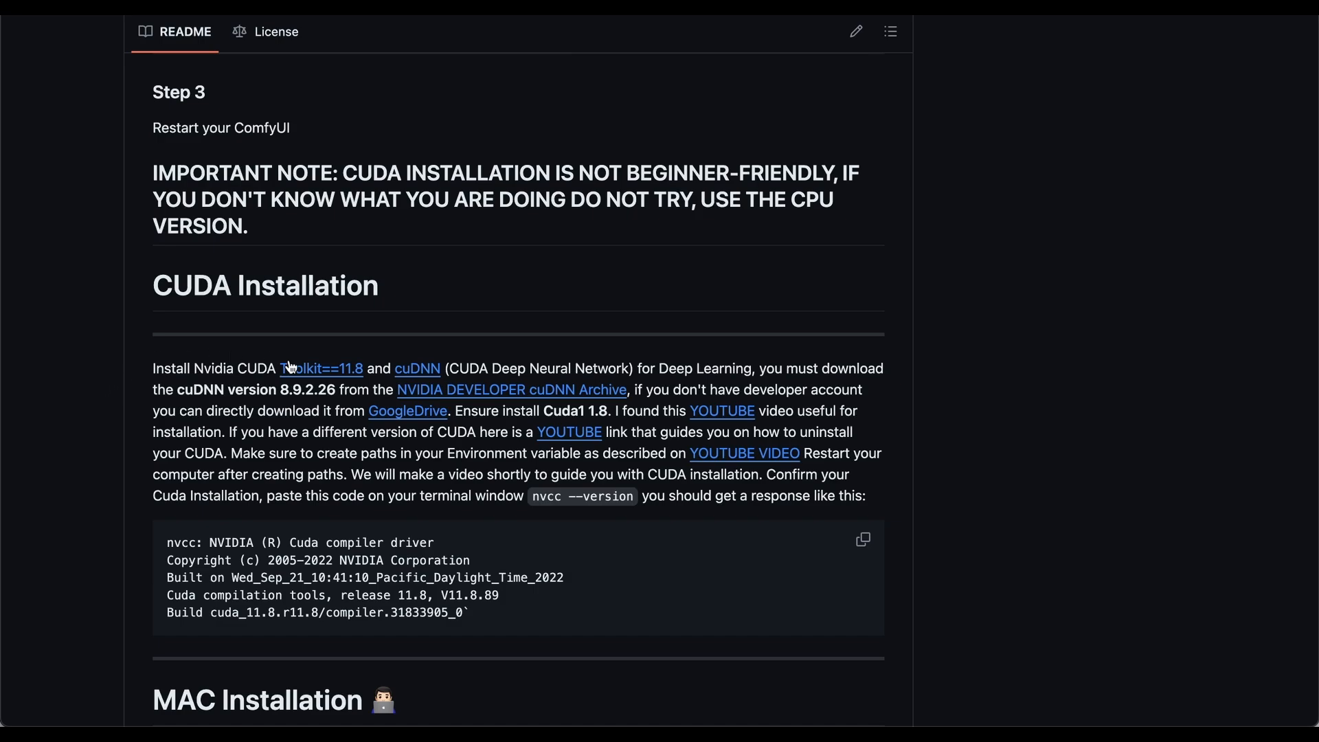
mouse_move(131, 389)
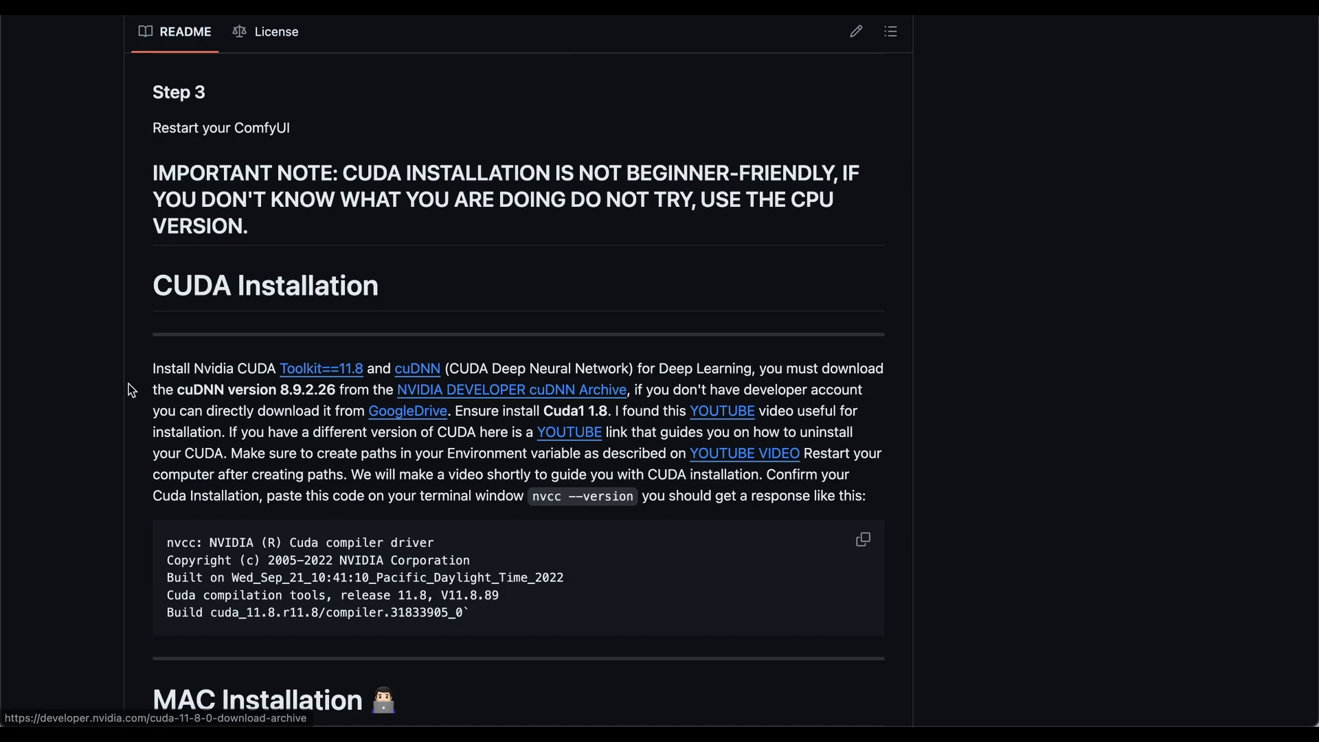
mouse_move(115, 409)
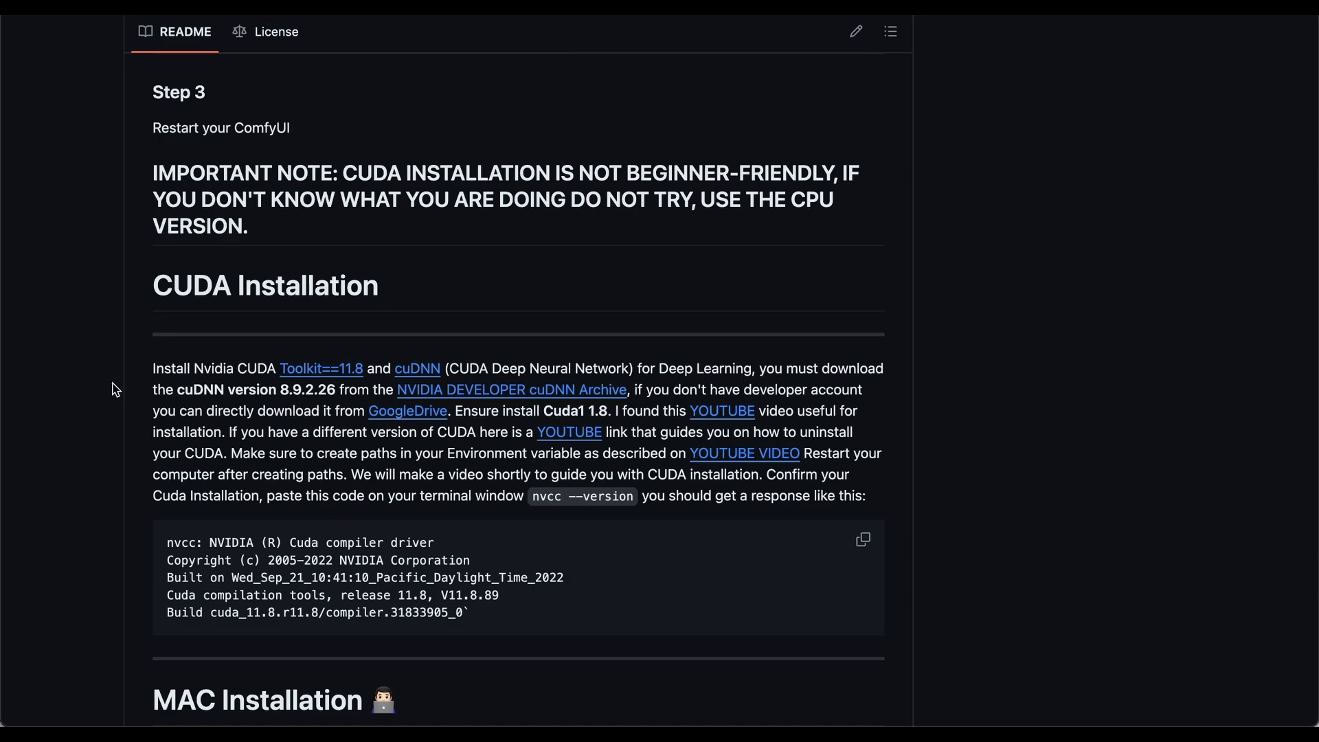
mouse_move(347, 384)
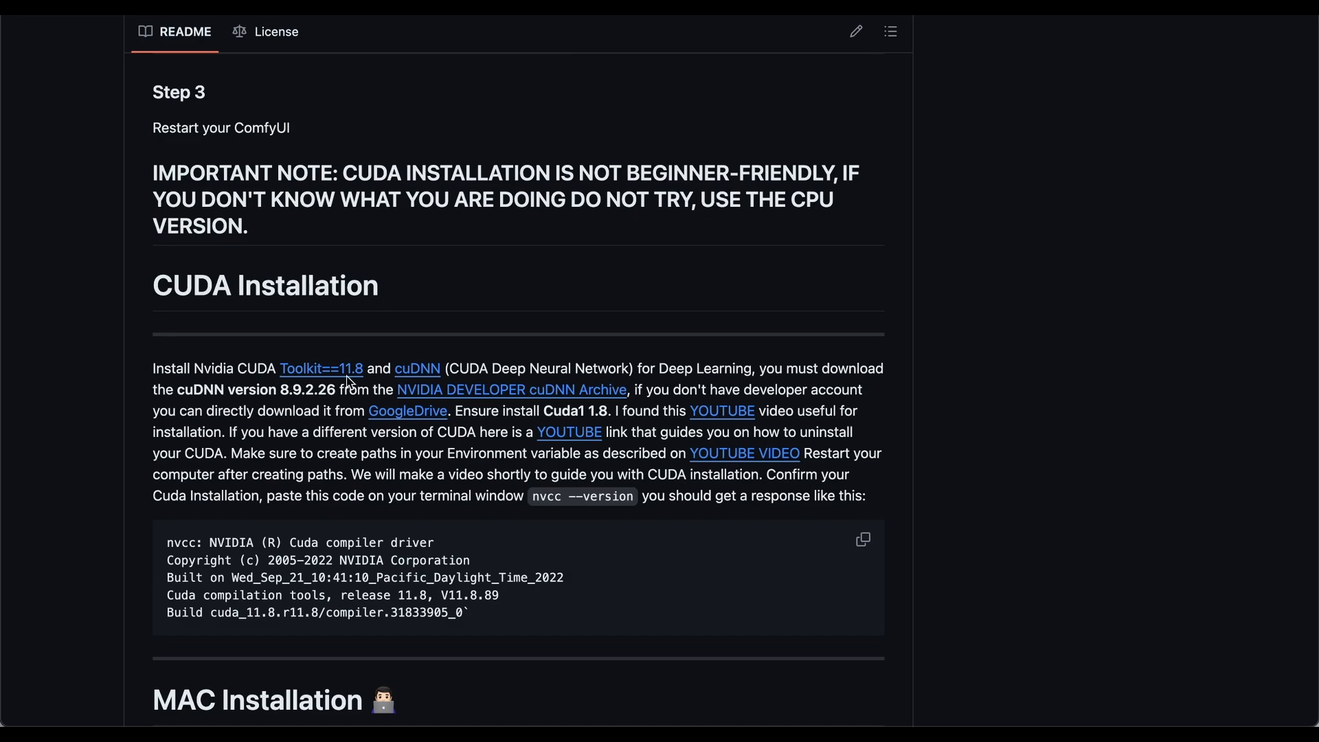
mouse_move(319, 373)
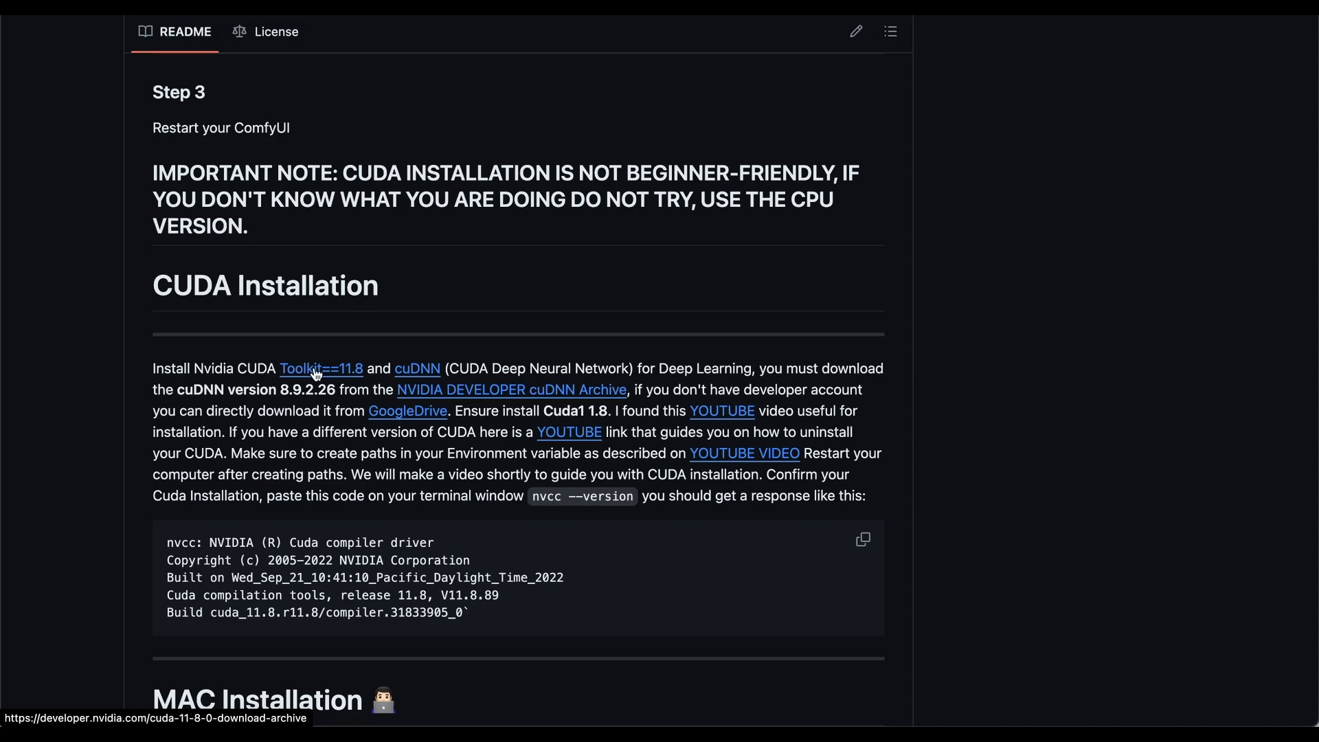
right_click(320, 369)
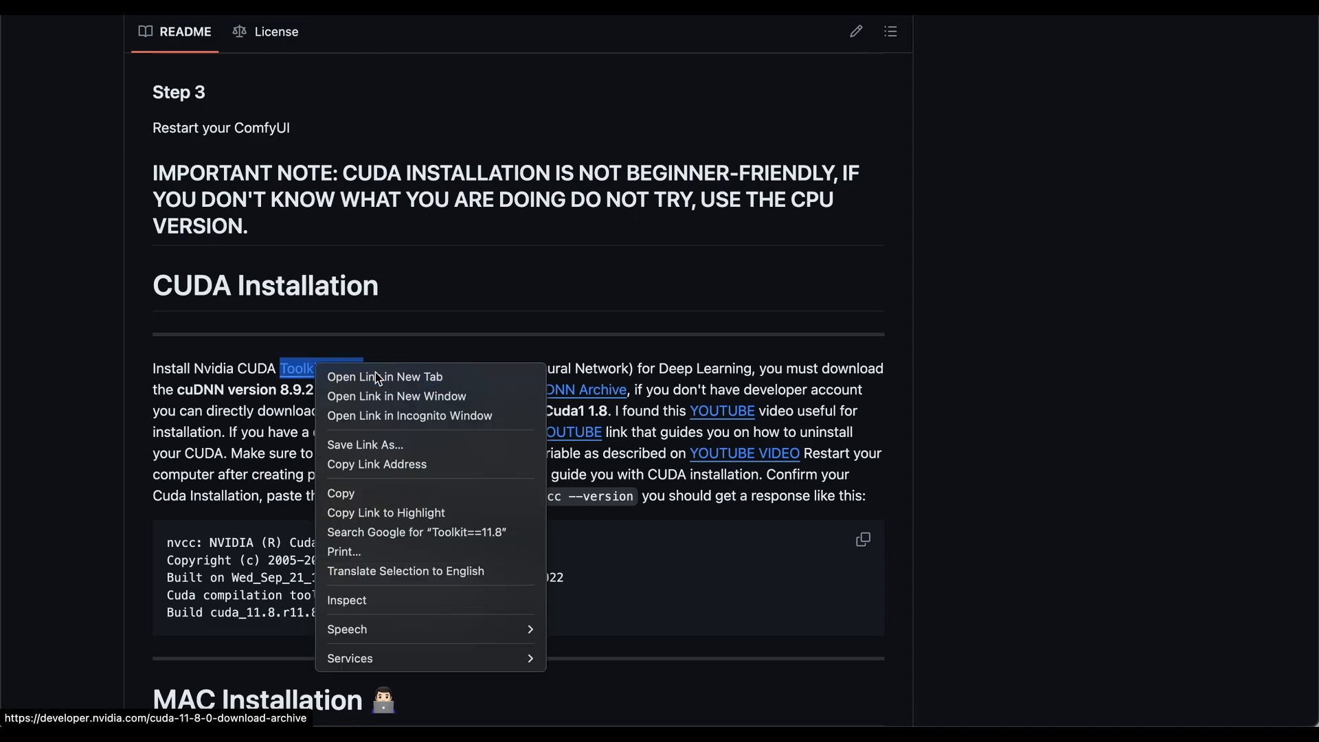
Step: Open NVIDIA's CUDA Toolkit 11.8 Downloads page from the link's menu
left_click(385, 377)
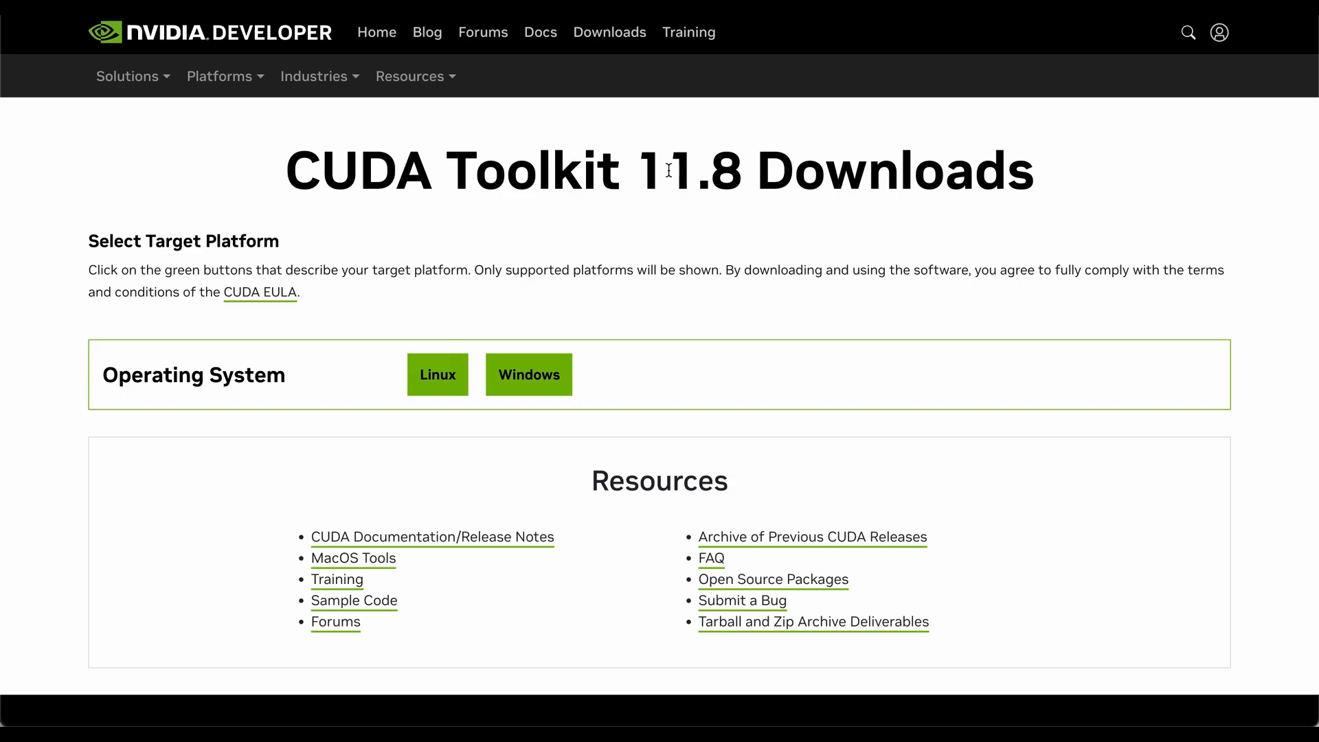
mouse_move(898, 185)
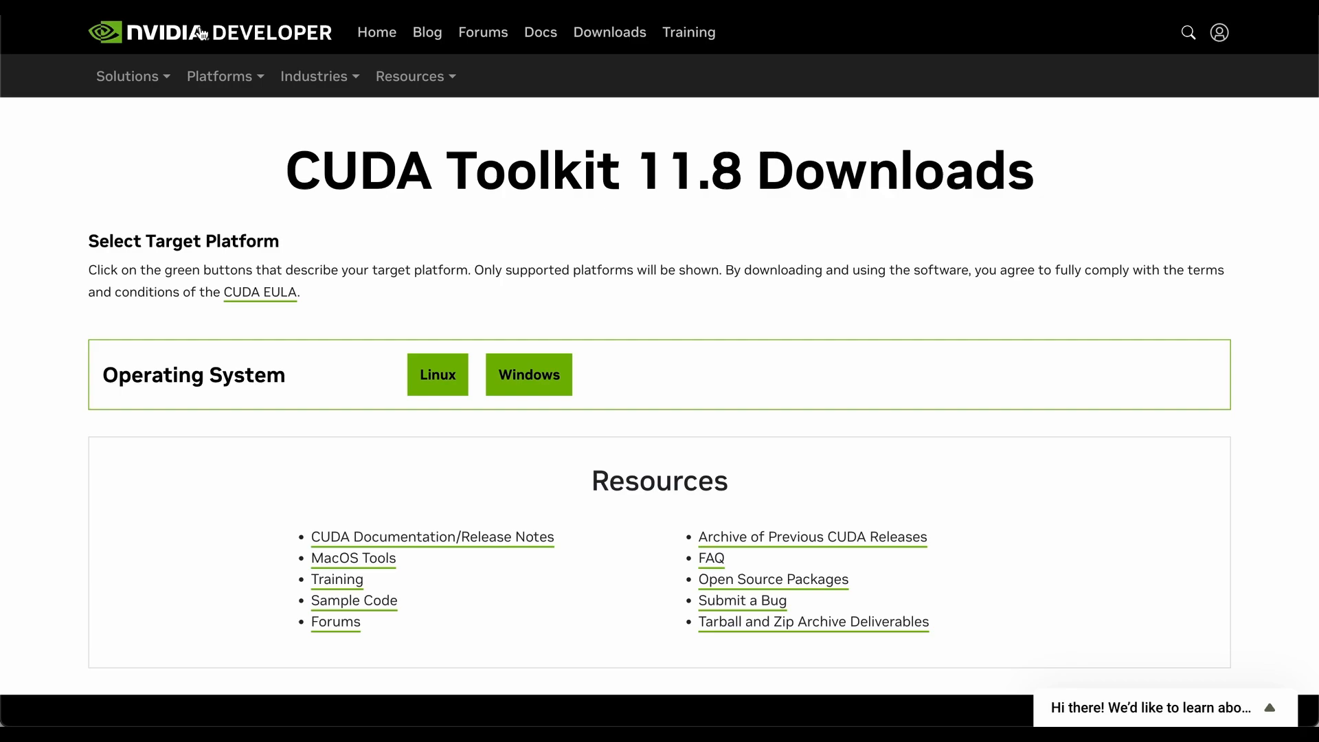
mouse_move(536, 245)
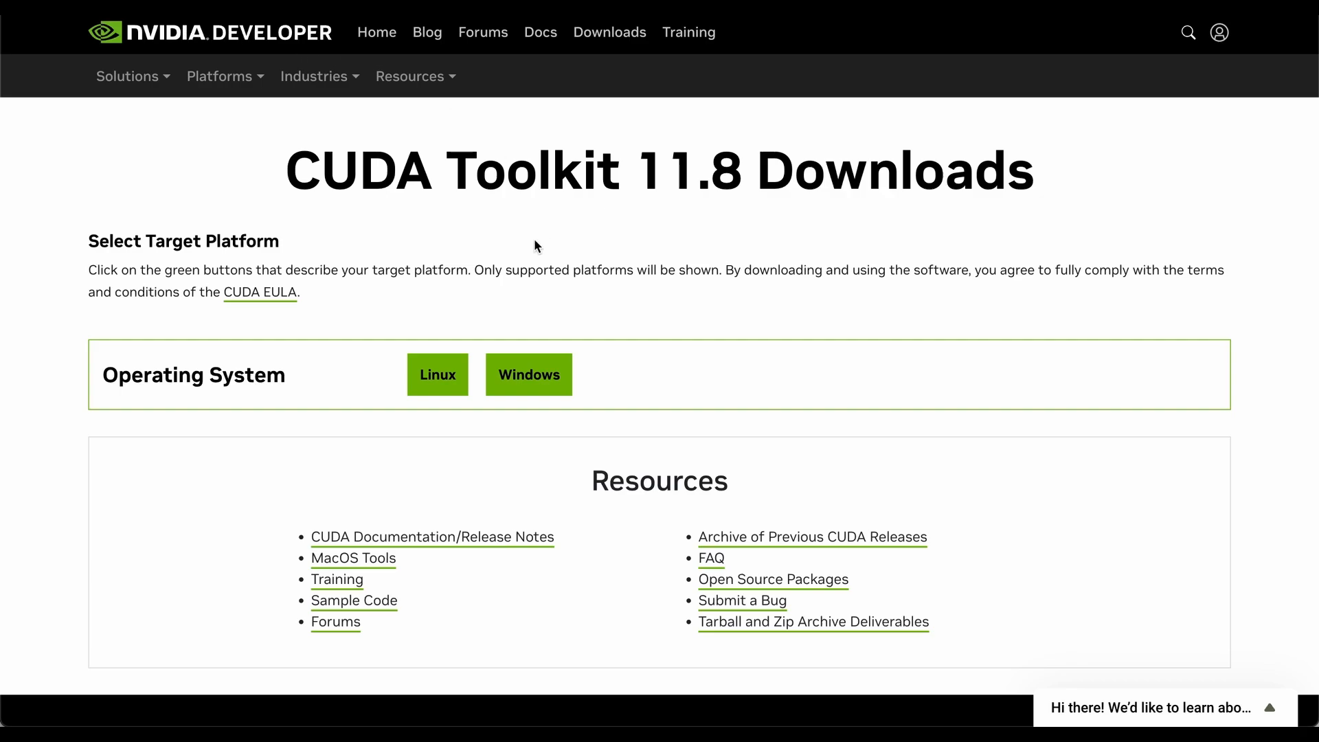
mouse_move(165, 182)
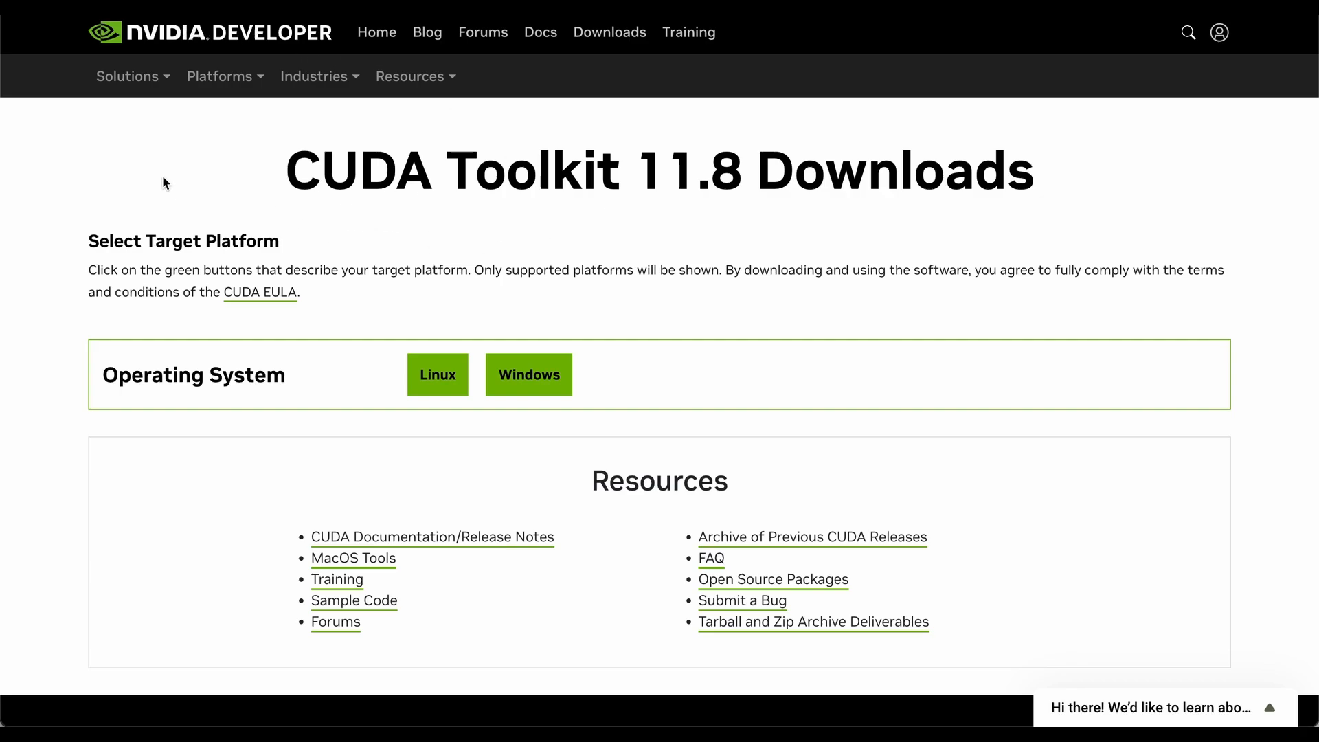
mouse_move(538, 410)
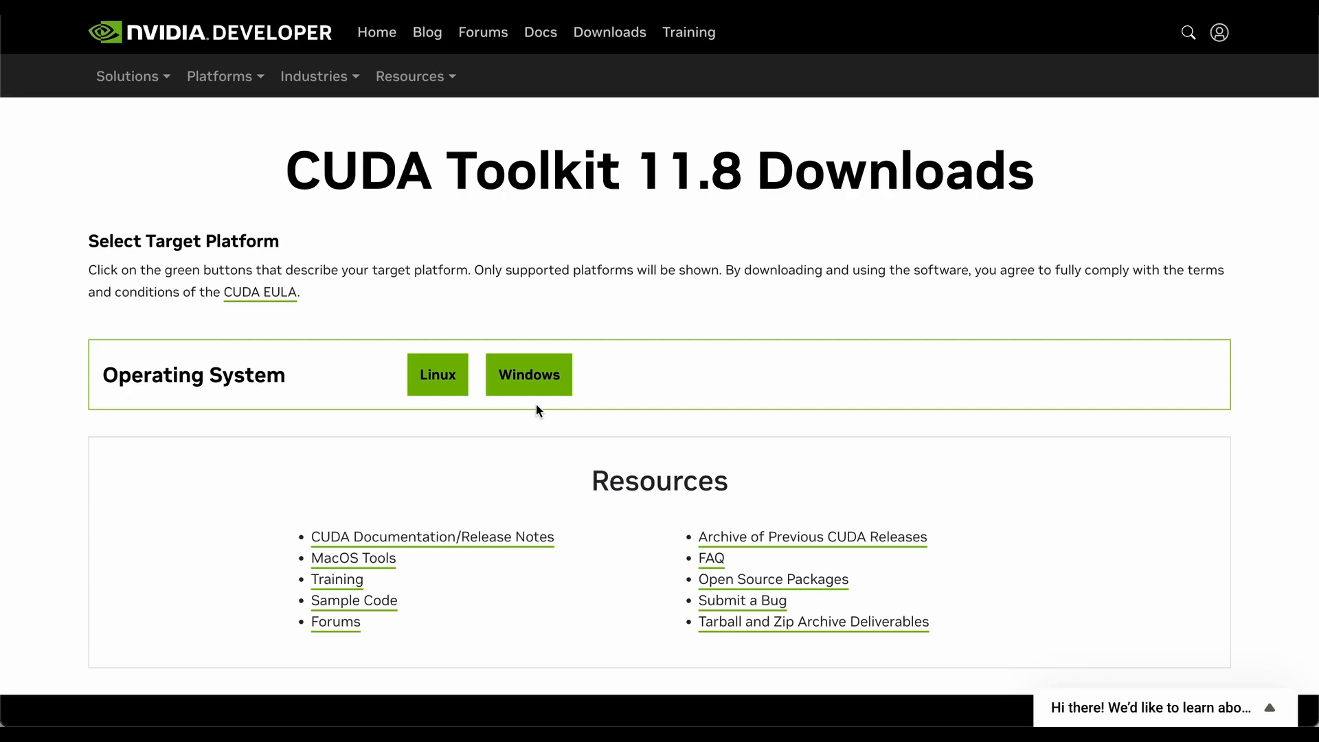
mouse_move(619, 374)
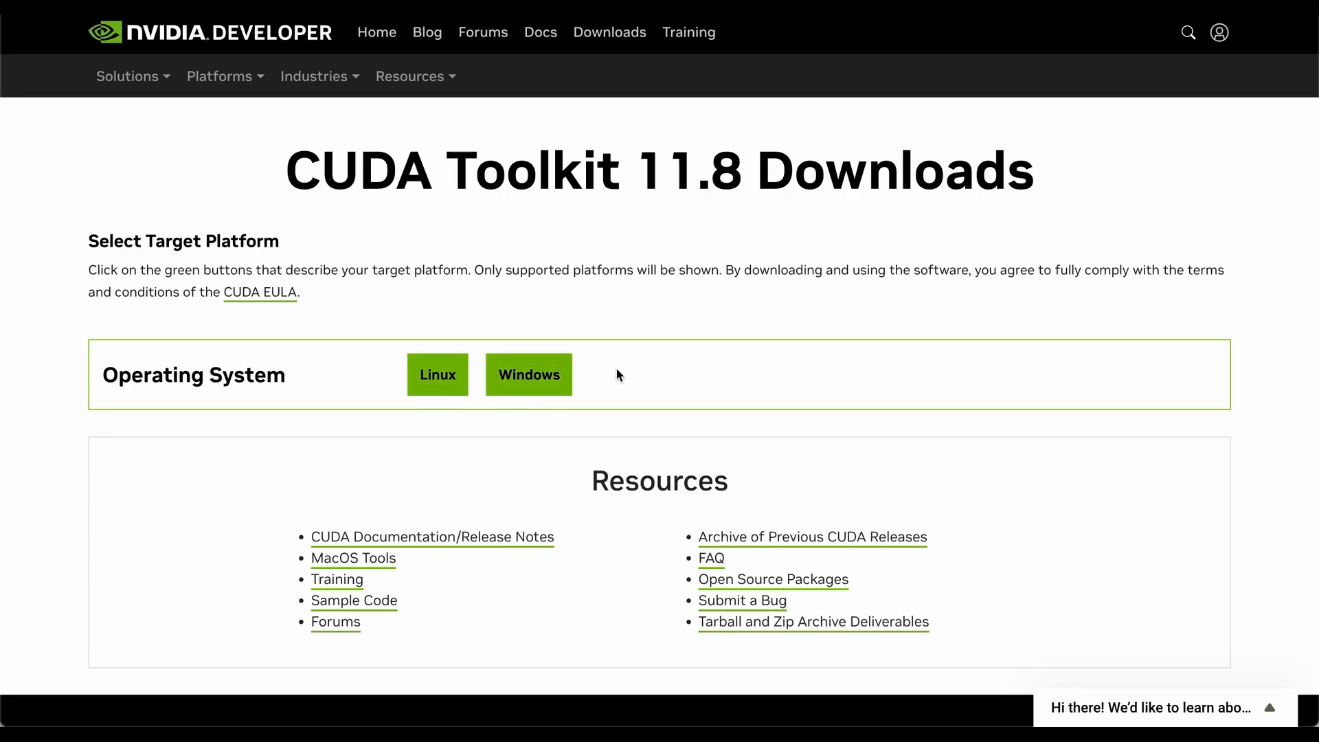
Step: Select Windows, x86_64, version 11 and the exe (local) installer for CUDA 11.8
left_click(528, 375)
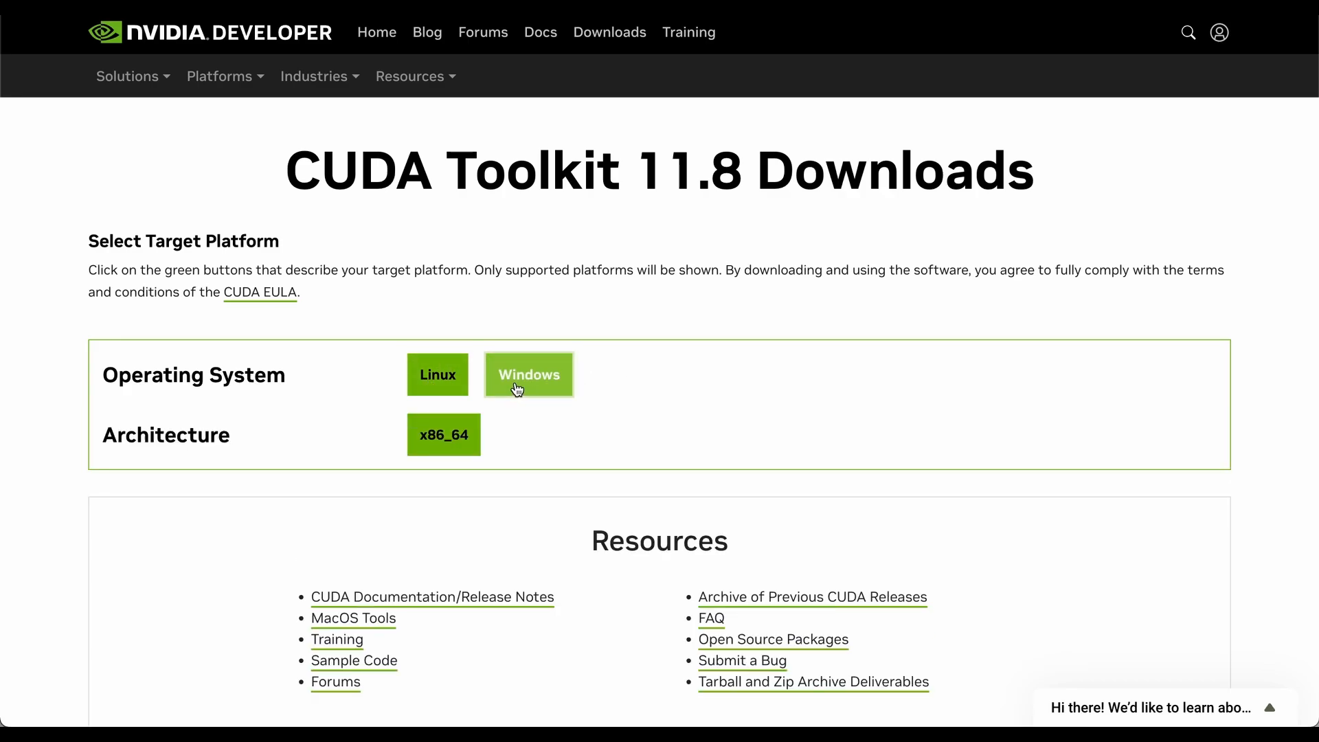
left_click(529, 374)
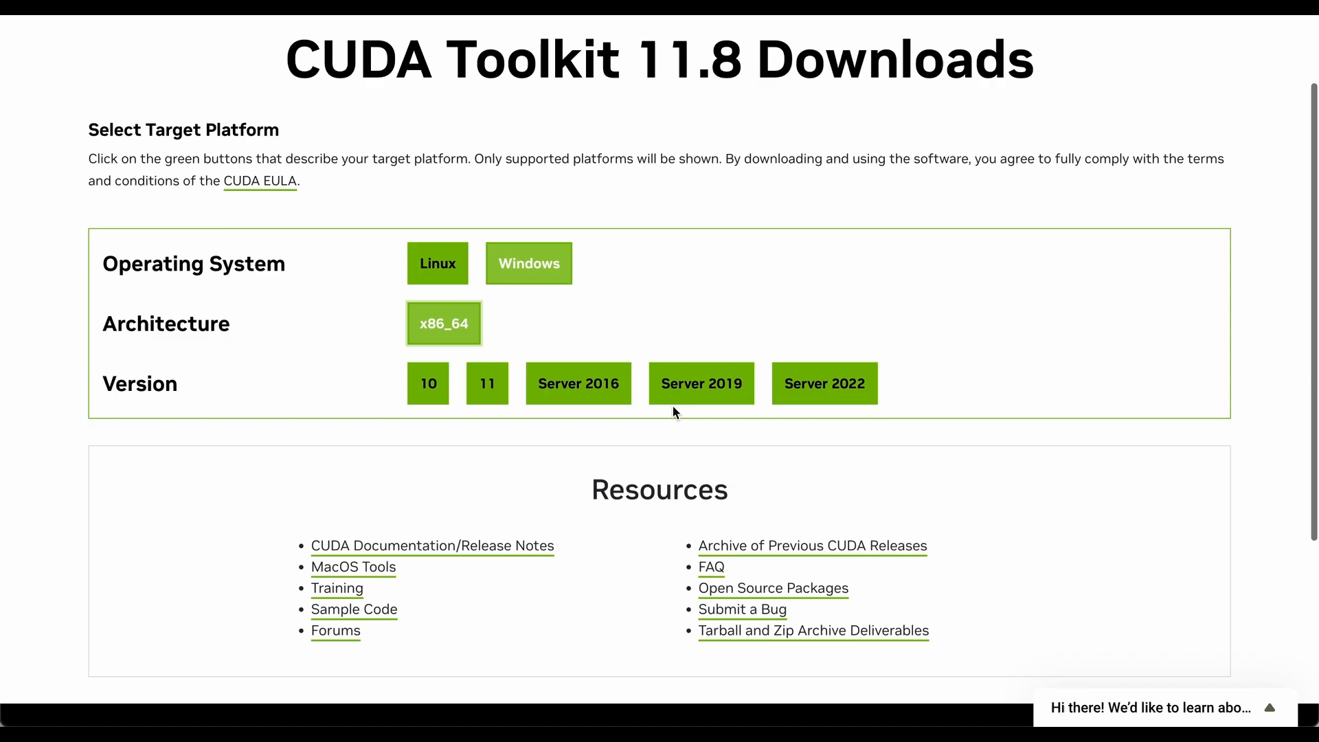
mouse_move(181, 396)
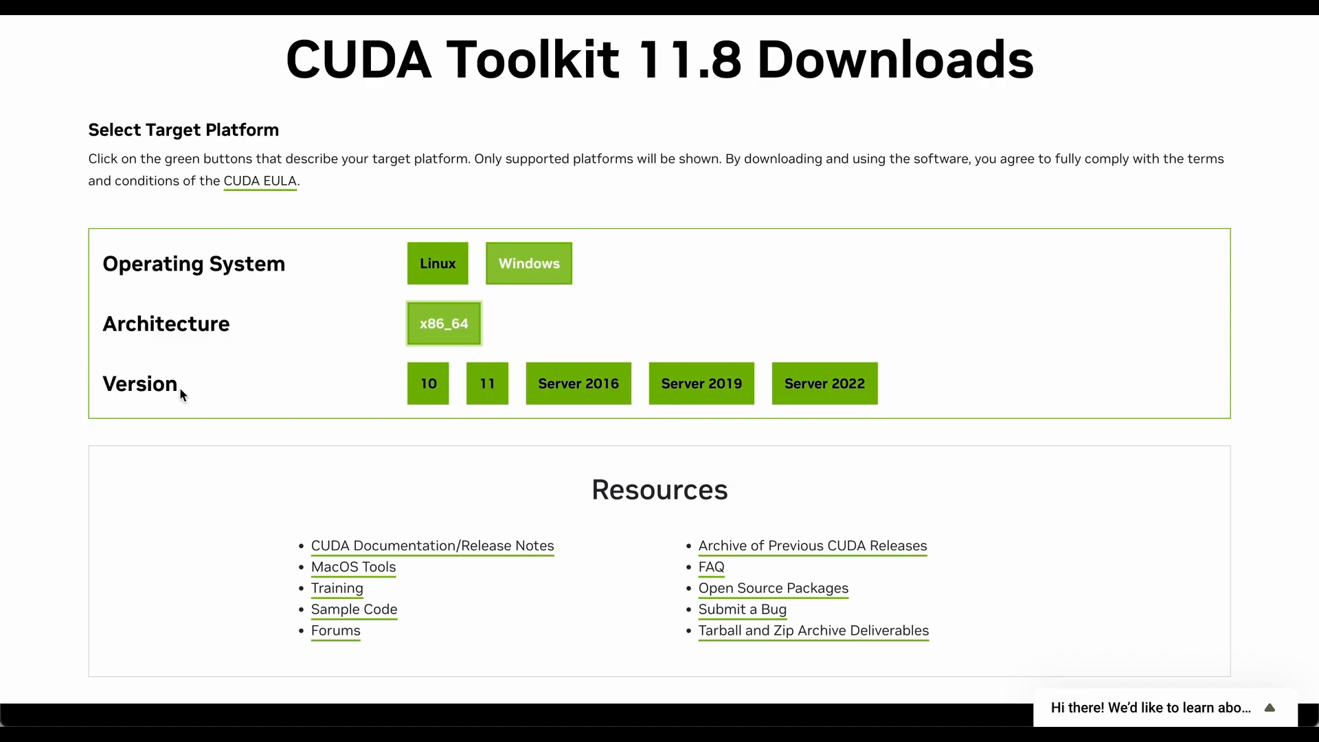
mouse_move(497, 417)
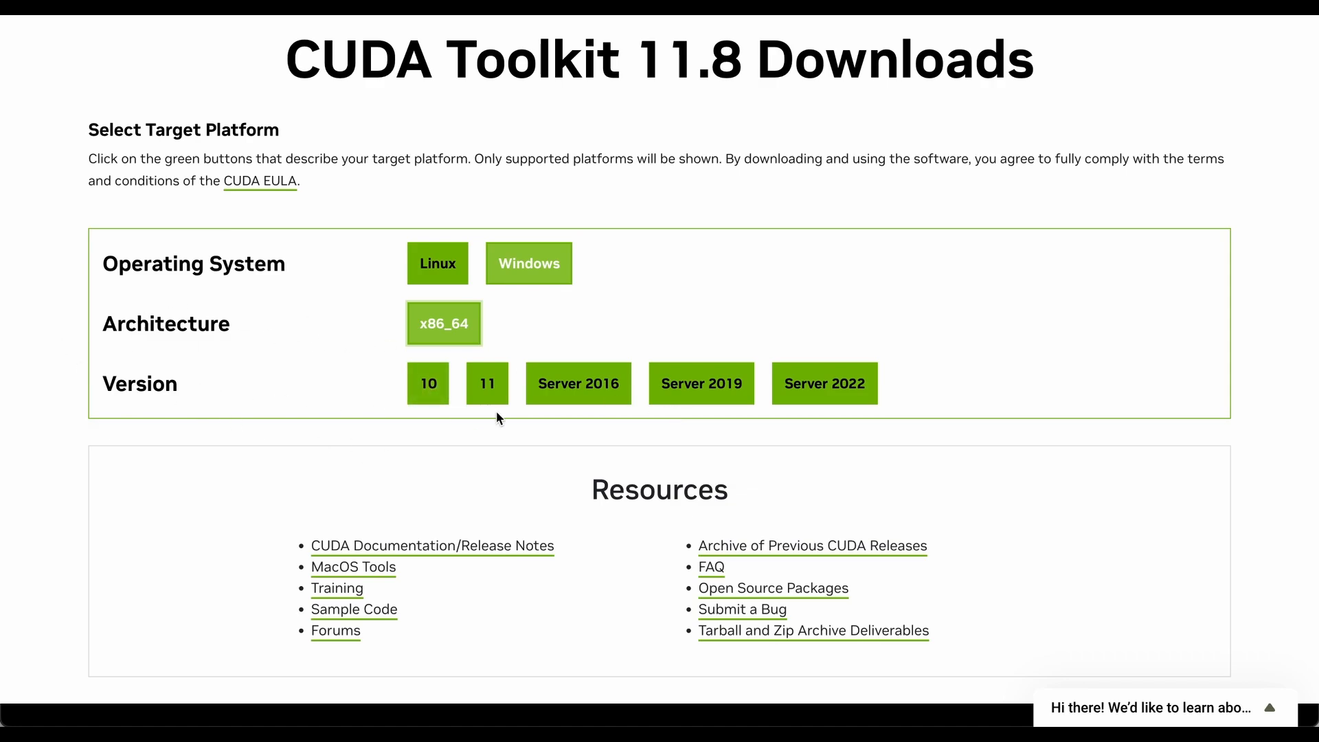
mouse_move(509, 358)
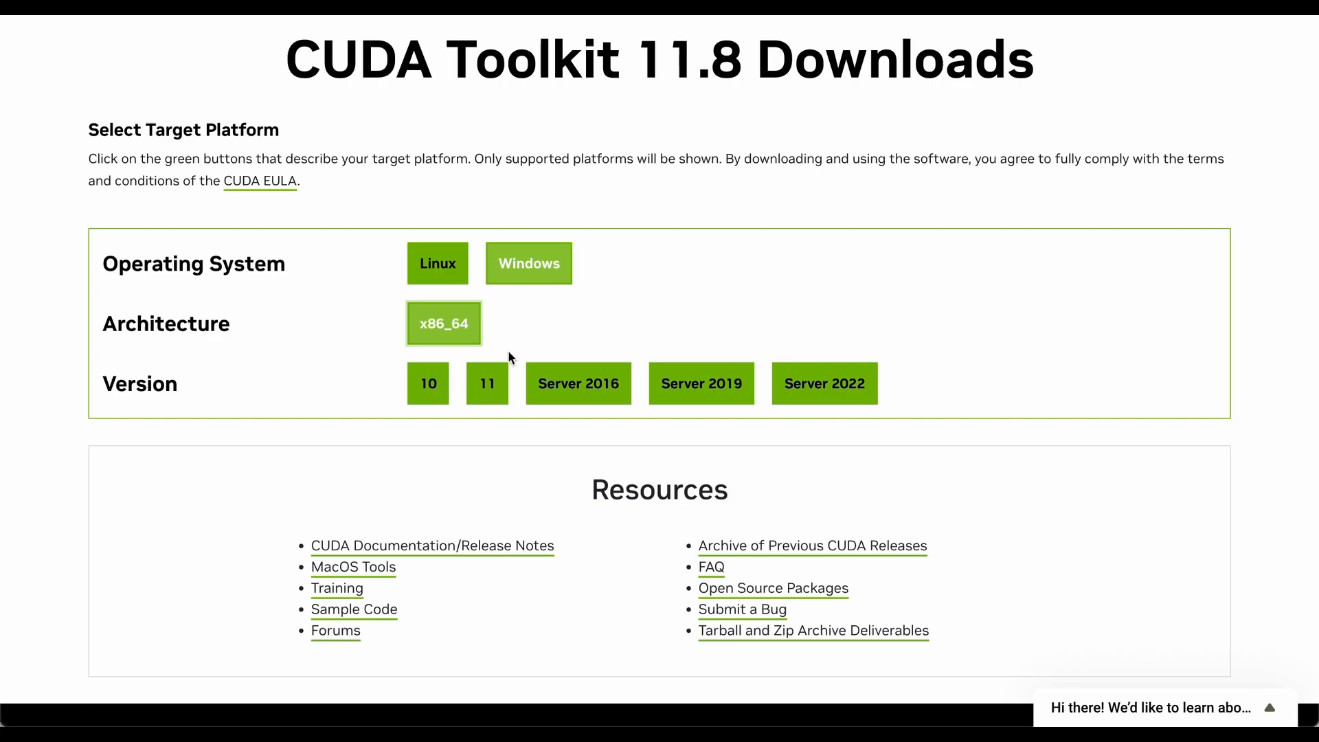
left_click(487, 383)
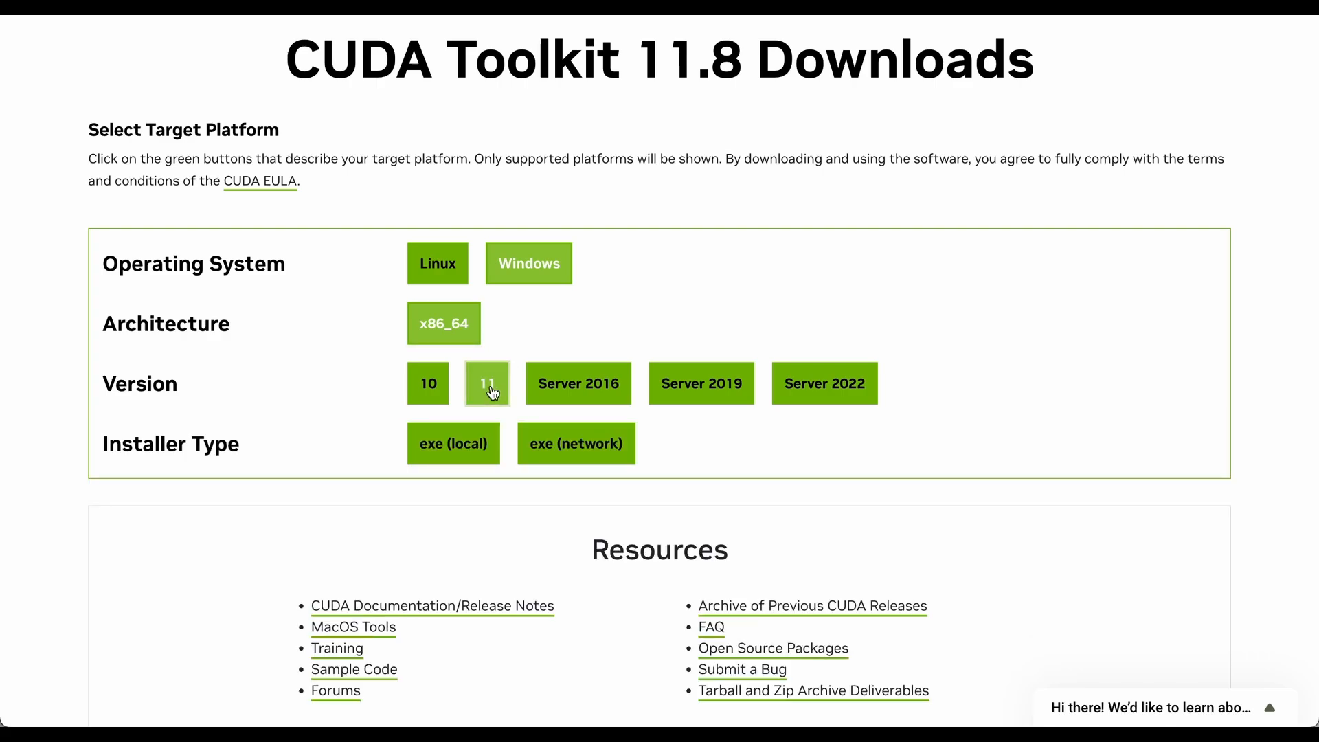
left_click(453, 443)
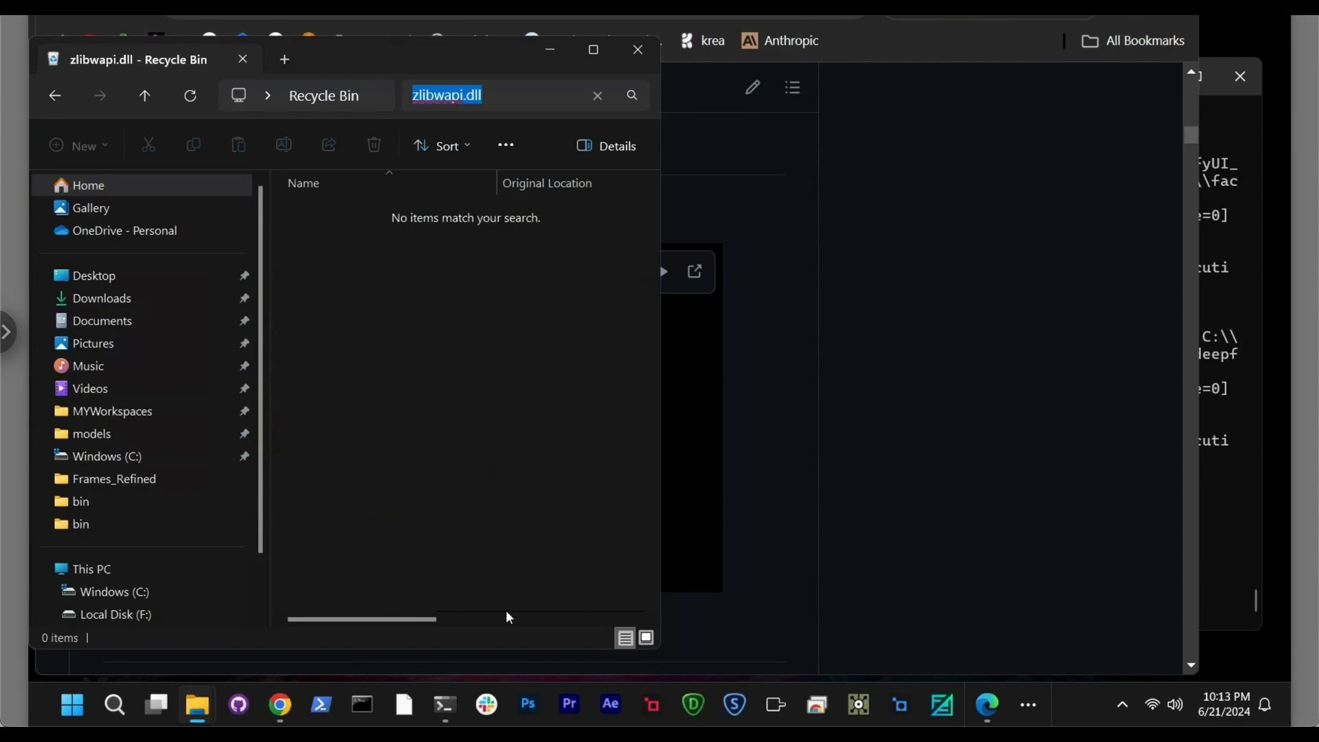
Step: Launch cuda_11.8.0_522.06_windows from Downloads and dismiss the CUDA Setup Package extraction prompt
left_click(93, 276)
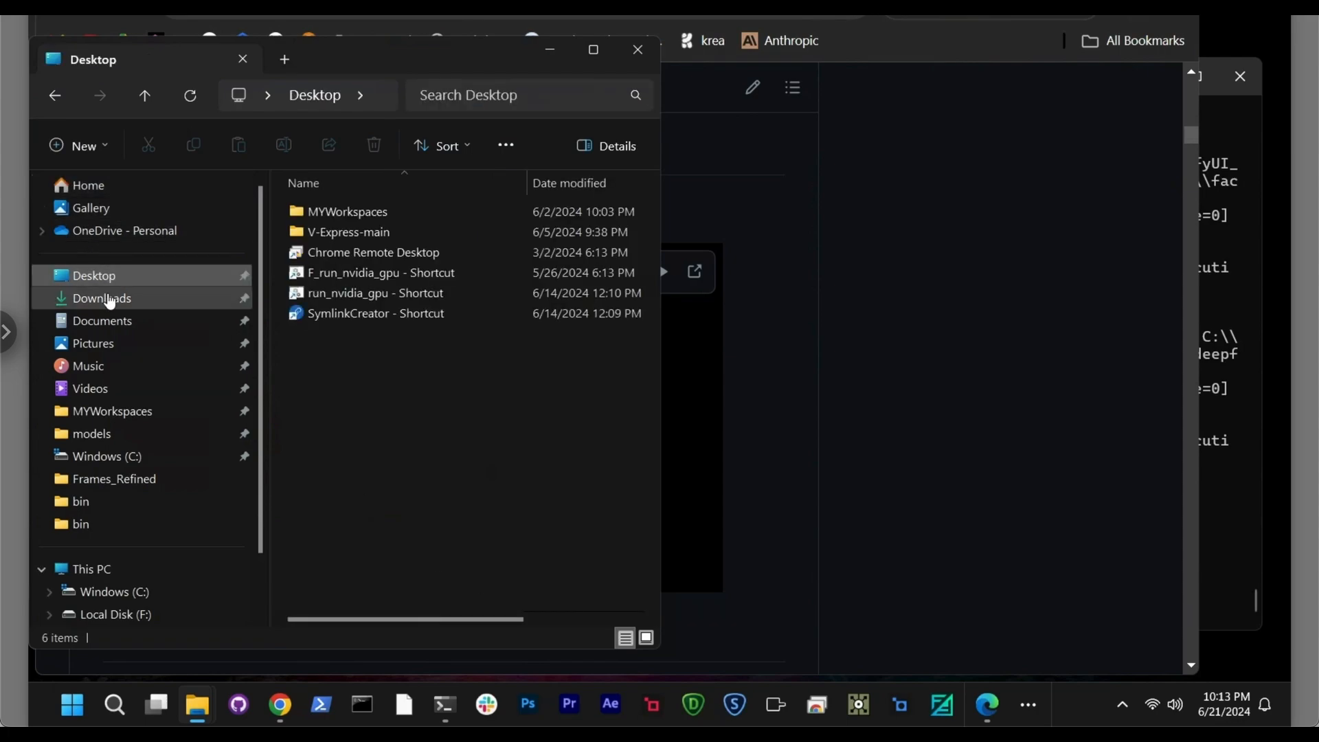
left_click(101, 298)
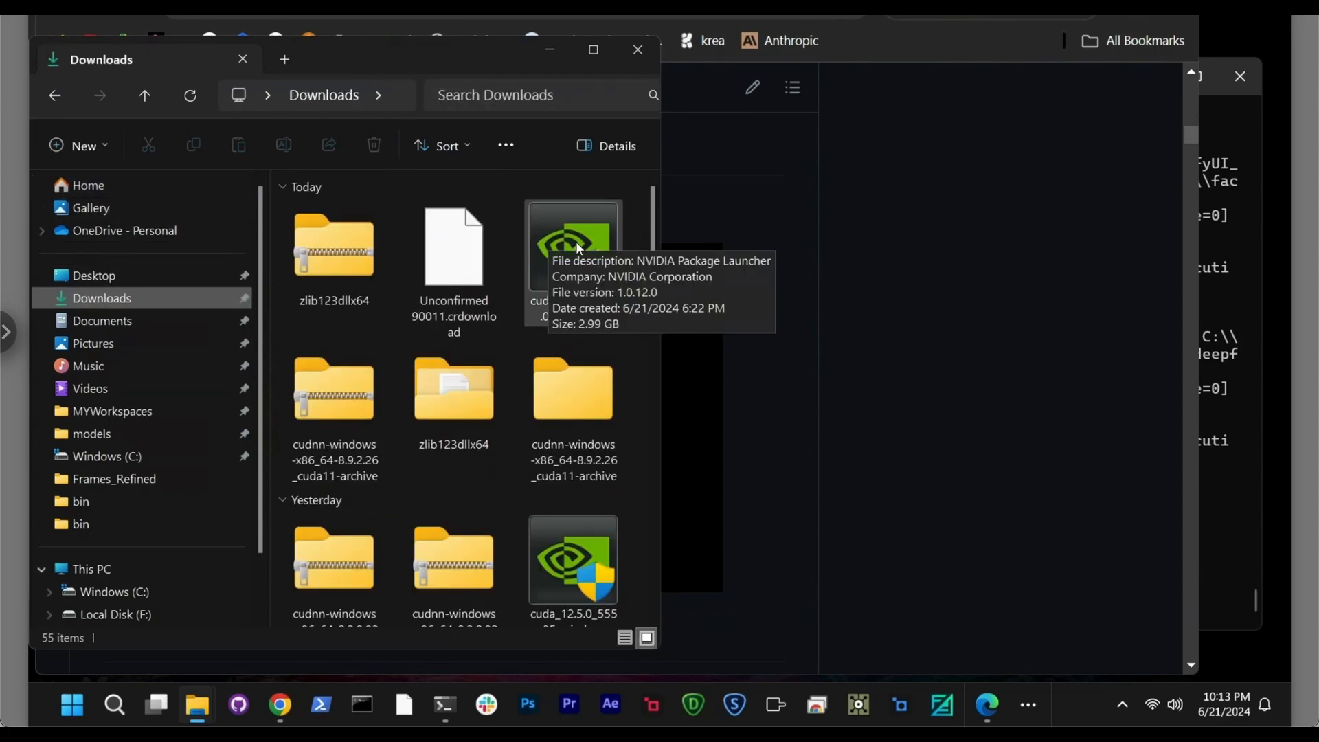
left_click(573, 245)
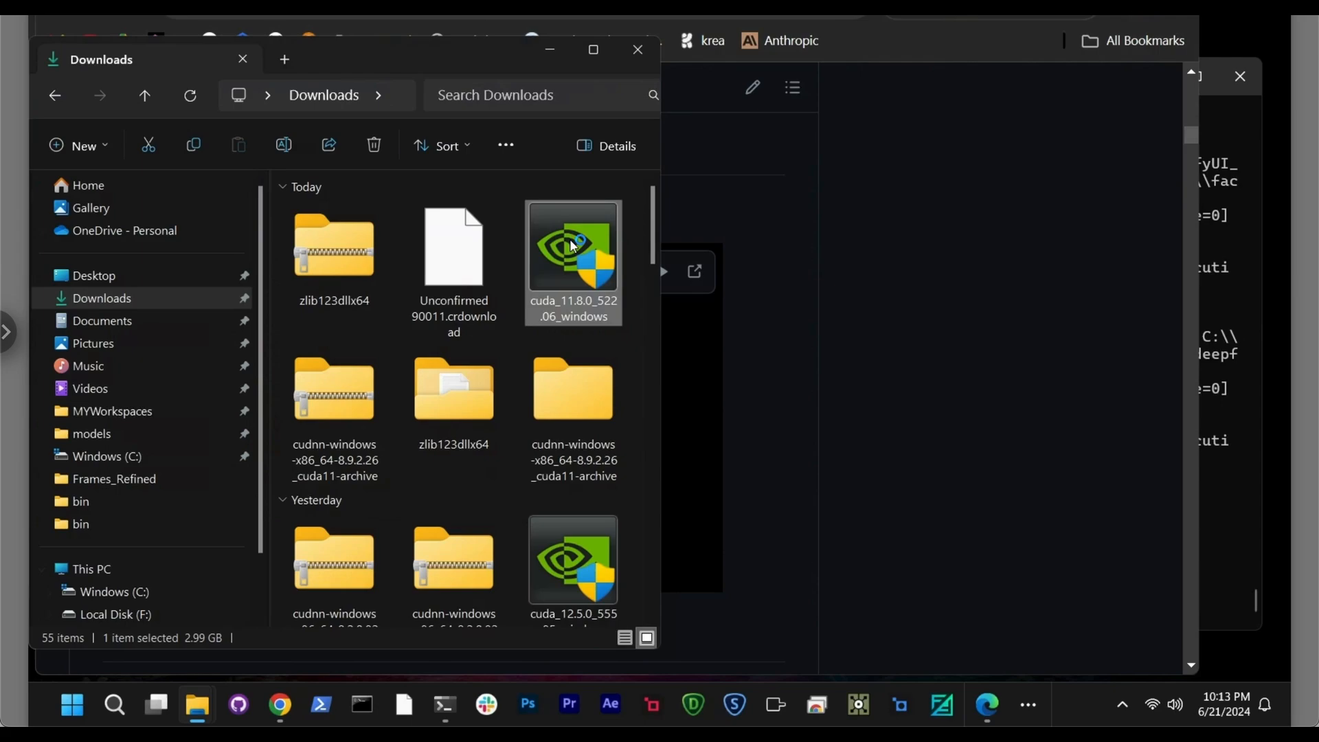
double_click(572, 247)
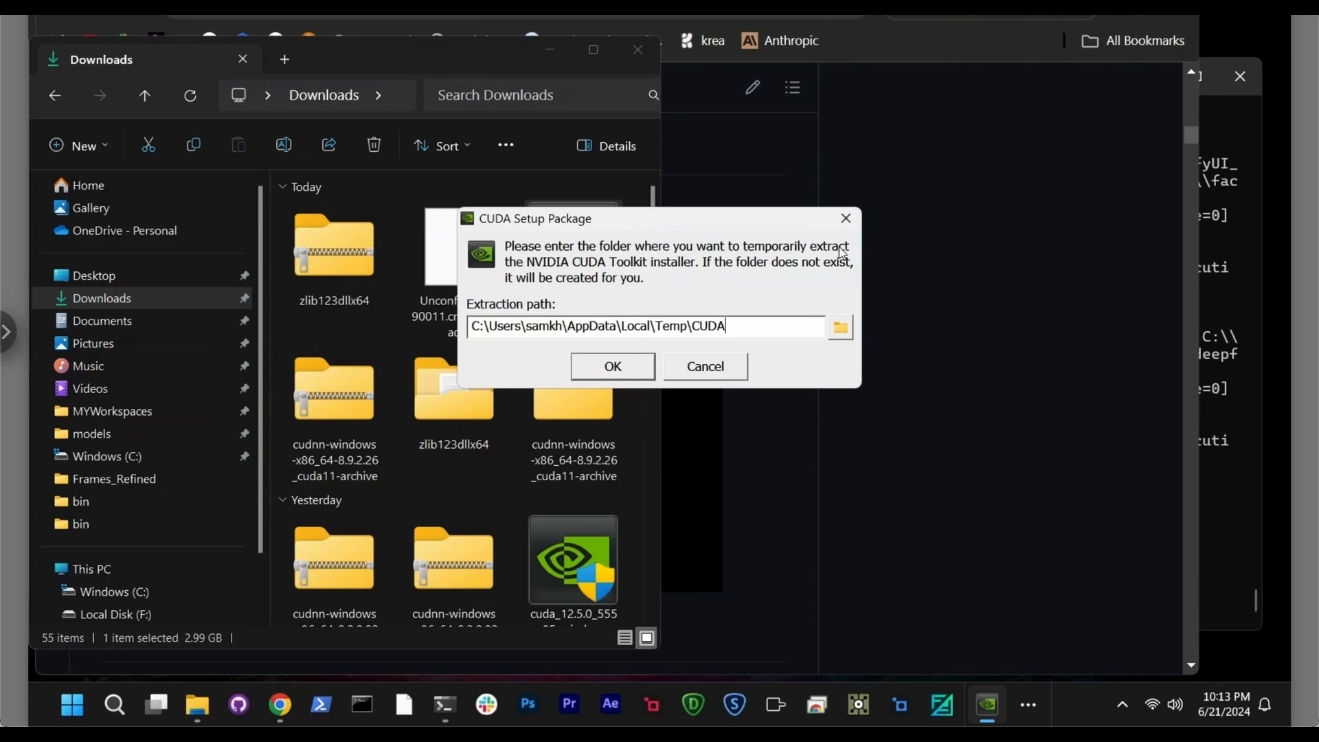
mouse_move(846, 217)
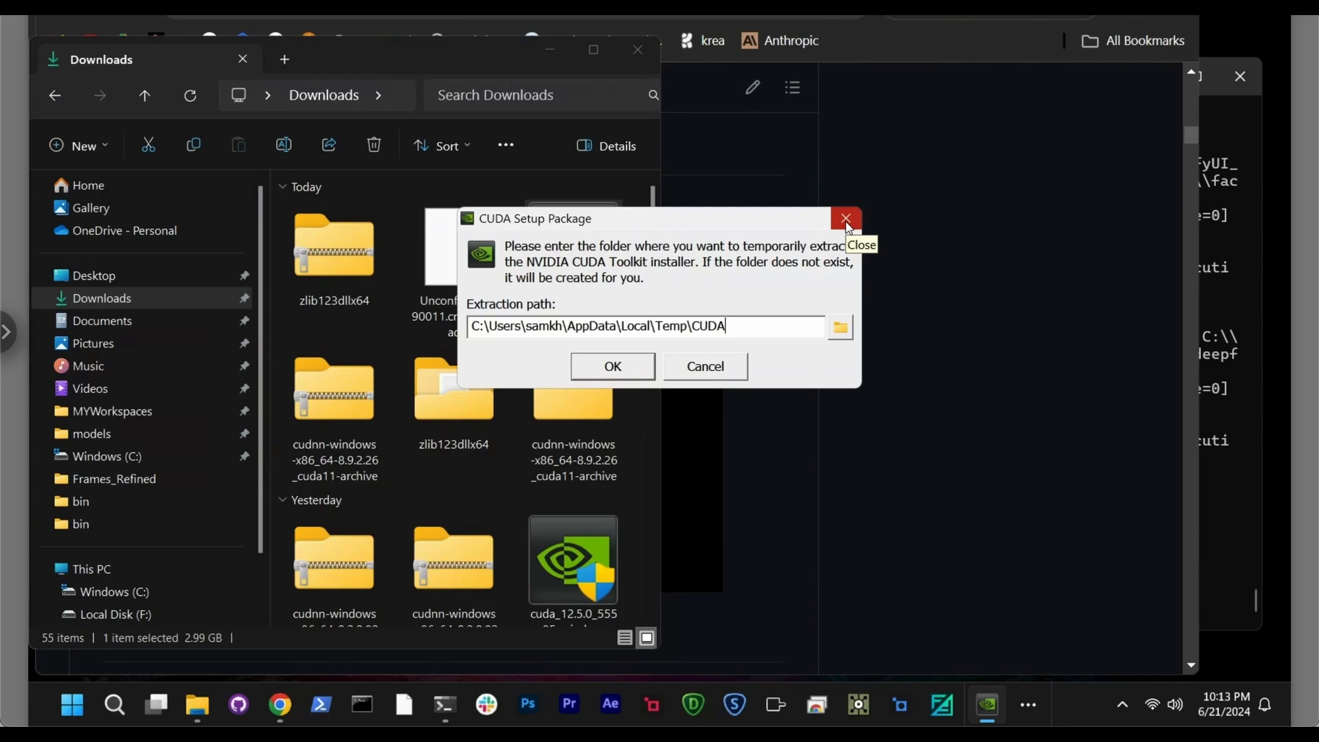
mouse_move(848, 227)
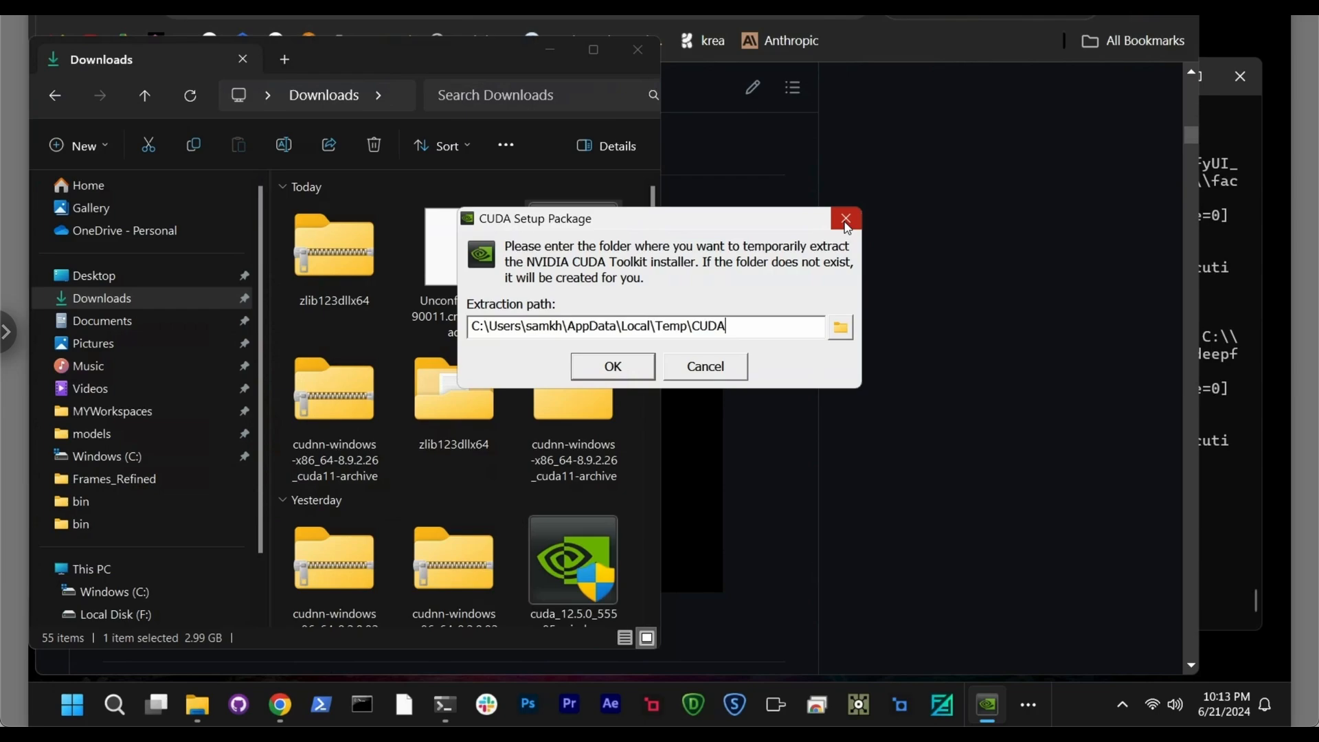
left_click(845, 218)
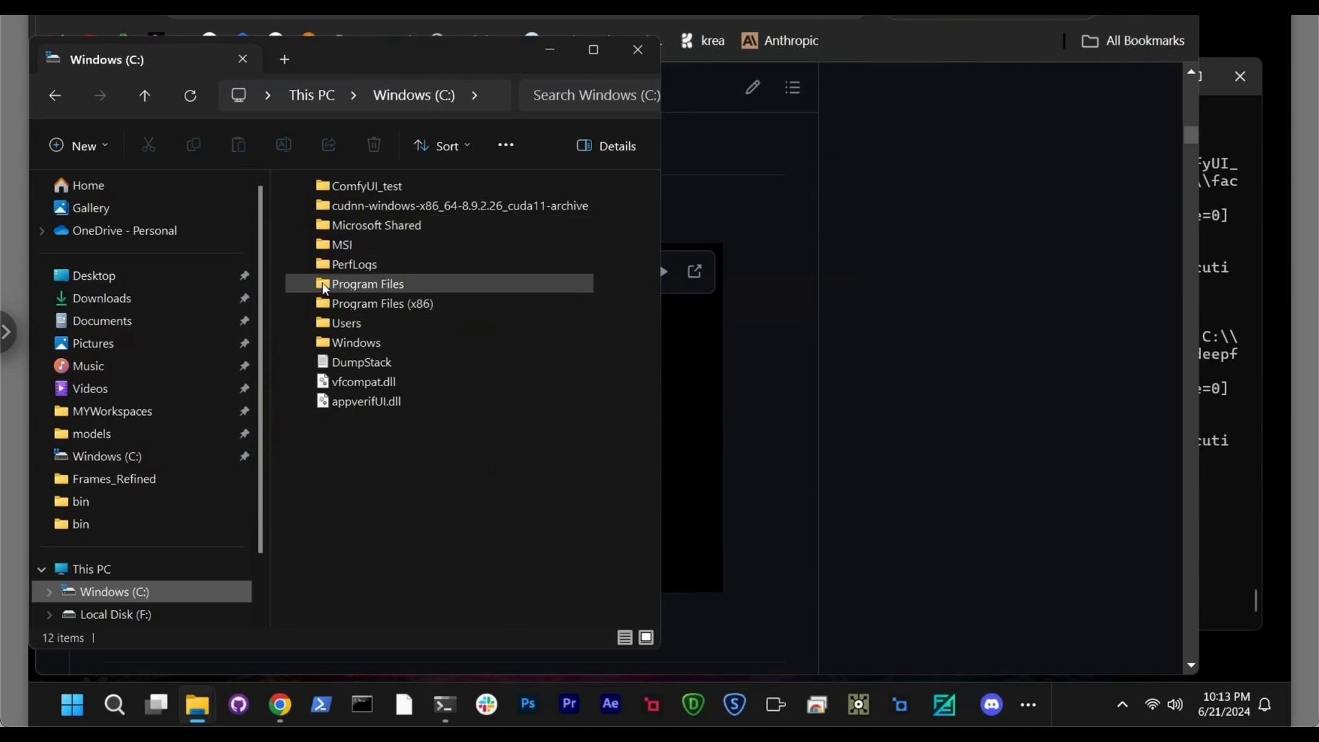
Step: Navigate Program Files > NVIDIA GPU Computing Toolkit > CUDA and open the v11.8 folder
double_click(368, 284)
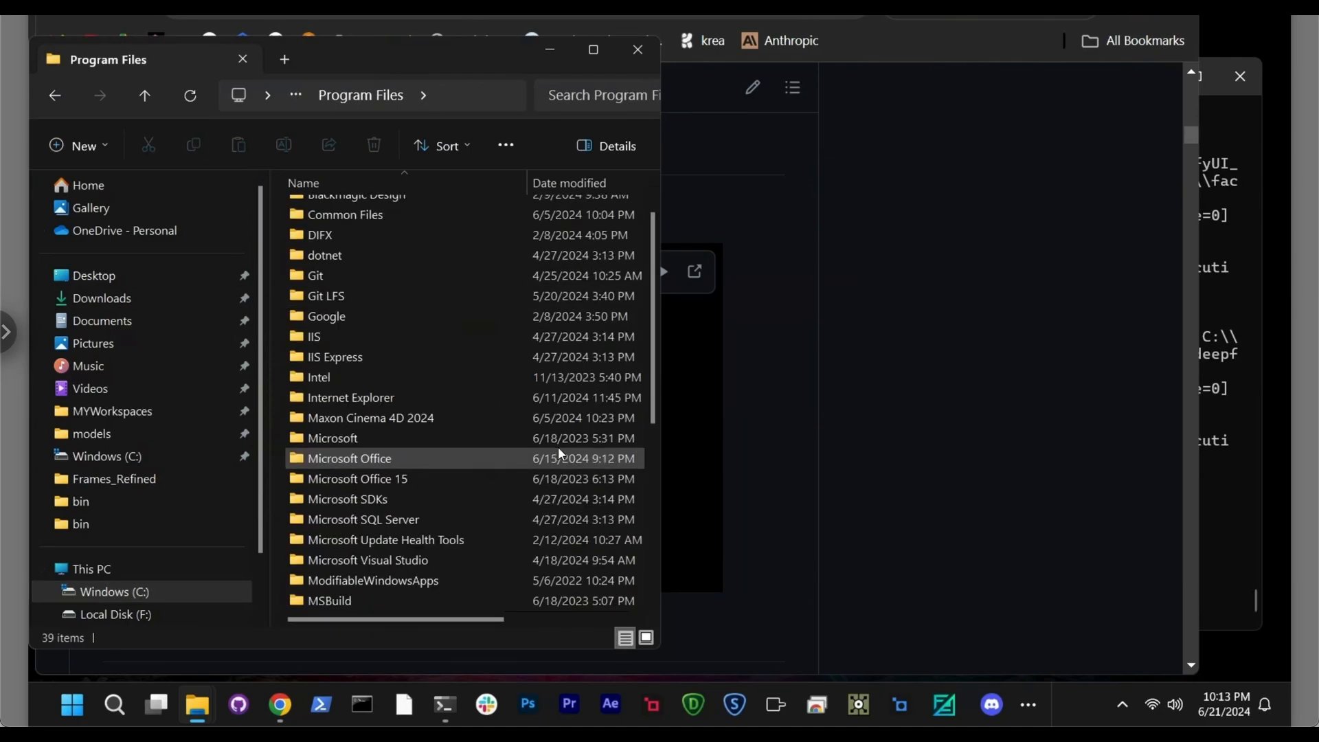
scroll("down", 3)
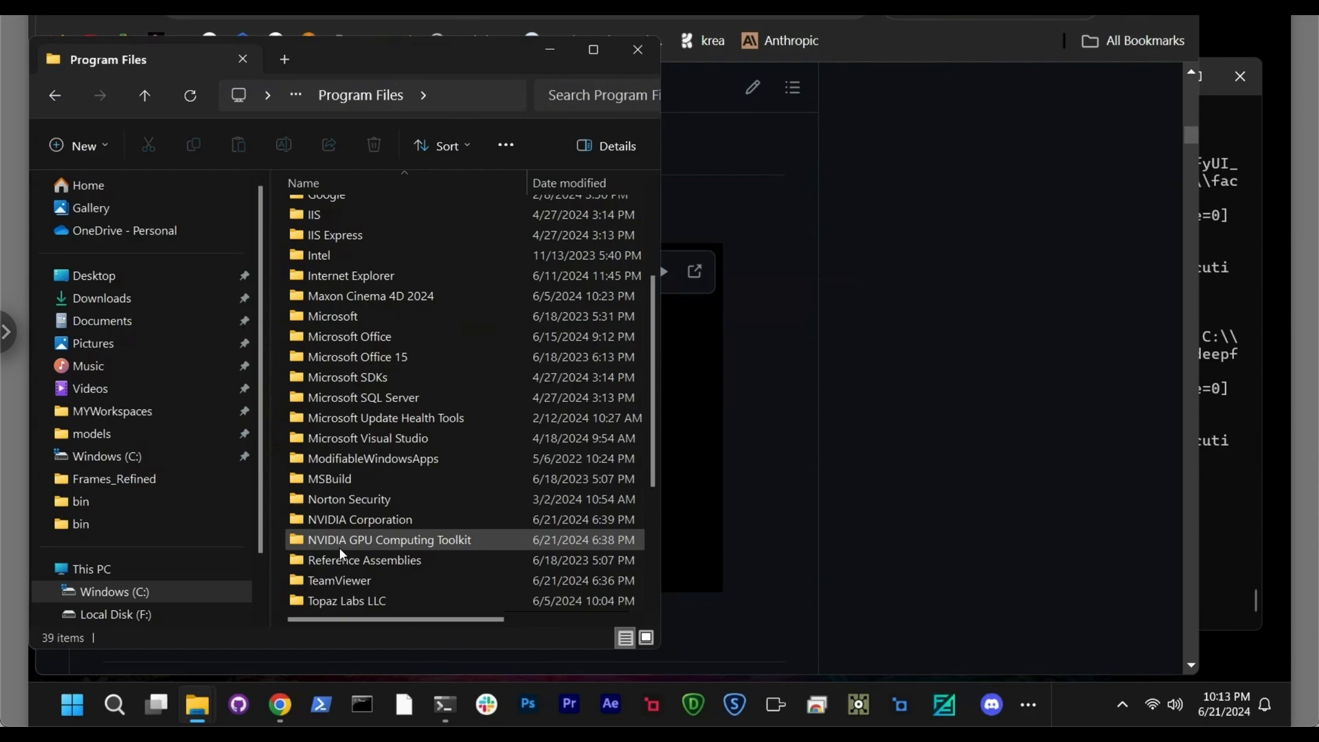
left_click(389, 539)
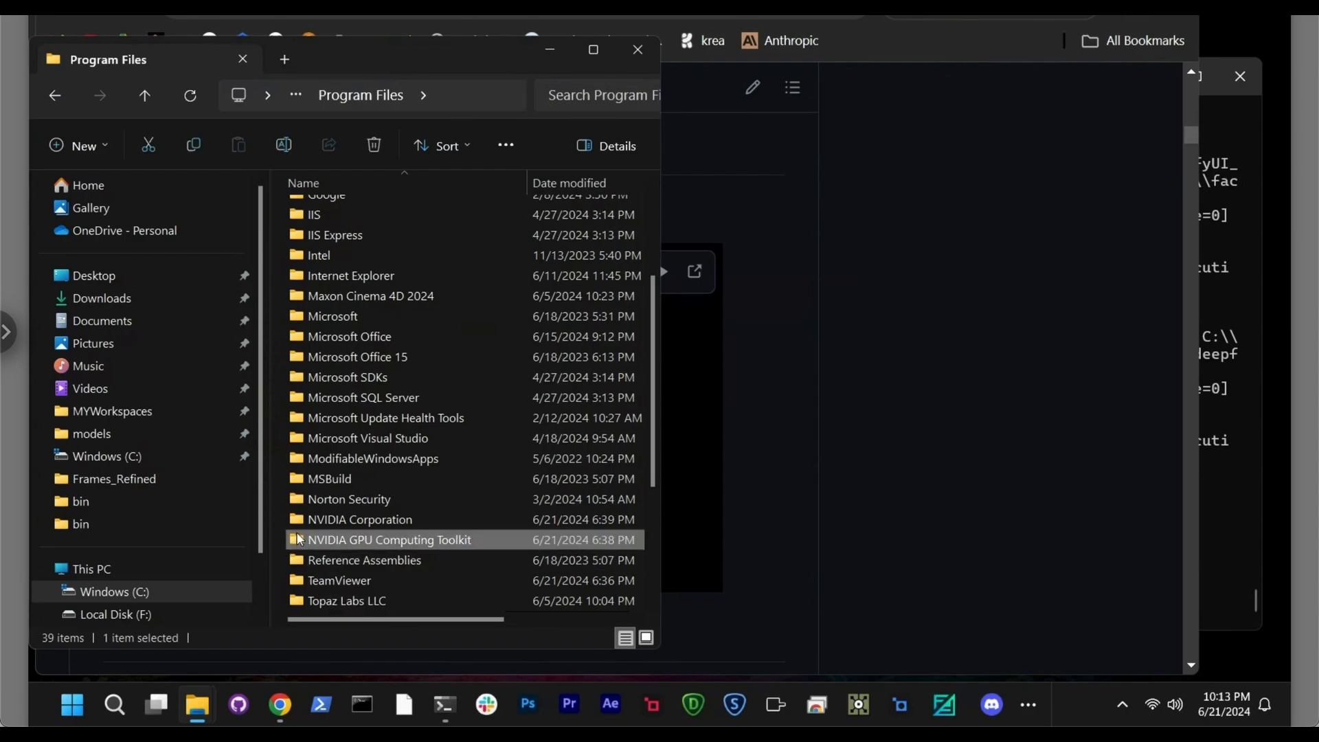
mouse_move(361, 553)
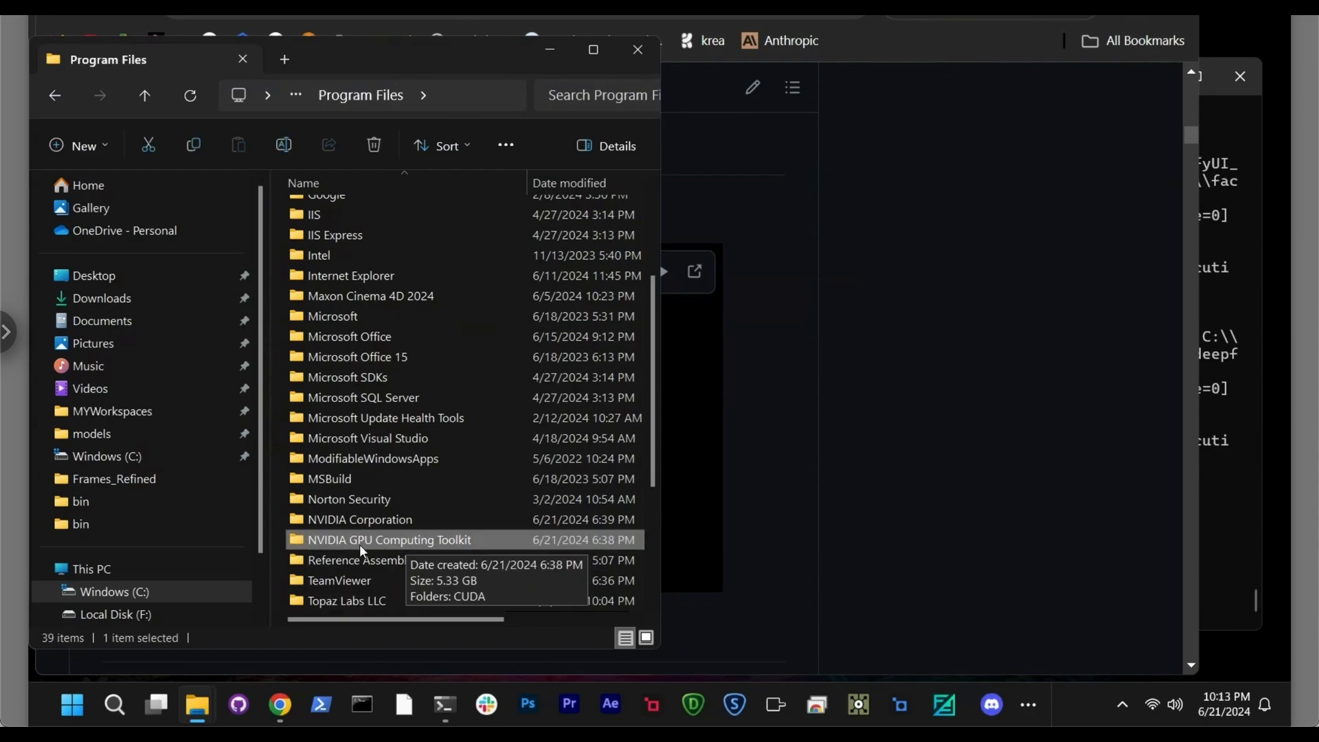
mouse_move(336, 532)
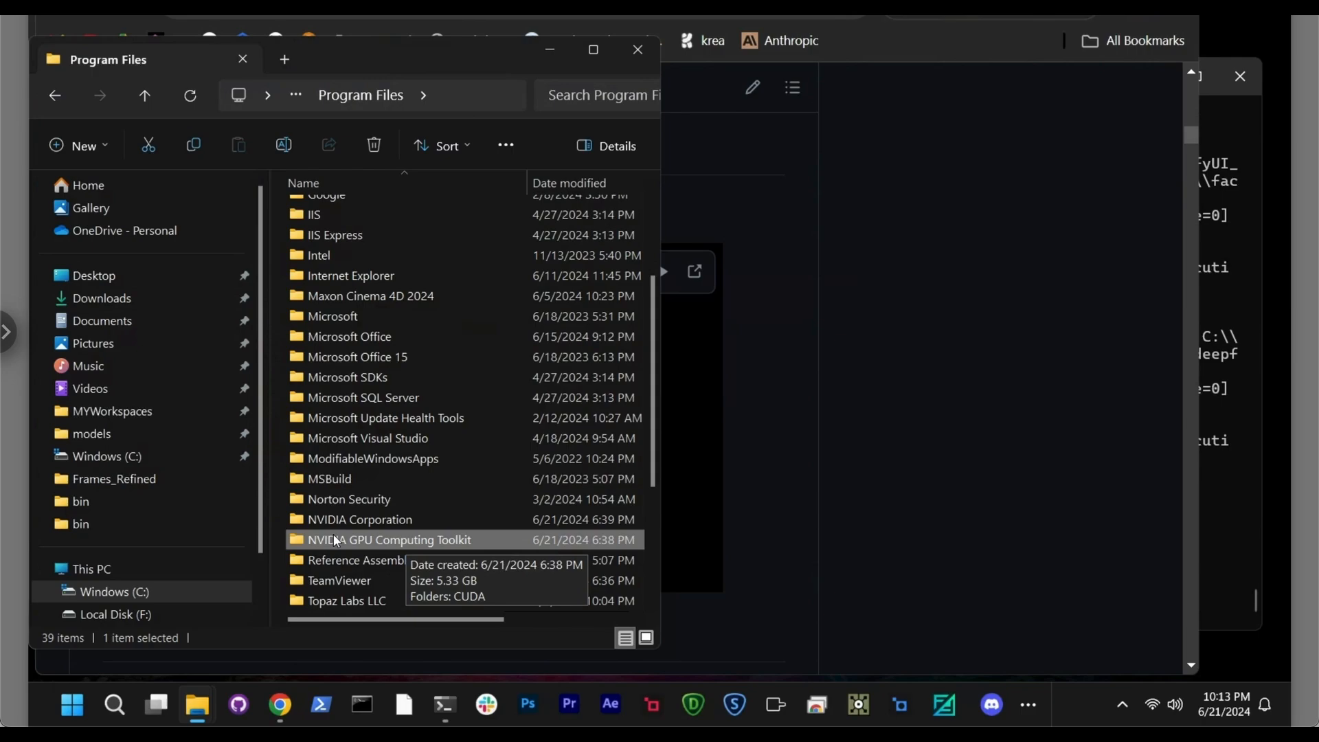
double_click(389, 539)
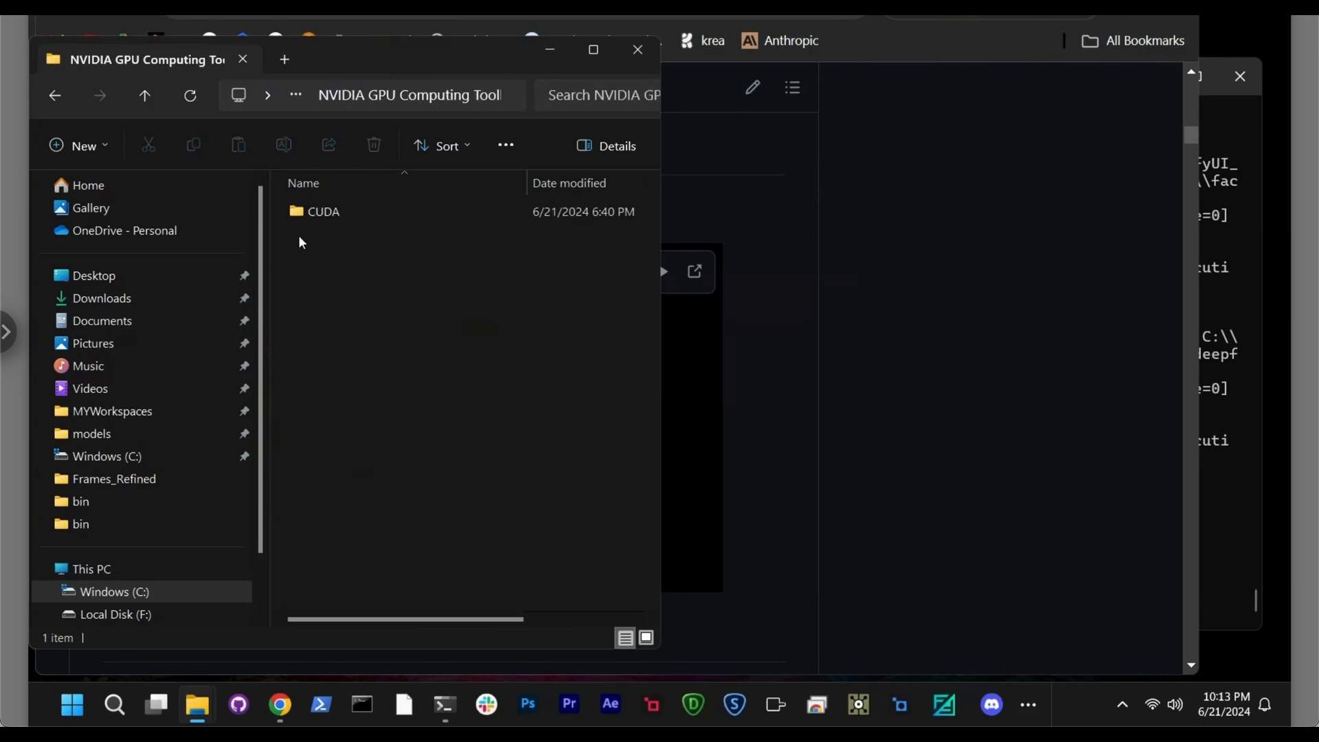
double_click(323, 211)
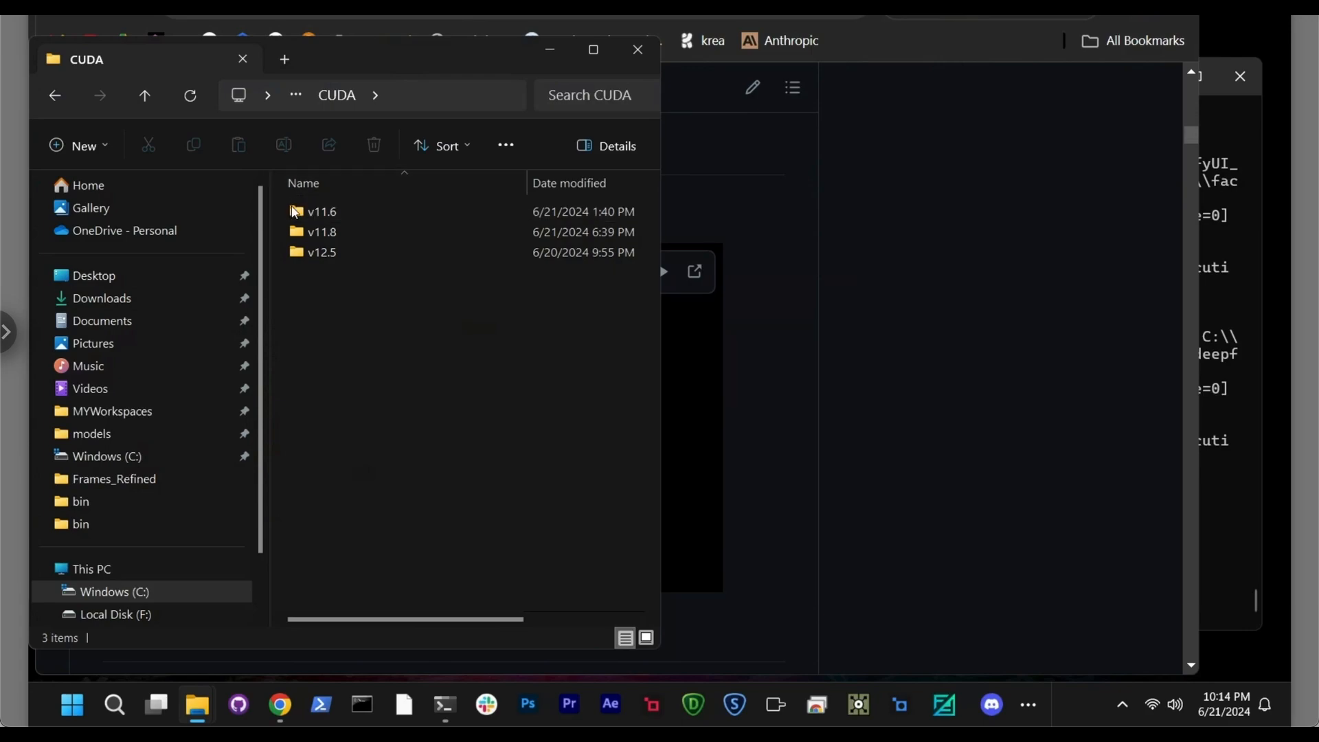
mouse_move(299, 236)
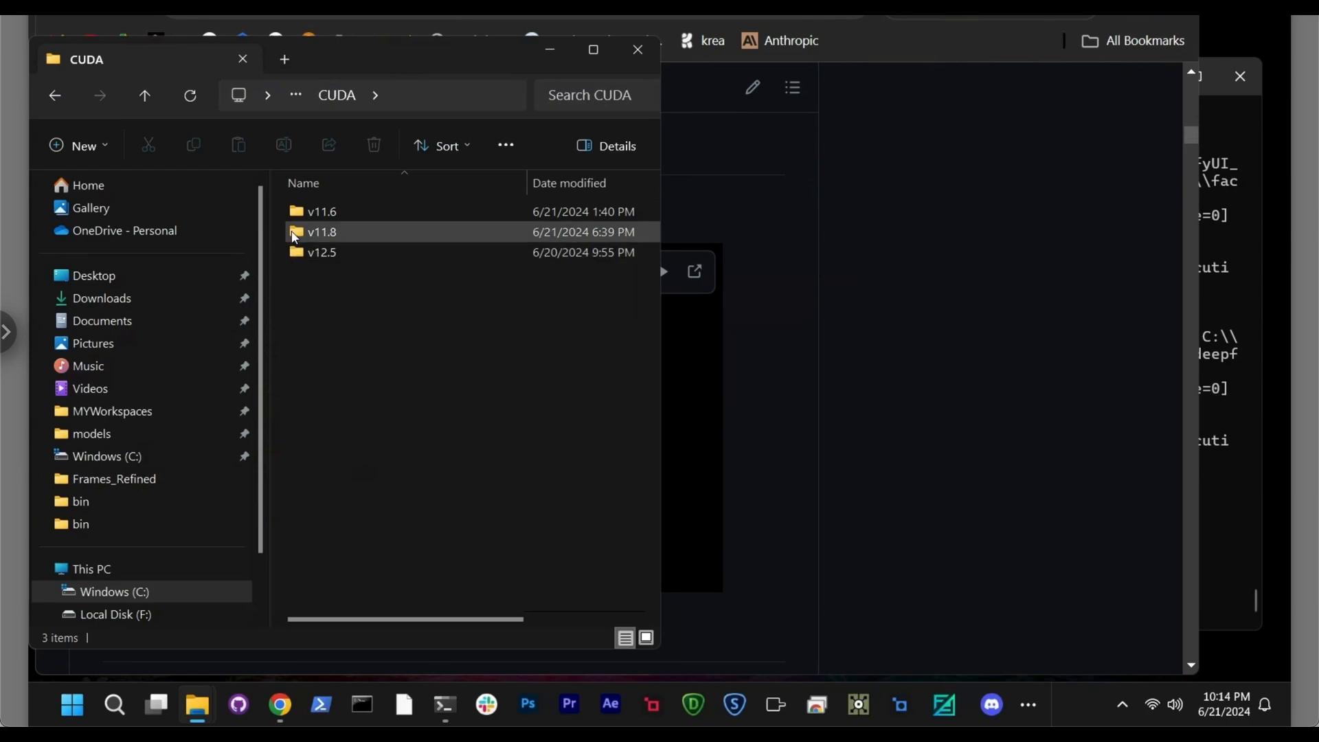
double_click(321, 231)
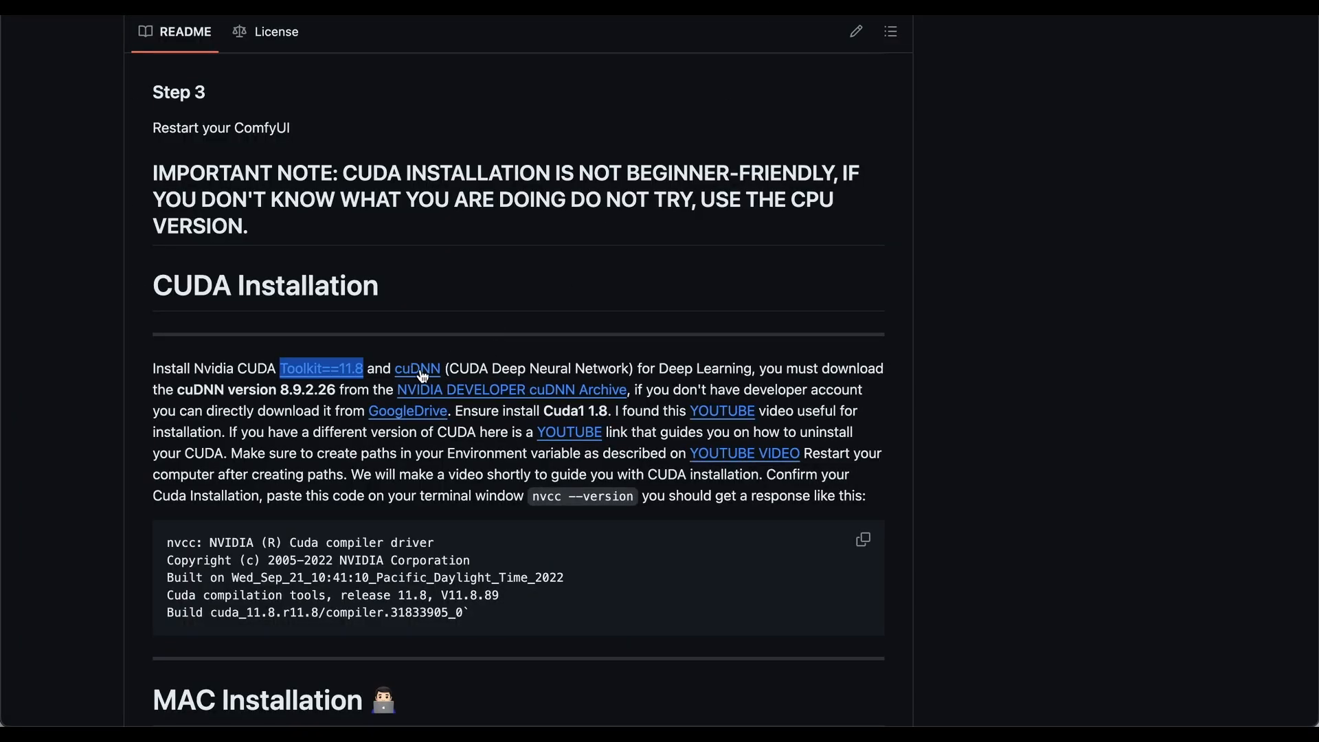
mouse_move(473, 329)
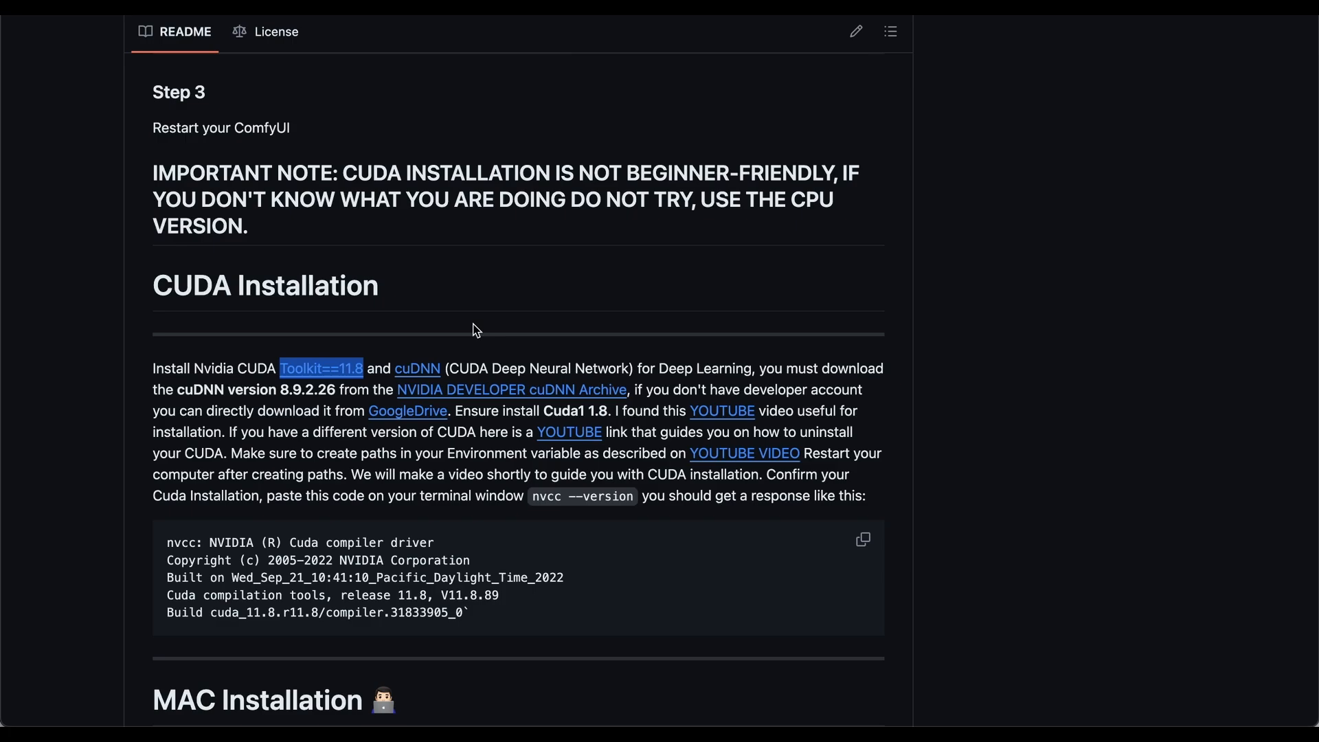
mouse_move(338, 394)
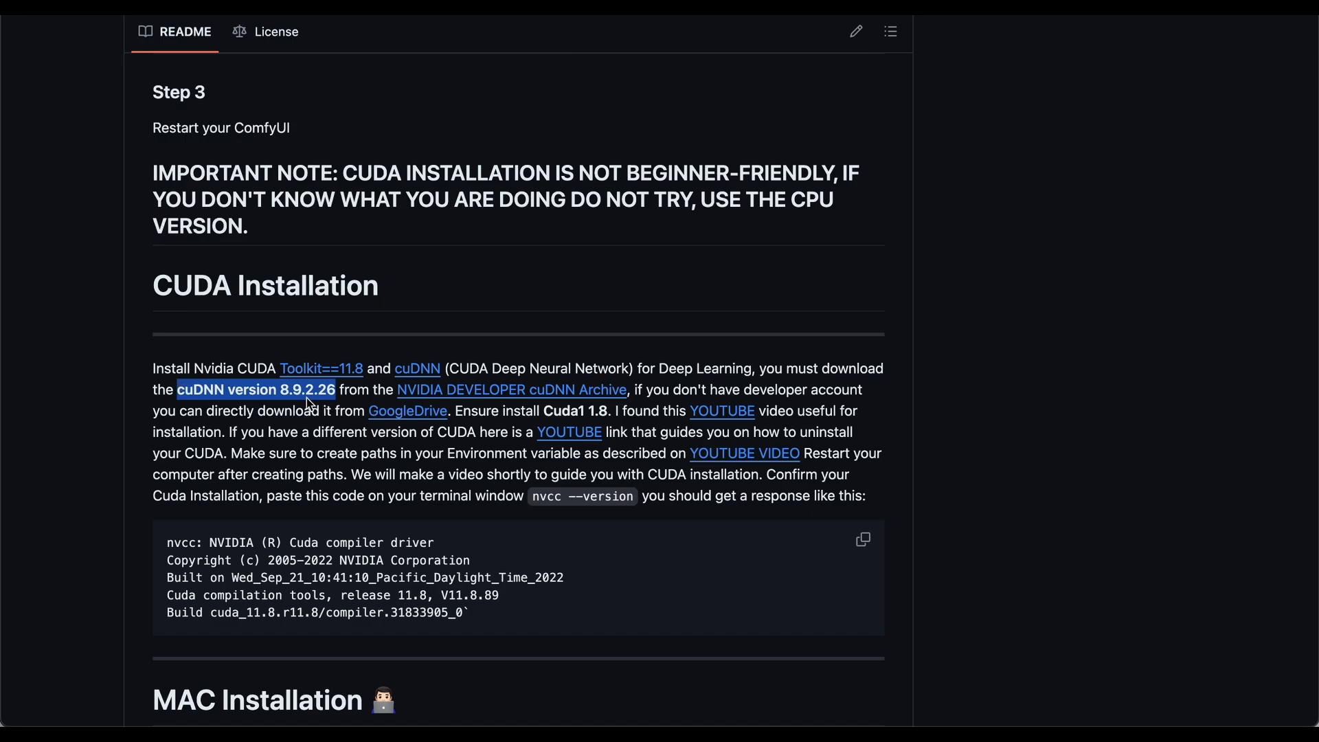
mouse_move(231, 395)
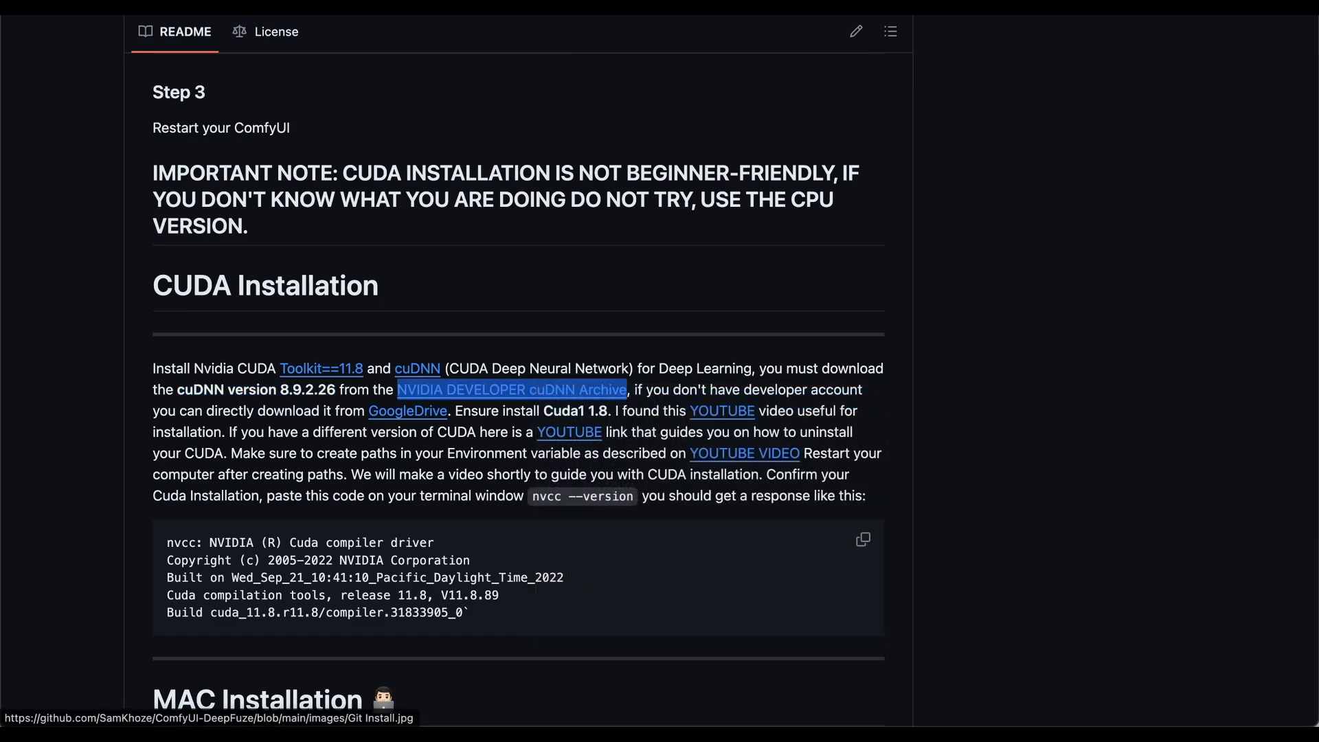
Step: Open the cuDNN Archive page and scroll down to the v8.9.2 for CUDA 11.x entry
left_click(509, 390)
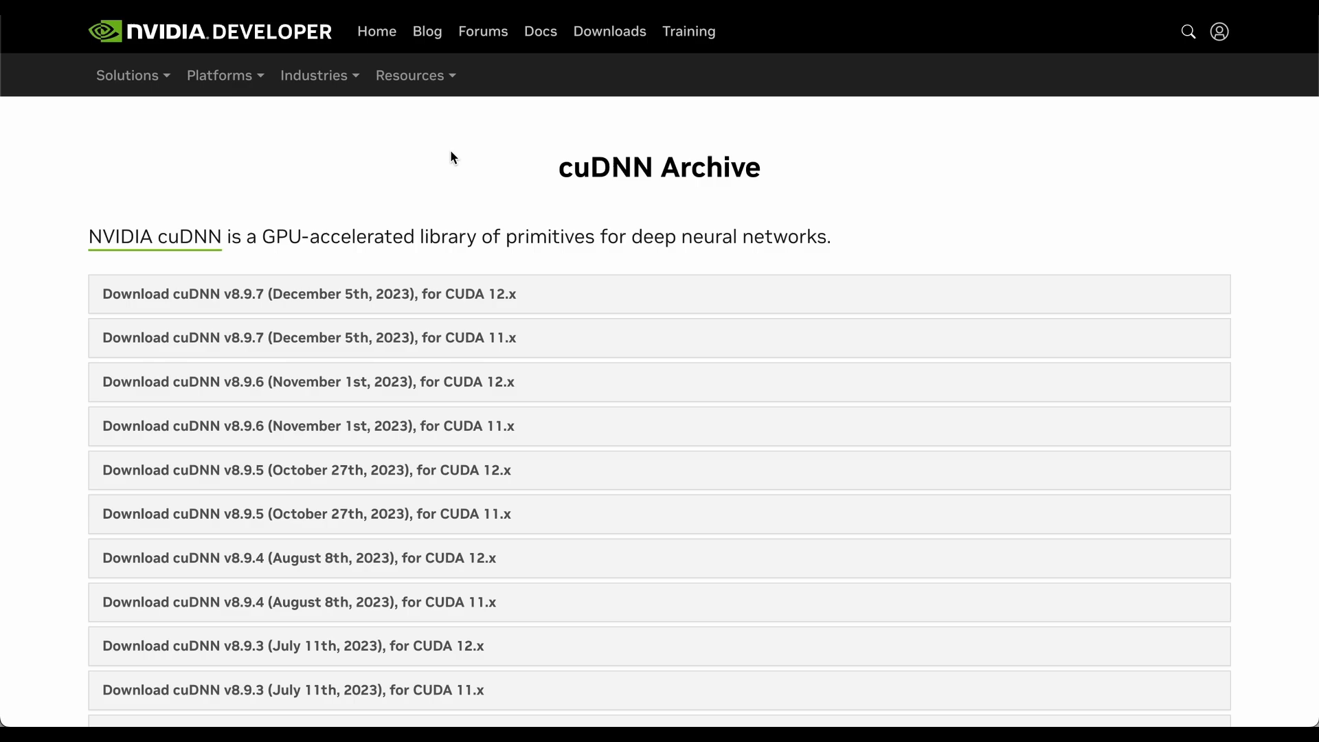
mouse_move(52, 604)
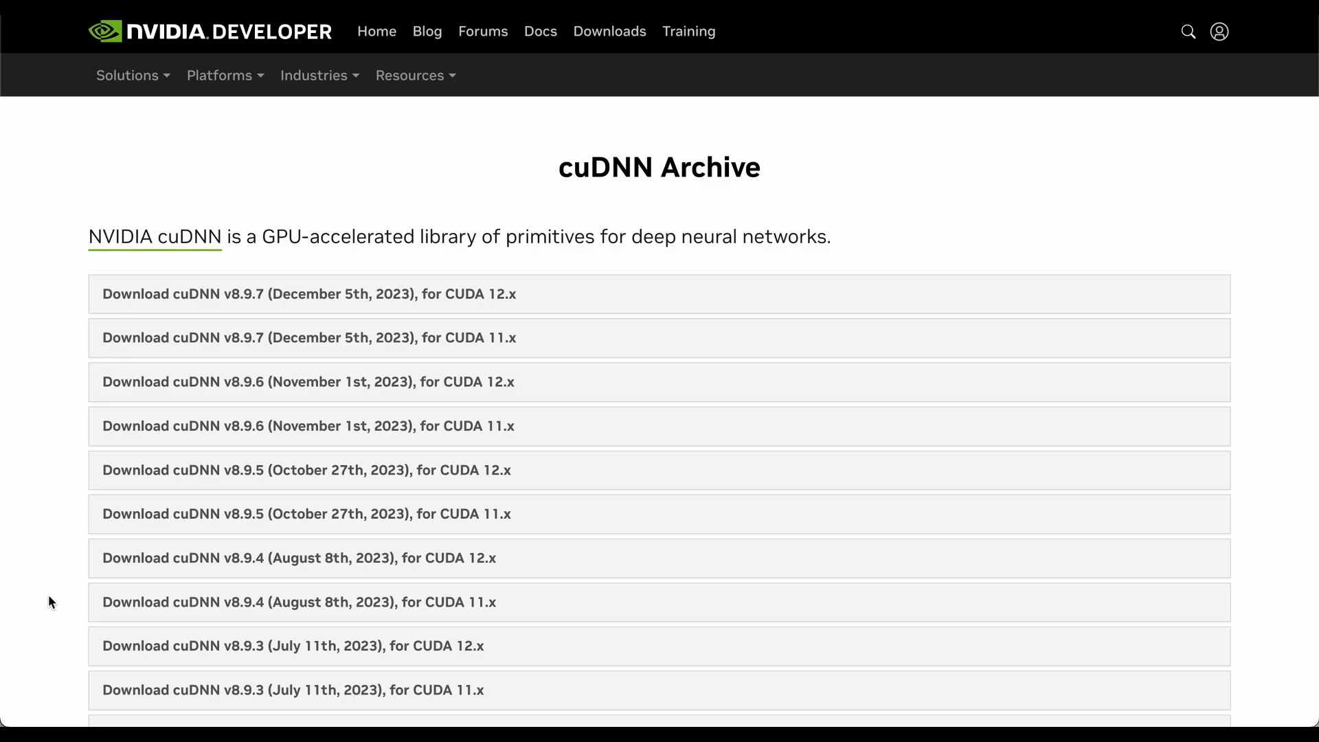
scroll("down", 3)
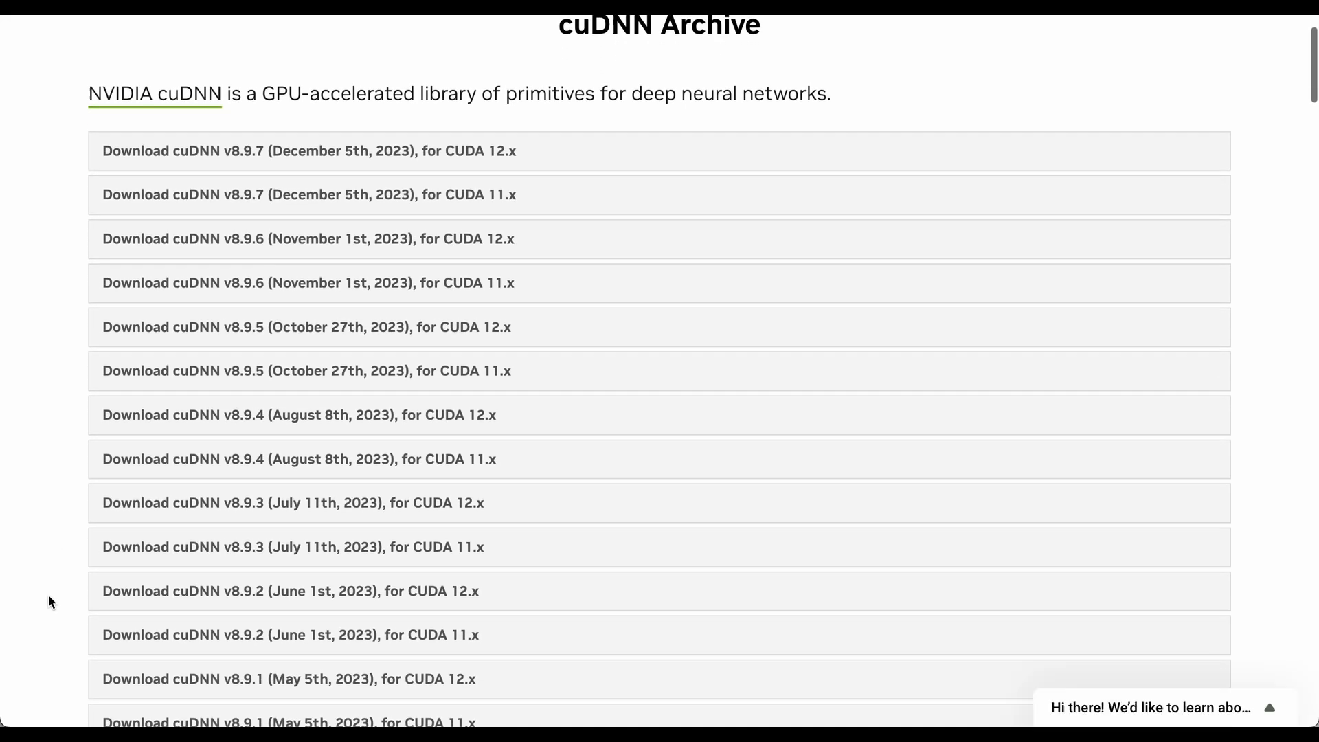
scroll("down", 3)
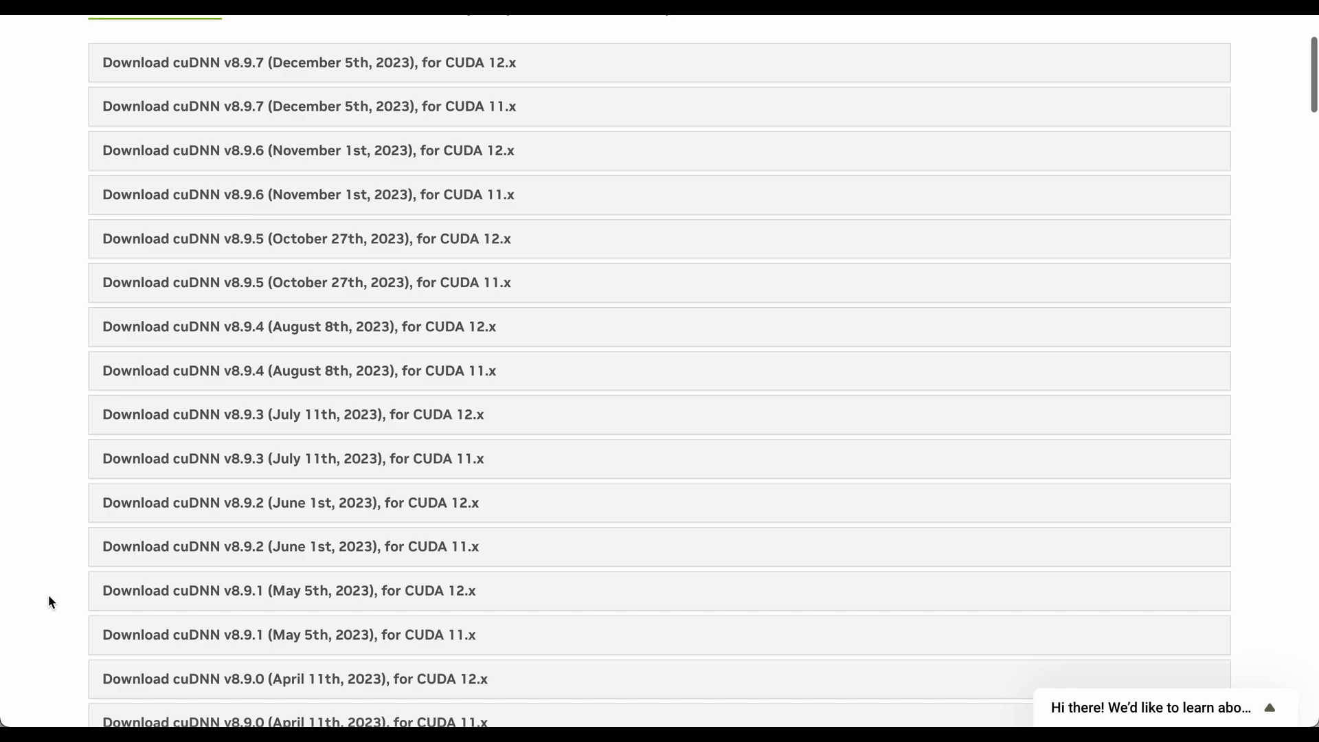
scroll("down", 3)
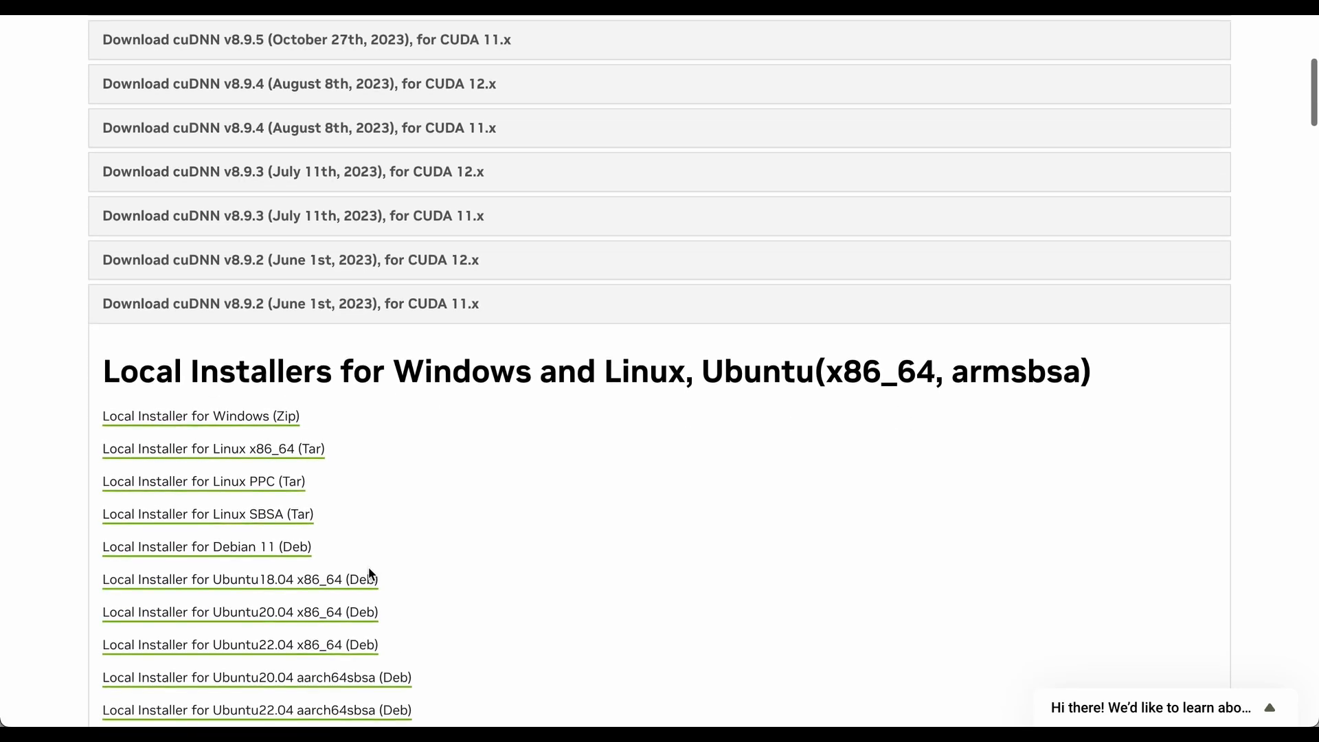
mouse_move(354, 371)
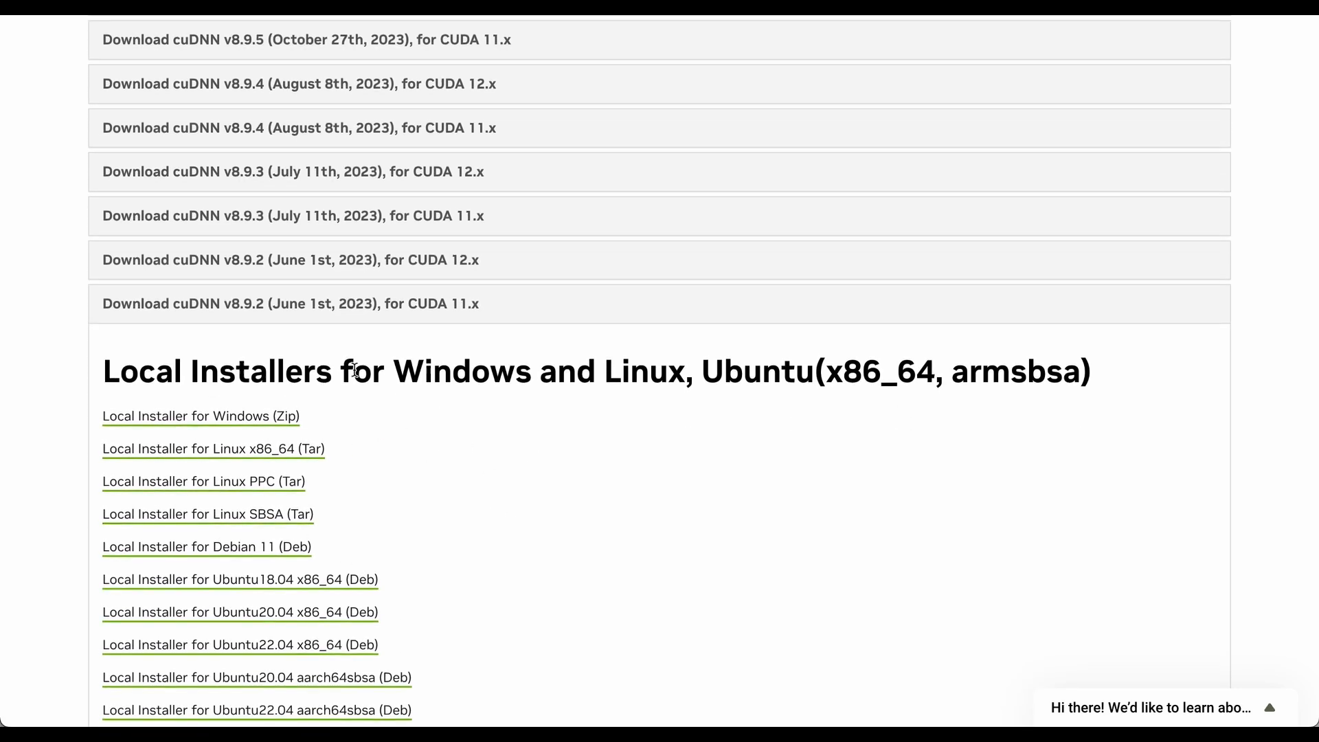
mouse_move(201, 420)
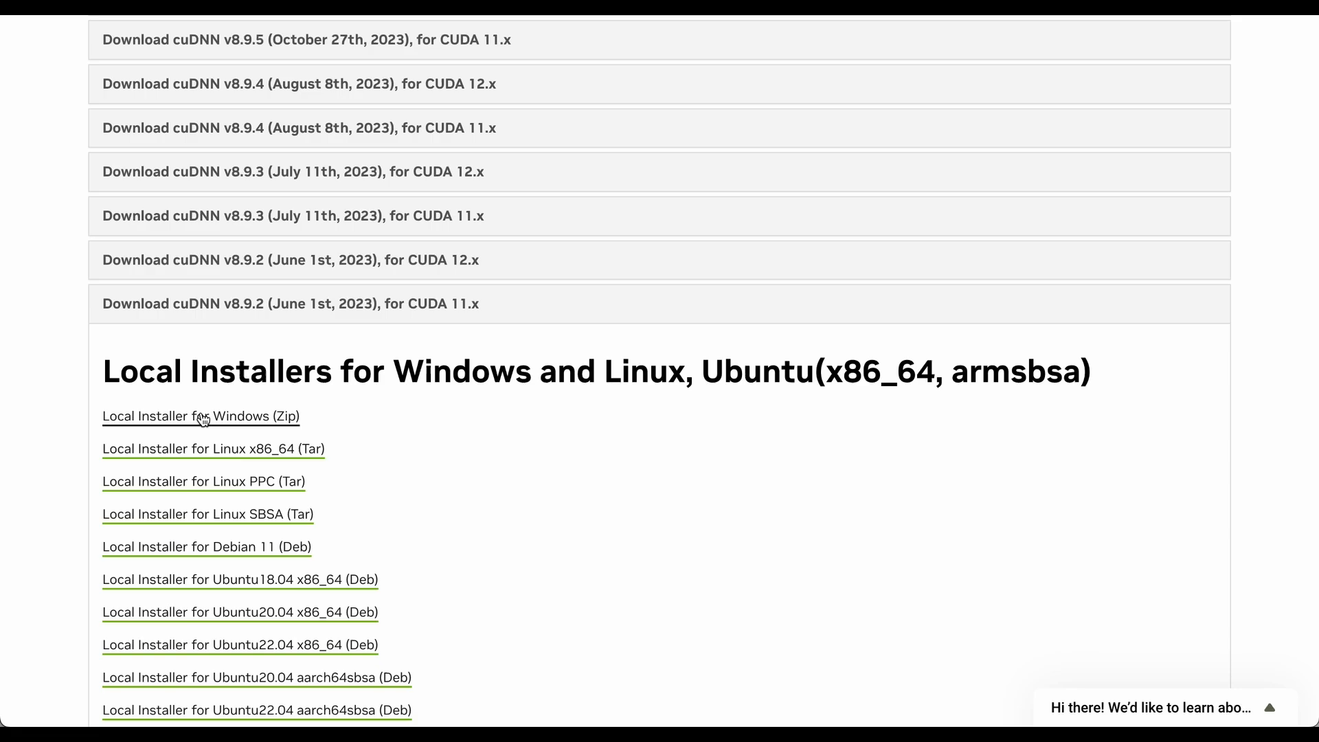
mouse_move(471, 465)
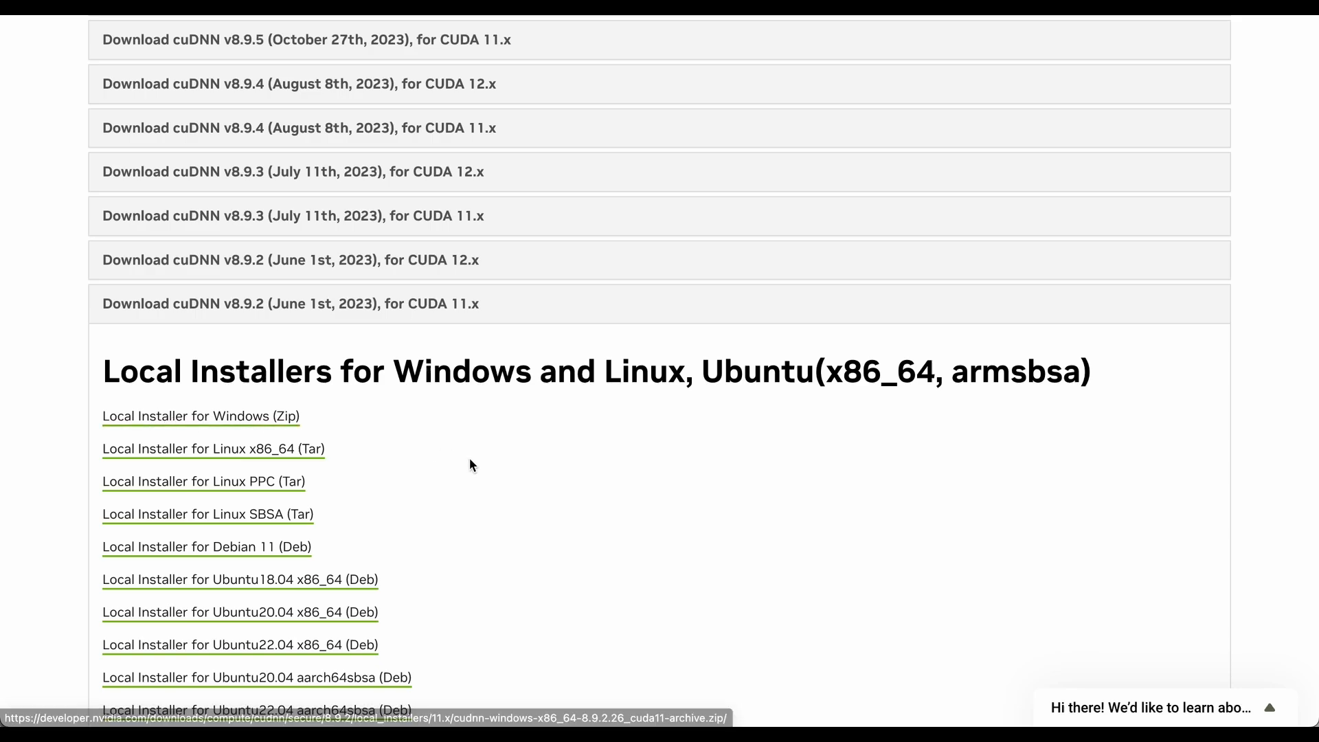
Step: Scroll the expanded cuDNN v8.9.2 for CUDA 11.x list to the Windows zip installer
scroll("down", 3)
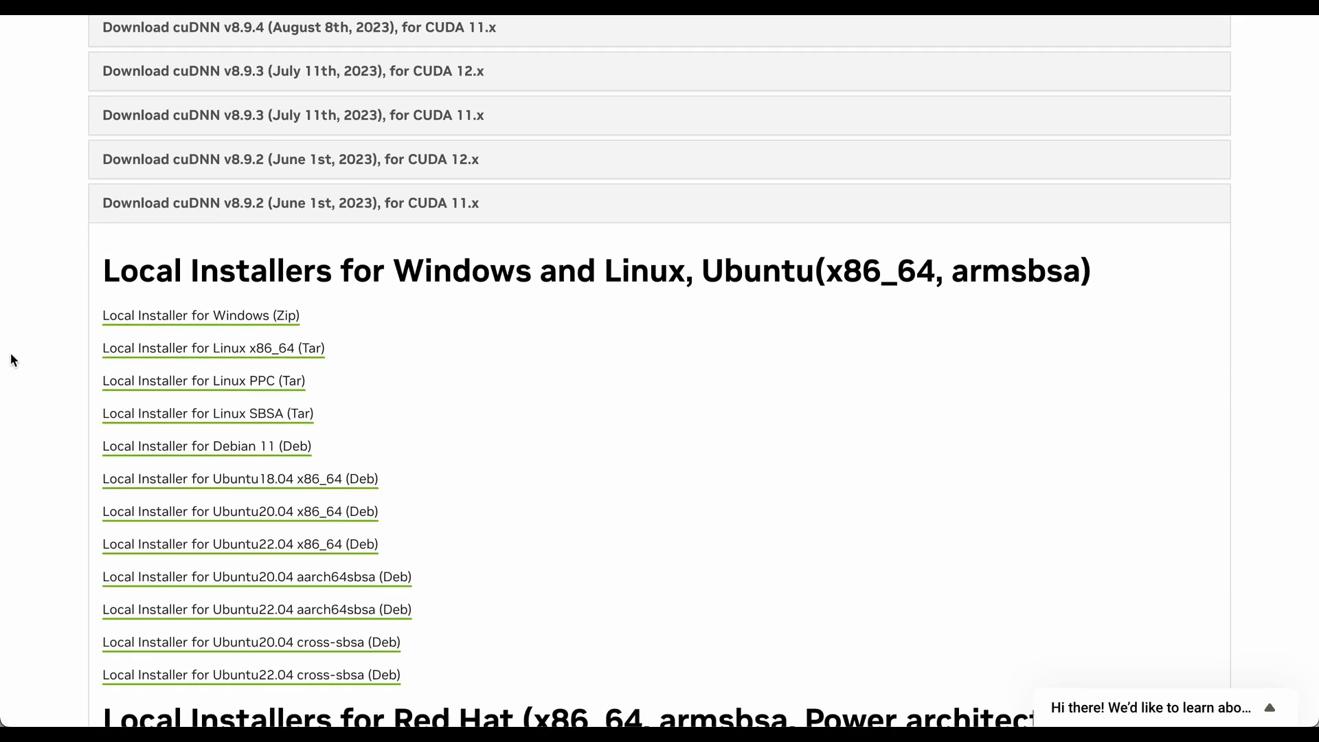
mouse_move(17, 363)
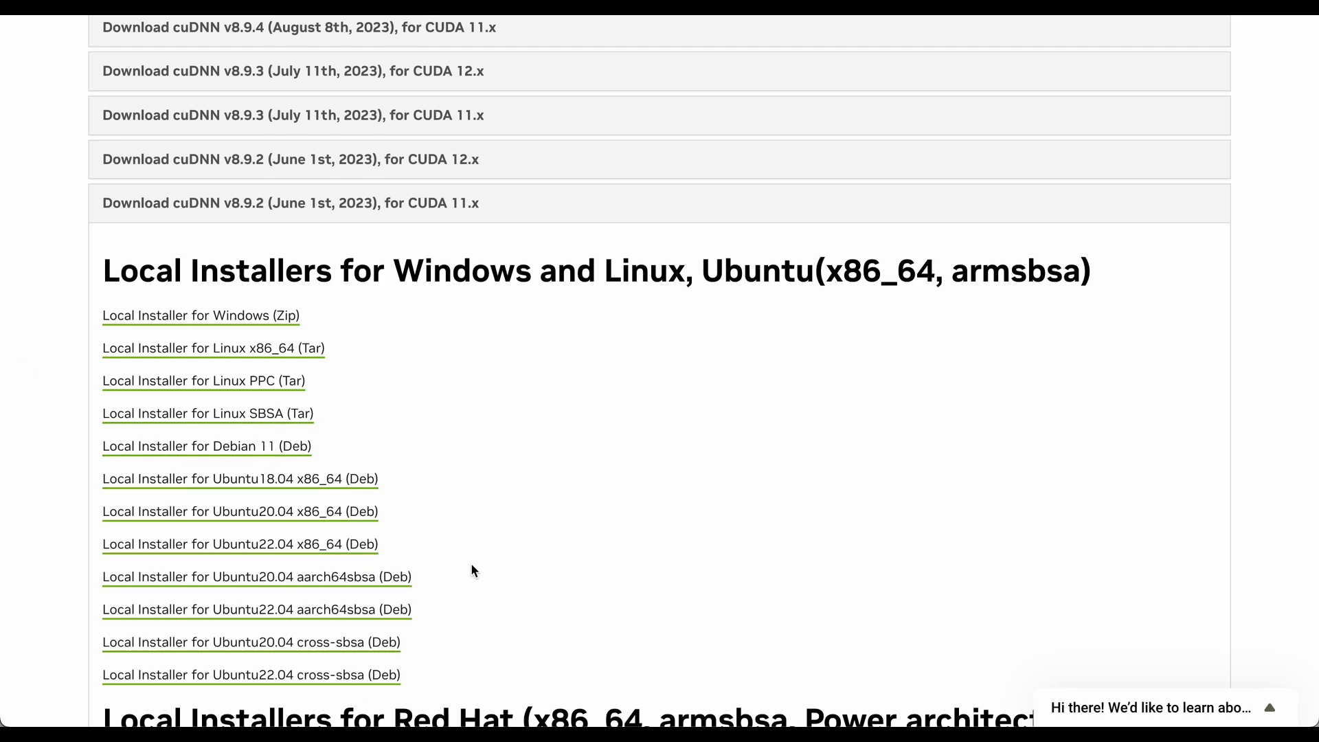
mouse_move(659, 472)
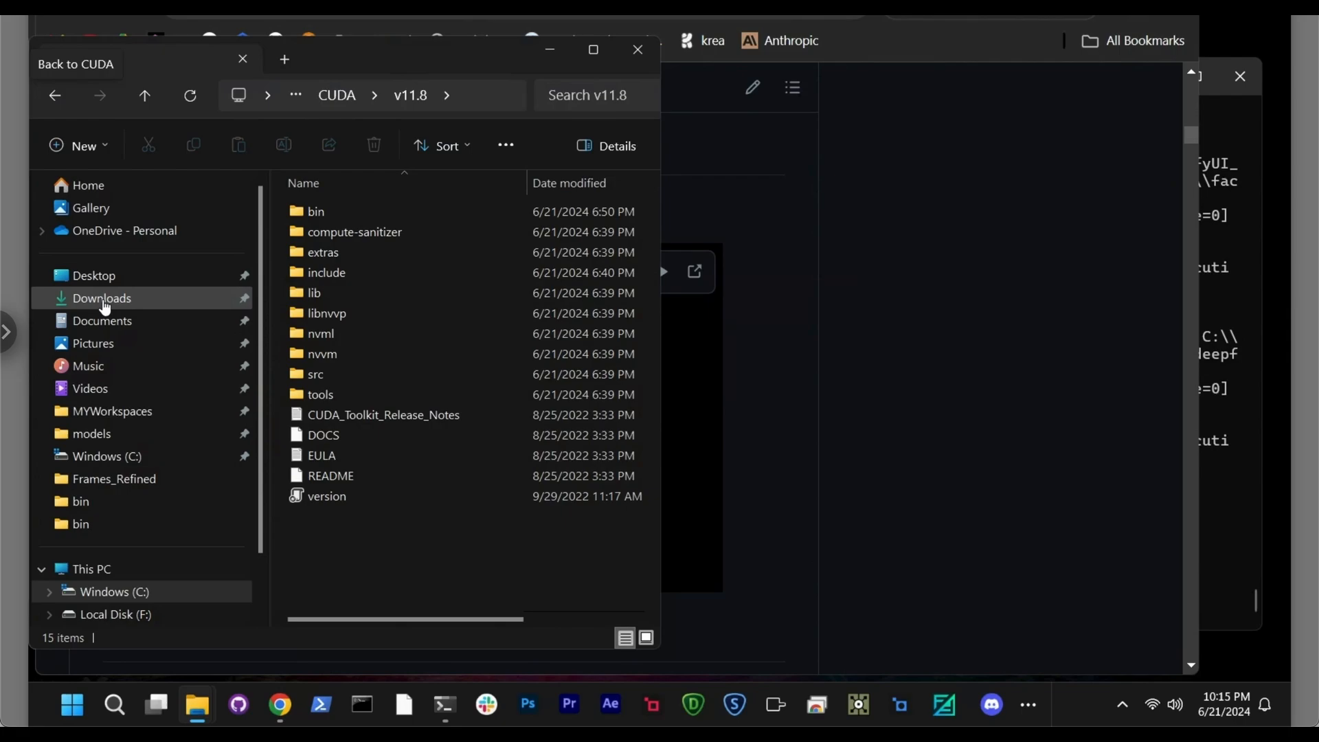
Step: Navigate via Downloads to the Windows (C:) drive holding the extracted cudnn 8.9.2 archive
left_click(101, 299)
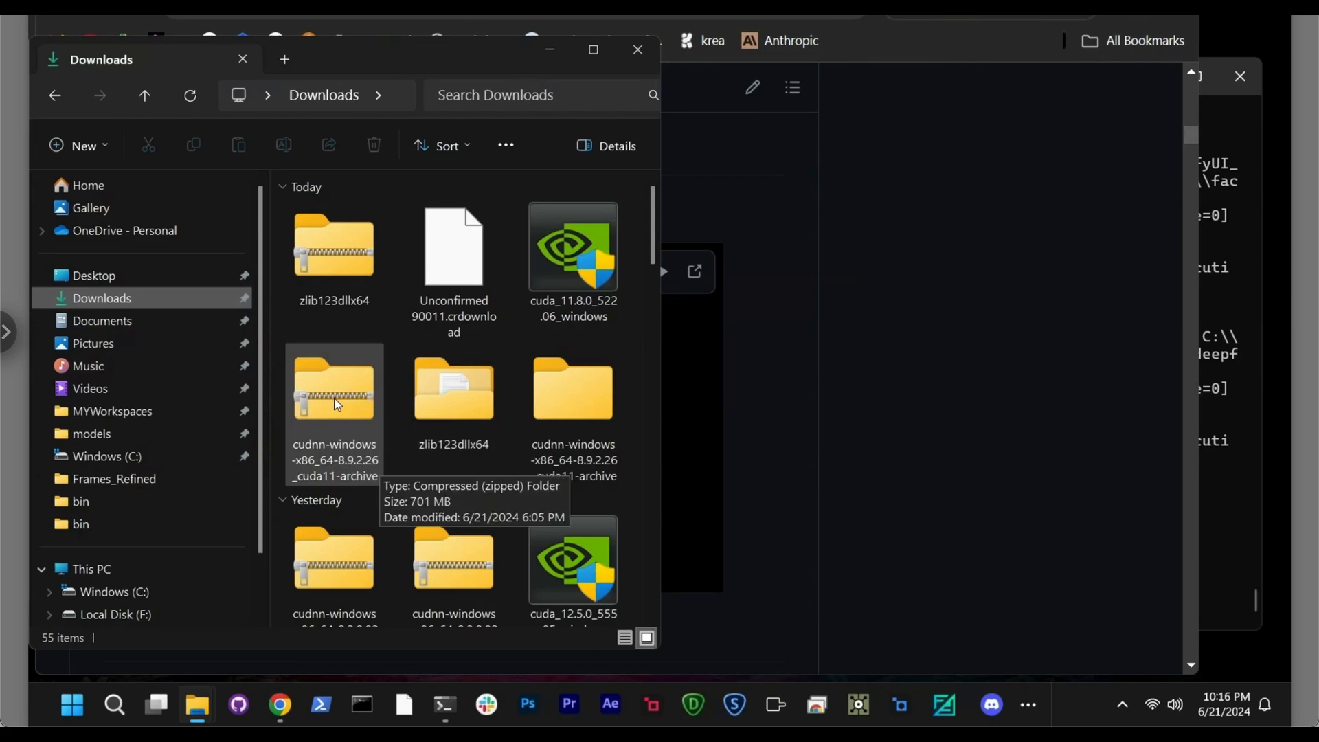
mouse_move(110, 456)
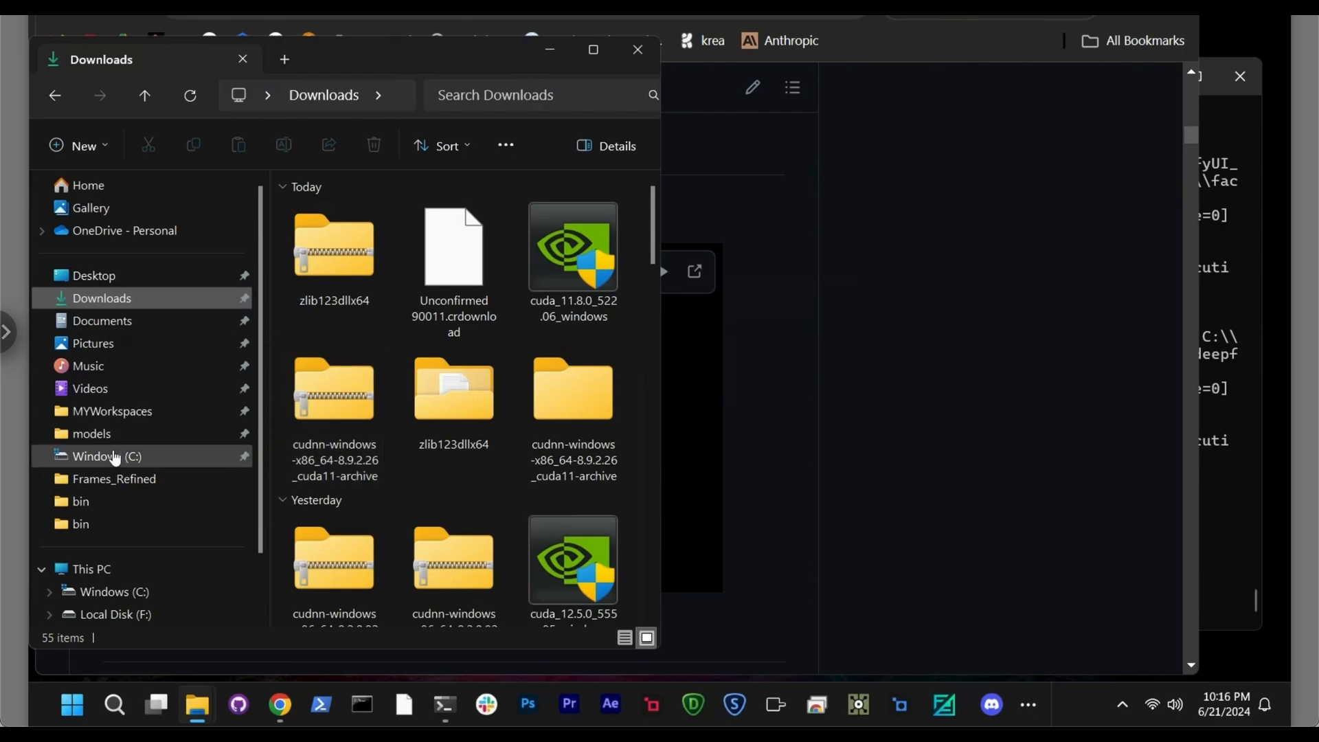
left_click(107, 456)
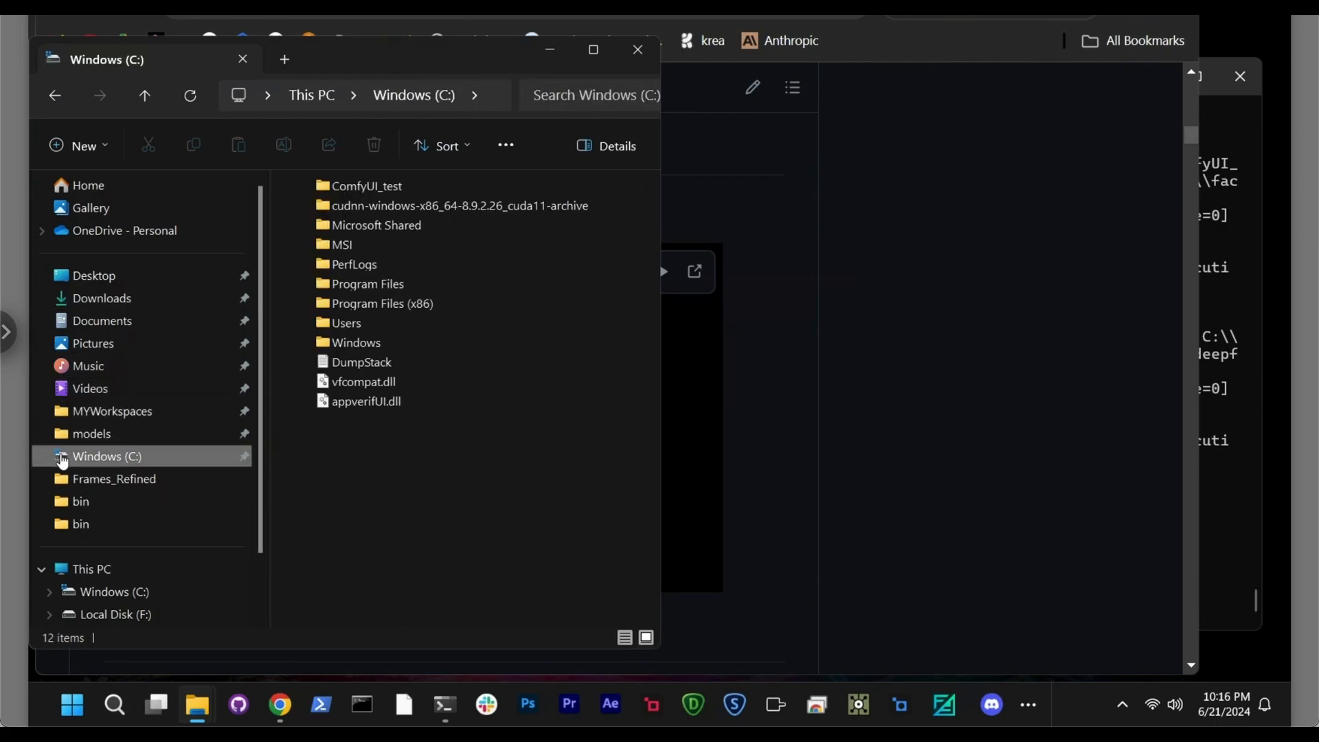
mouse_move(473, 261)
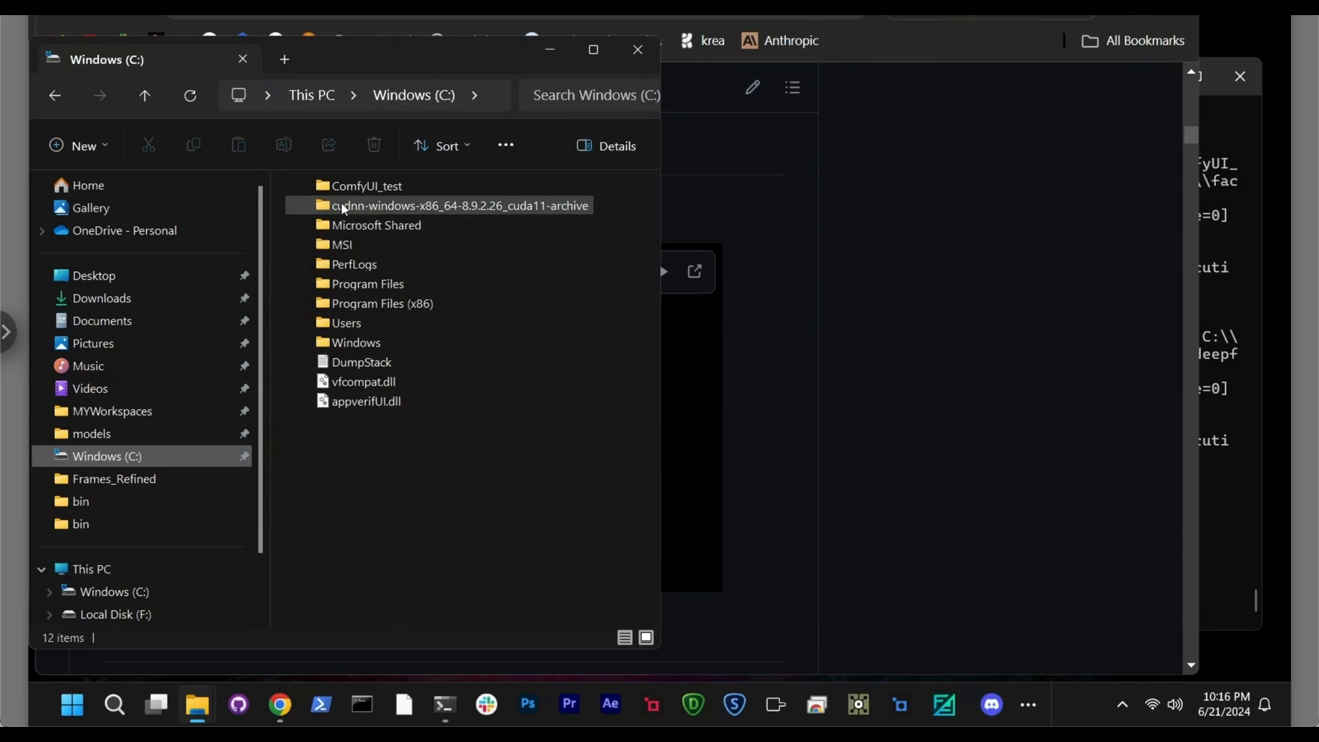
mouse_move(325, 205)
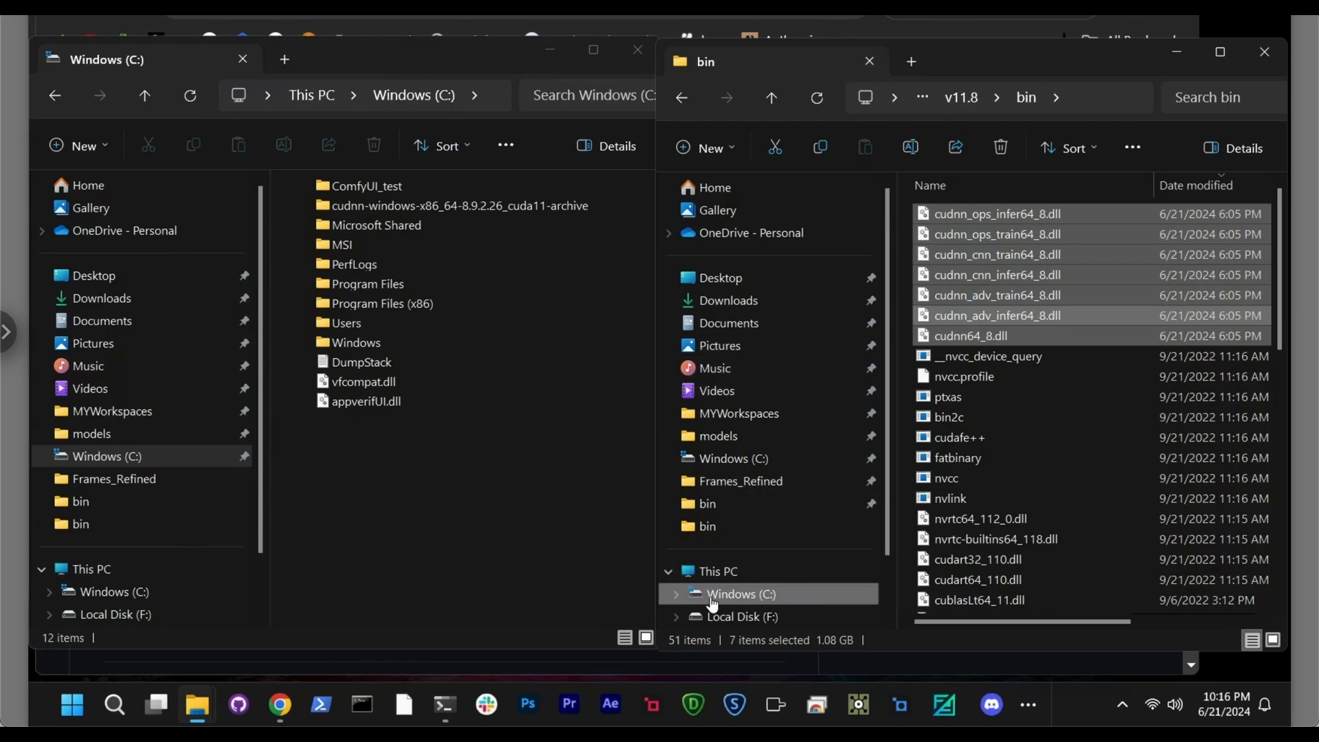
Step: Navigate the second window to C:\Program Files\NVIDIA GPU Computing Toolkit\CUDA\v11.8
left_click(740, 594)
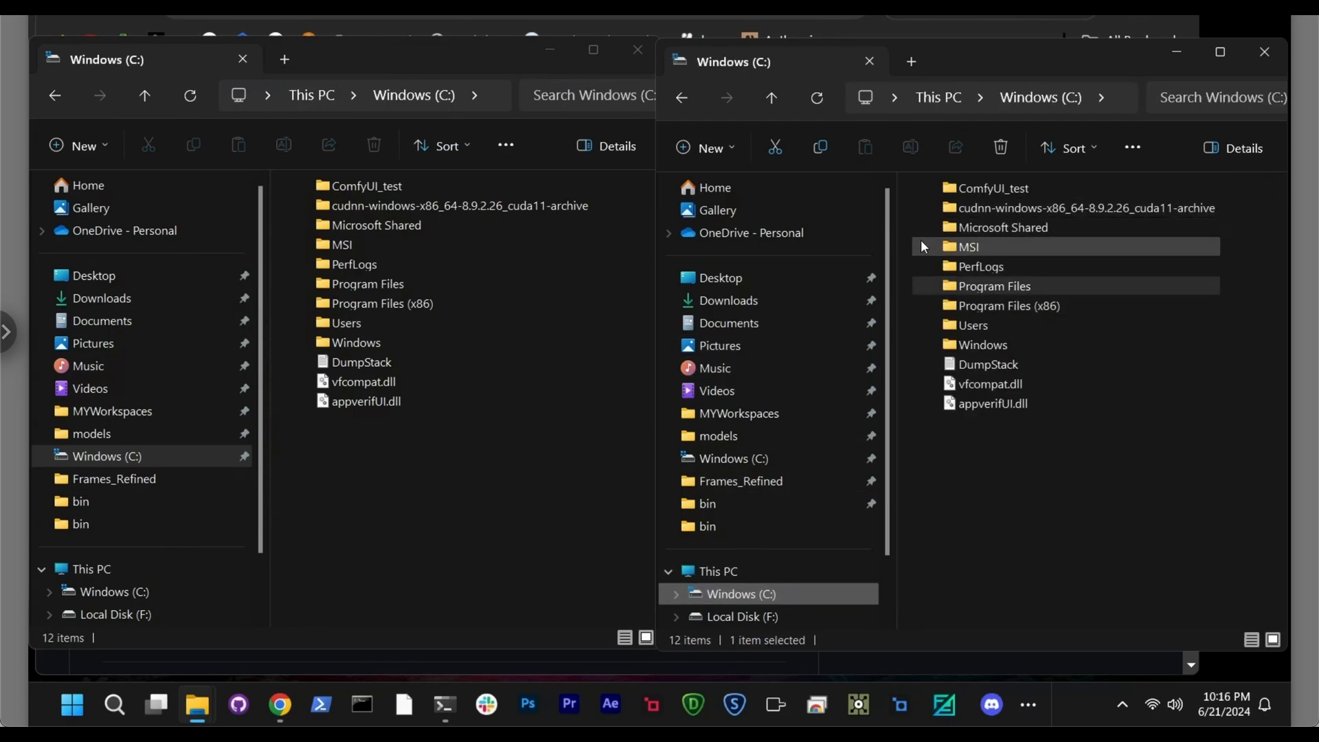
left_click(994, 286)
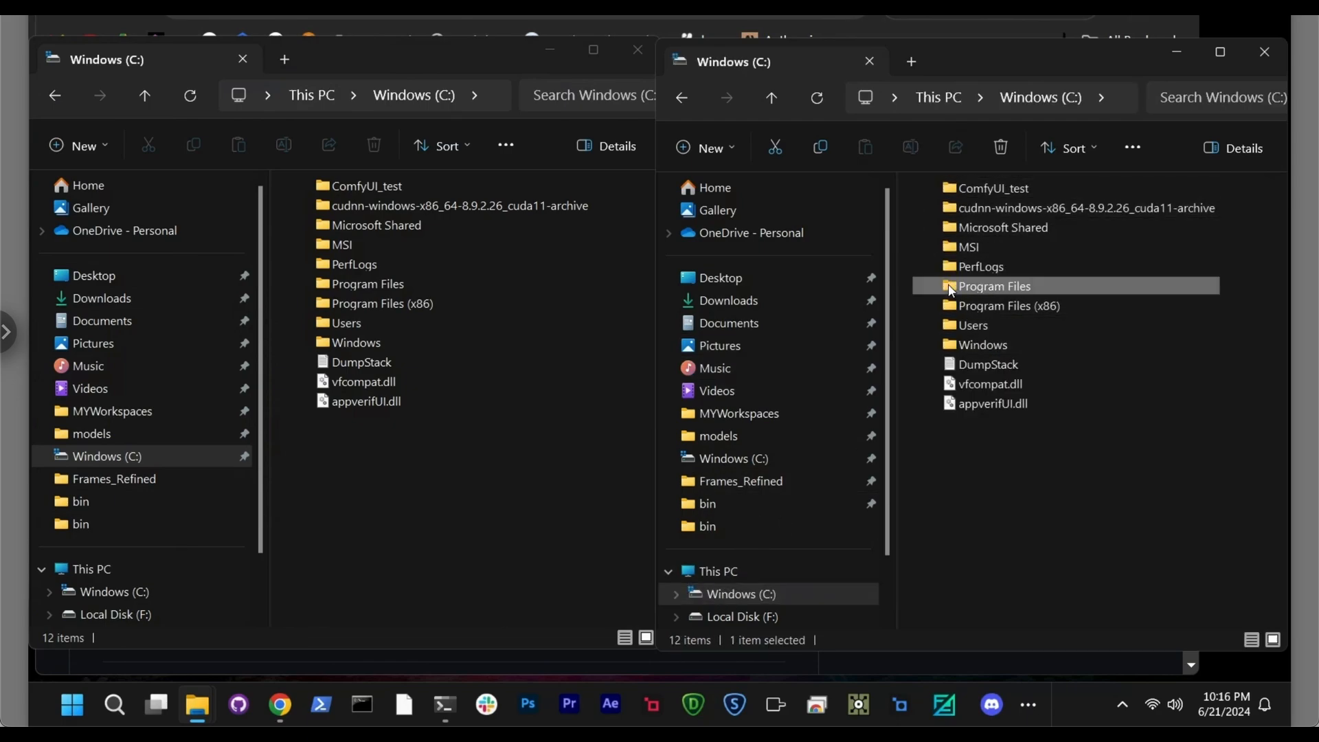
double_click(995, 286)
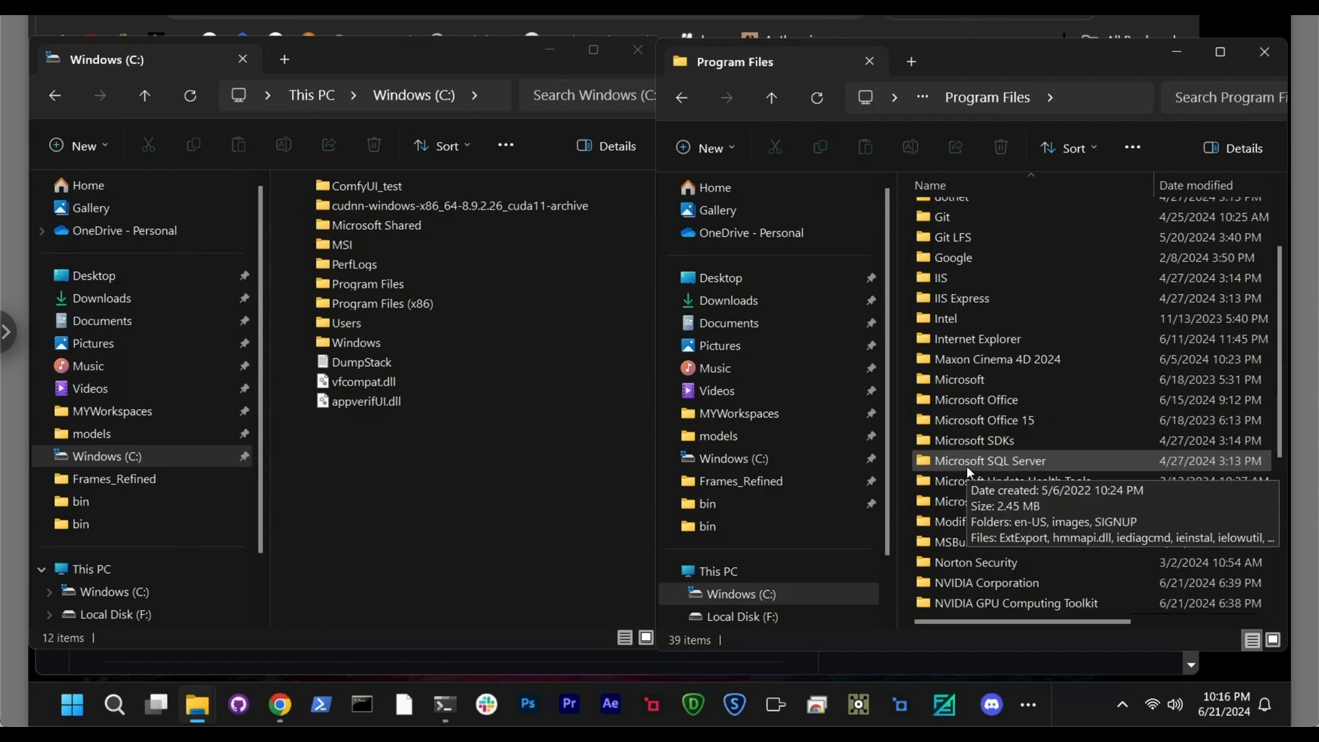
scroll("down", 3)
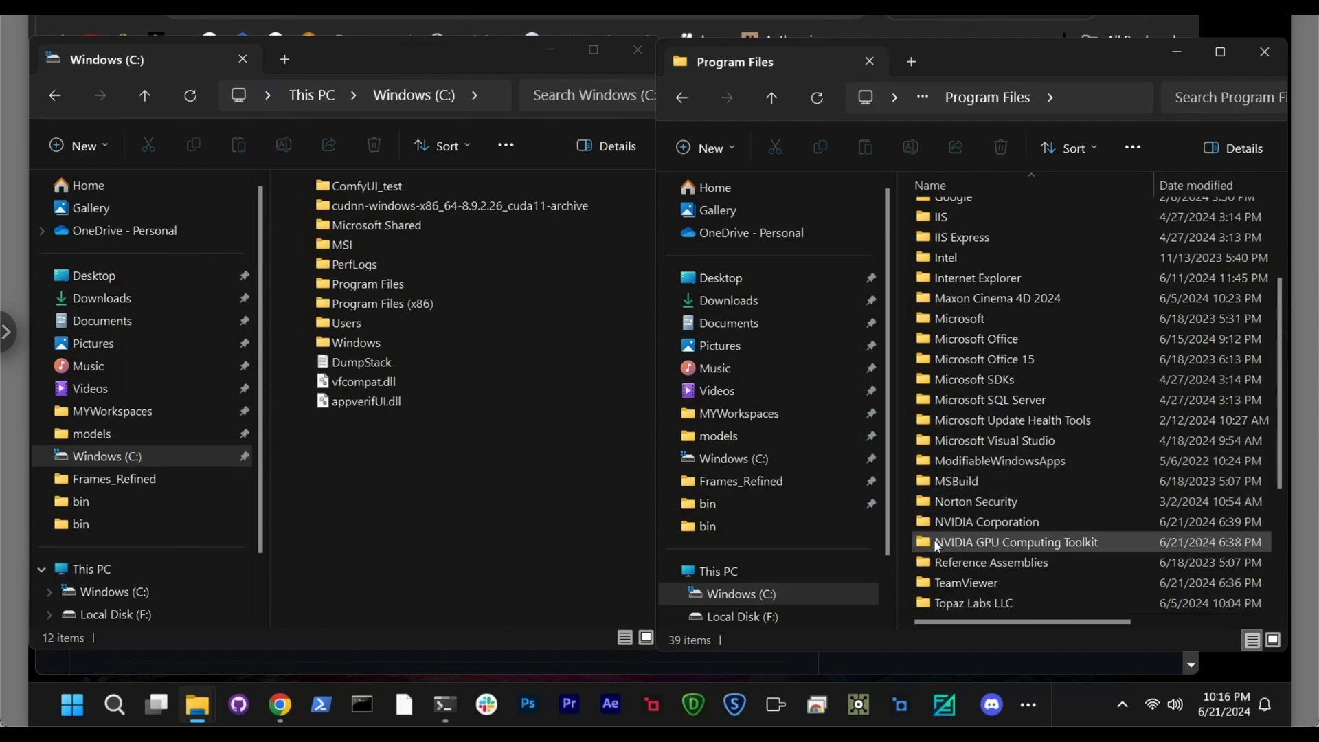
double_click(1016, 542)
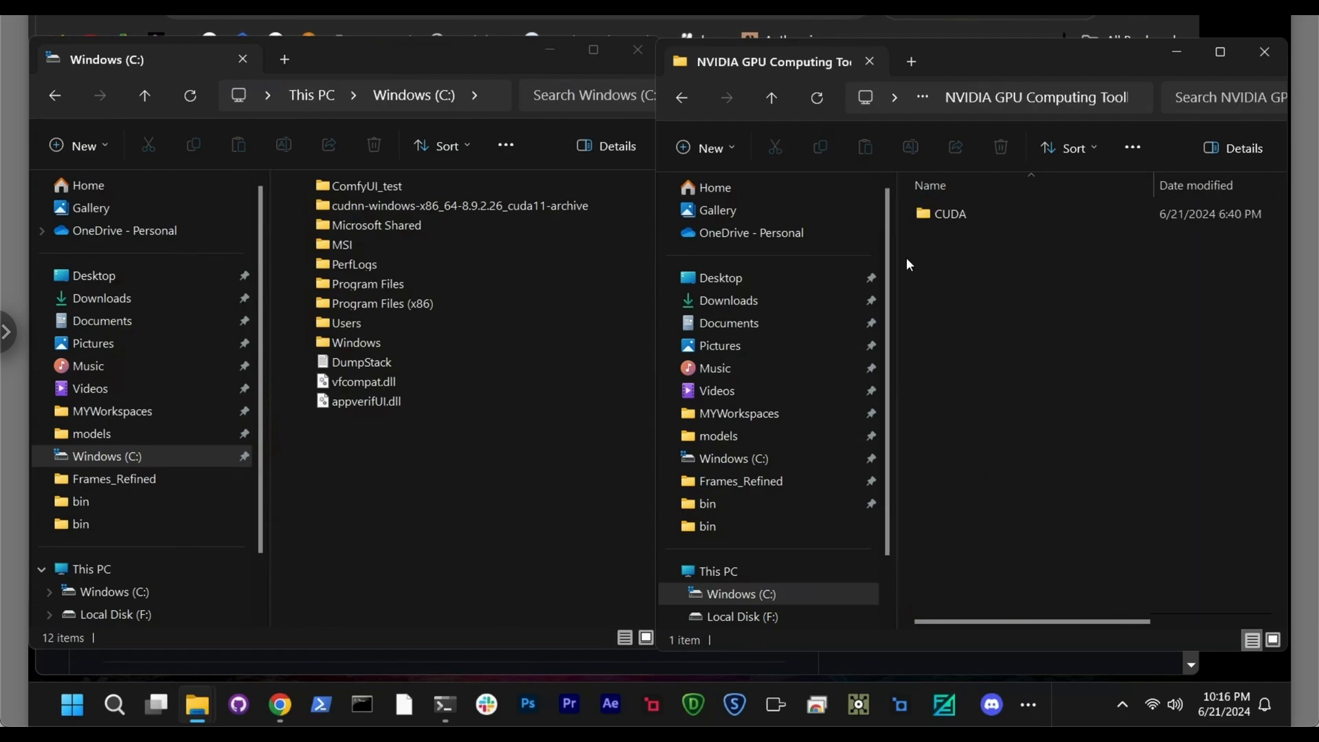
double_click(949, 213)
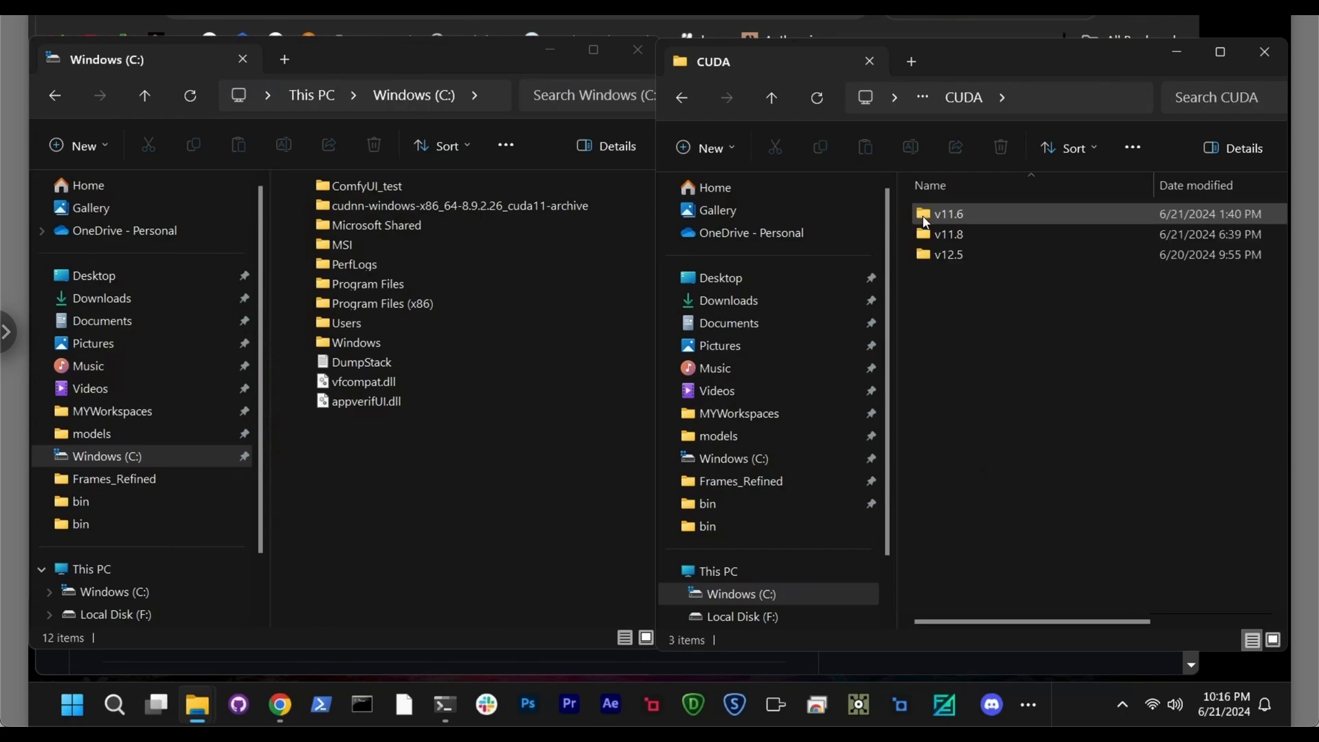
double_click(948, 234)
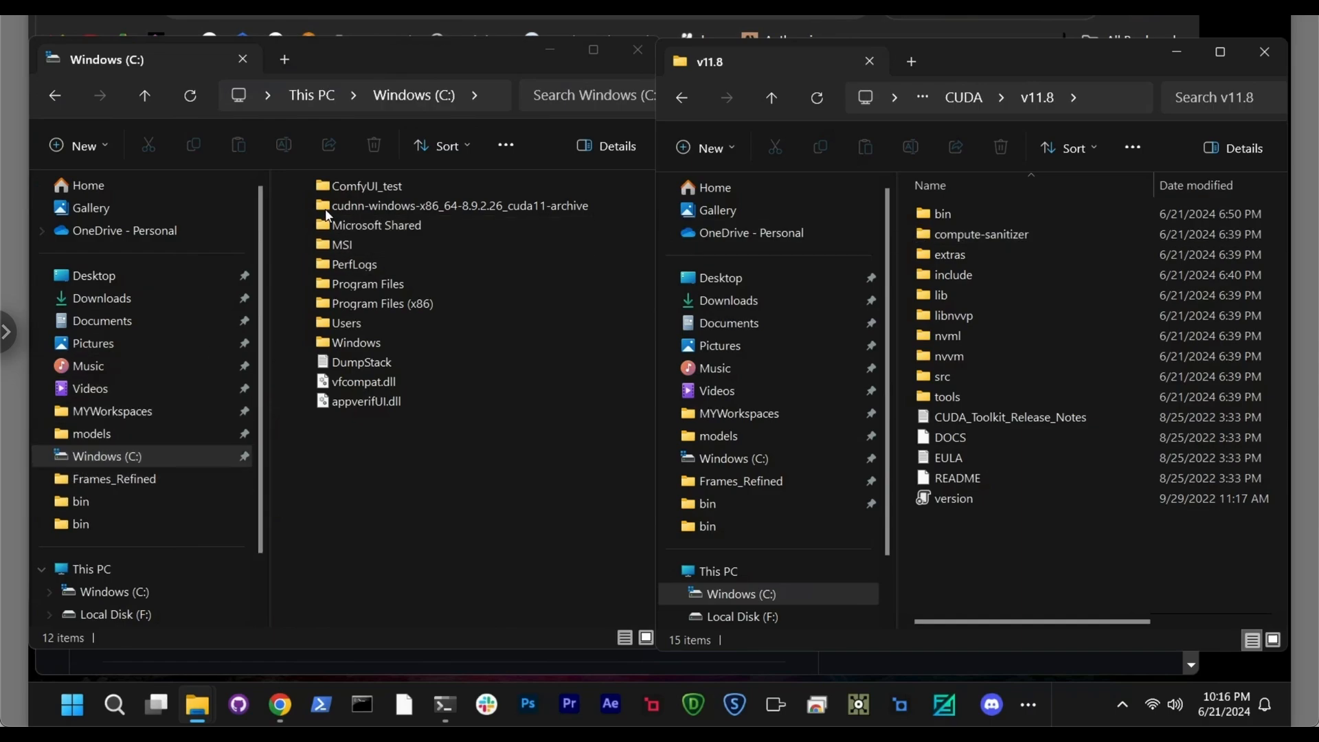
Step: Select all seven DLLs in the cuDNN archive's bin folder and open CUDA v11.8's bin as the target
double_click(458, 206)
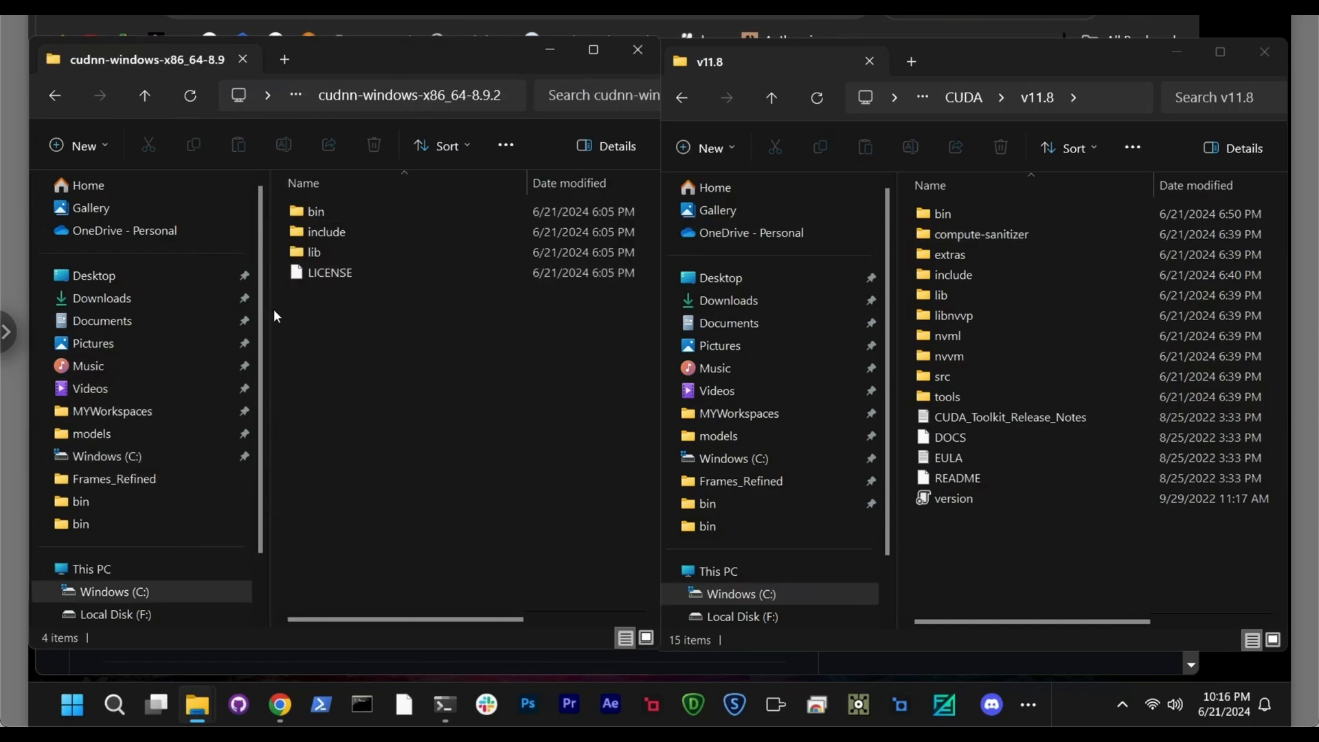
left_click(315, 212)
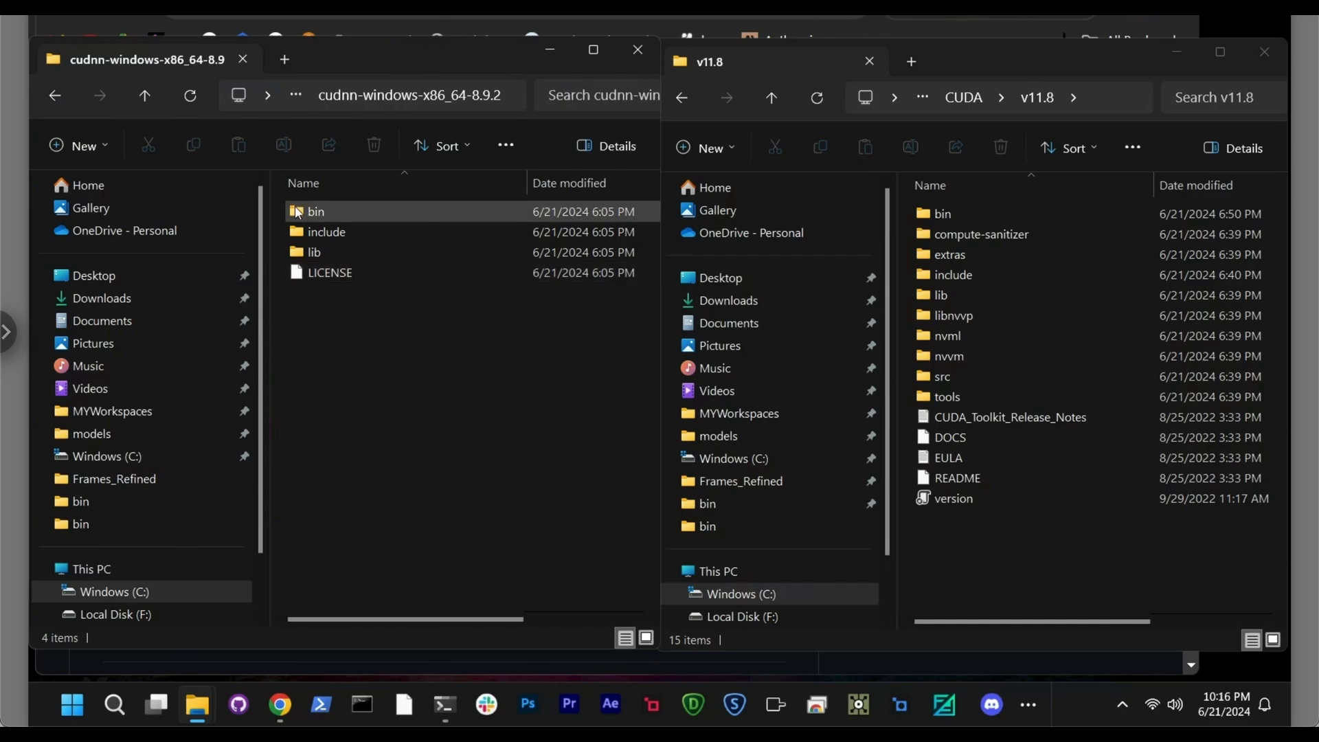
double_click(315, 212)
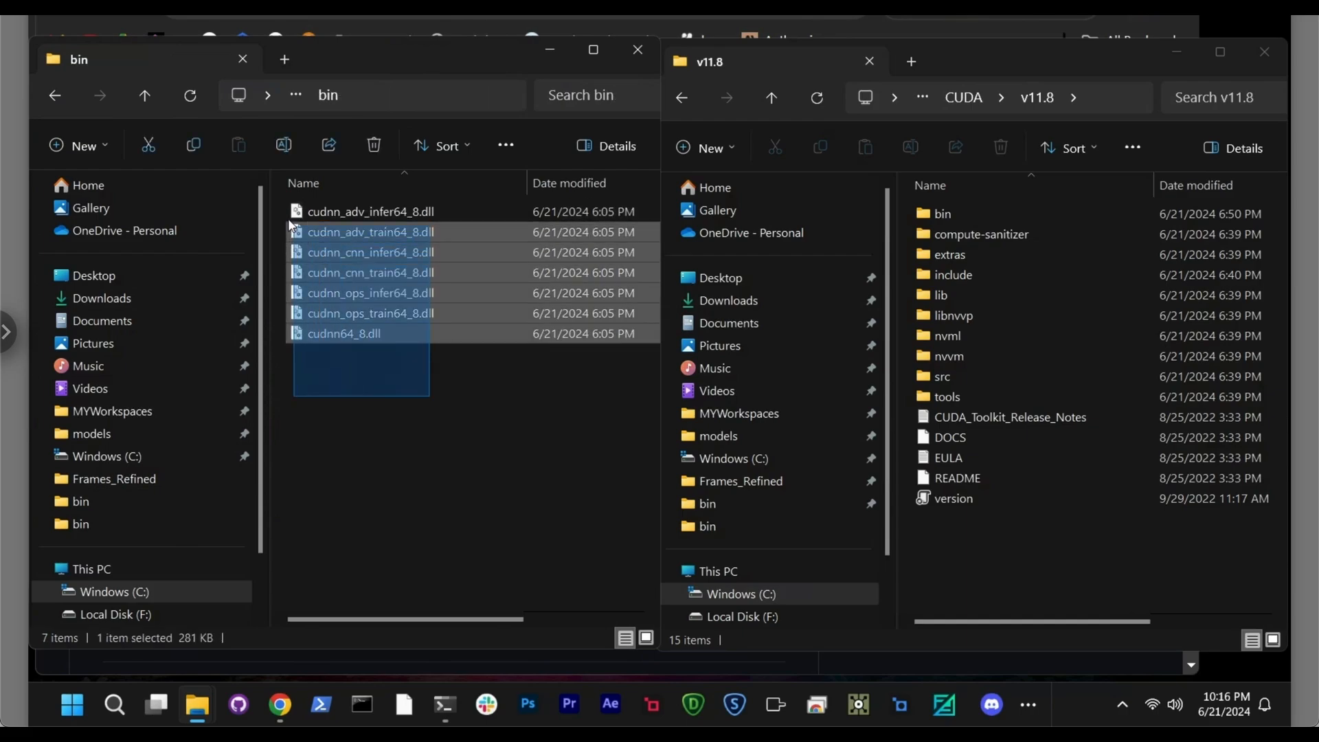
key("ctrl+a")
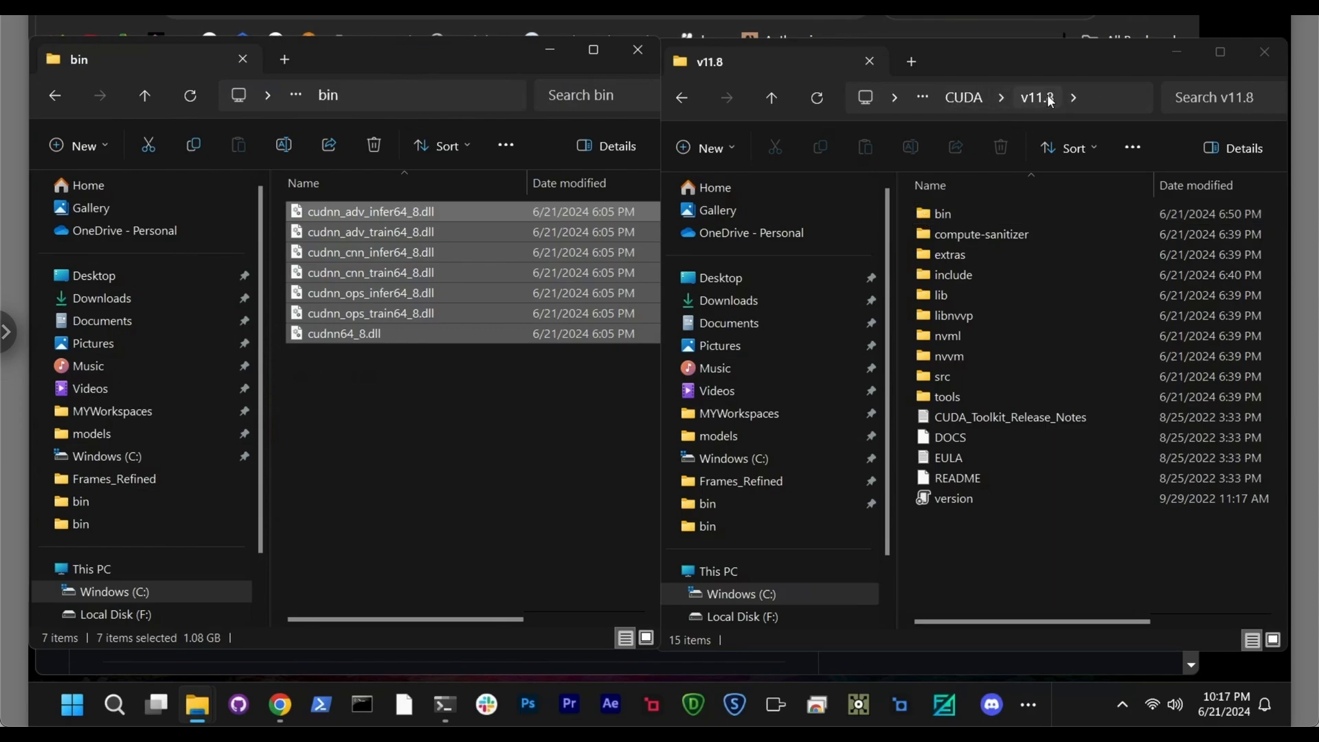
left_click(942, 214)
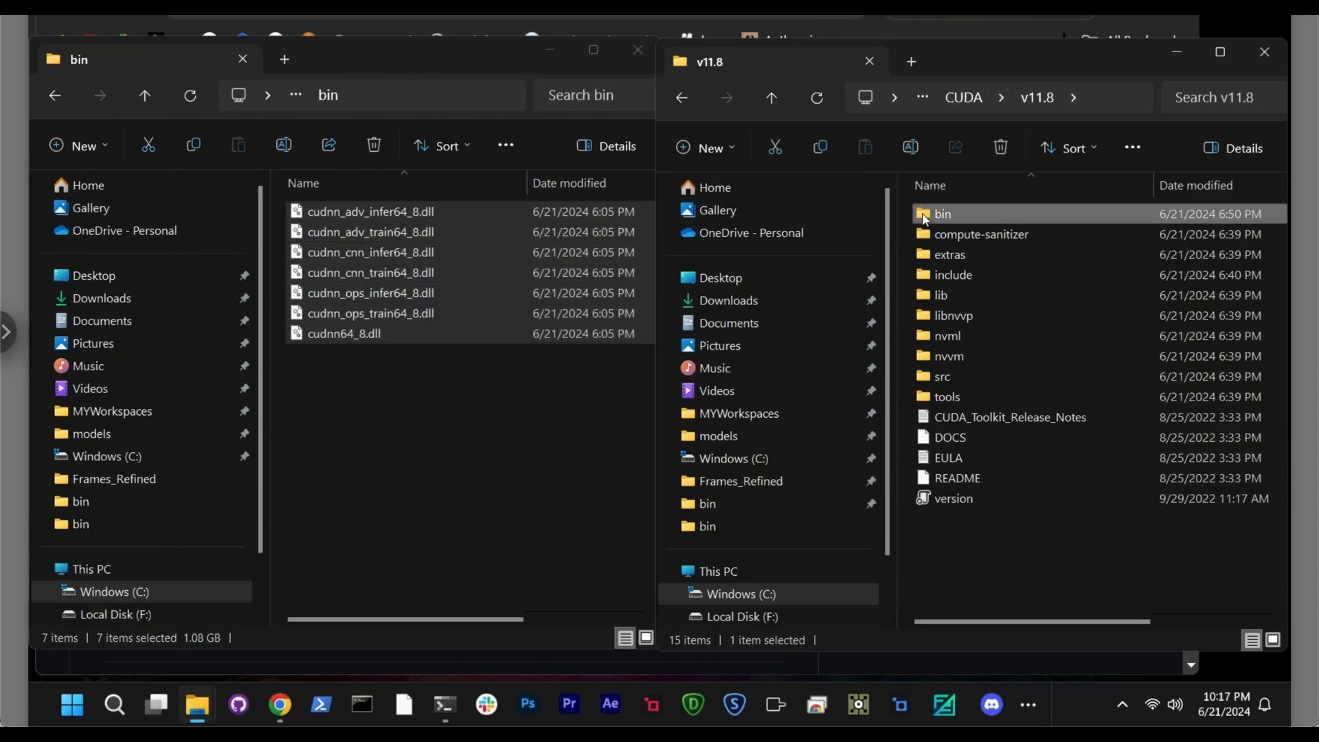
double_click(942, 214)
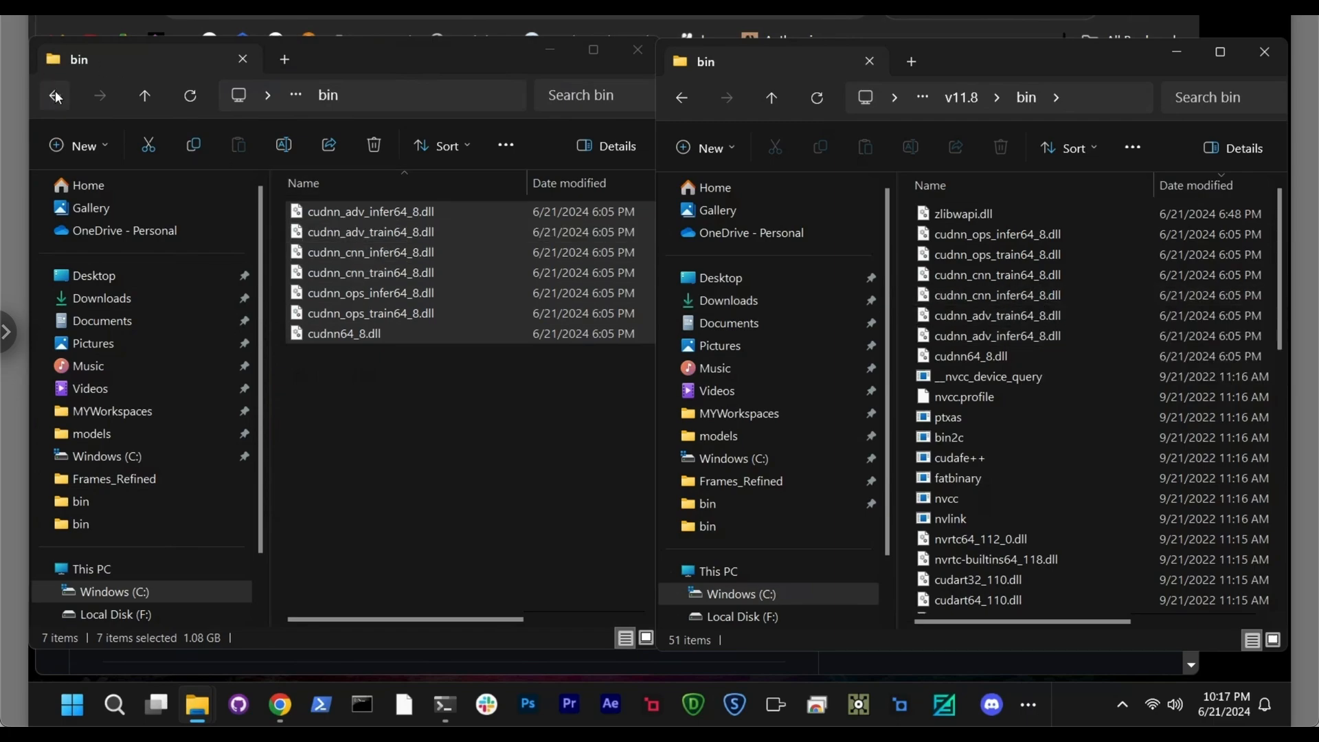
Step: Select the cuDNN archive's include headers with CUDA v11.8's include folder open beside them
left_click(54, 96)
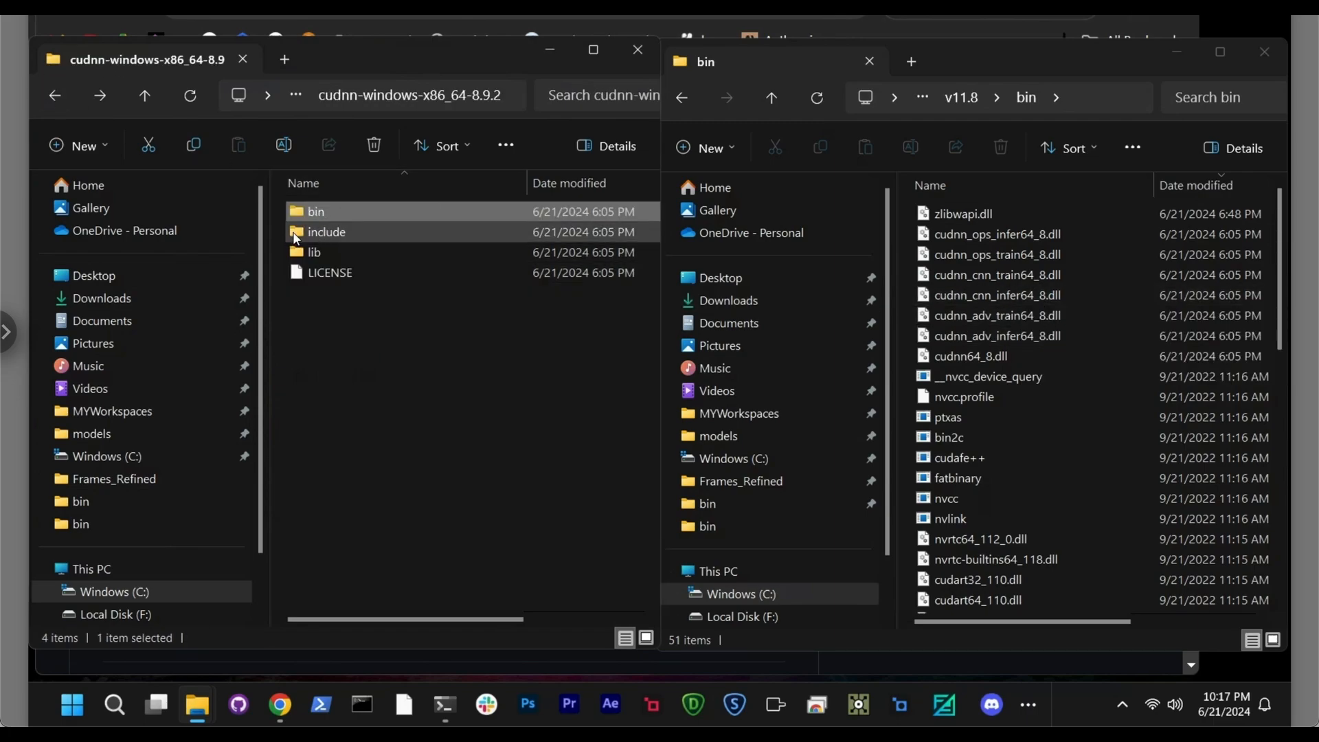
double_click(326, 232)
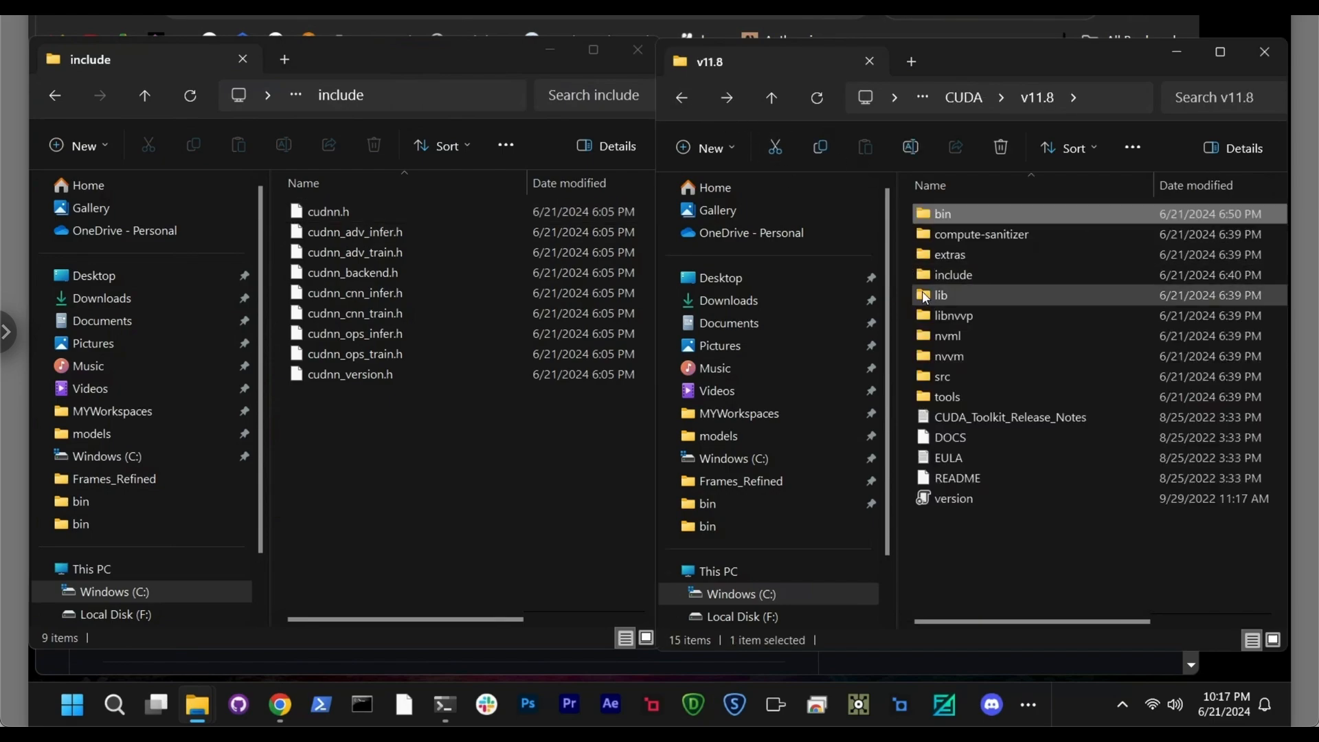
double_click(954, 275)
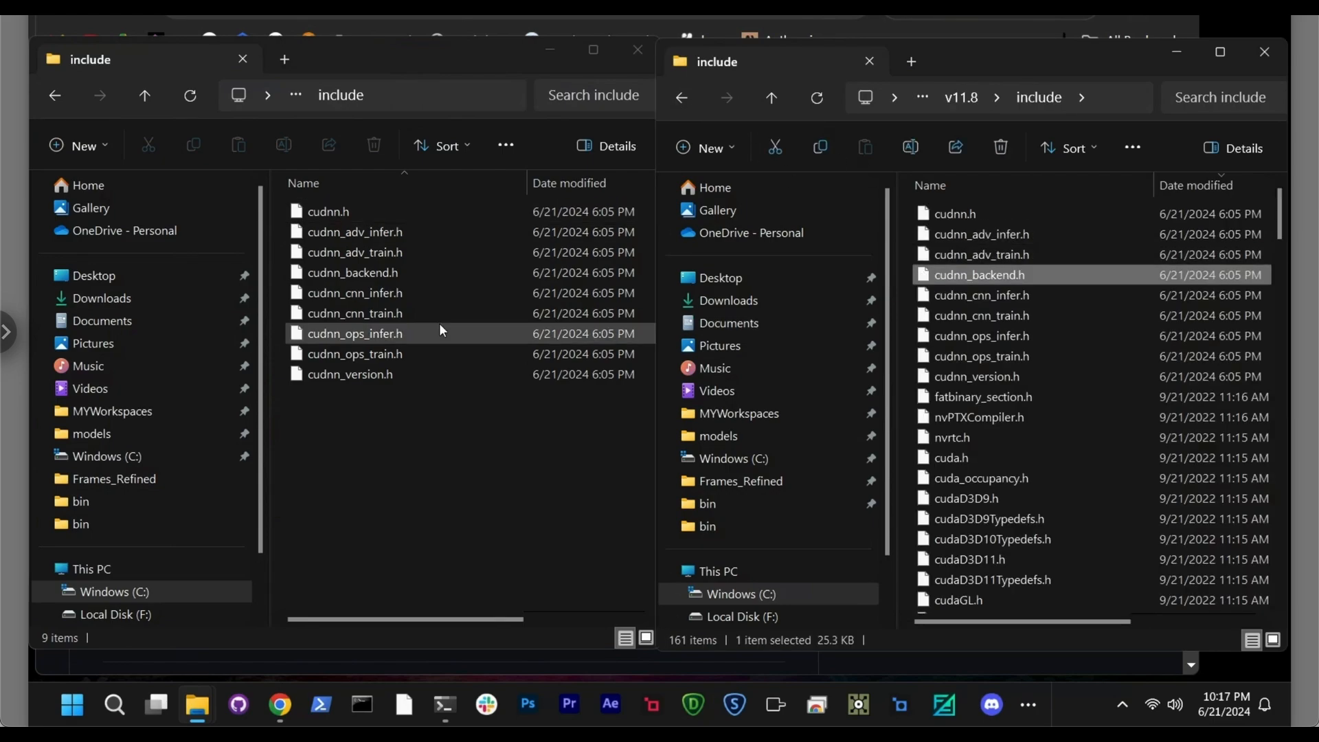
key("ctrl+a")
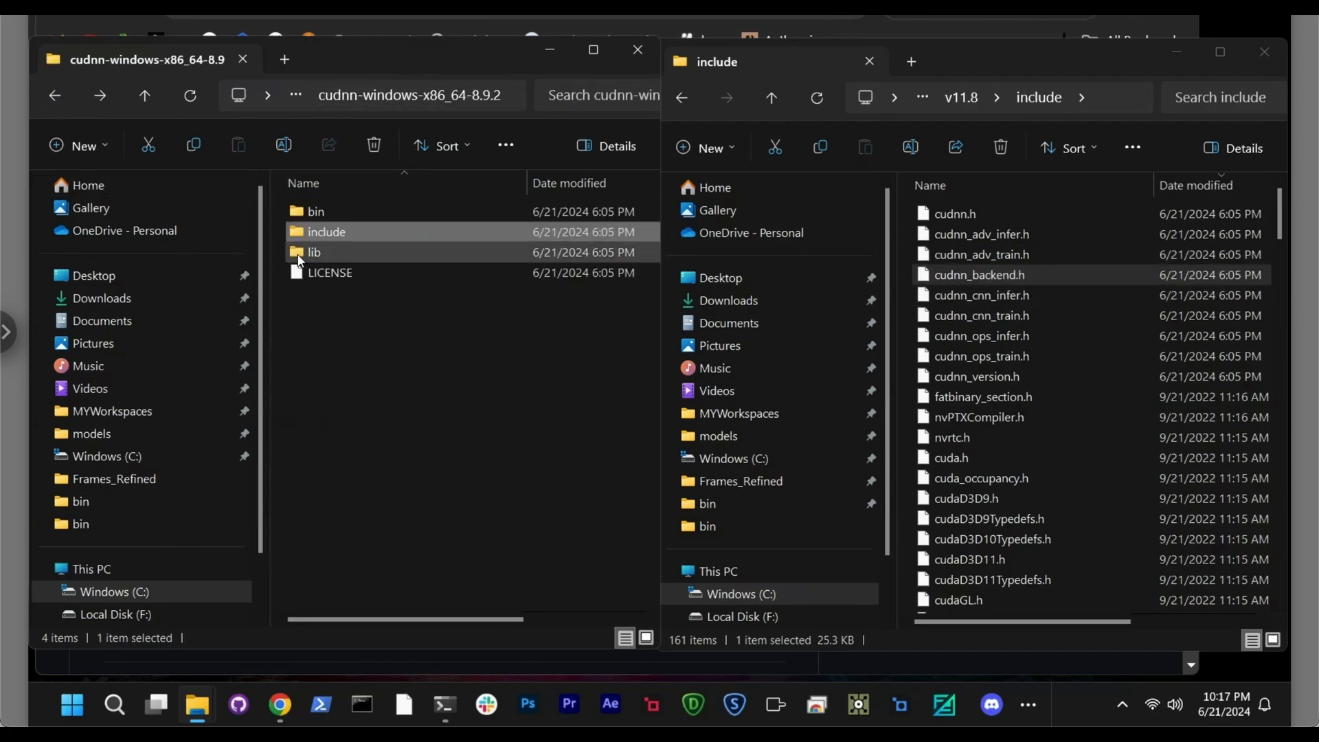
Step: Copy all the .lib files from cuDNN lib\x64 into CUDA v11.8's lib\x64 folder
double_click(313, 252)
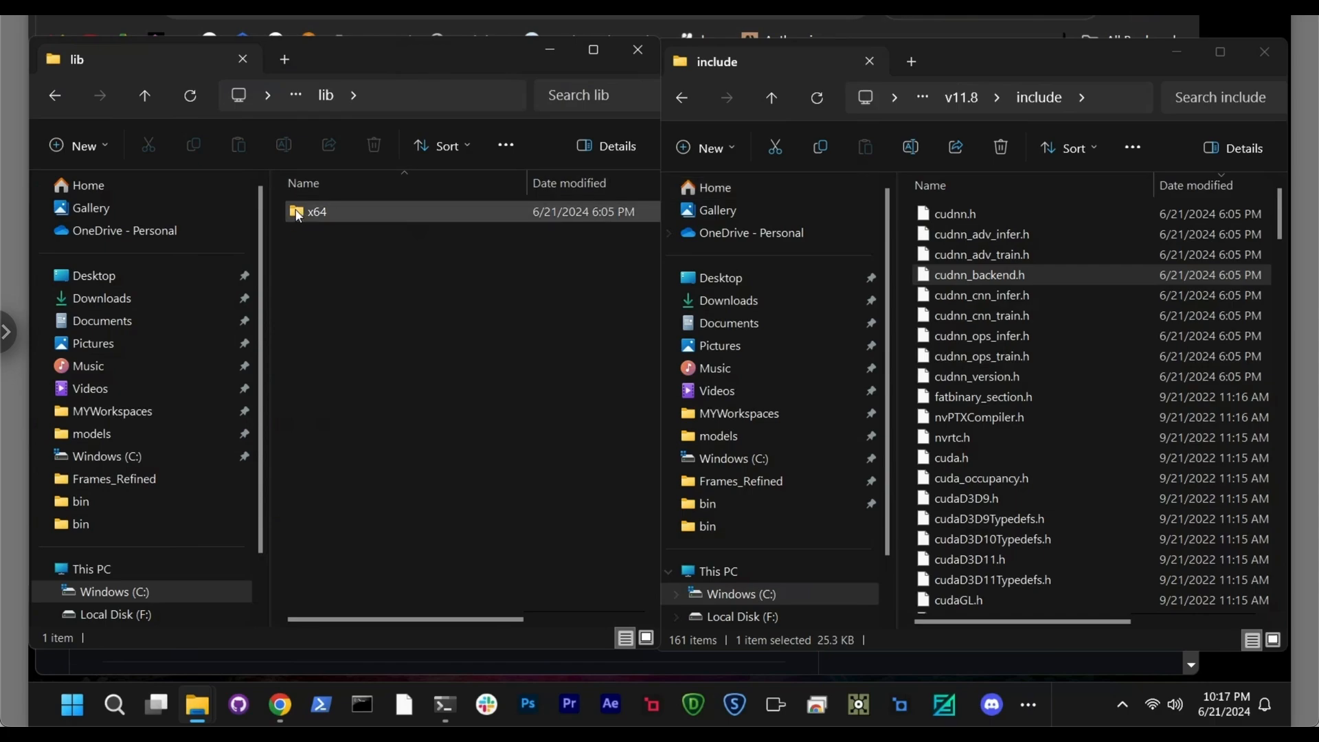
mouse_move(299, 213)
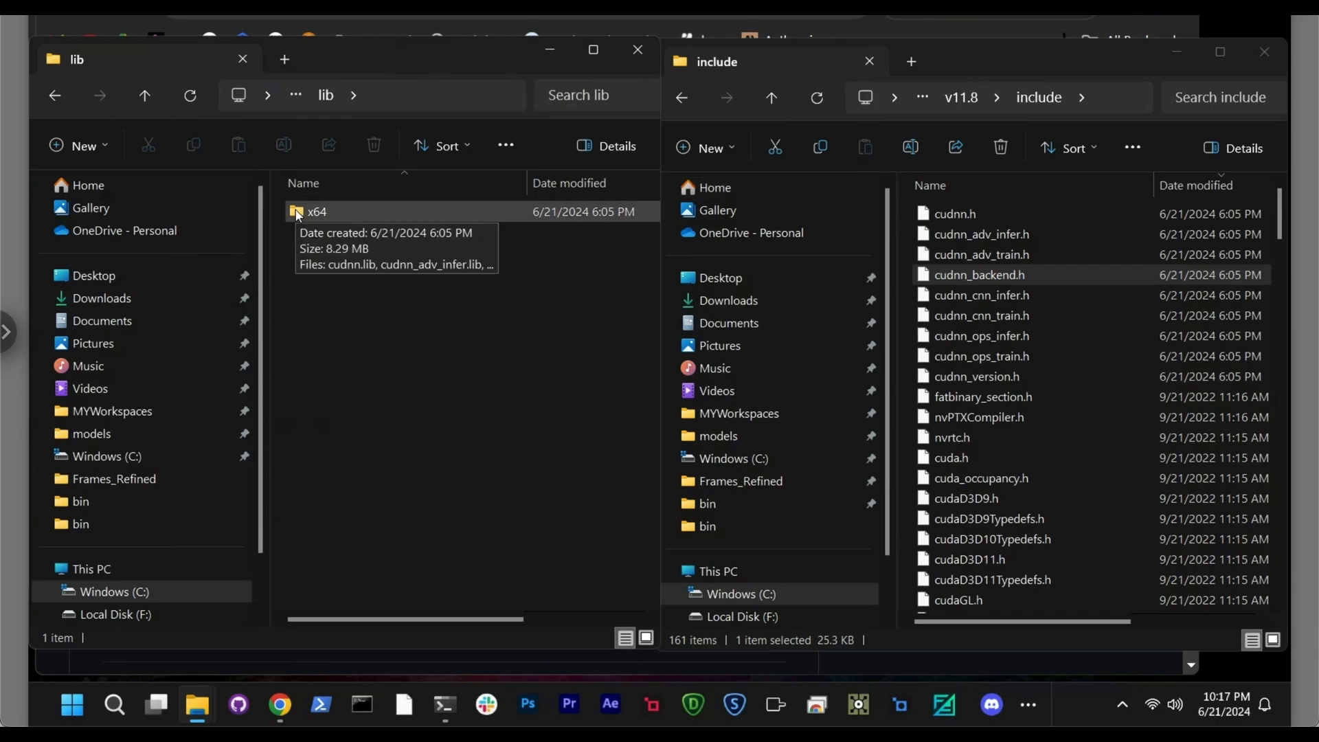
double_click(317, 212)
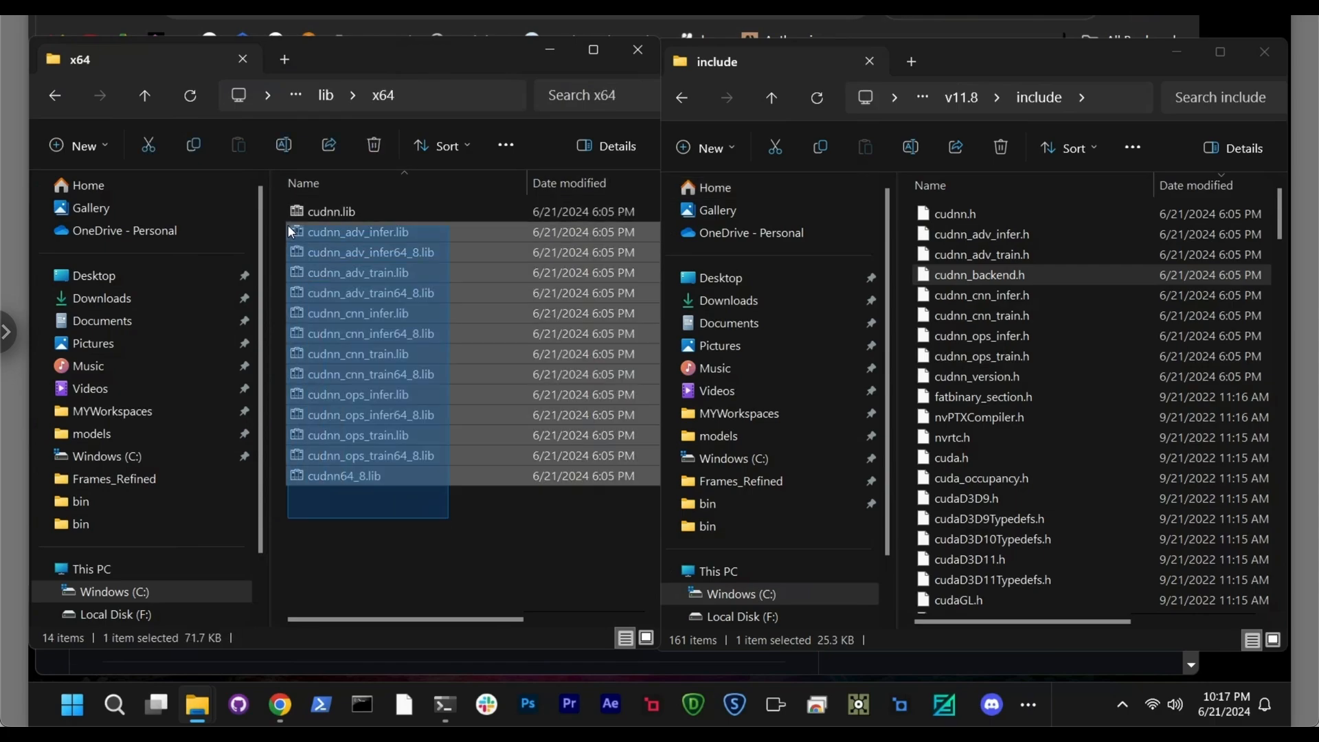
left_click(681, 97)
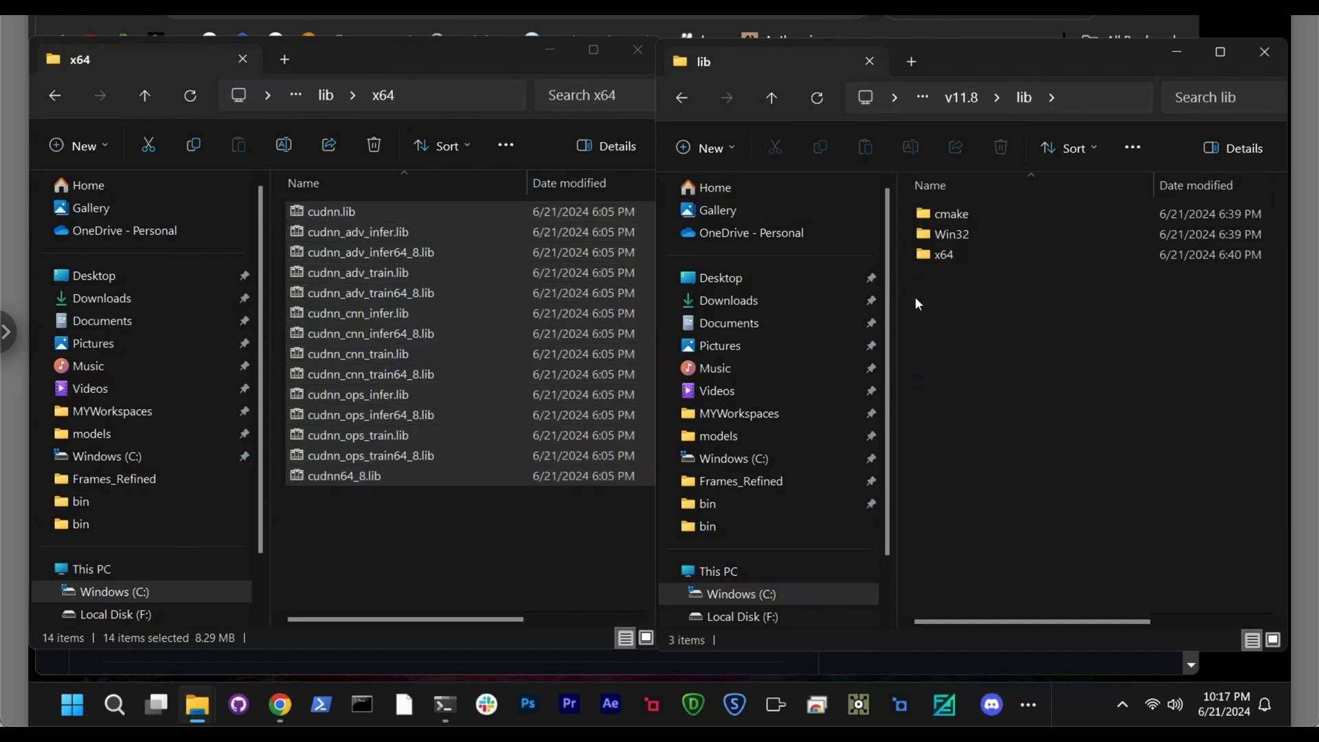
double_click(943, 254)
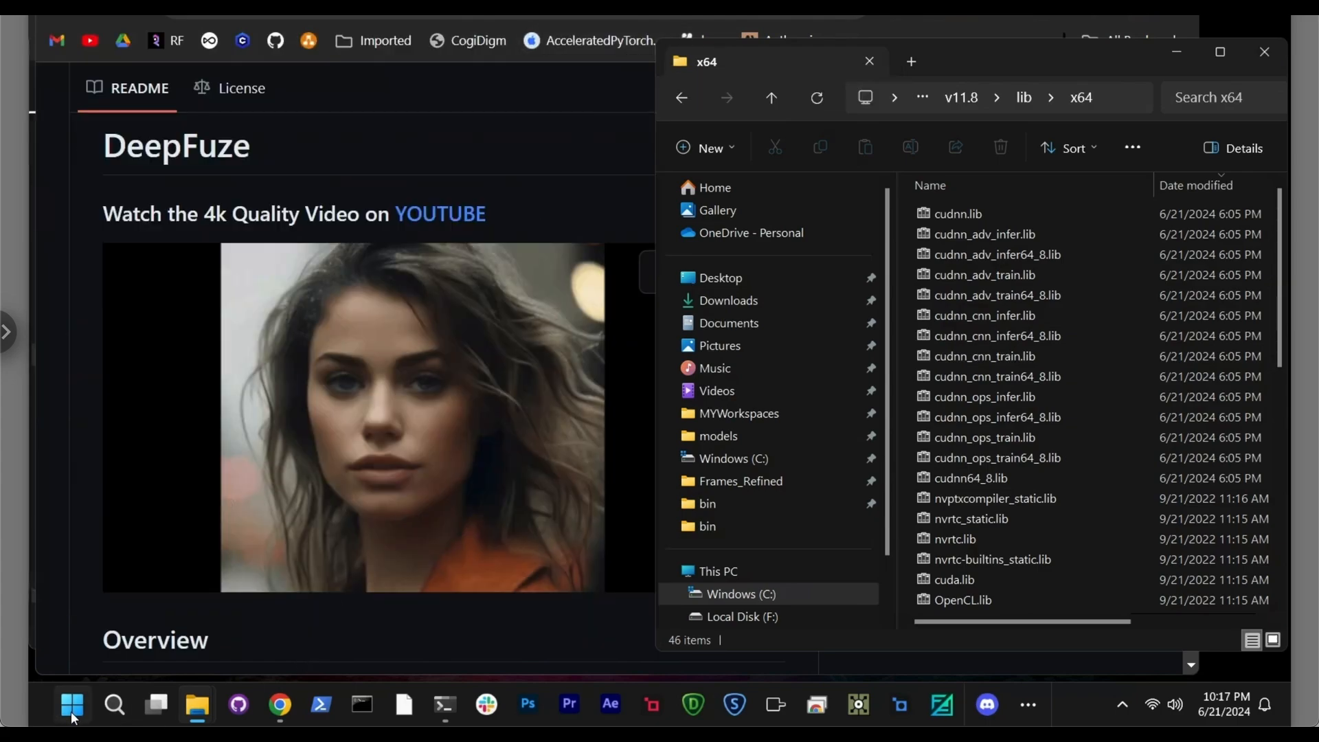
Step: Bring up Windows Search from the taskbar, showing recent searches
left_click(69, 704)
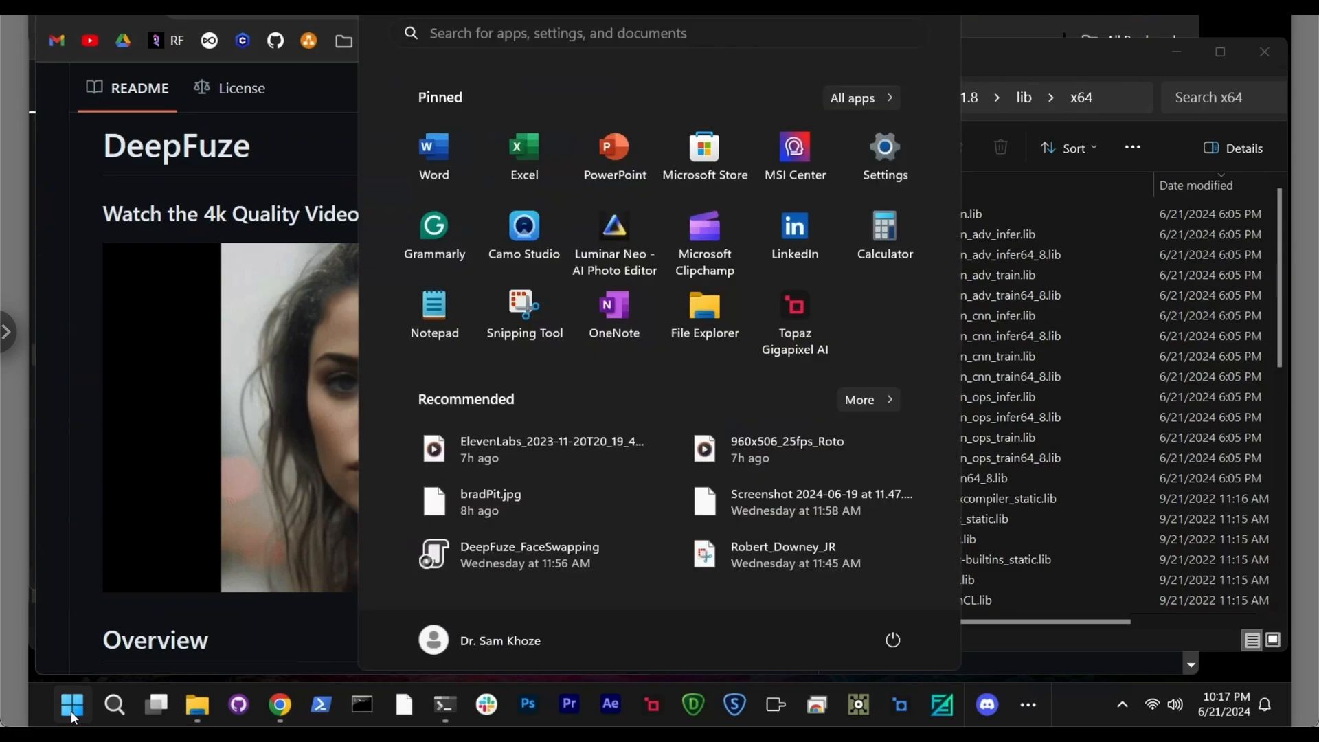
left_click(115, 704)
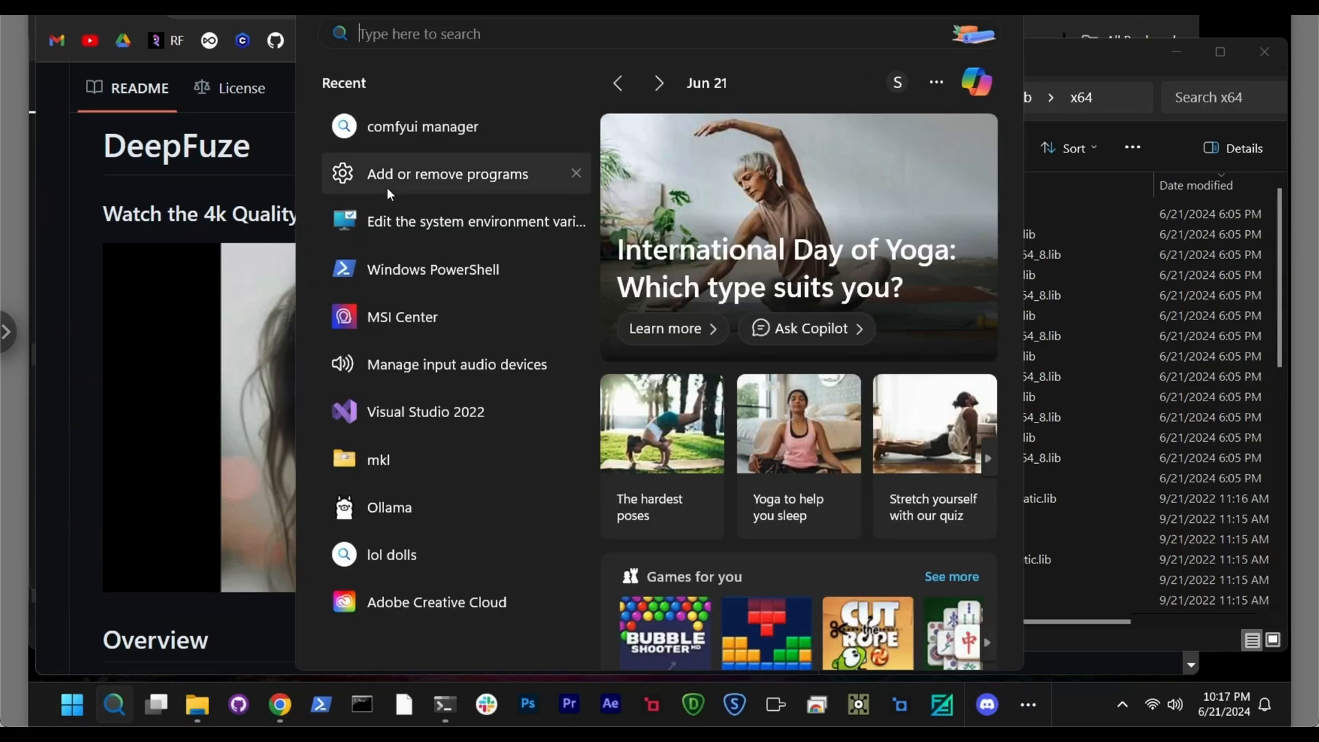
mouse_move(431, 239)
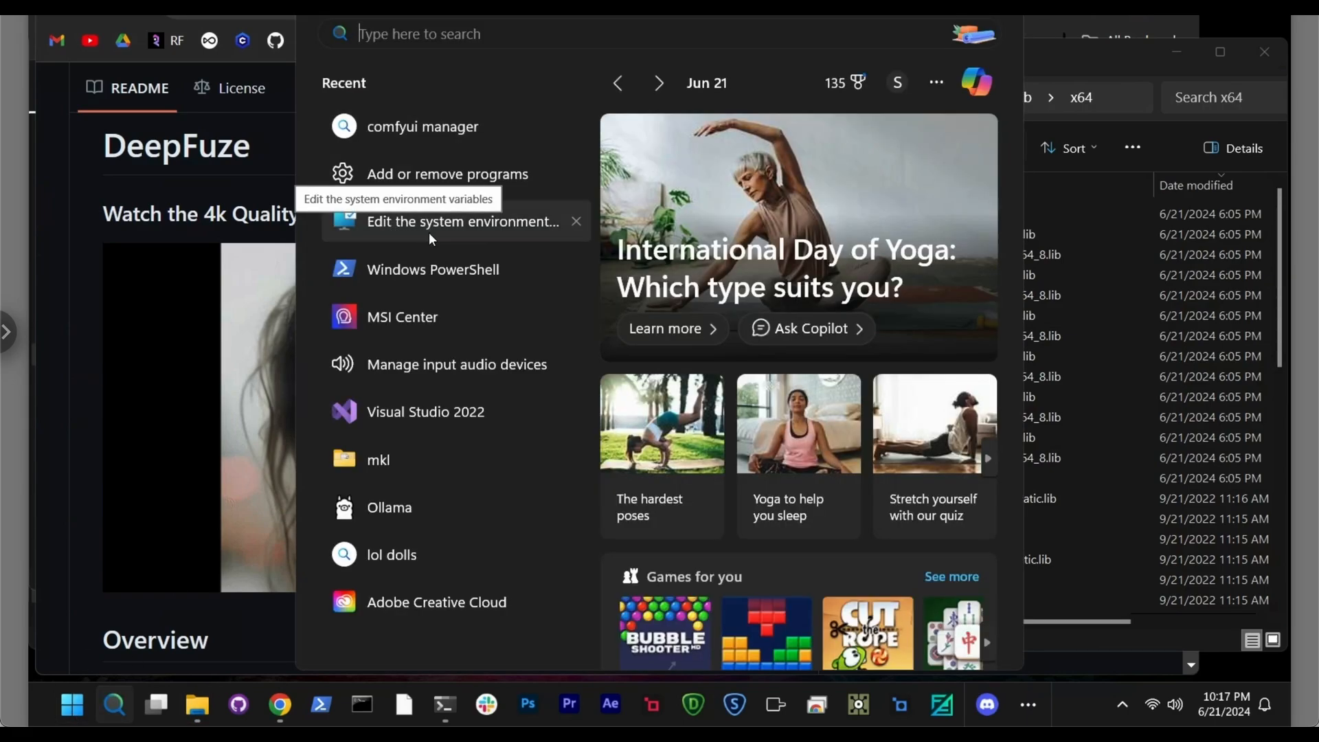
mouse_move(411, 237)
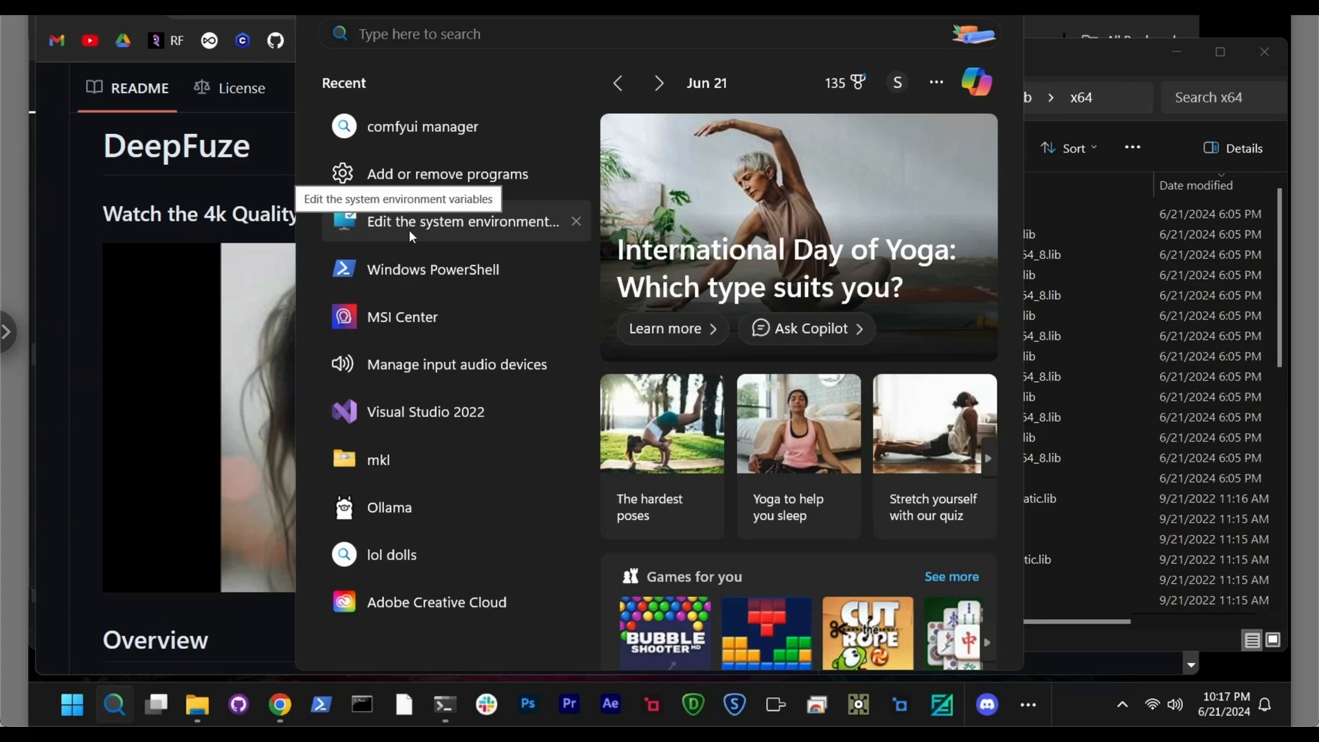
Step: Review the CUDA_HOME, CUDA_PATH and CUDA_PATH_V11_8 system variables, starting and cancelling a New variable
left_click(456, 221)
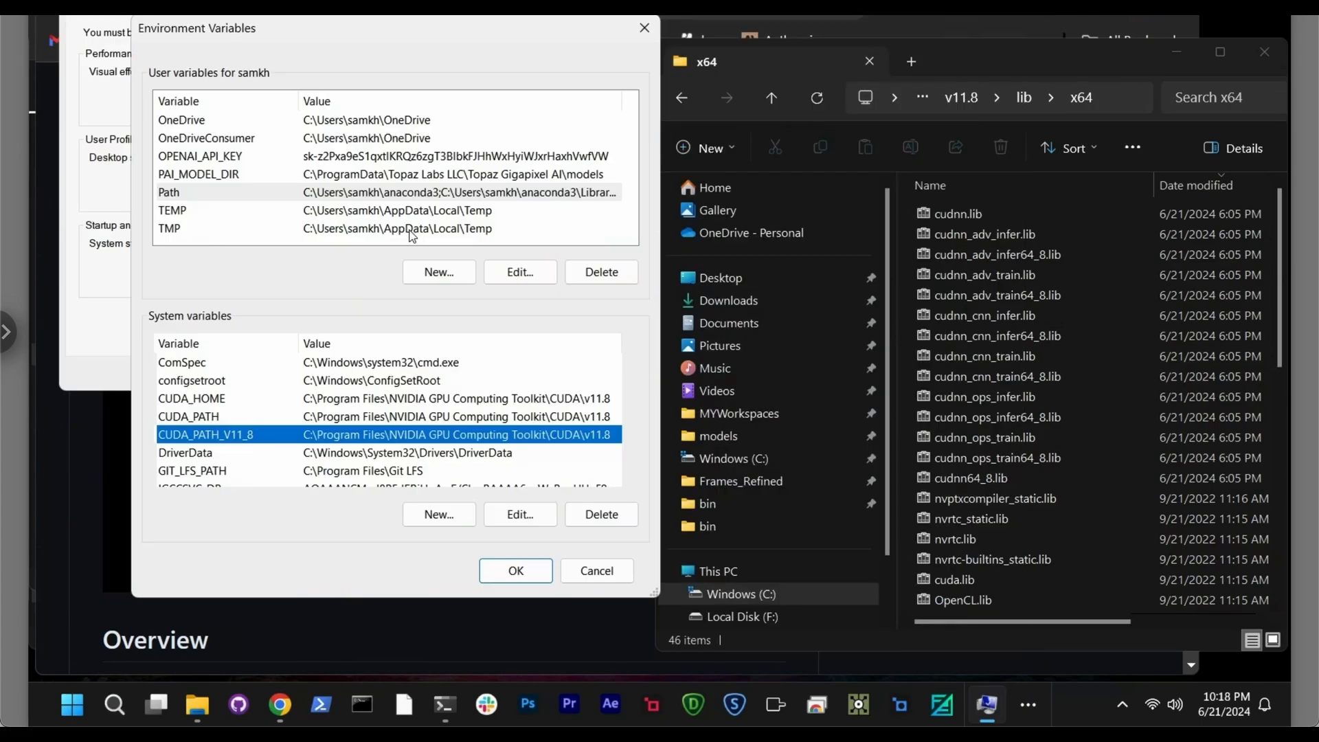
mouse_move(264, 59)
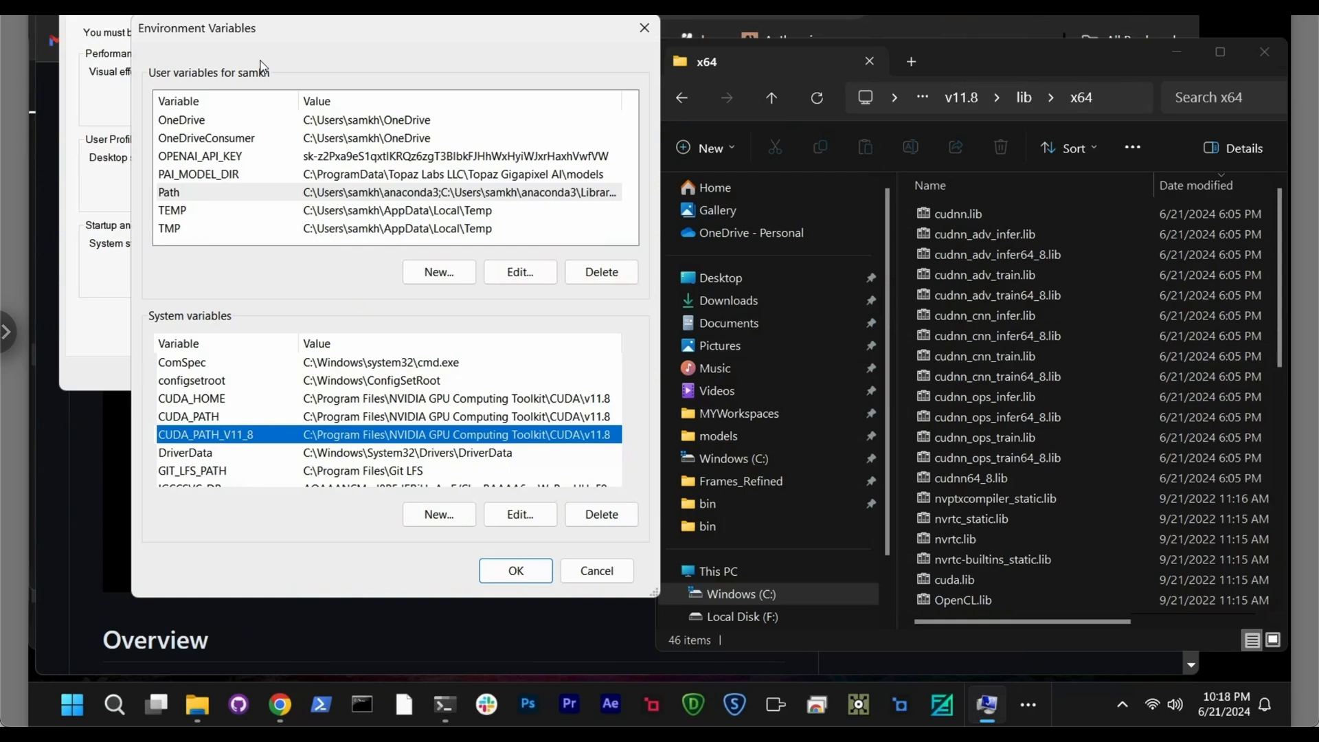
mouse_move(326, 441)
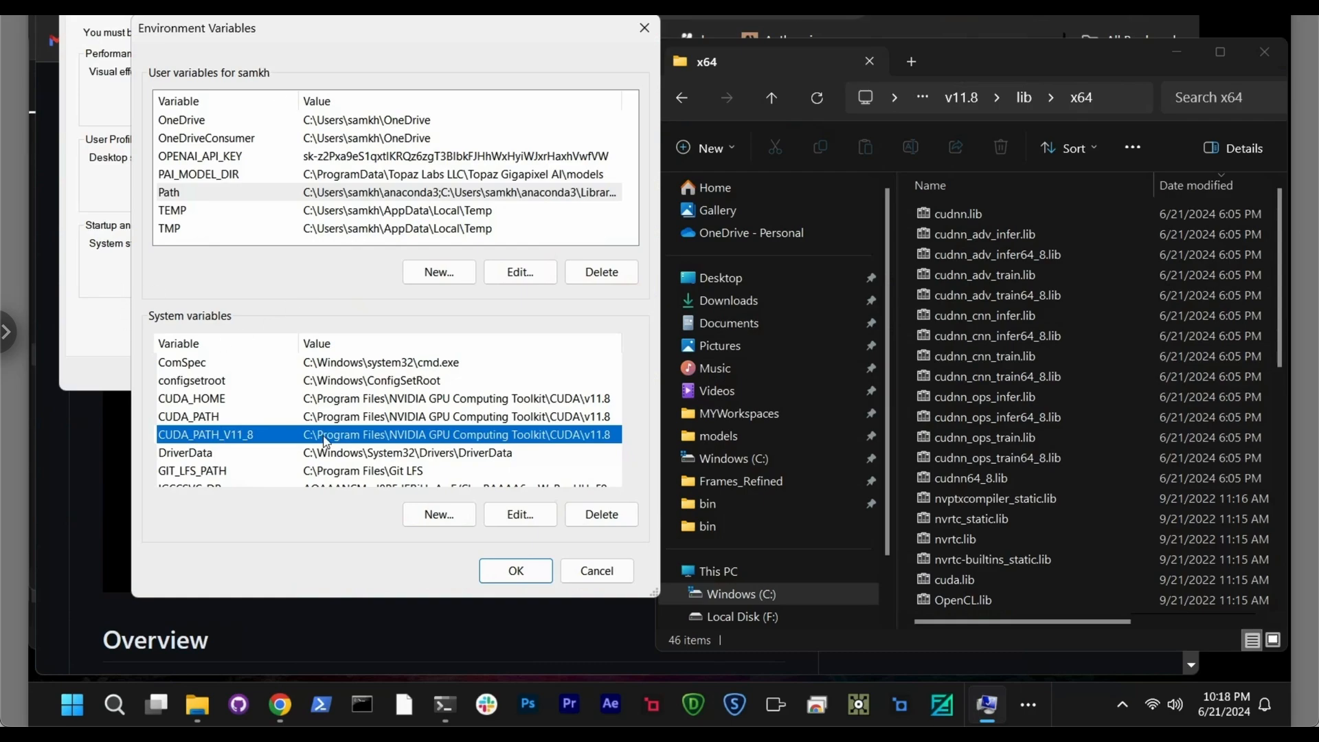
mouse_move(208, 398)
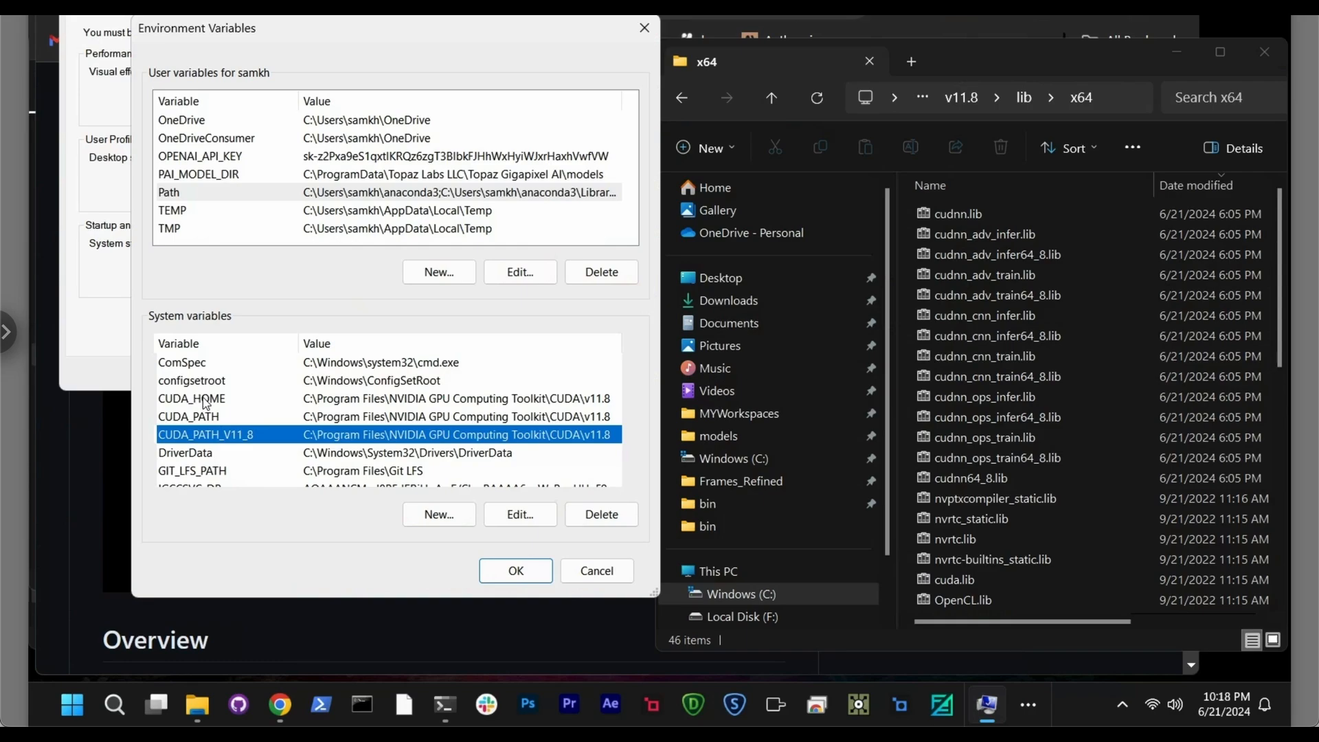
mouse_move(546, 434)
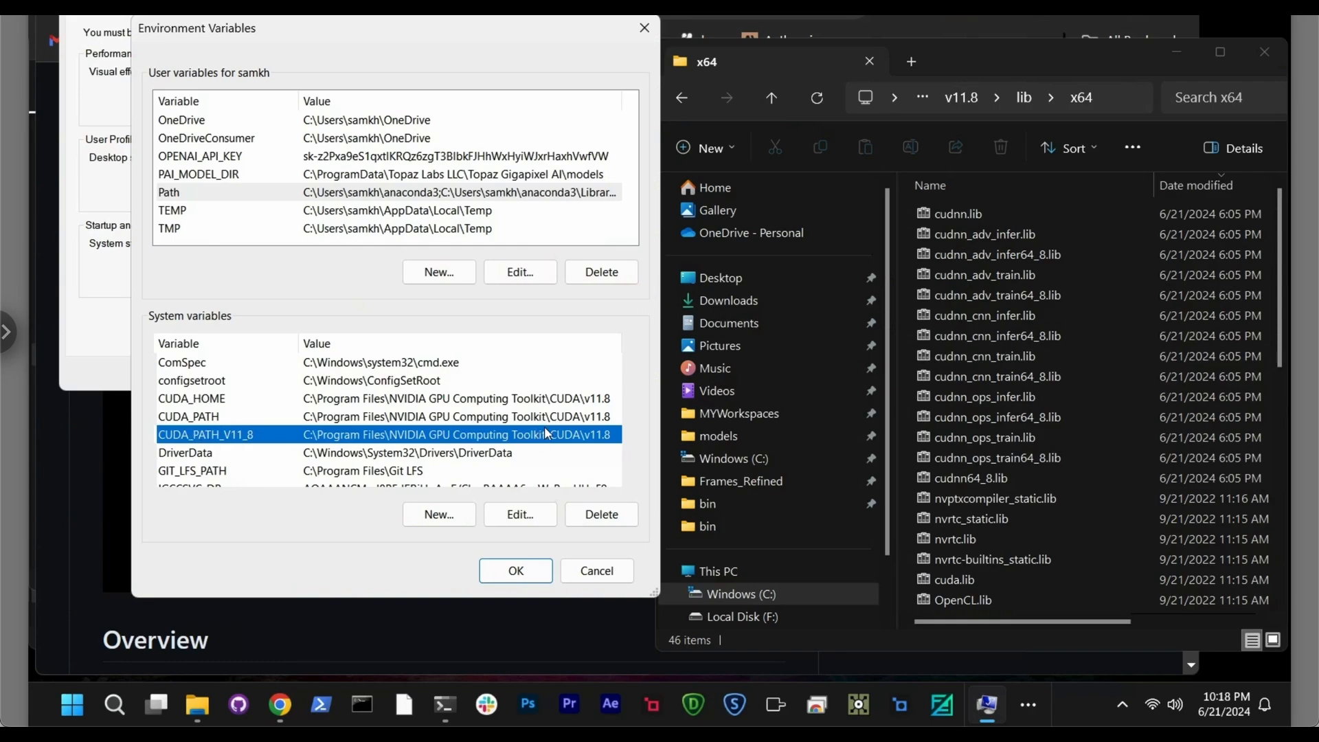
mouse_move(235, 430)
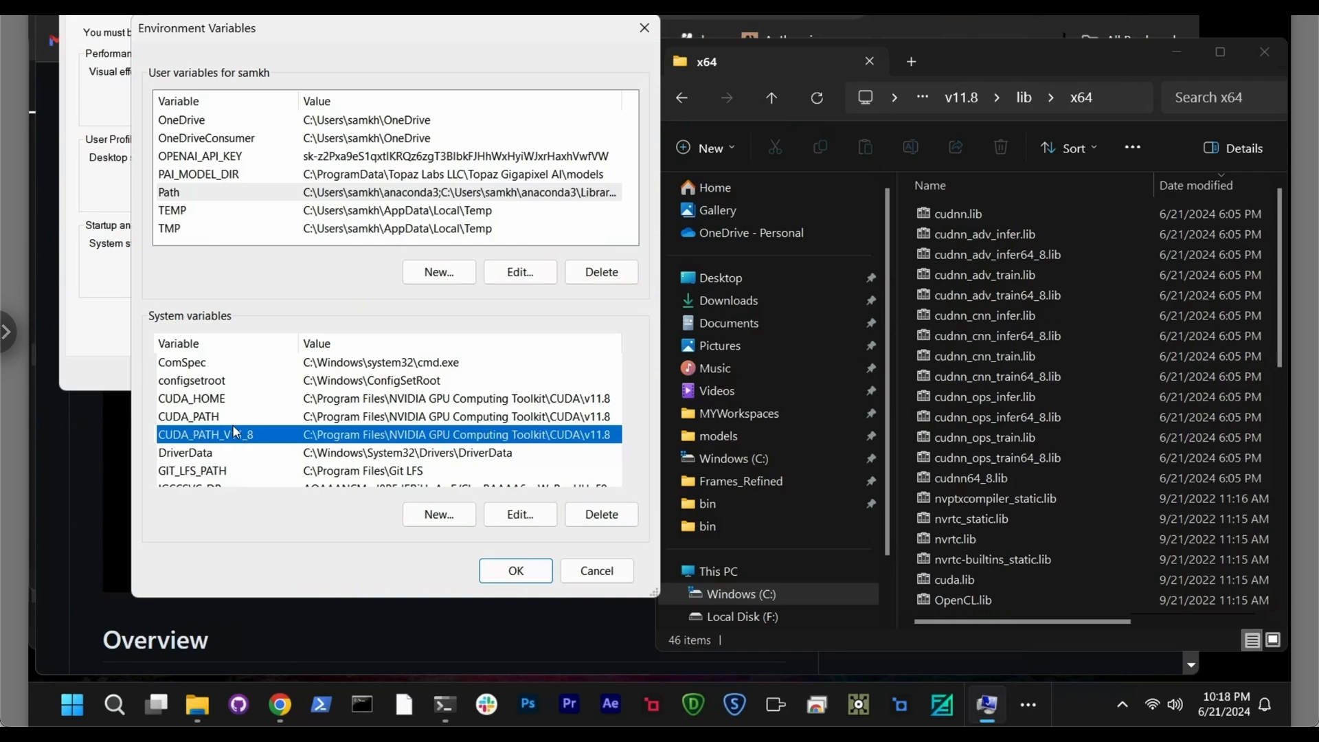
mouse_move(248, 444)
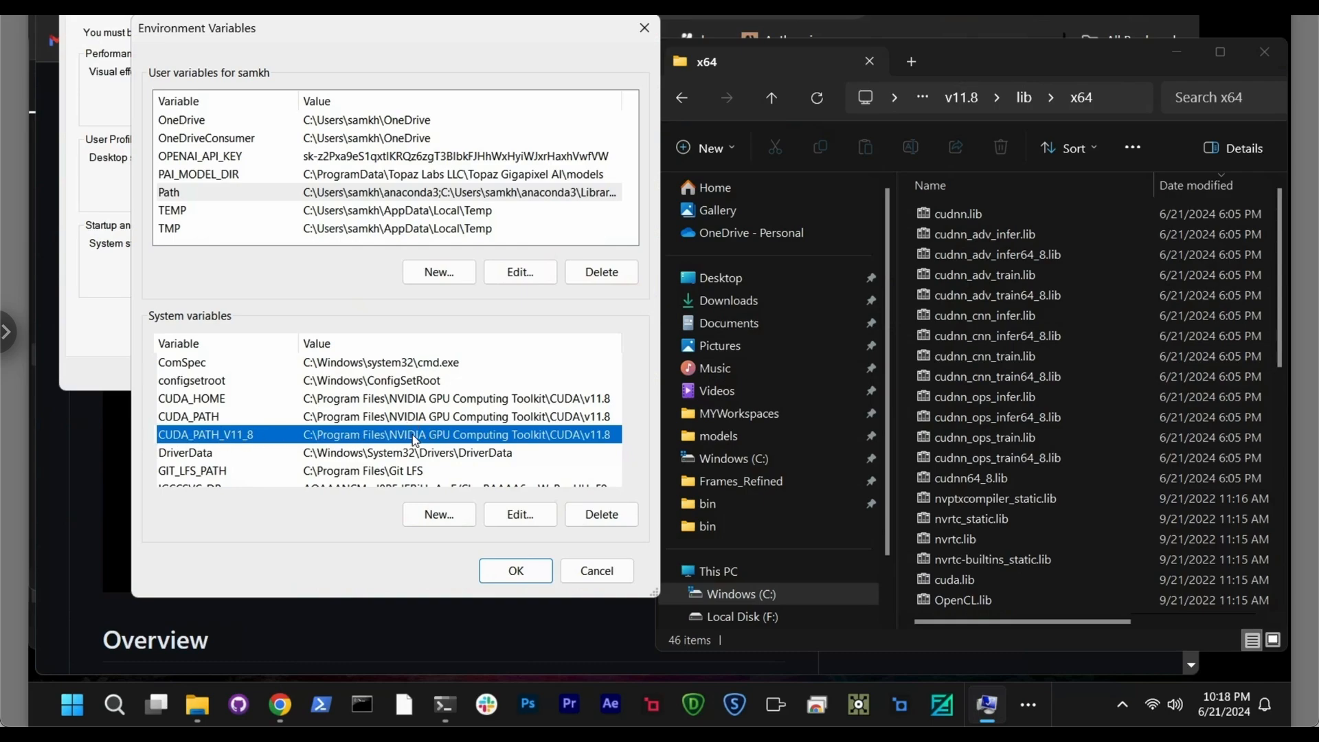
mouse_move(535, 429)
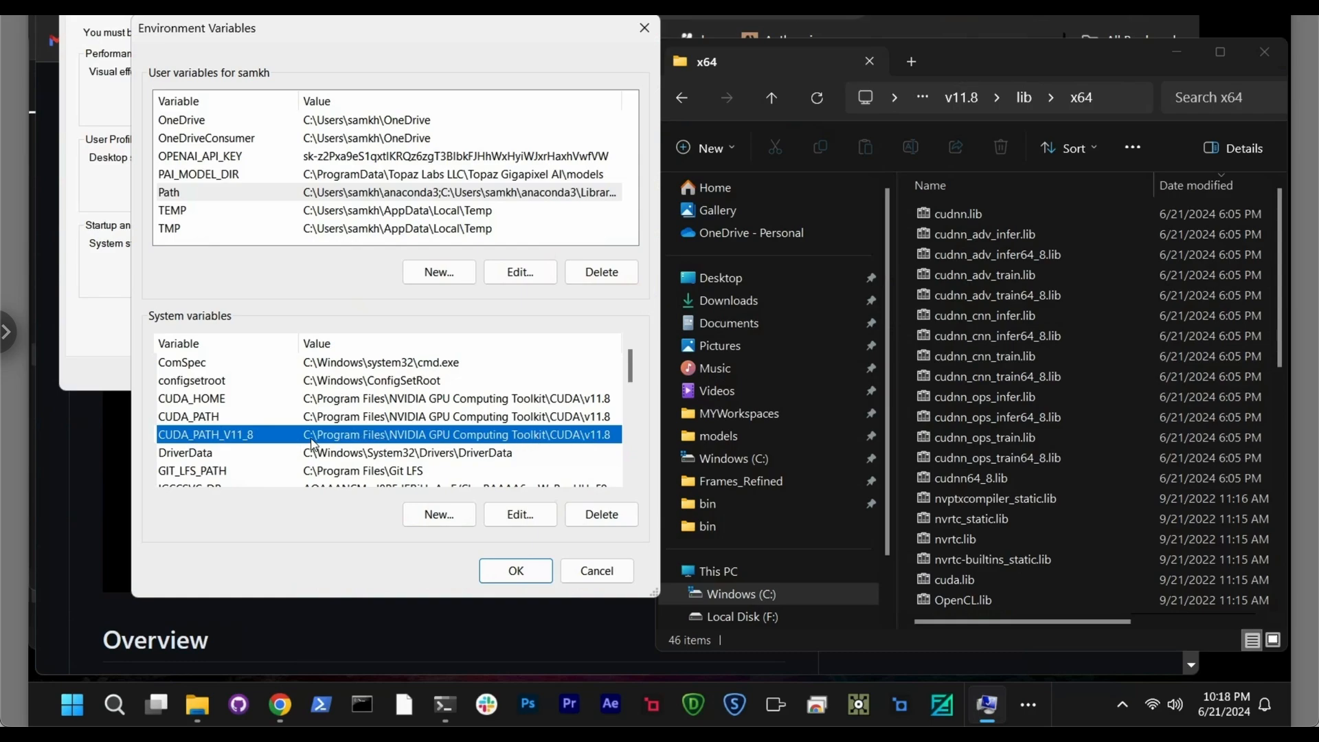
mouse_move(535, 437)
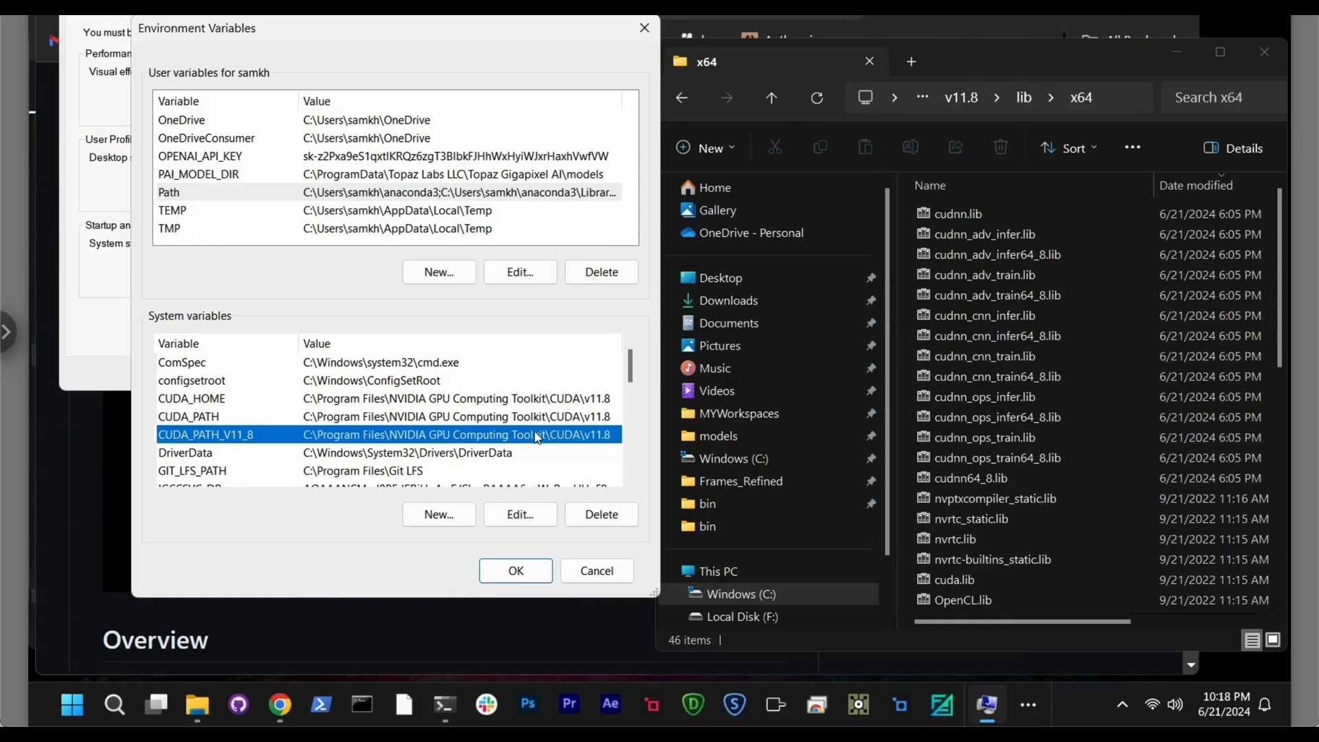
mouse_move(601, 446)
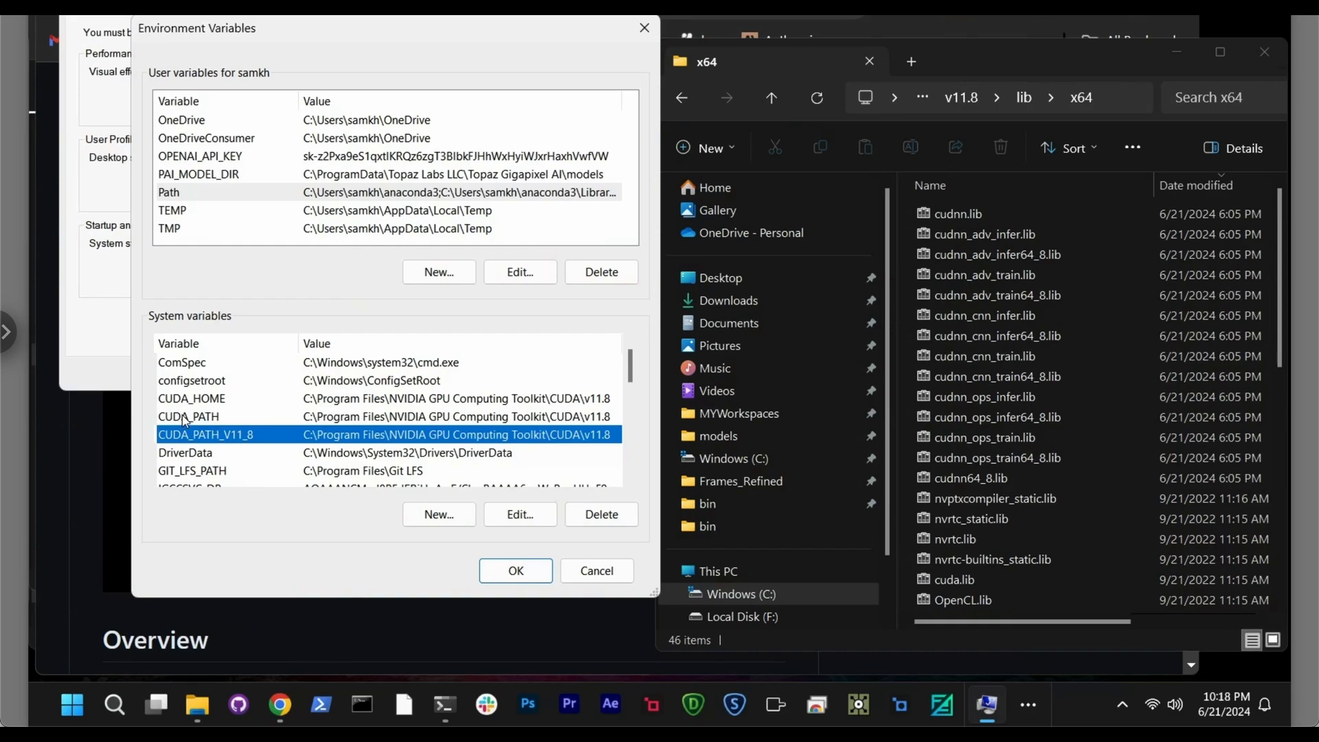
mouse_move(483, 435)
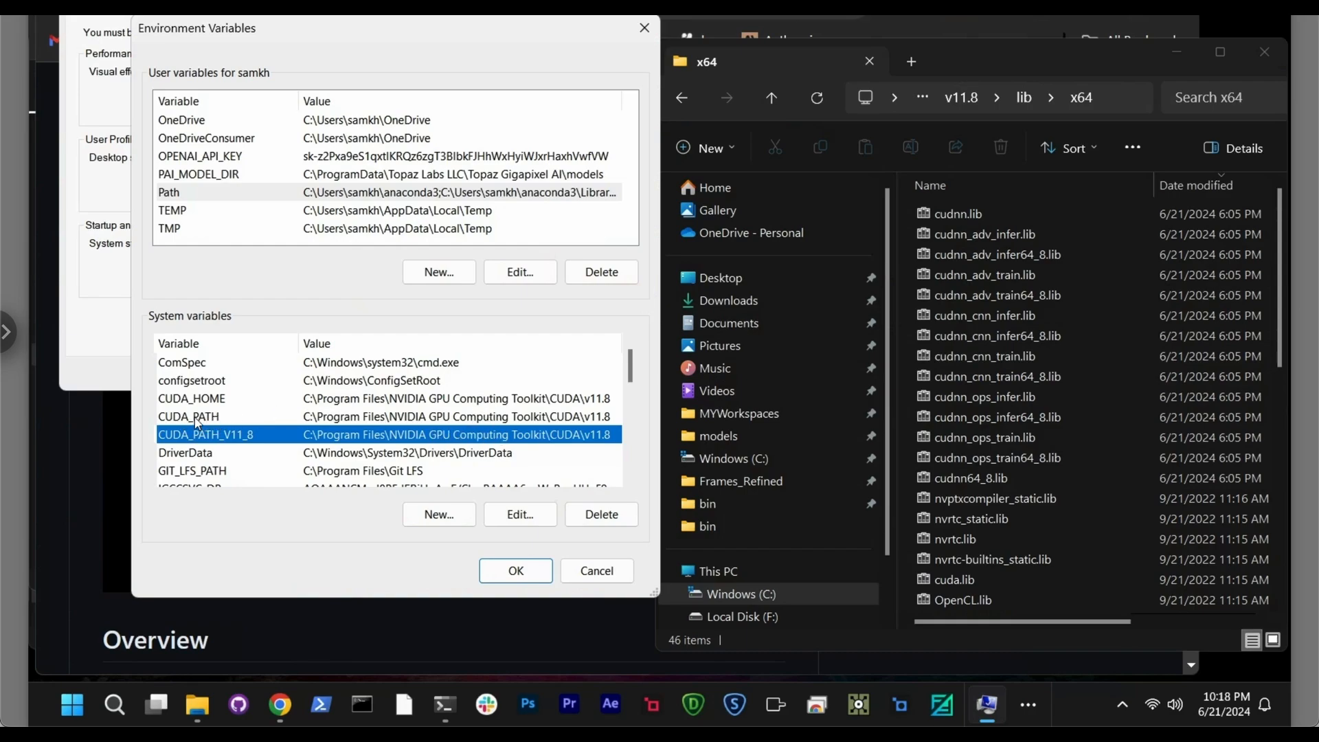
left_click(189, 416)
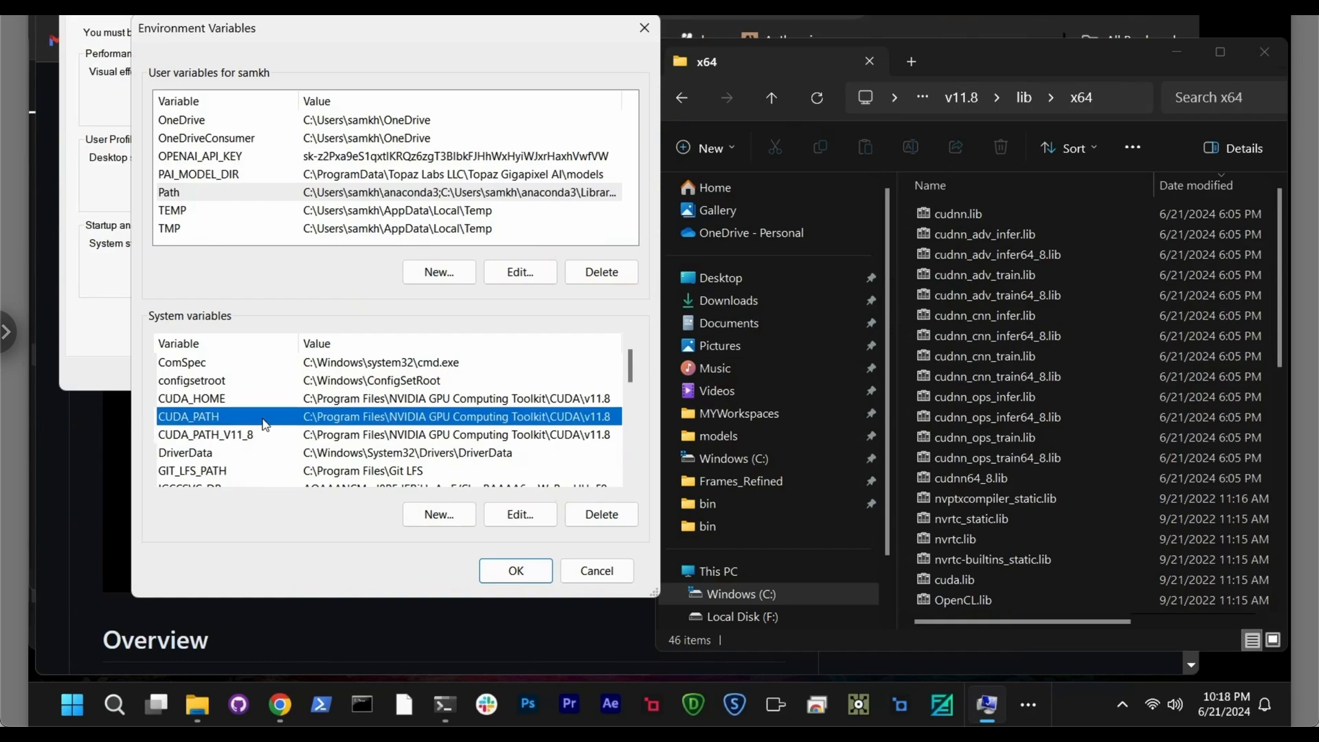
left_click(439, 513)
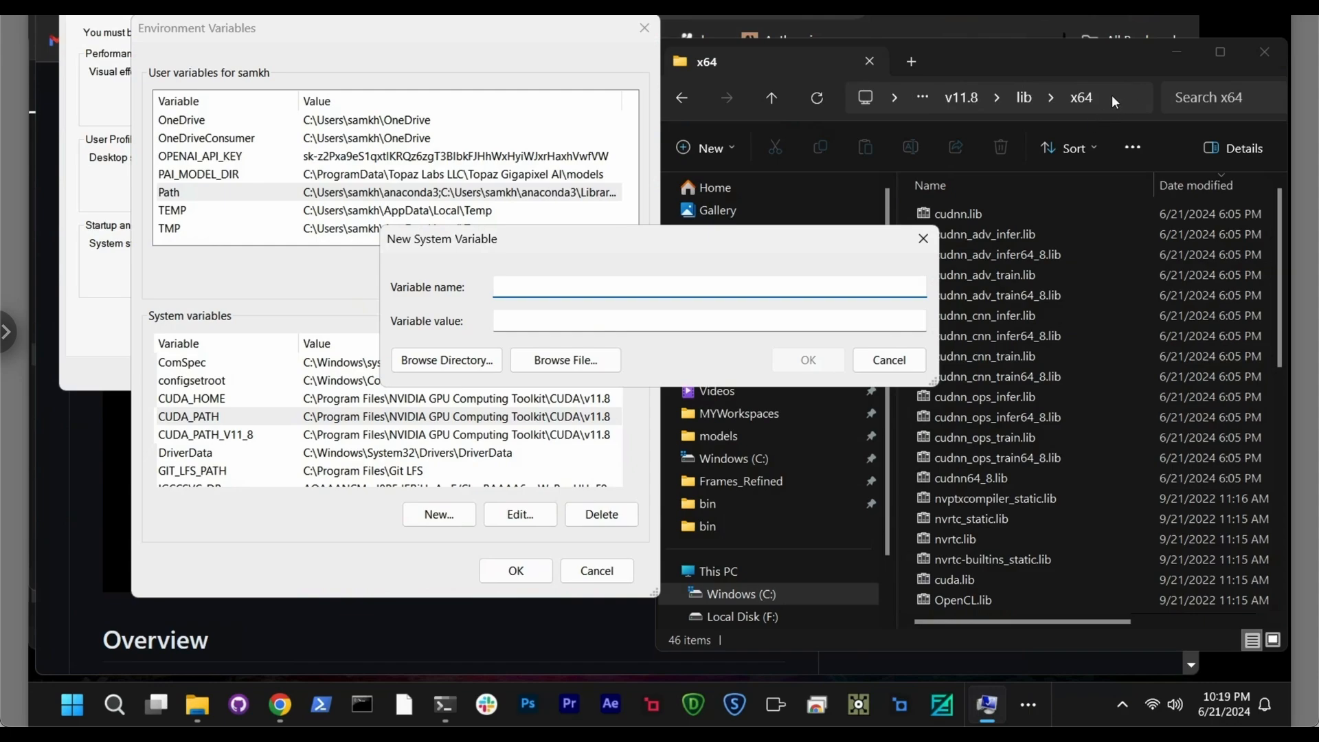
left_click(709, 286)
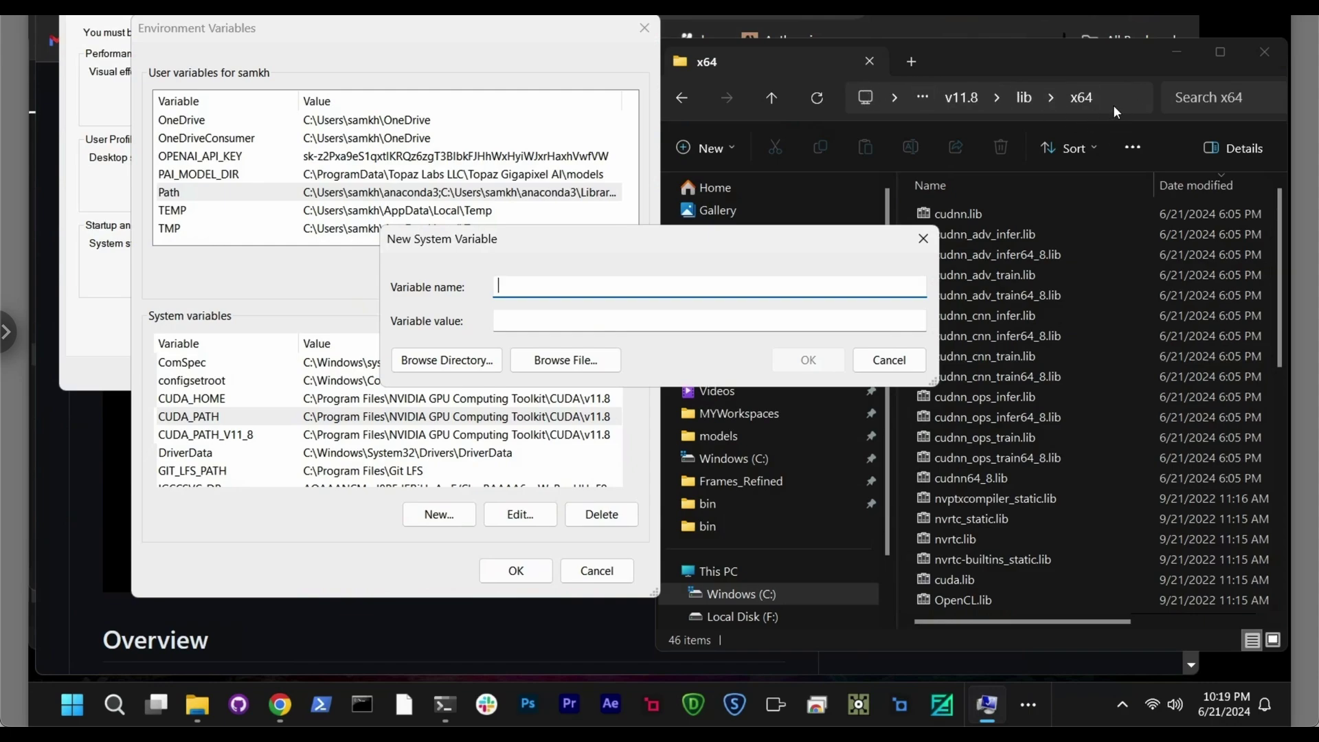
mouse_move(357, 296)
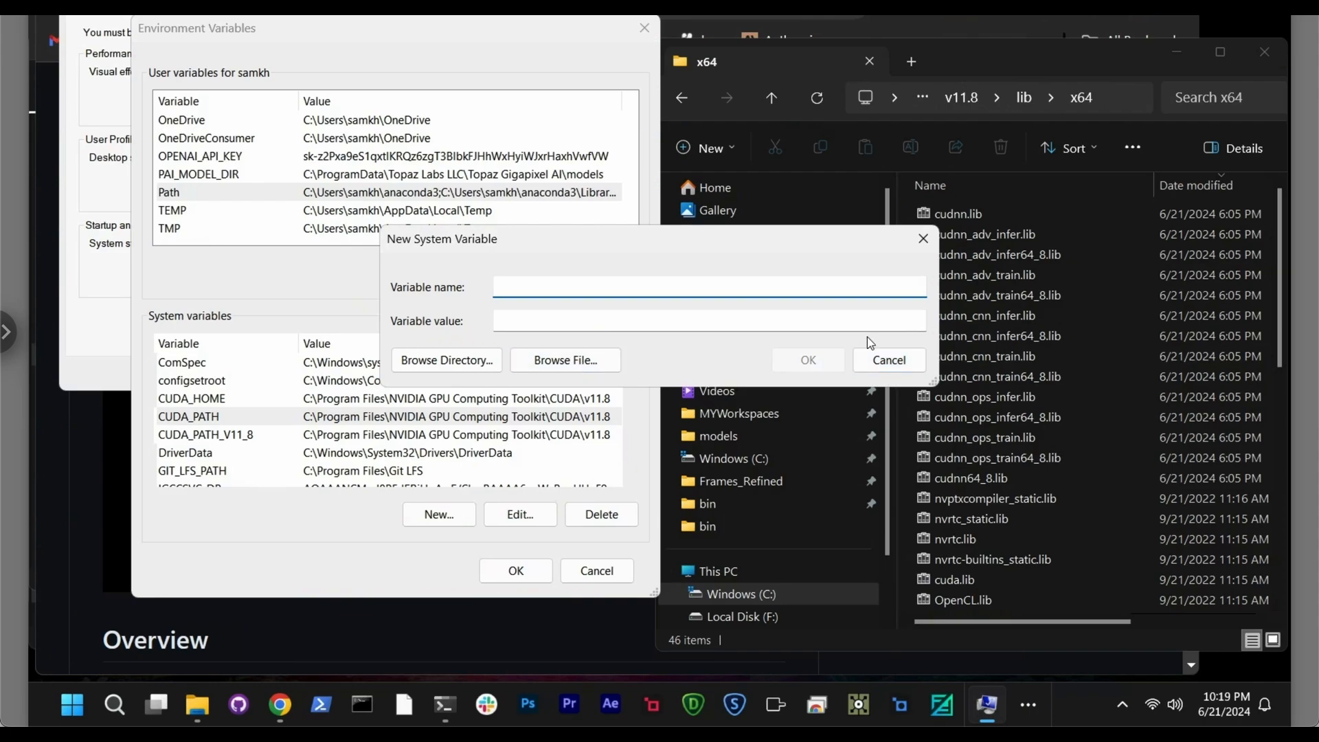
left_click(889, 360)
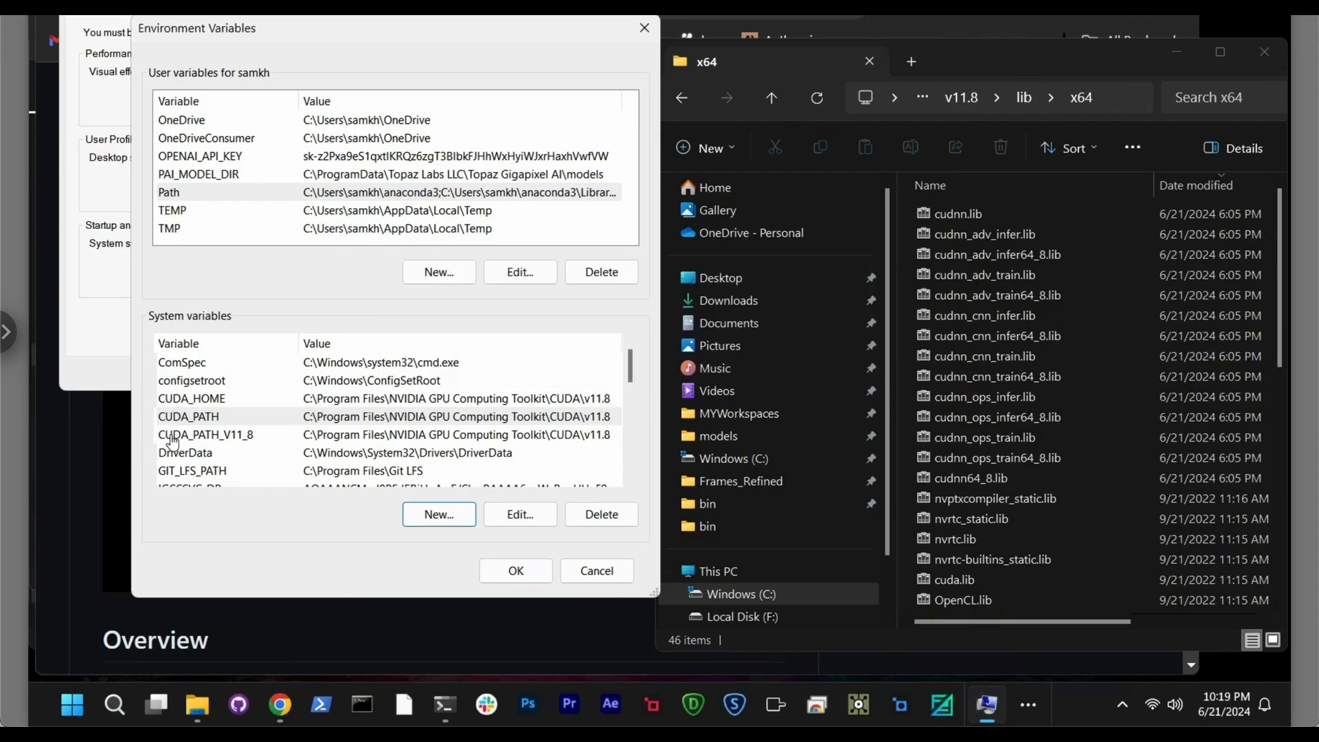
Step: Select CUDA_HOME and navigate Explorer back to the CUDA v11.8 folder beside the dialog
left_click(191, 399)
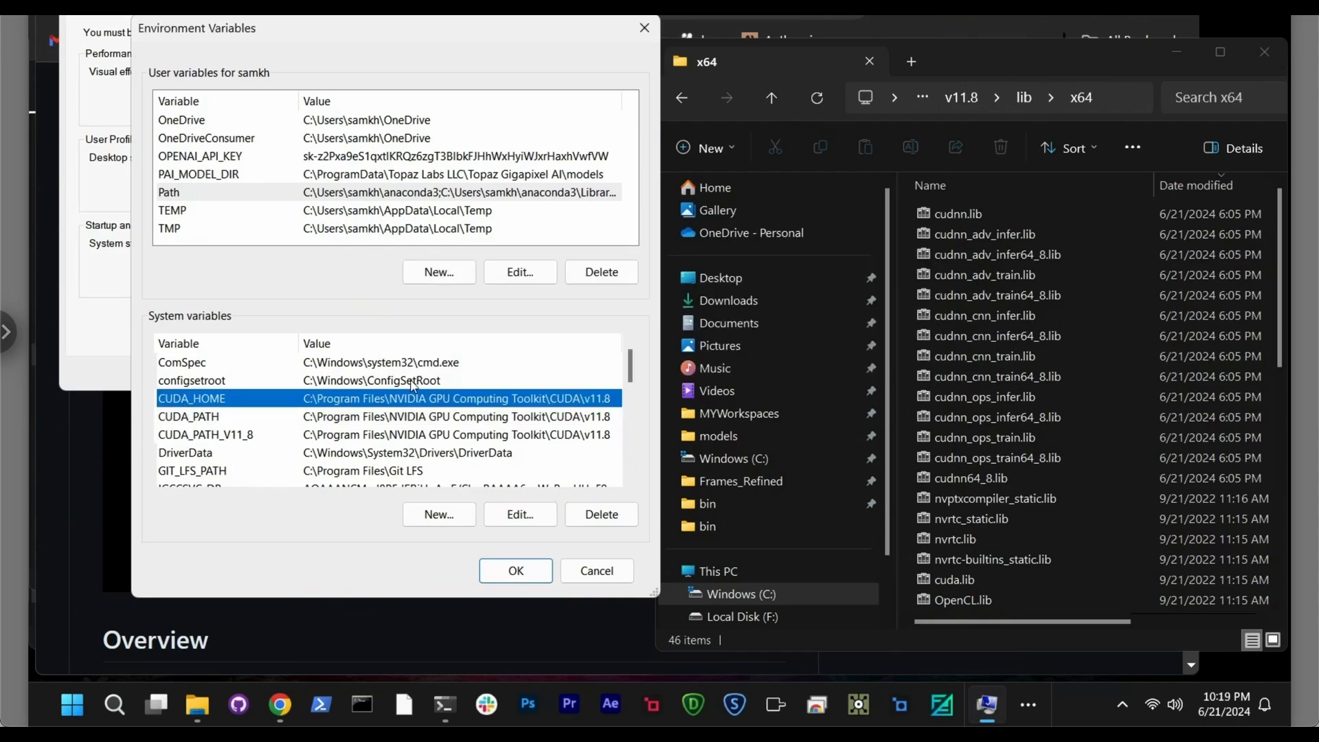
mouse_move(569, 405)
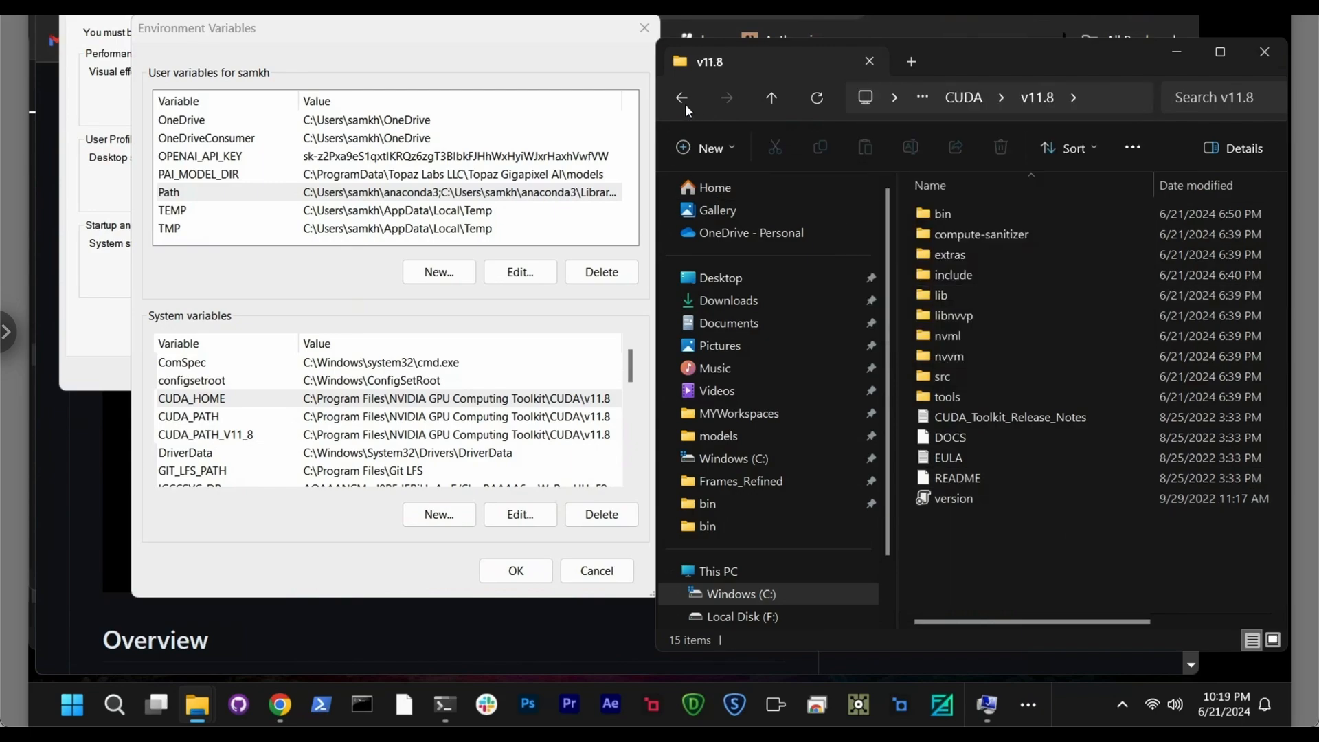
double_click(938, 295)
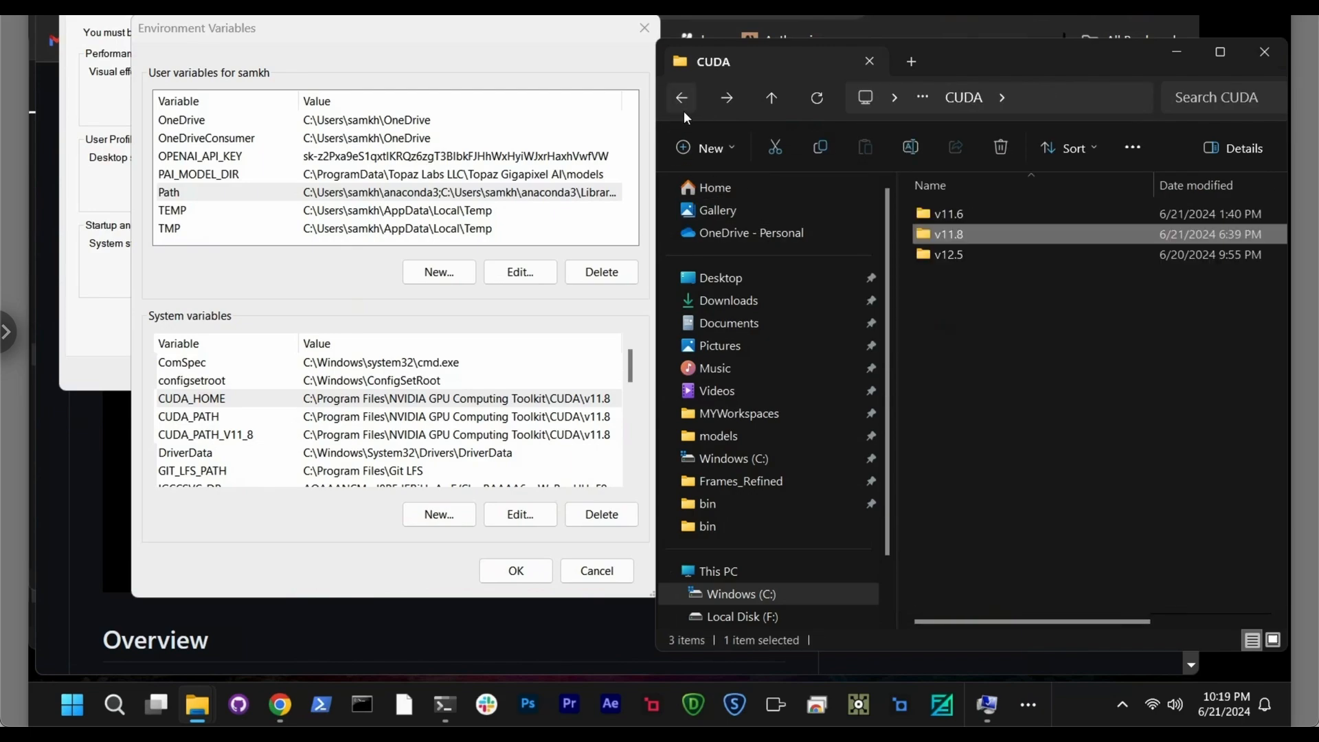
mouse_move(928, 239)
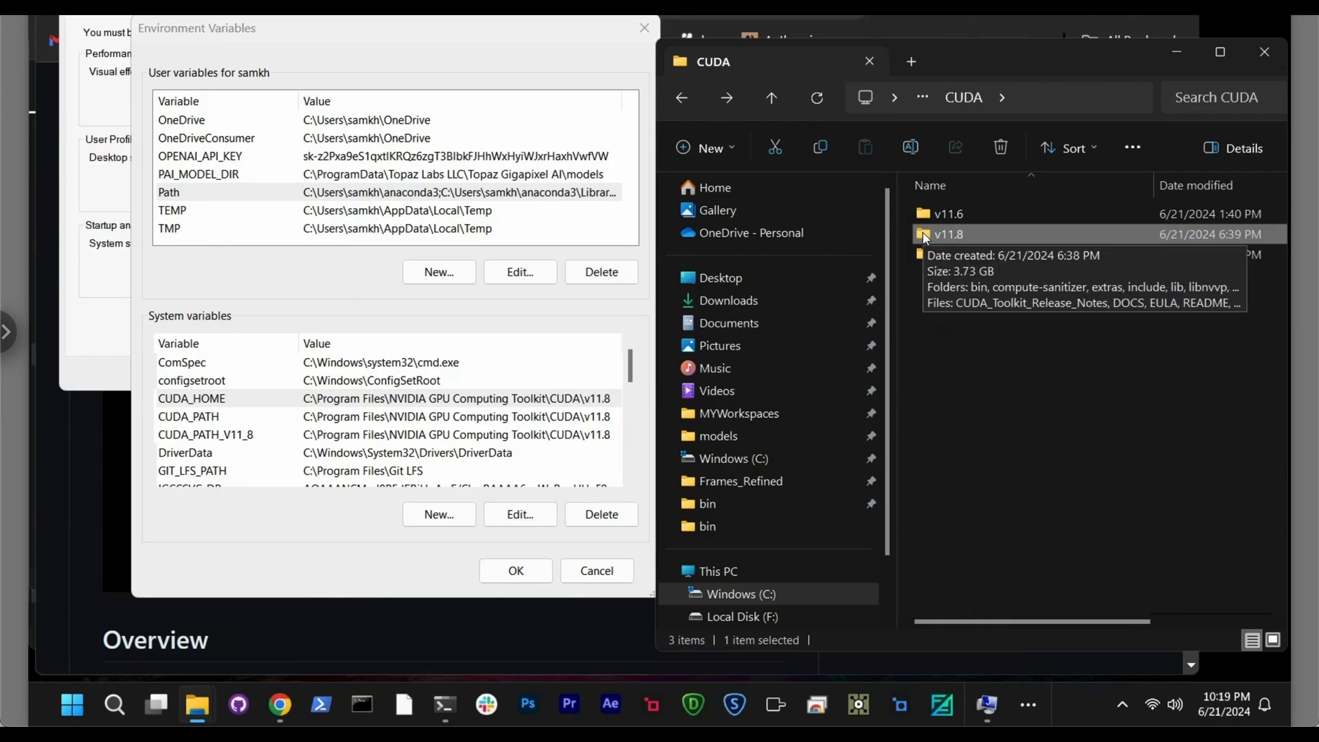
double_click(948, 235)
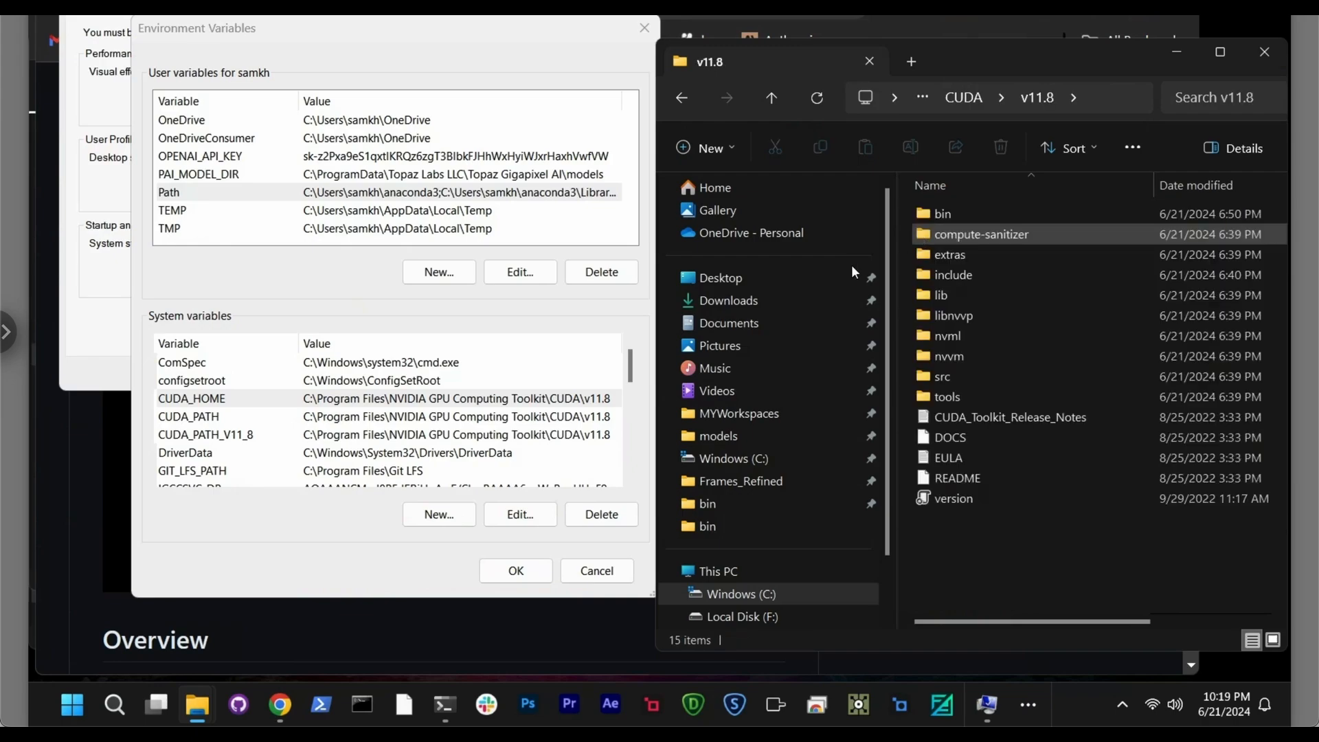
left_click(995, 97)
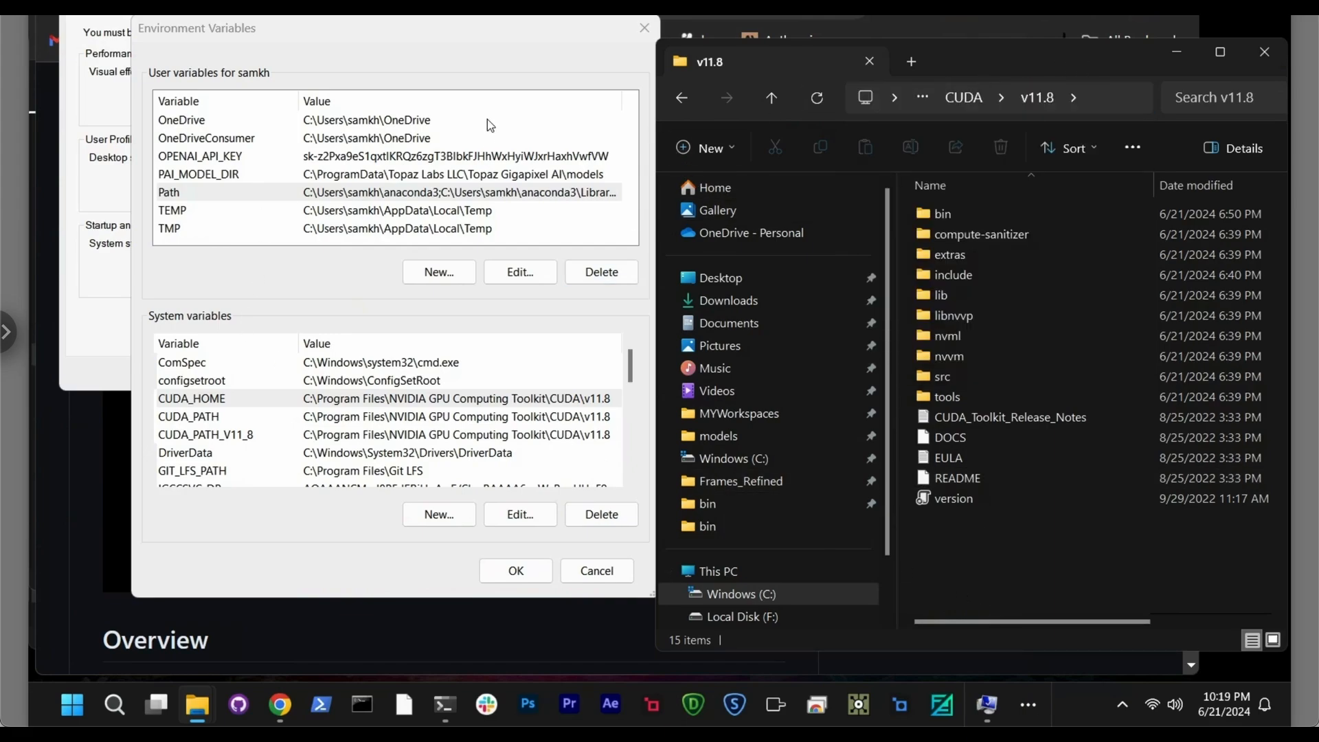
mouse_move(225, 90)
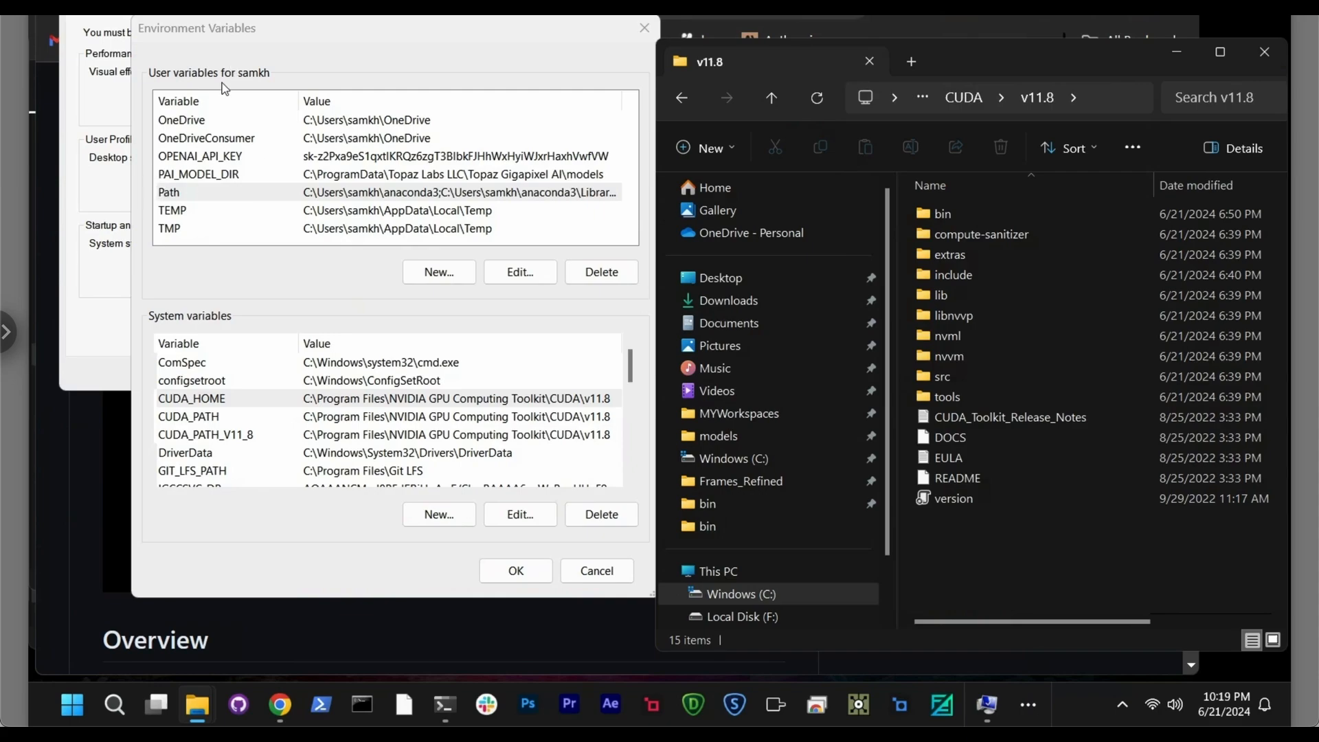
mouse_move(258, 89)
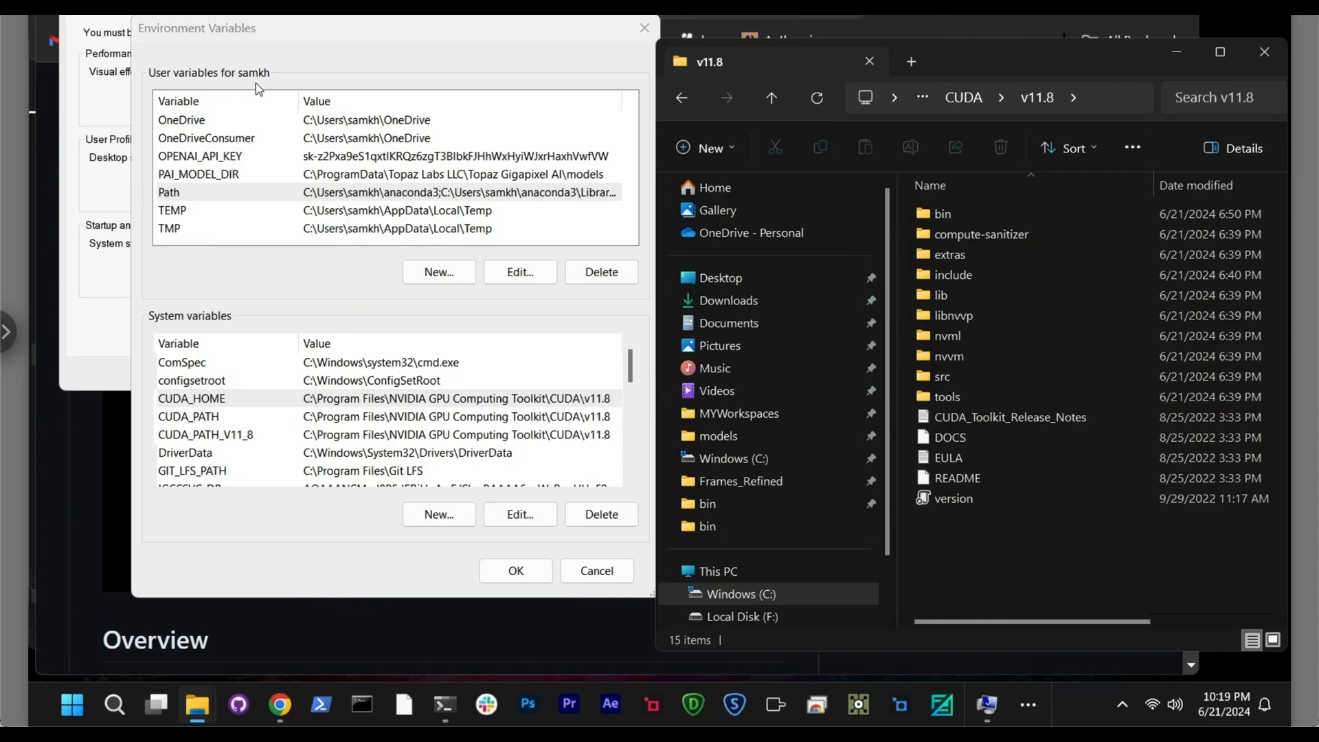
Step: Edit the user Path variable, reviewing its CUDA v11.8 entries, and start a new blank entry
left_click(169, 192)
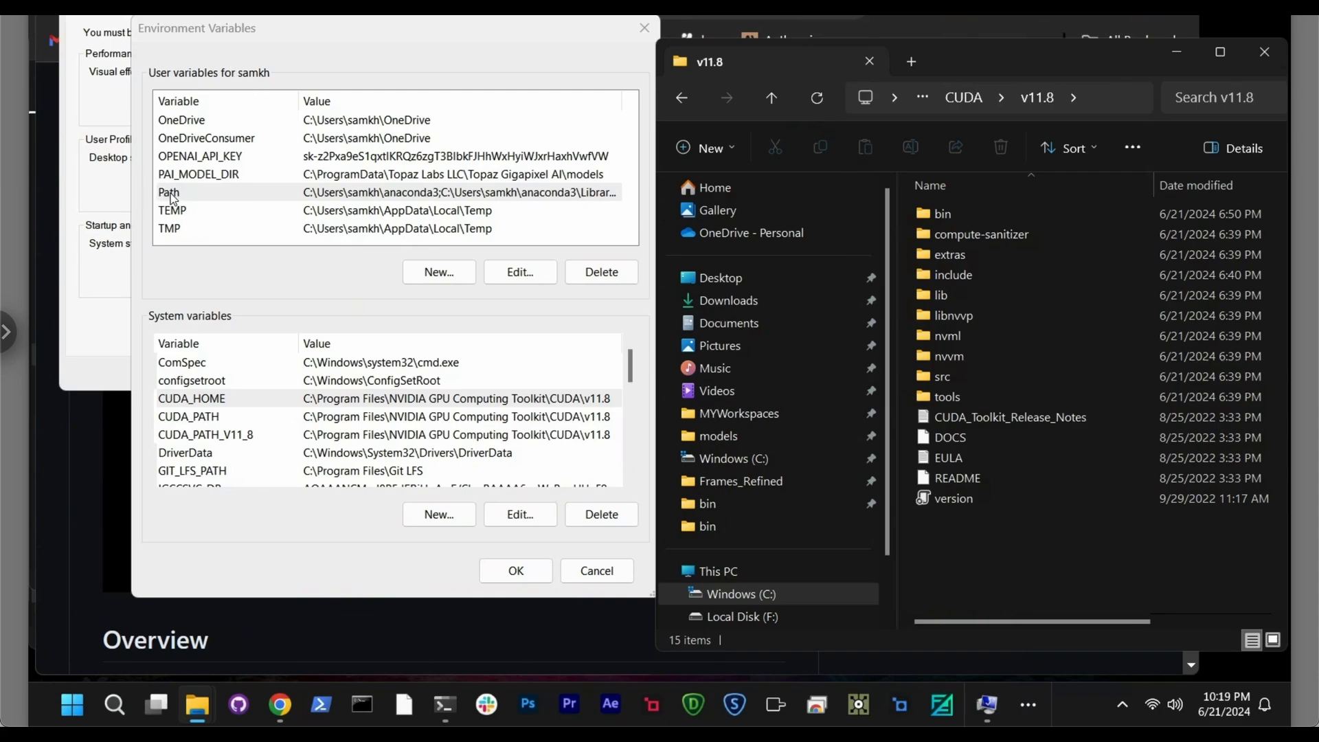
left_click(170, 192)
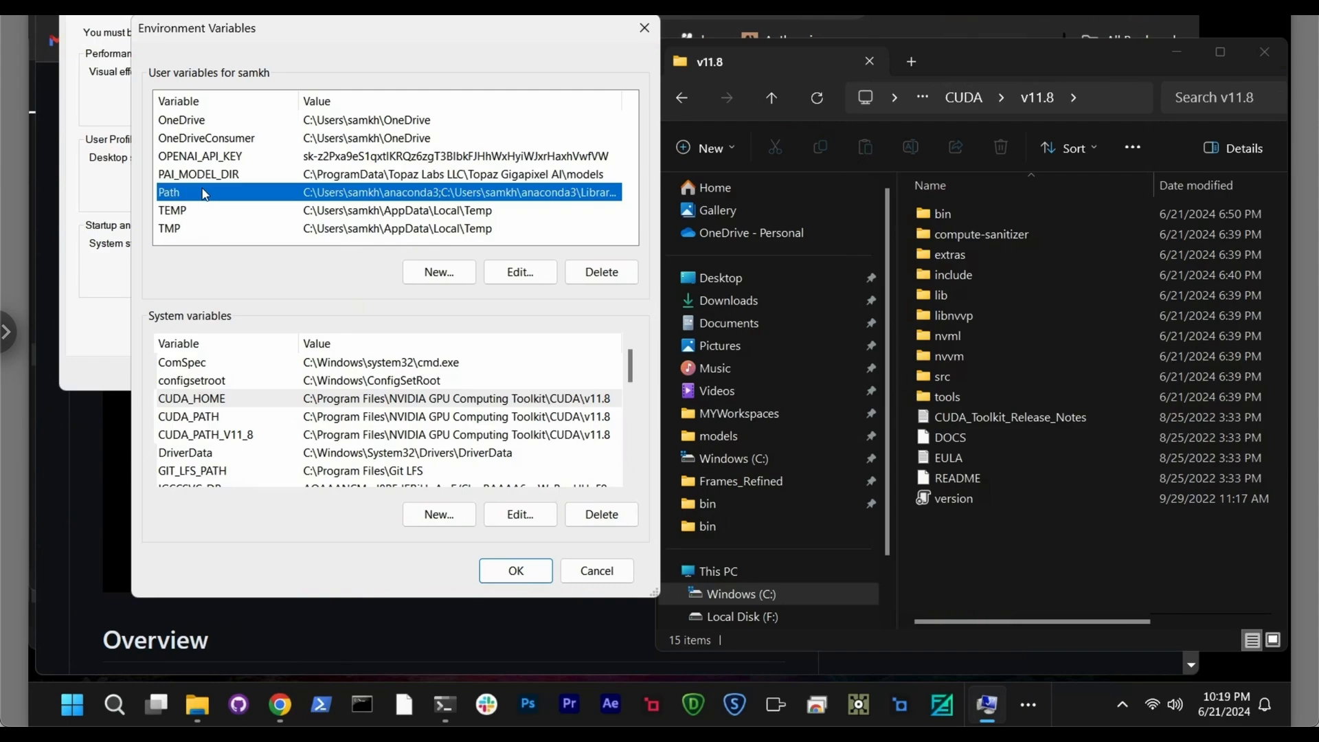
left_click(520, 272)
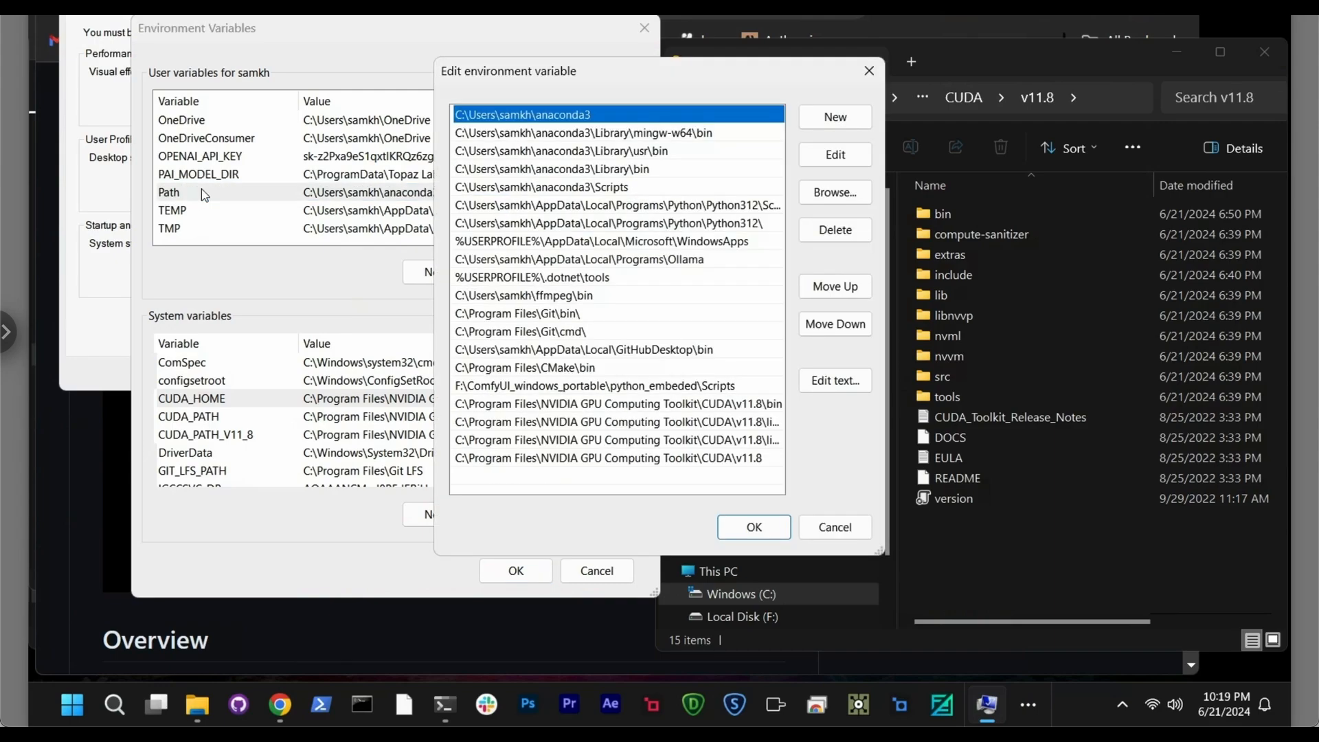
mouse_move(570, 352)
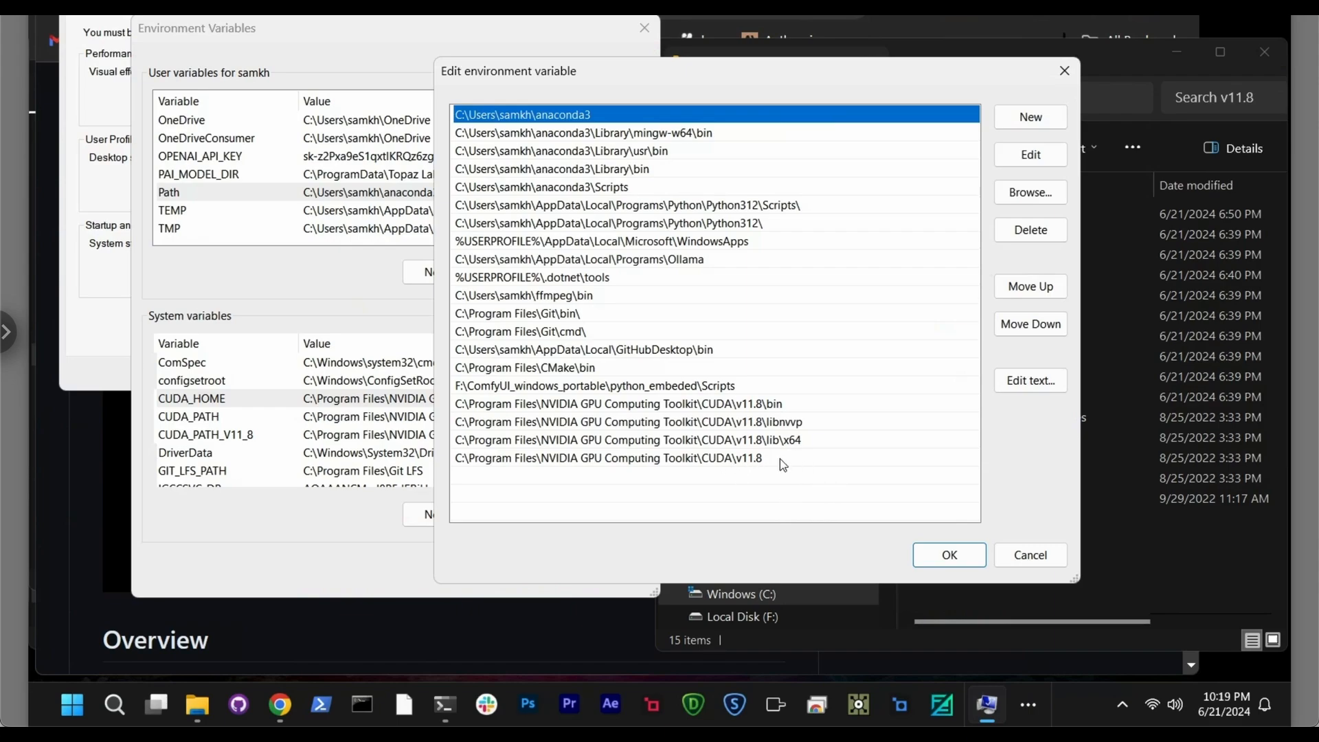
mouse_move(771, 458)
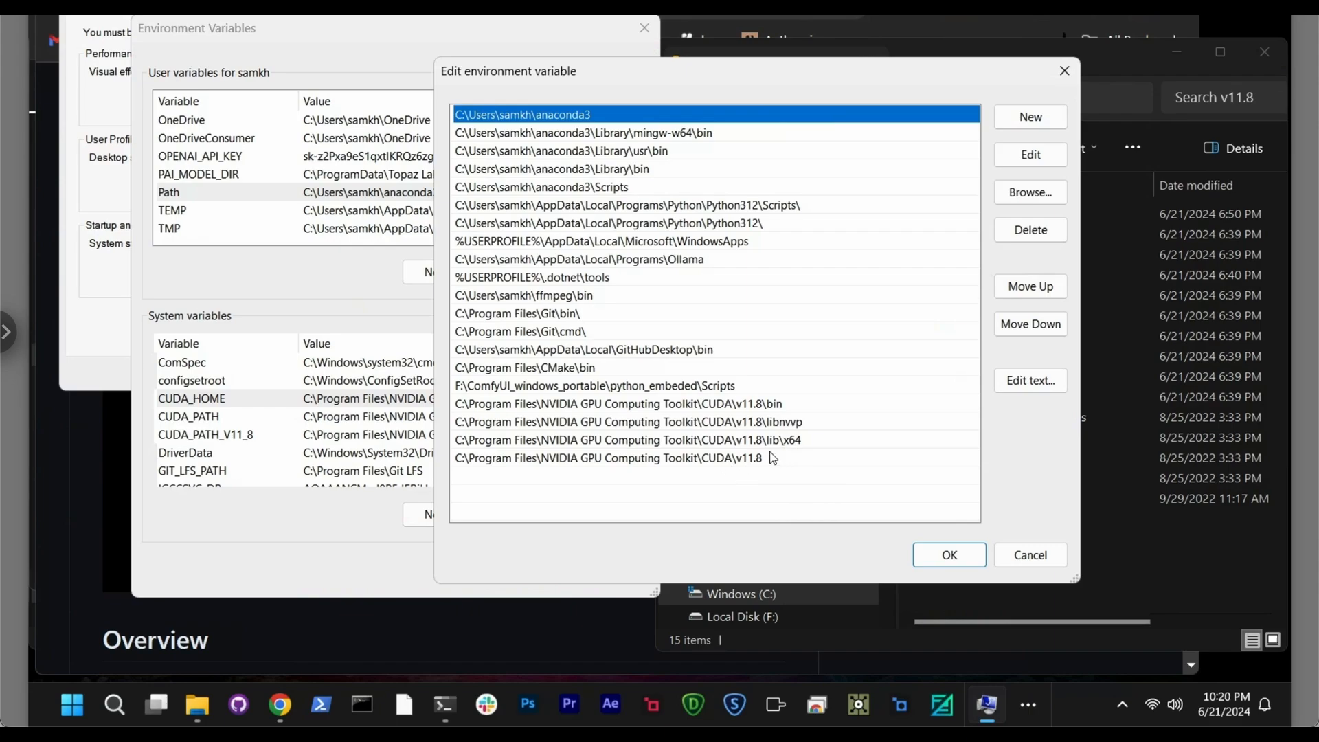
mouse_move(781, 409)
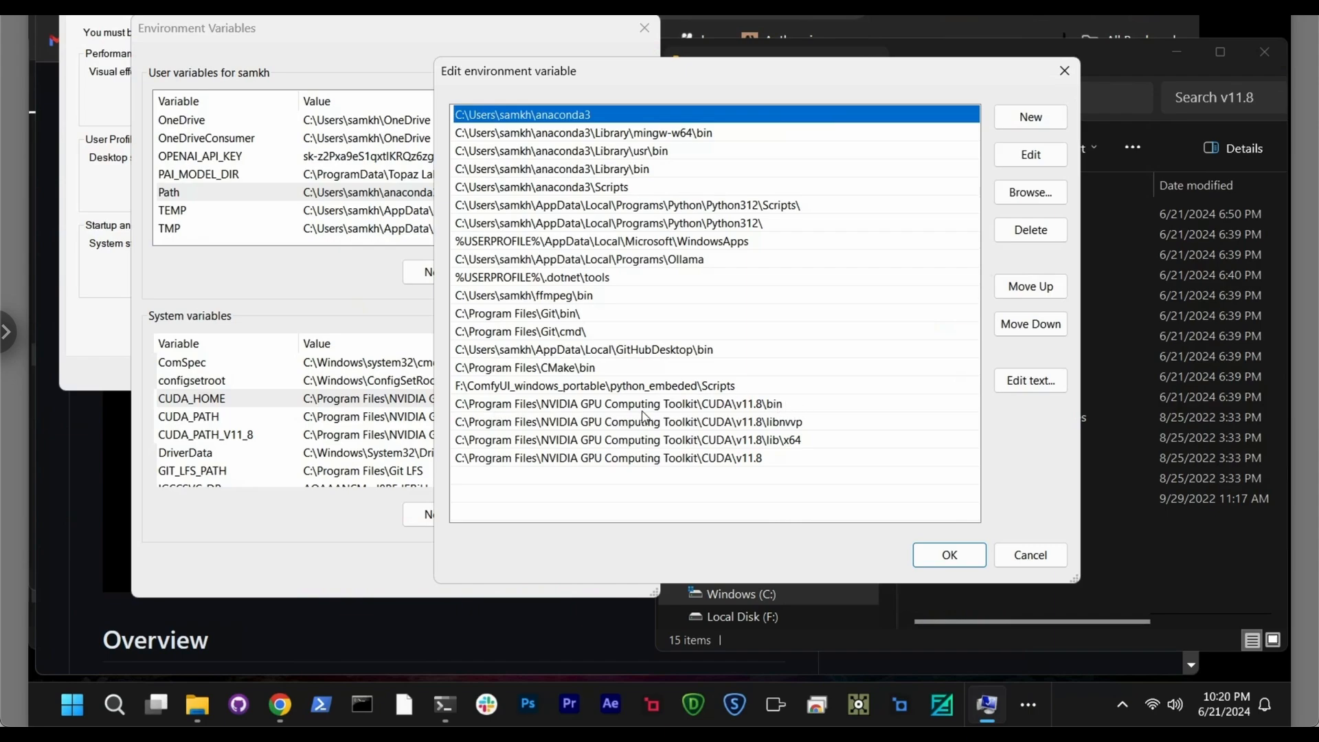
mouse_move(720, 425)
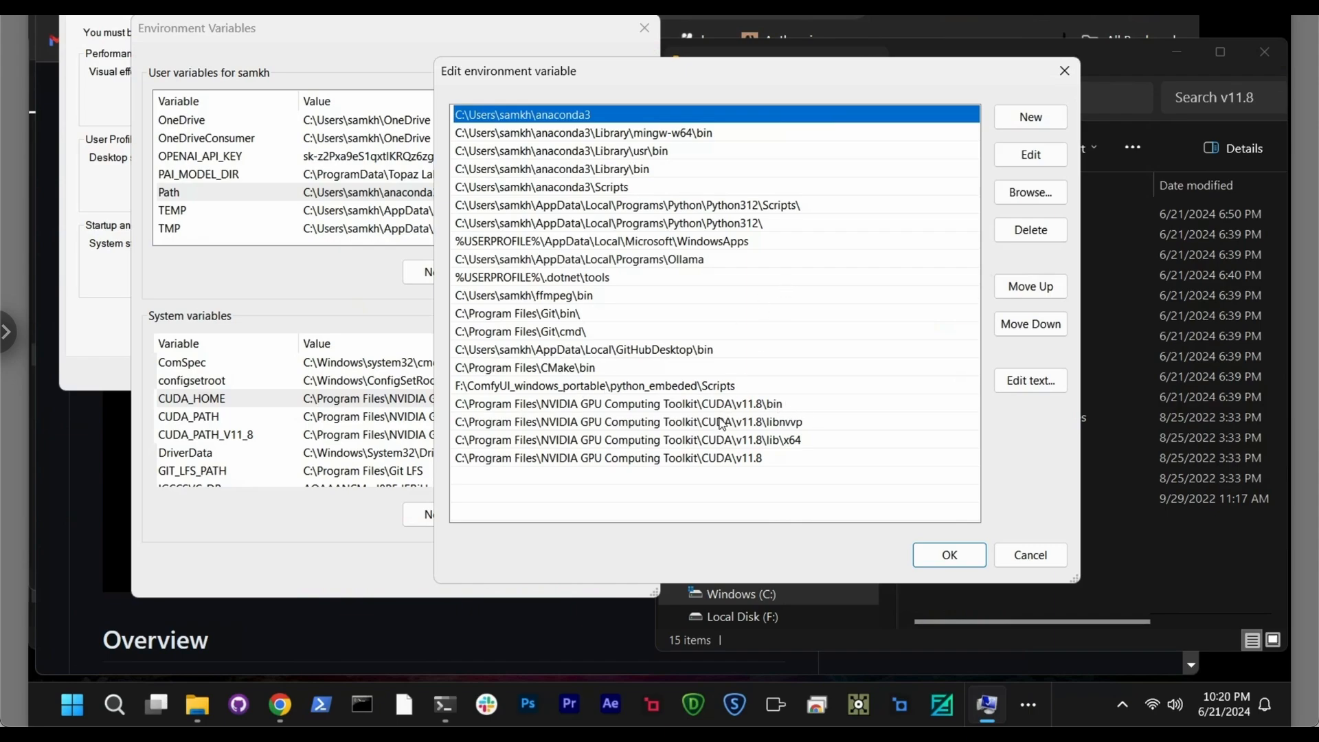
mouse_move(804, 410)
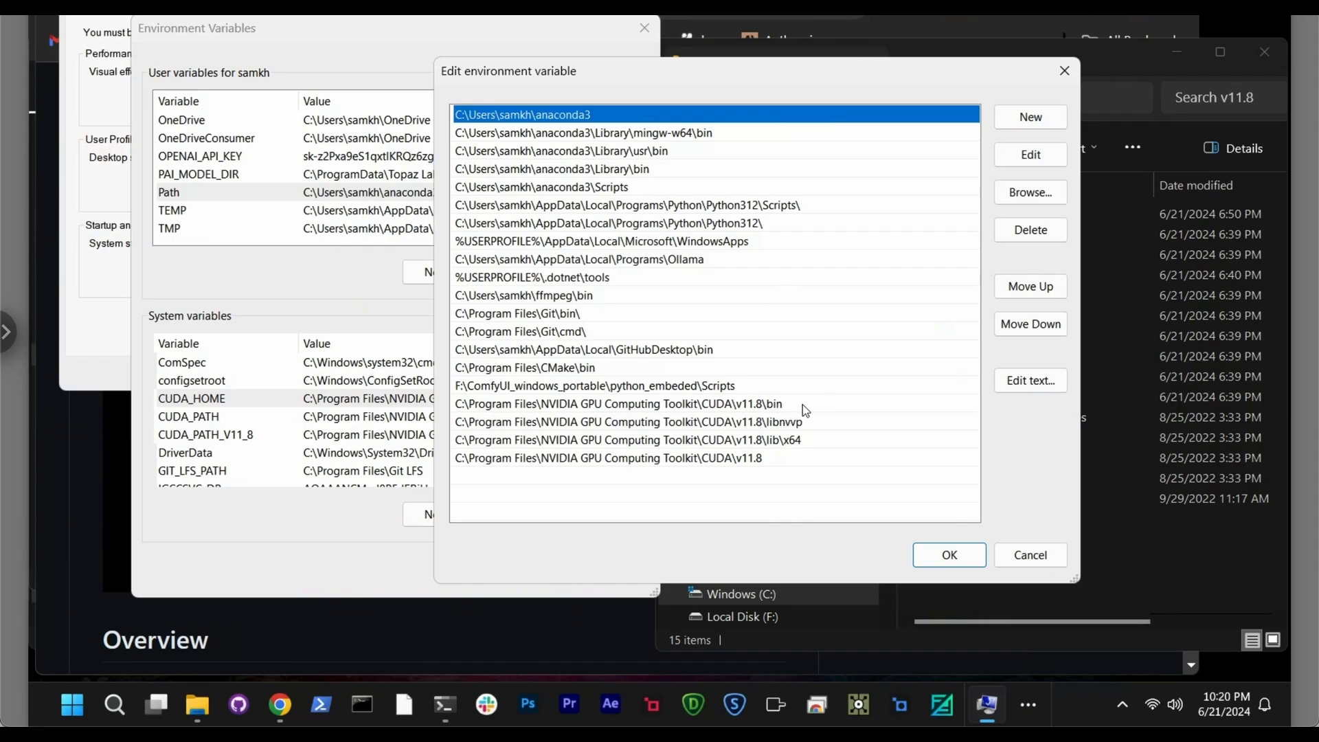
left_click(1031, 117)
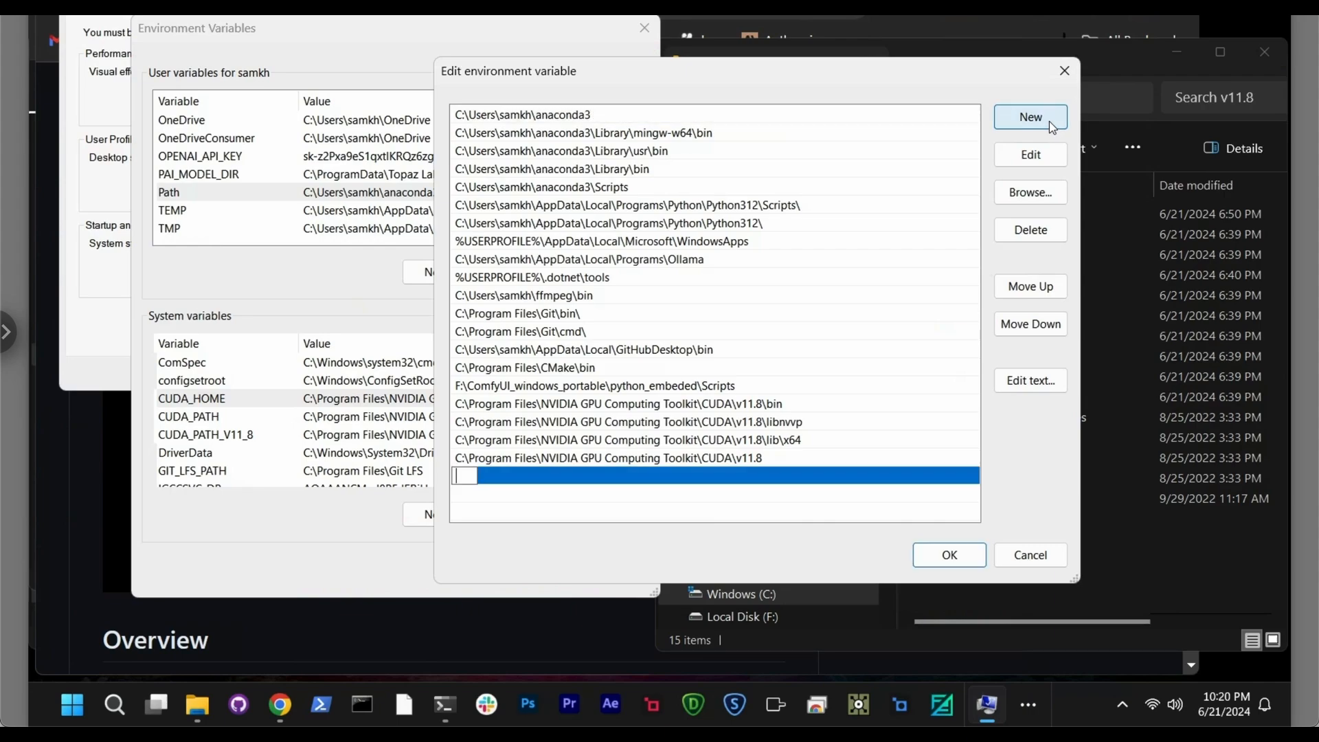
mouse_move(769, 421)
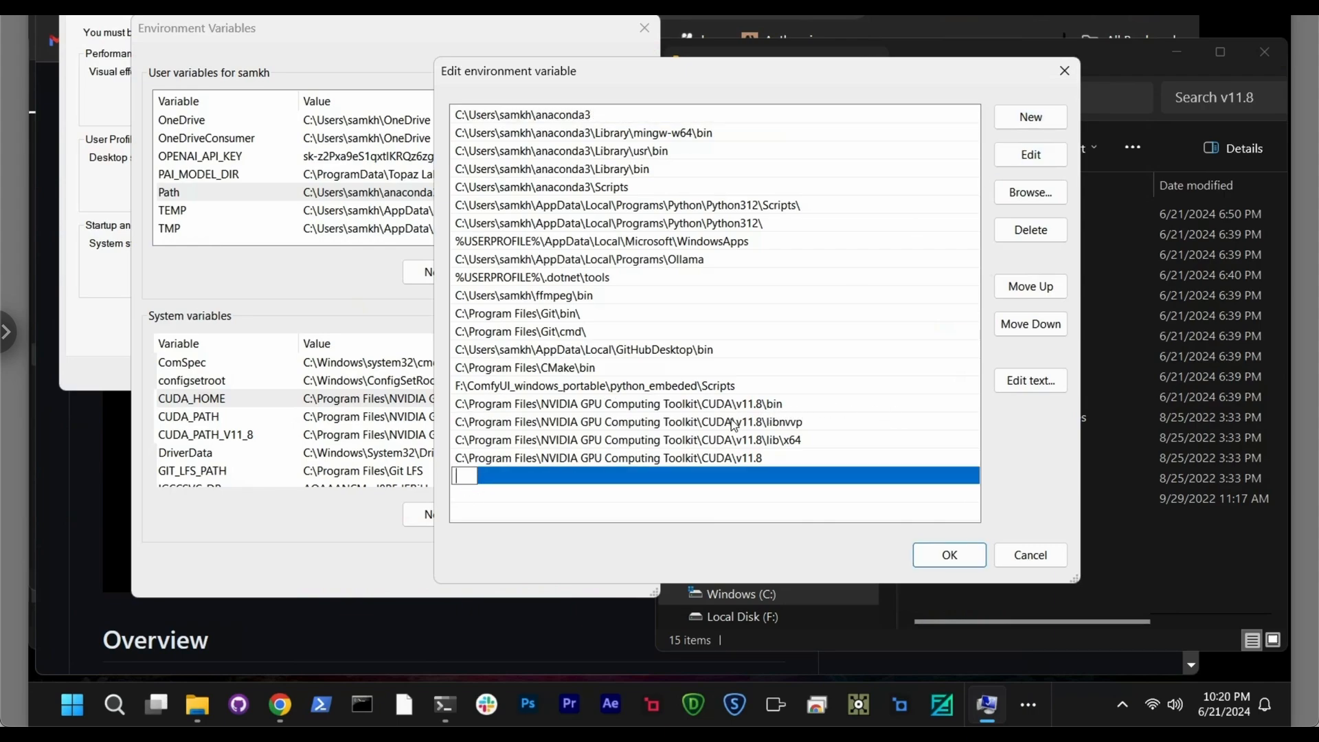
mouse_move(710, 415)
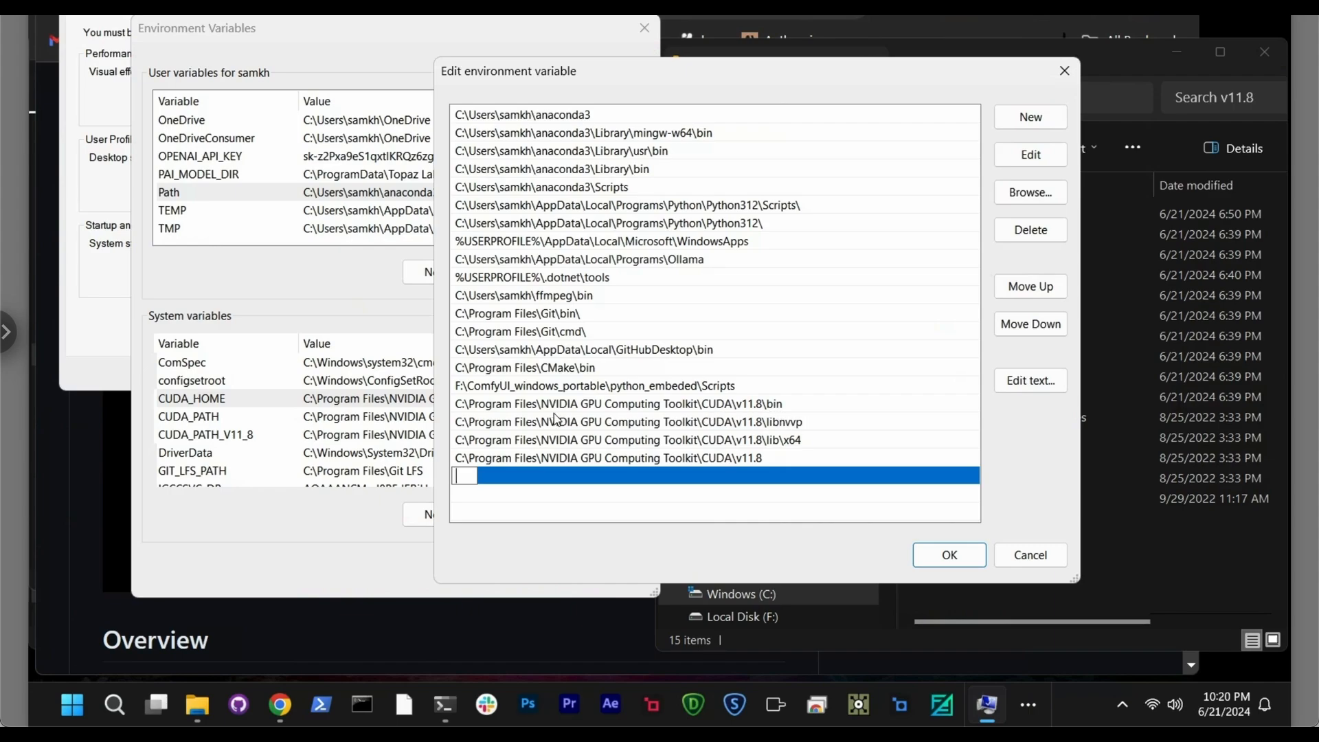
mouse_move(794, 437)
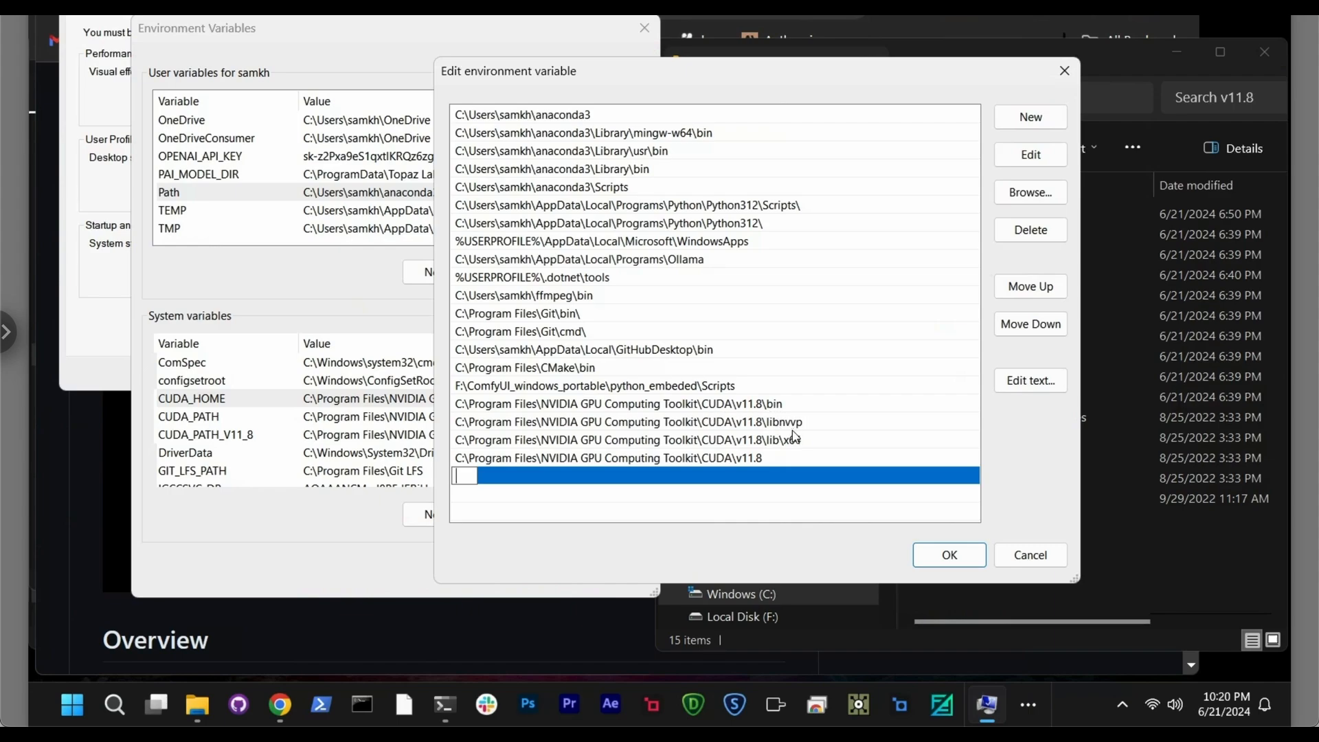
mouse_move(817, 433)
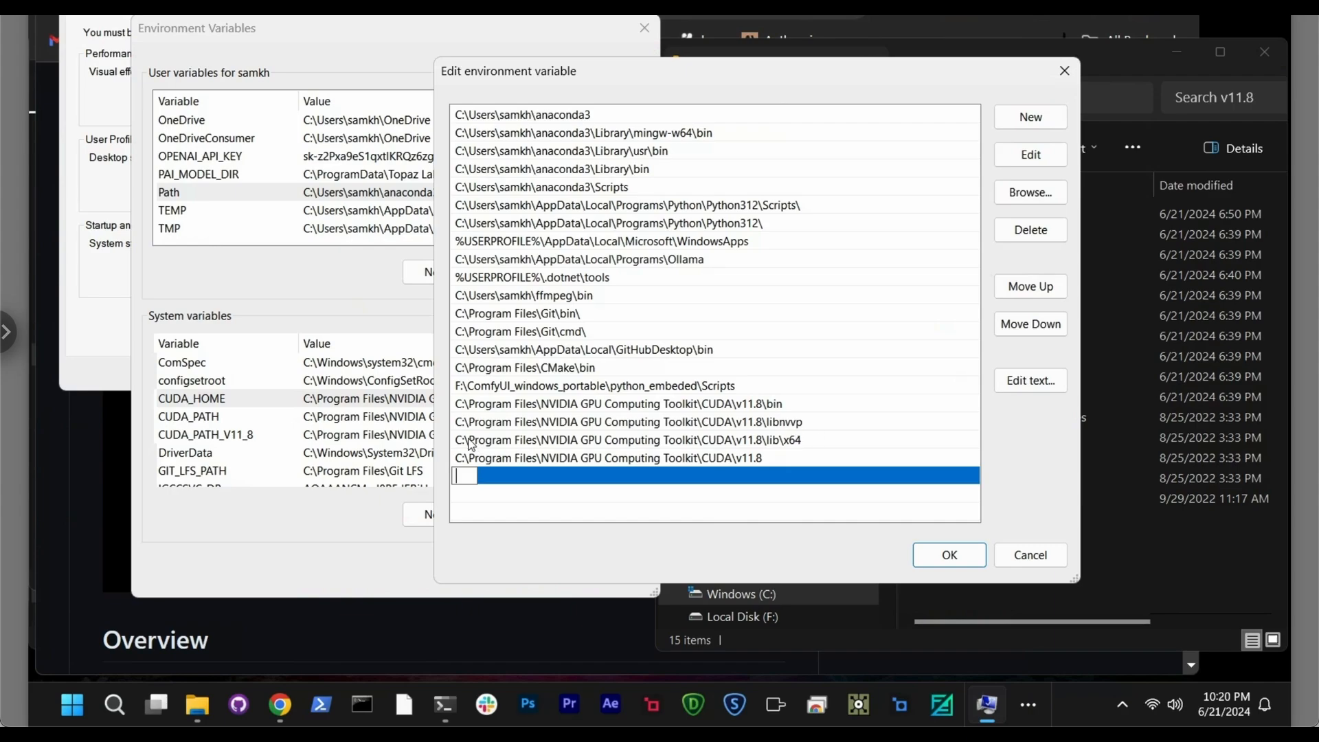
mouse_move(774, 448)
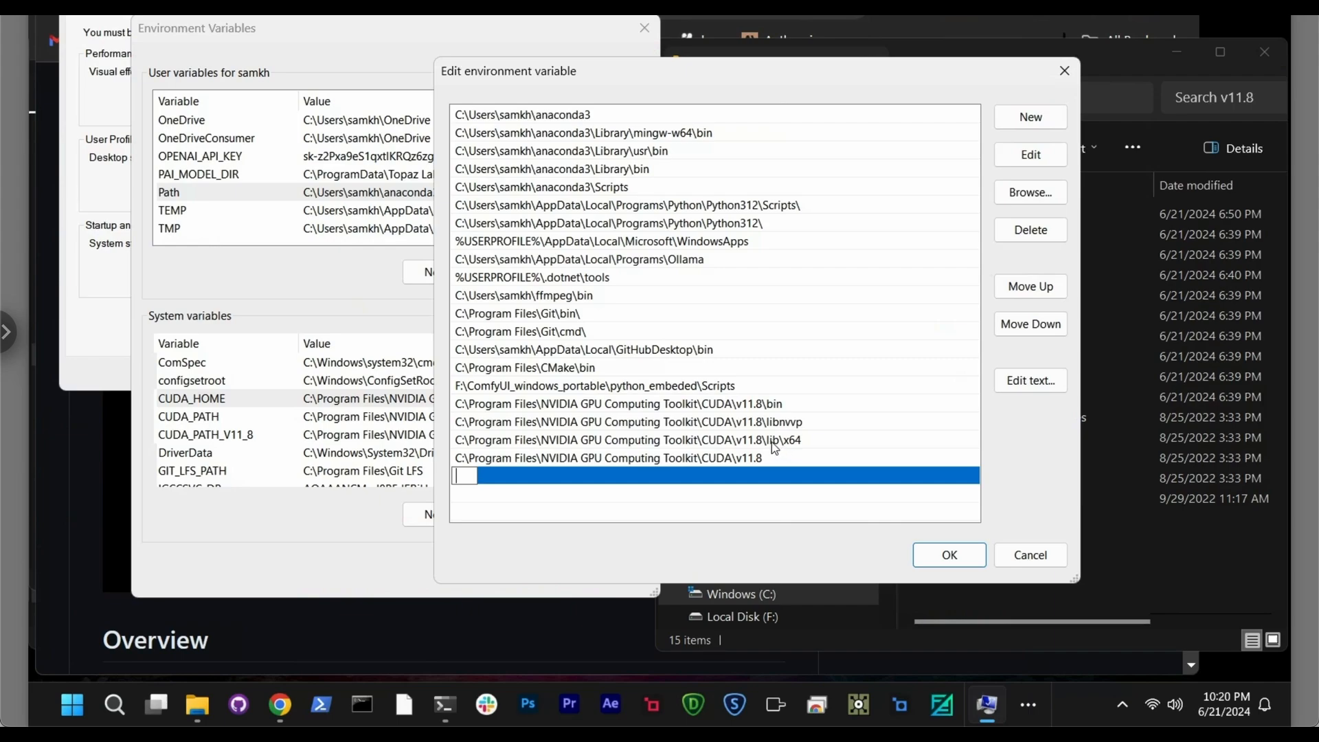
mouse_move(828, 451)
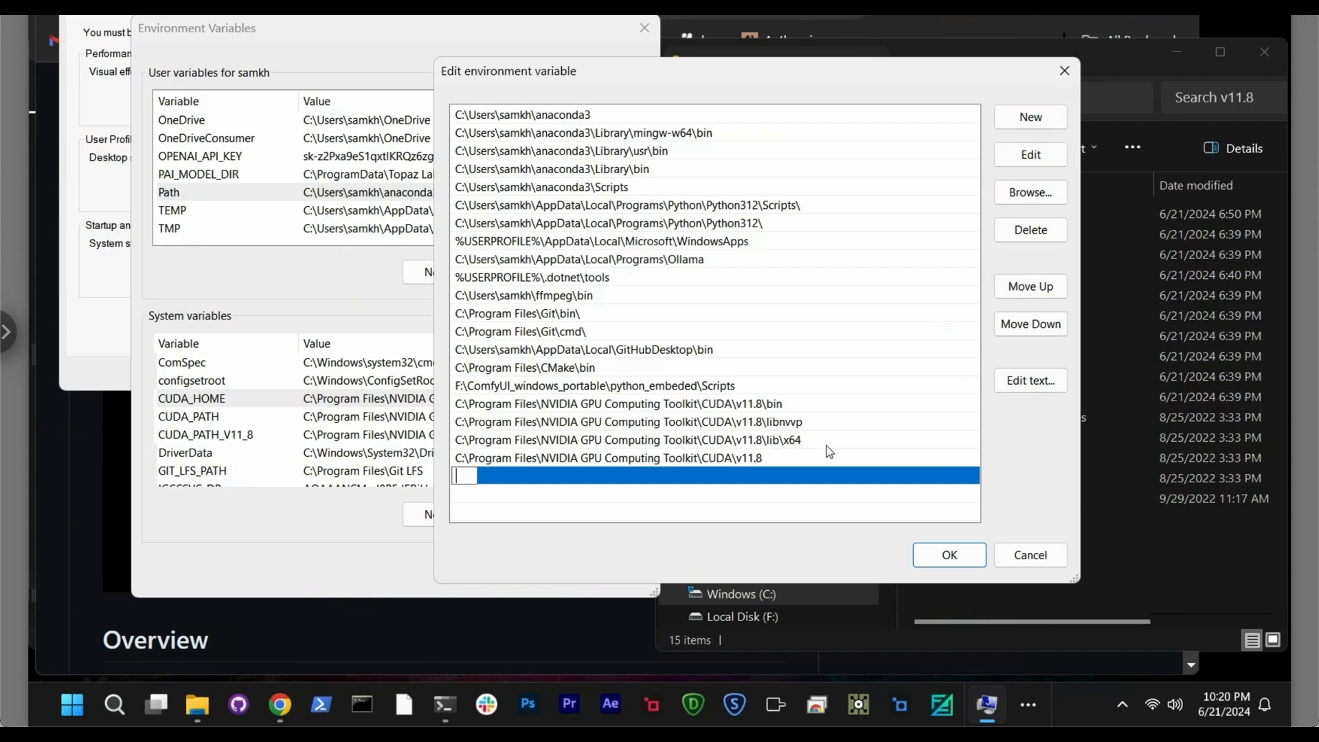
mouse_move(571, 460)
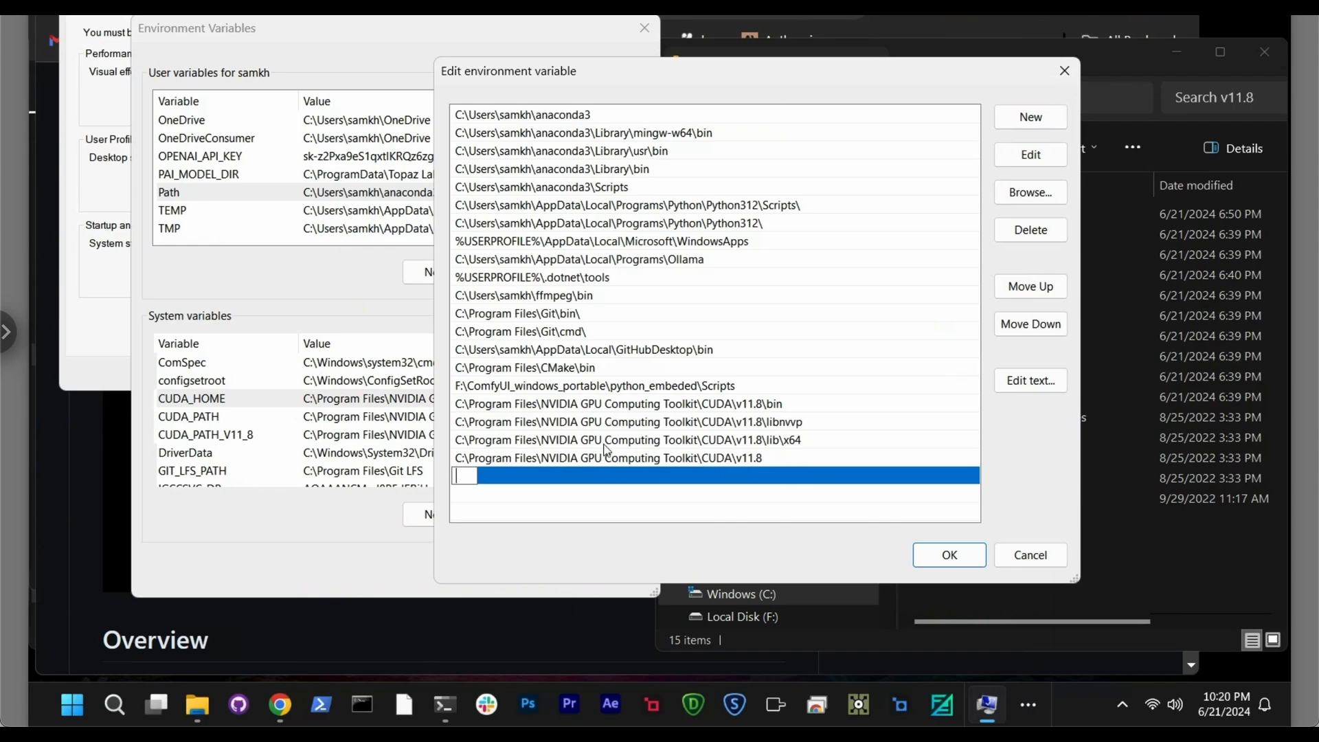
mouse_move(795, 481)
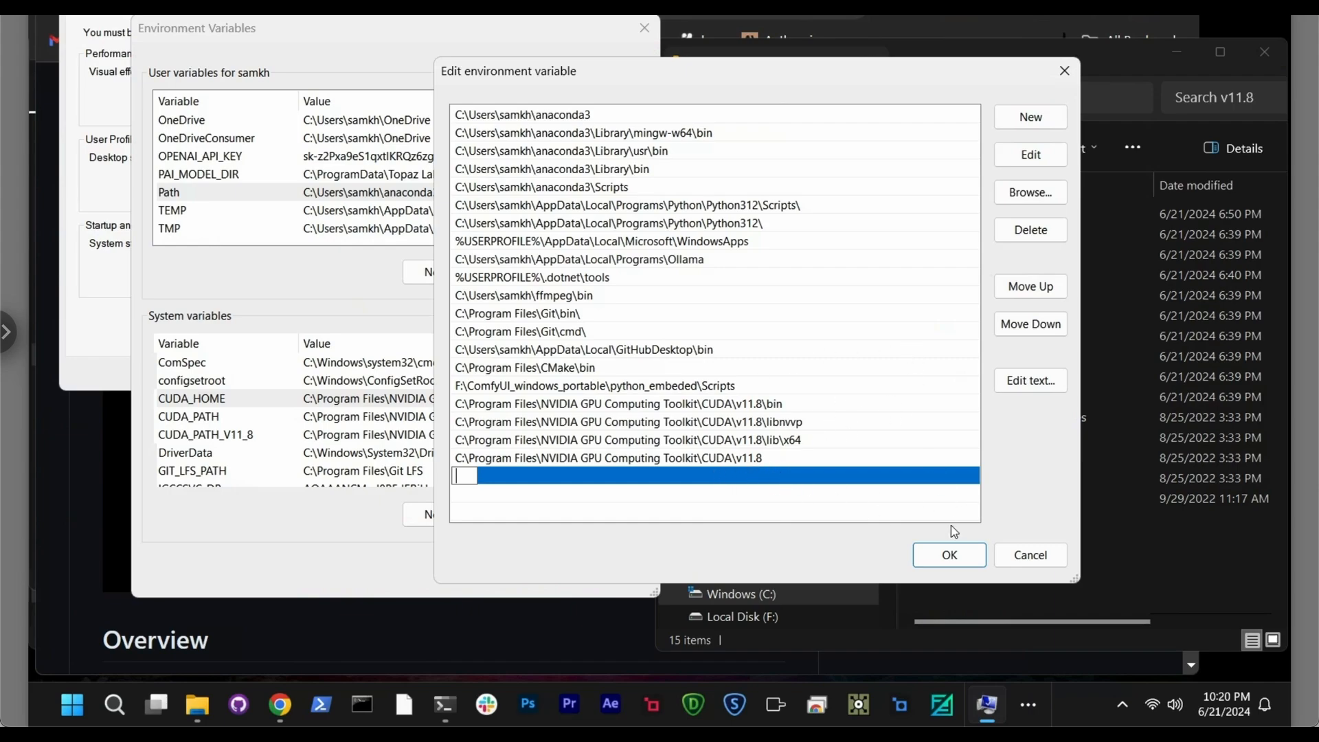
Step: Confirm and close the Path editor, Environment Variables and System Properties dialogs
left_click(949, 554)
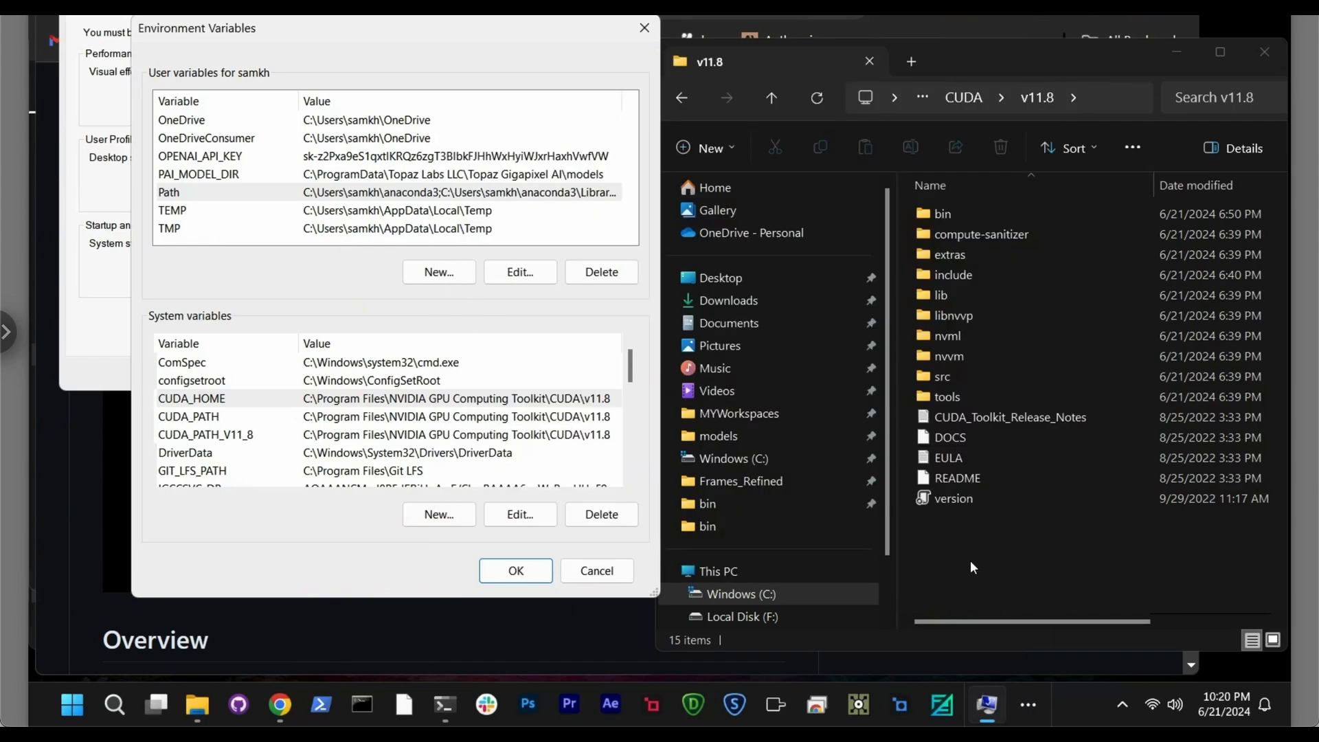
left_click(515, 571)
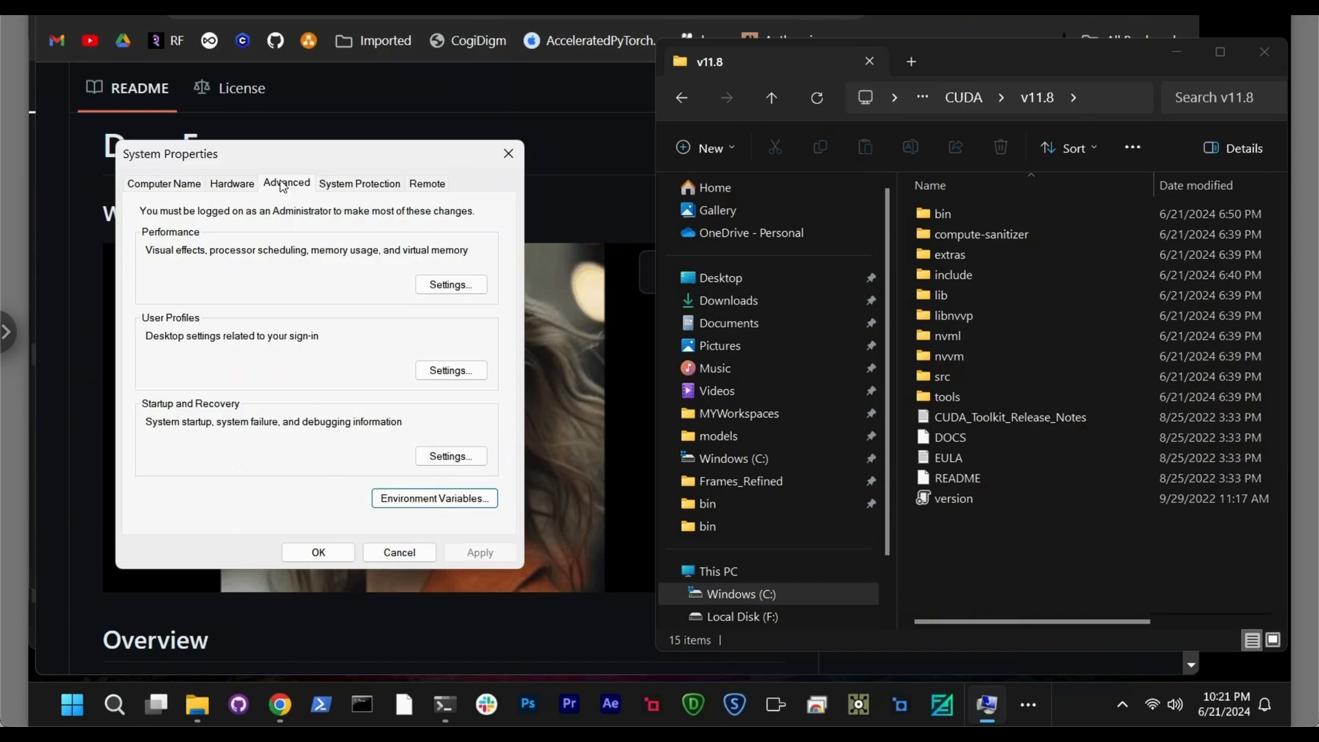
left_click(232, 184)
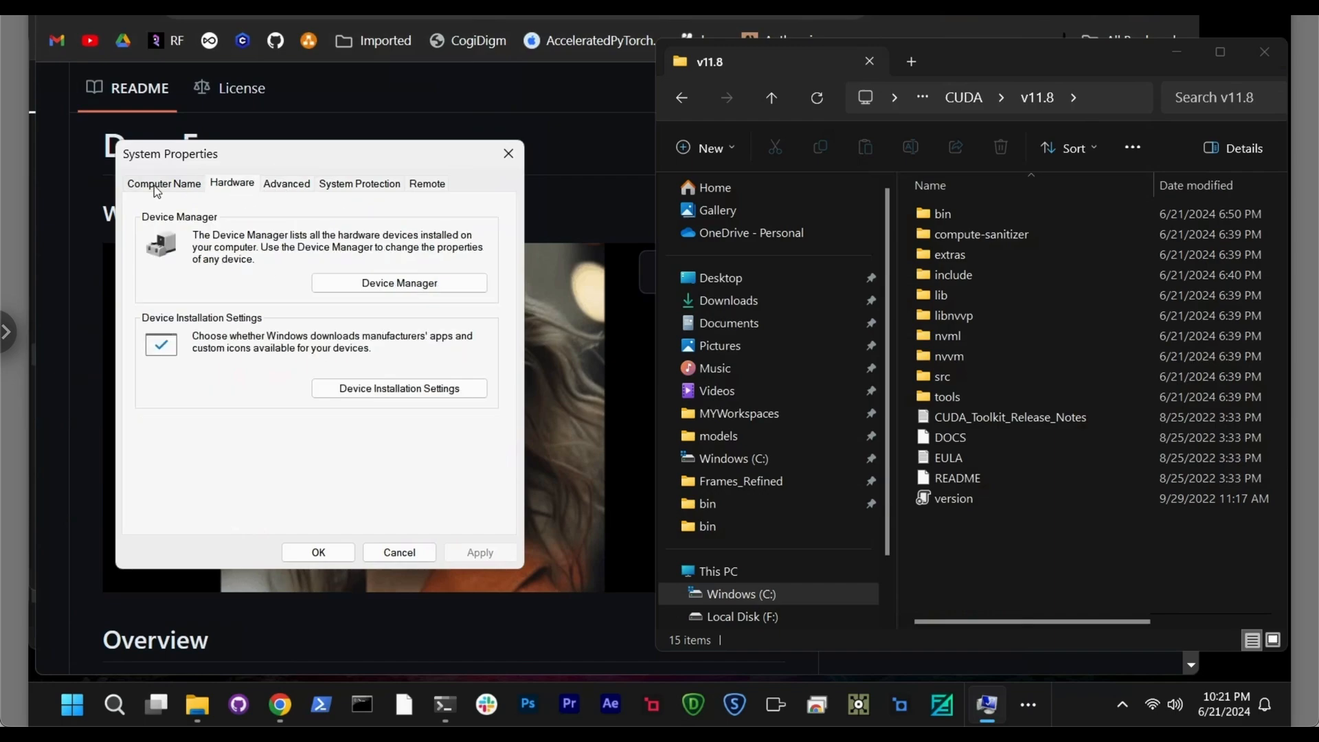
left_click(285, 184)
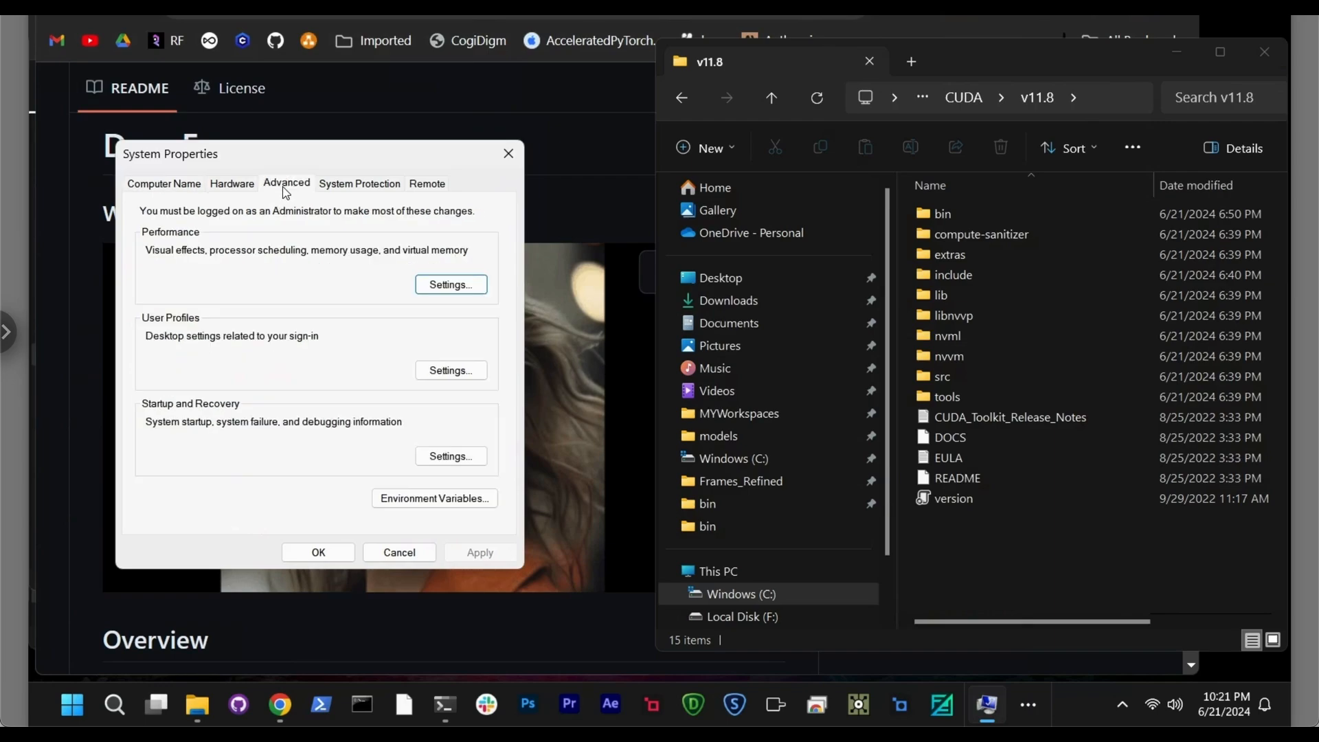
mouse_move(459, 456)
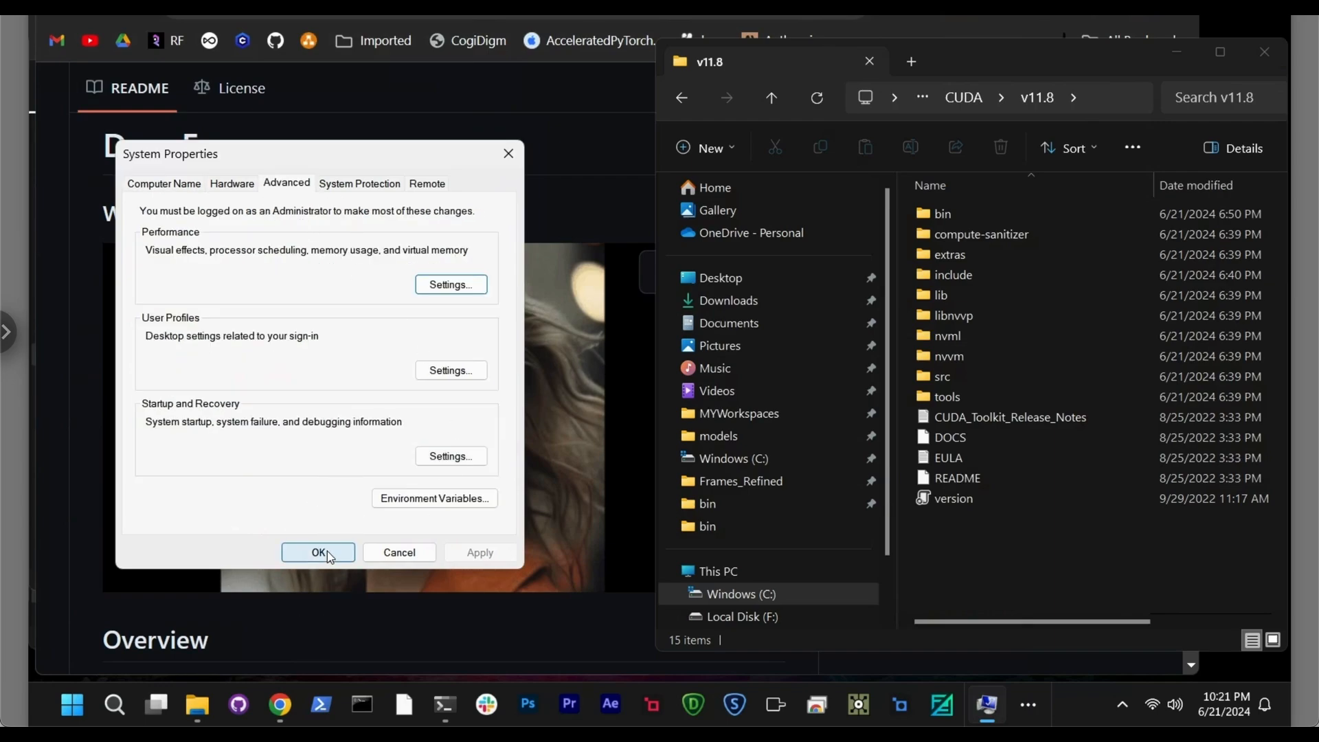
left_click(318, 552)
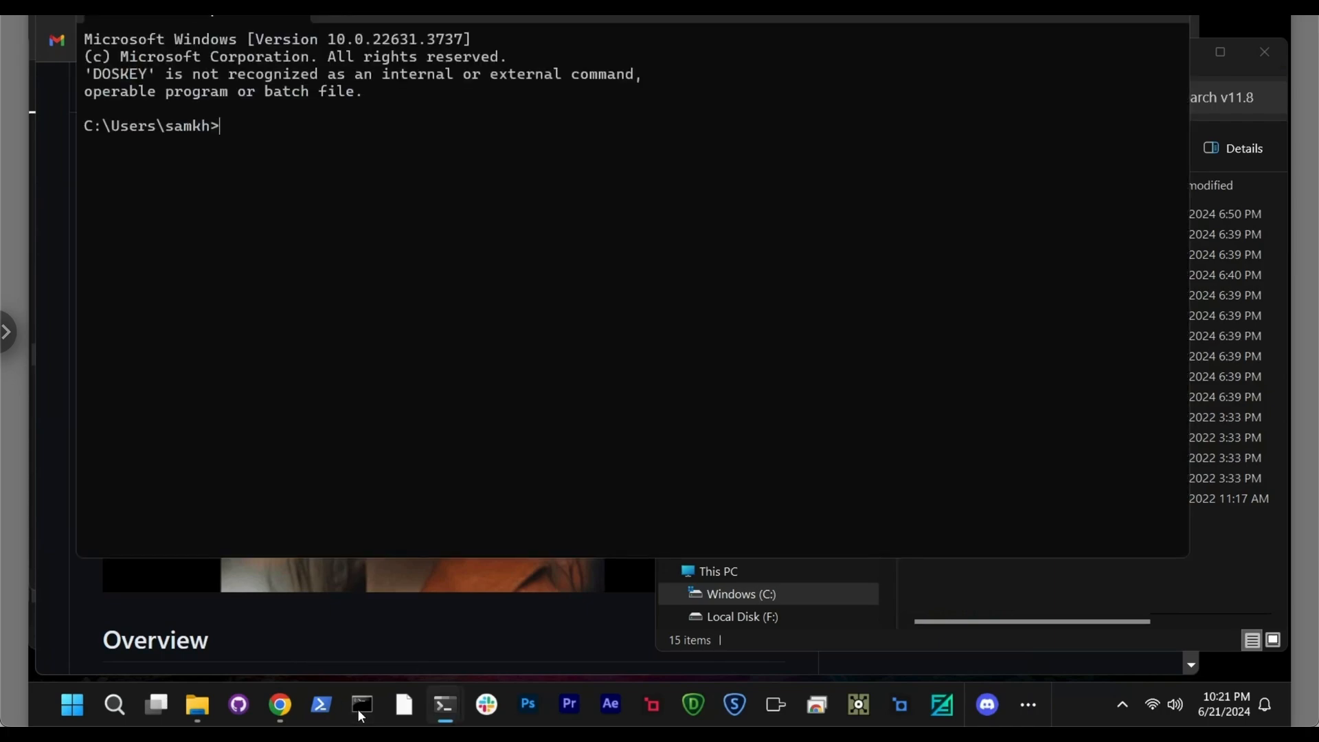
Step: Run nvcc --version to verify Cuda compilation tools release 11.8, V11.8.89
type("nvcc")
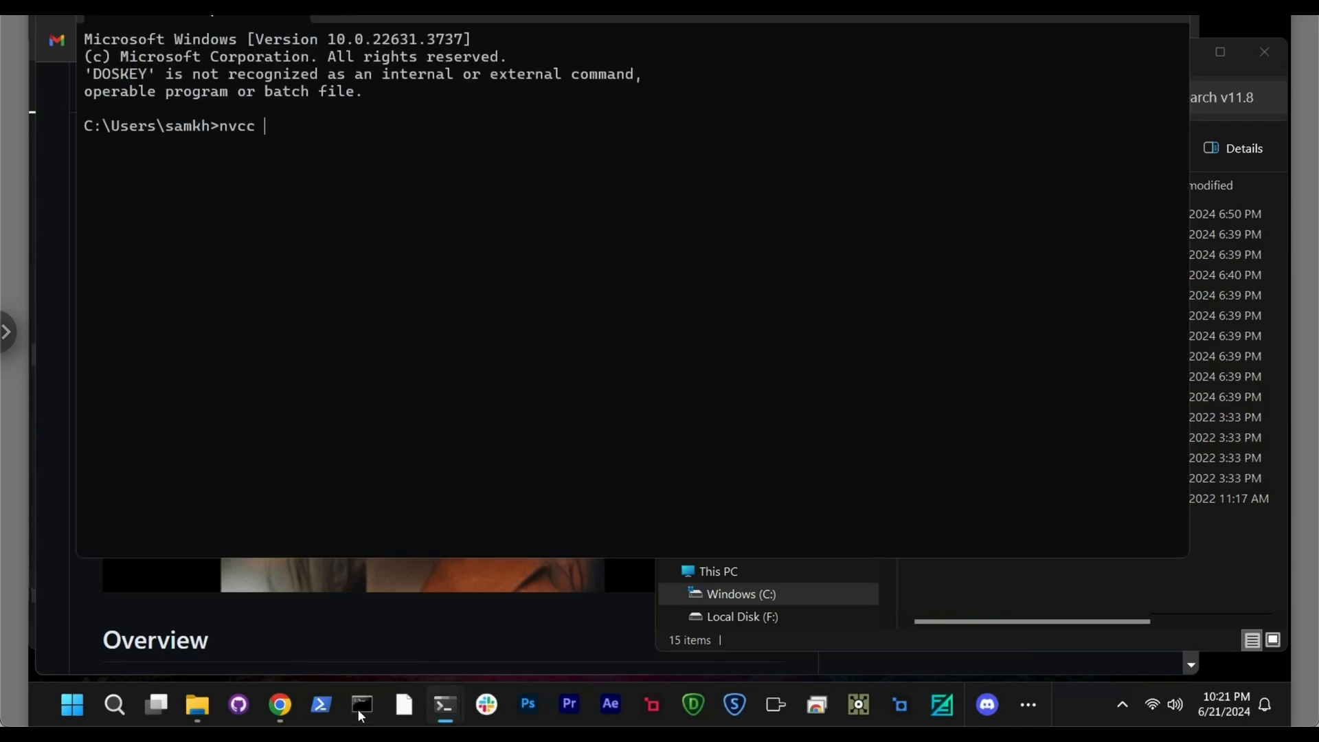
type("--version")
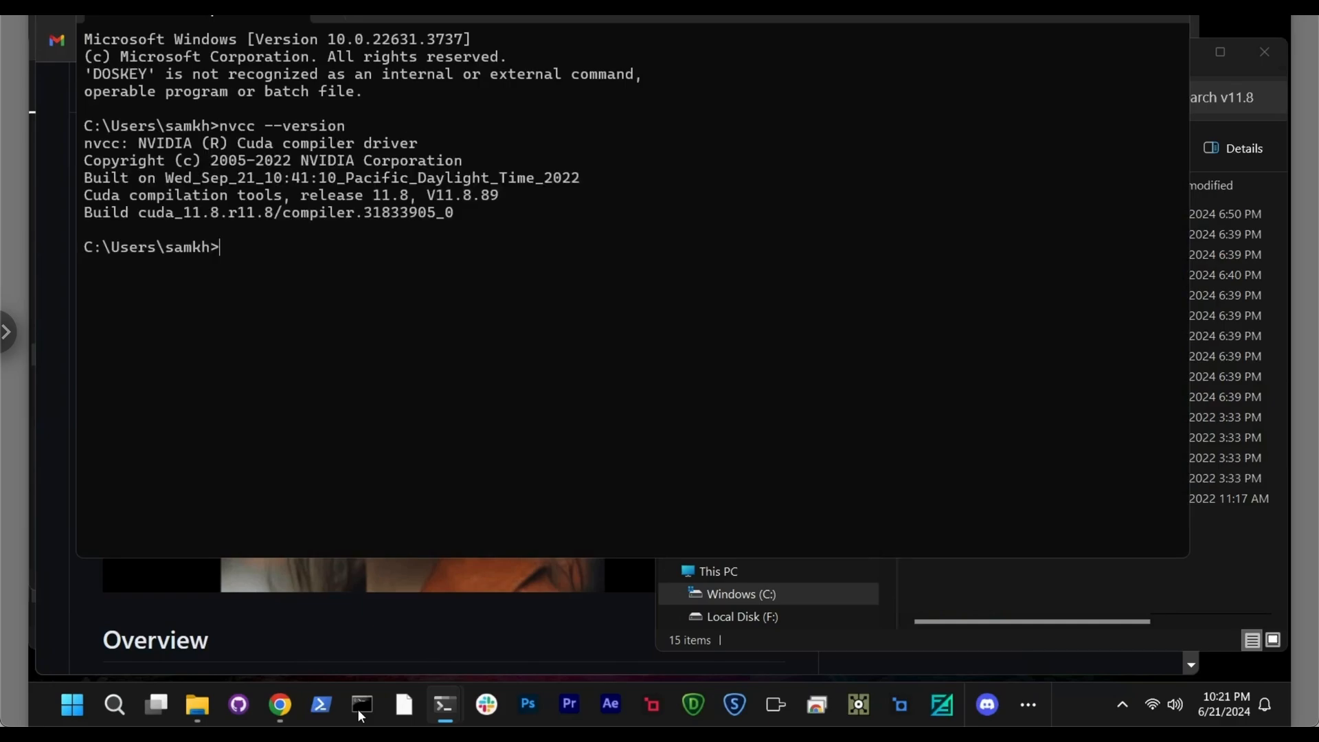
mouse_move(389, 190)
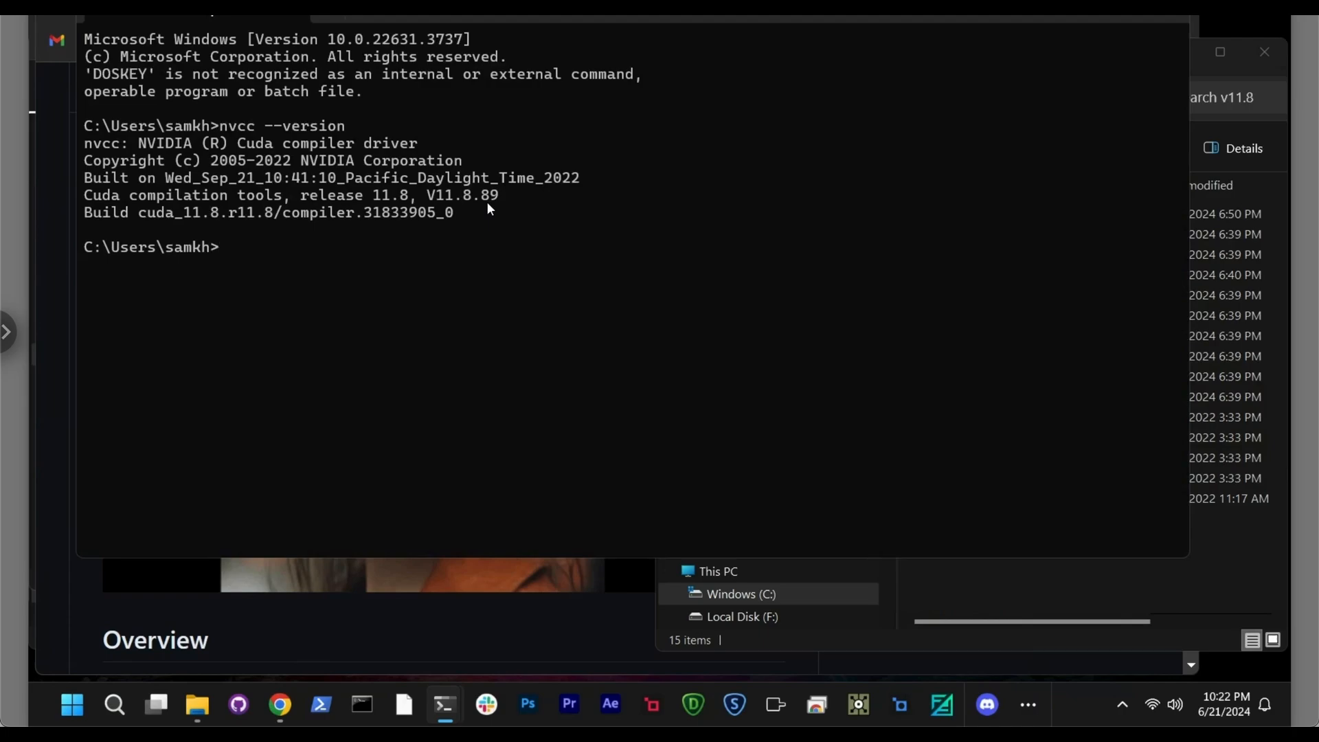
mouse_move(264, 17)
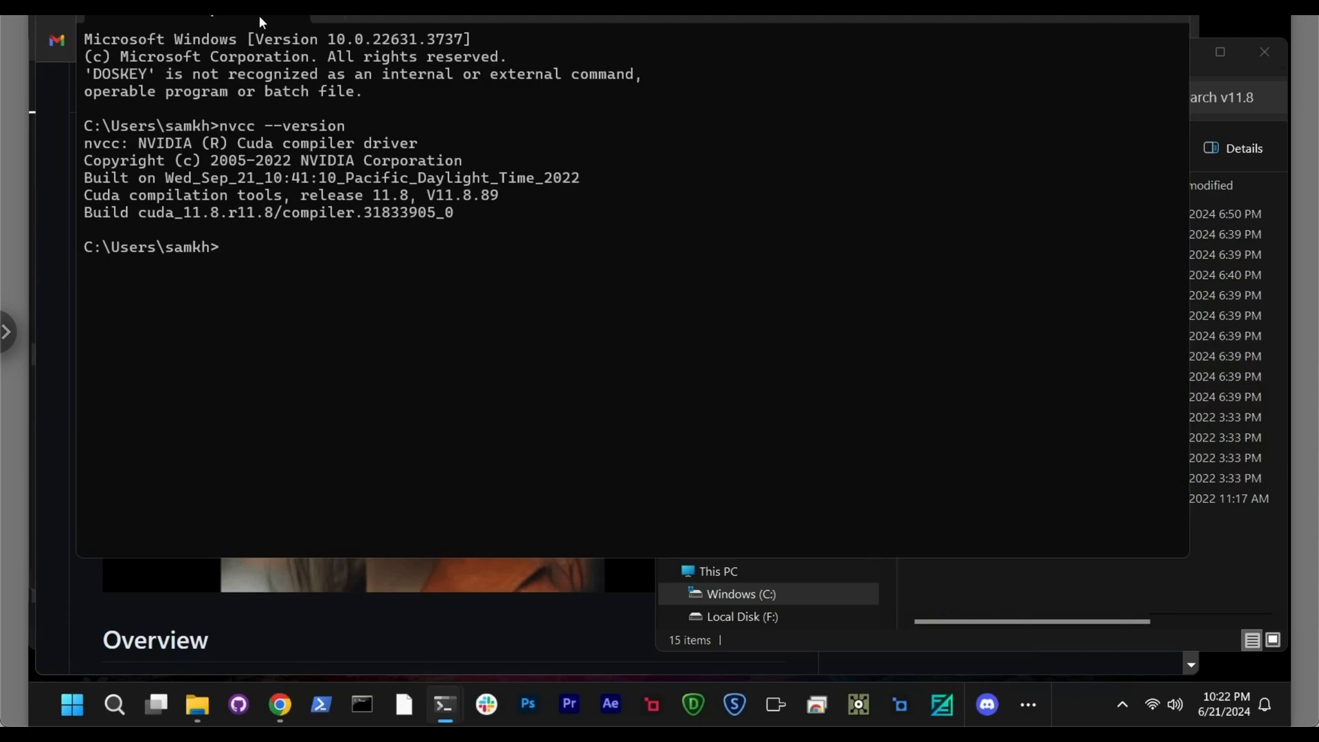